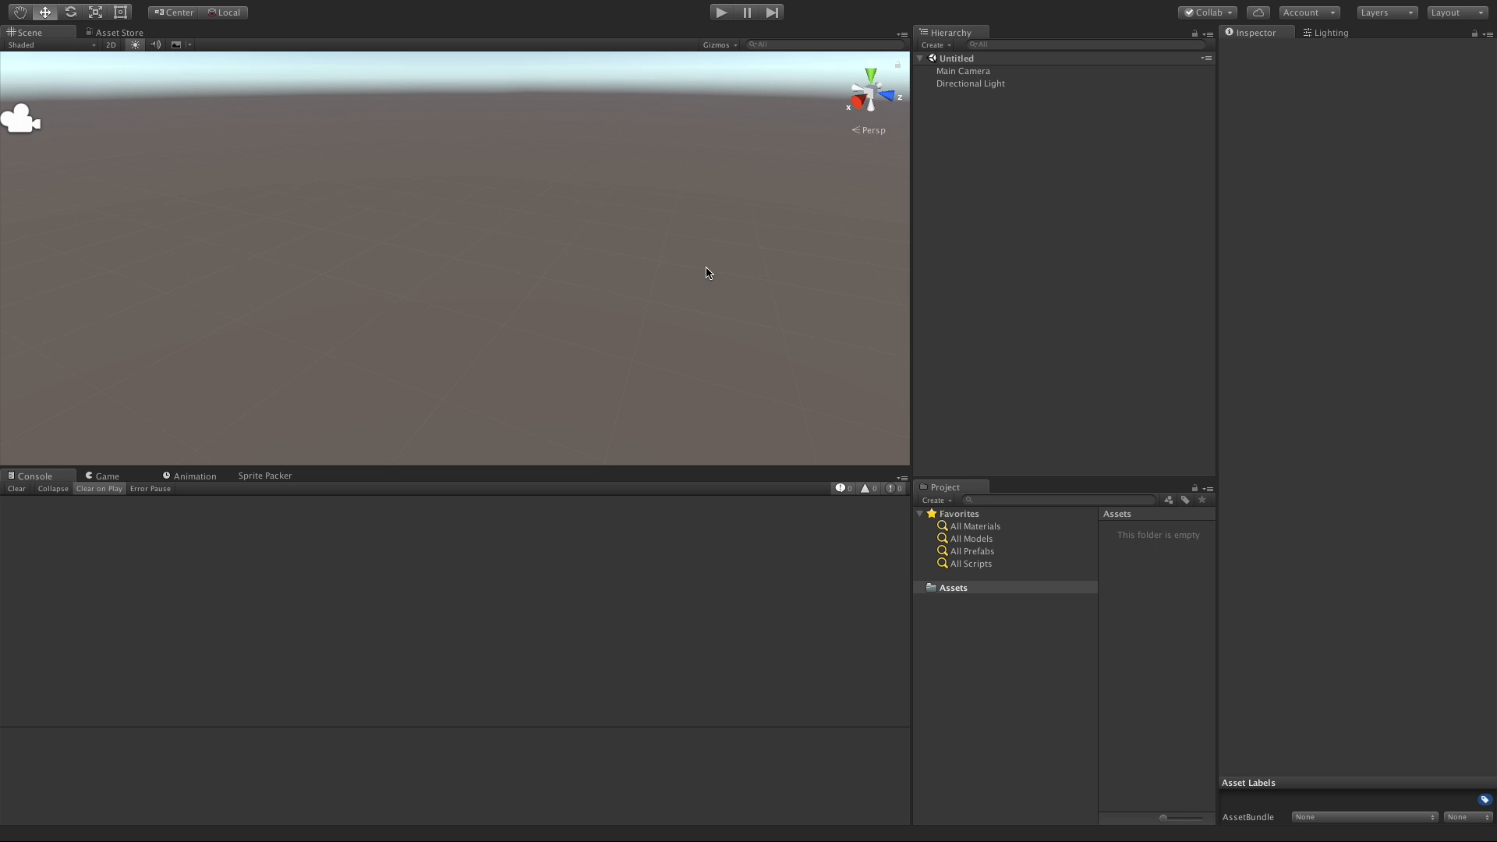
mouse_move(832, 244)
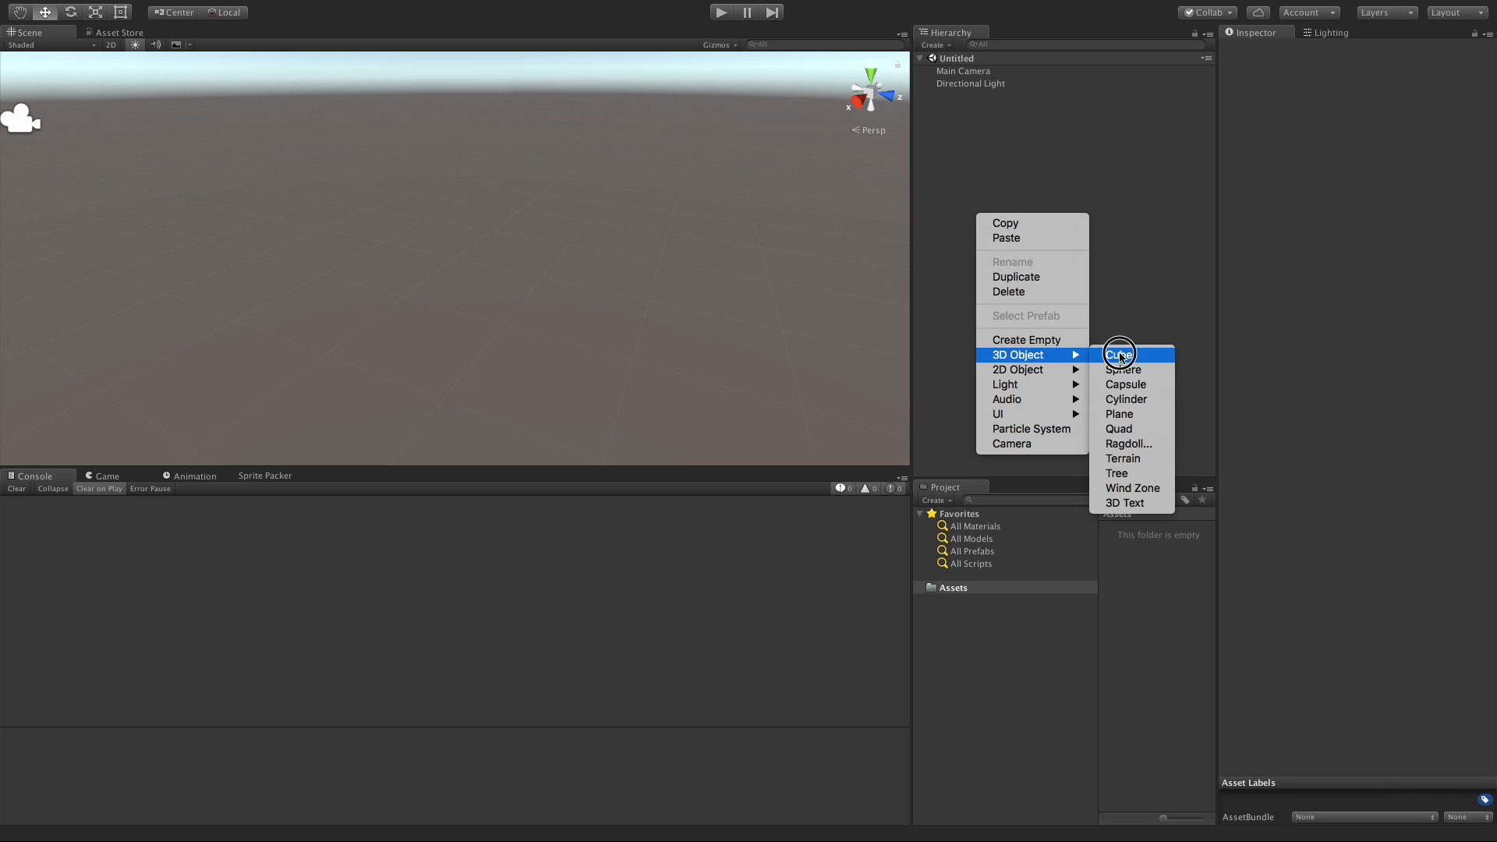
Add a 3D Cube object to the empty scene from the Hierarchy
click(1119, 354)
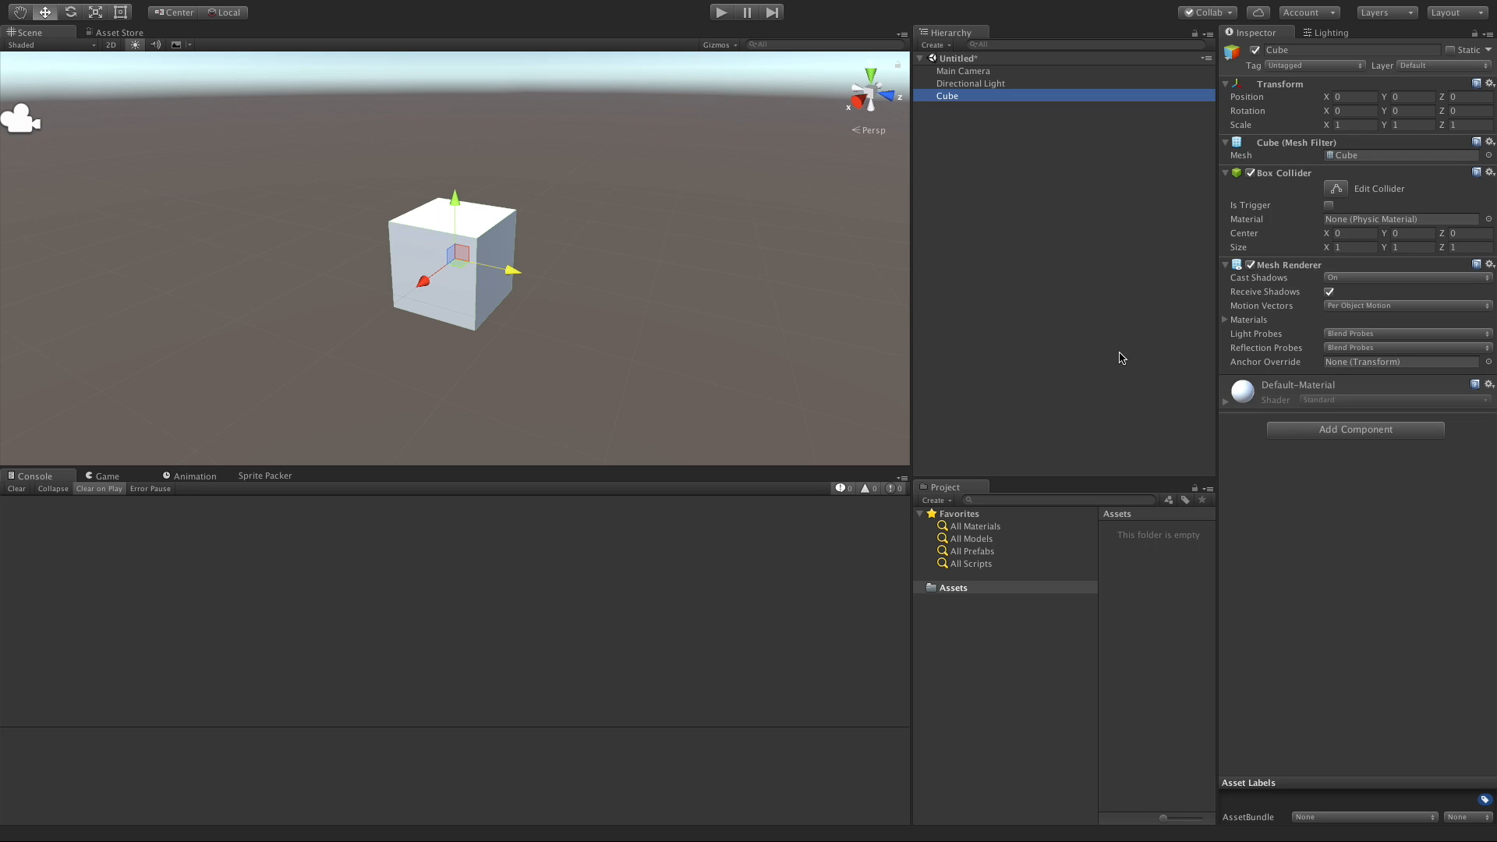
mouse_move(1347, 334)
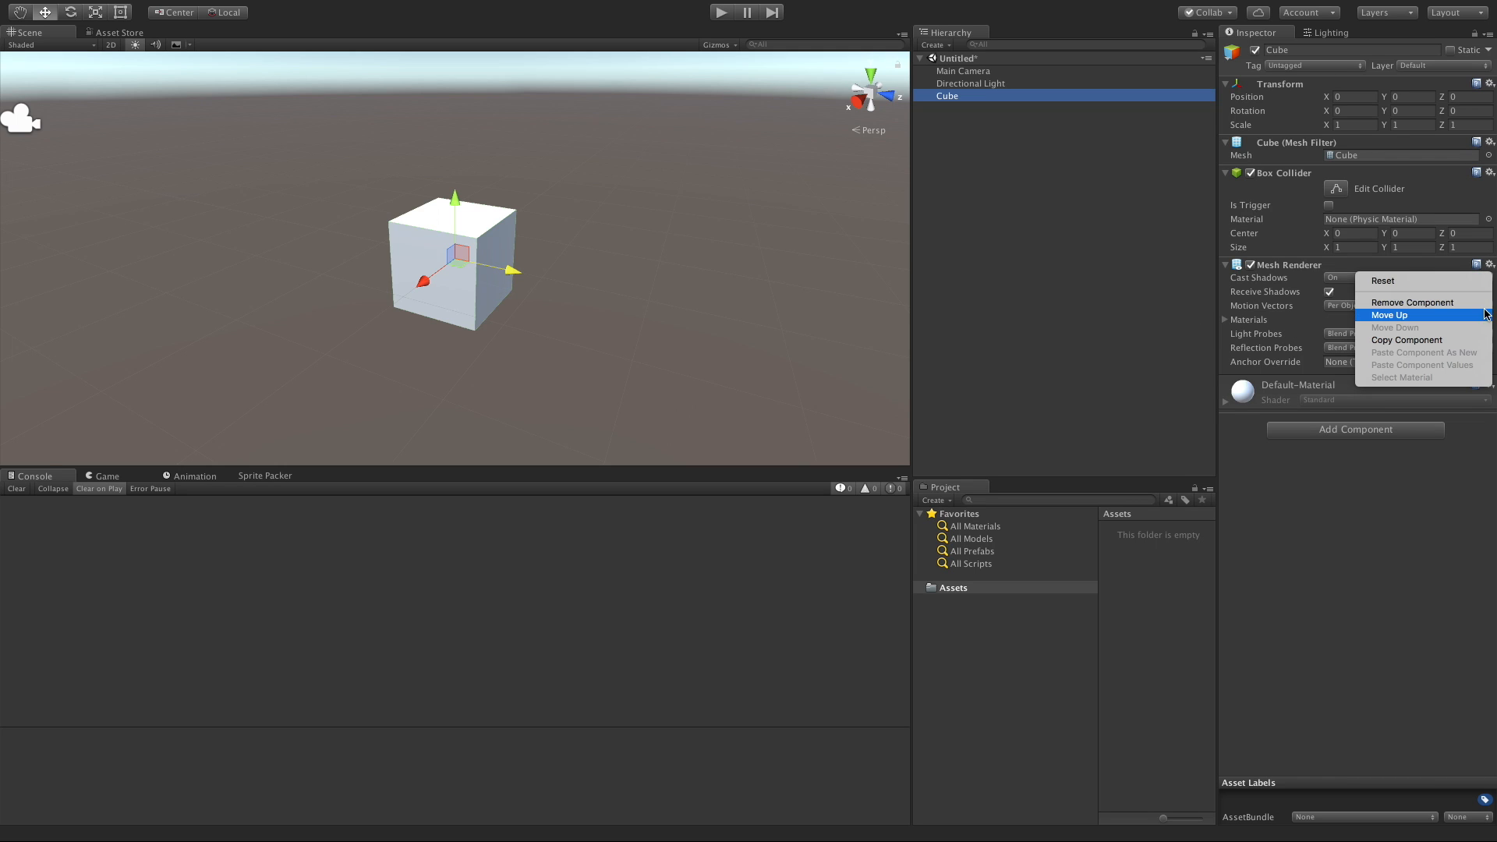
Move the Mesh Renderer above the Box Collider, add a Sphere Collider, and dismiss the save prompt
click(1391, 315)
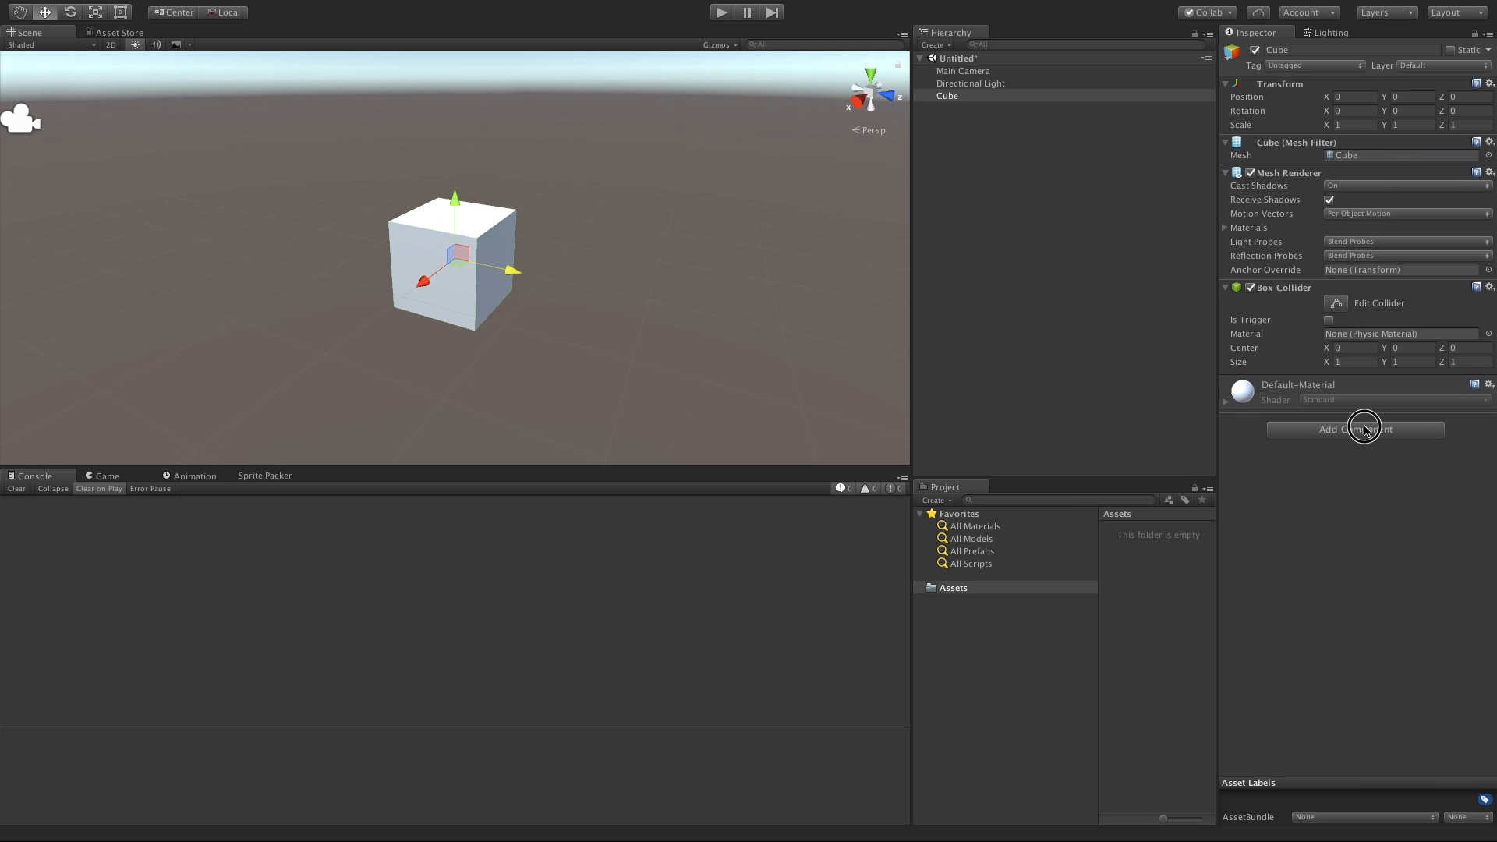
click(1353, 429)
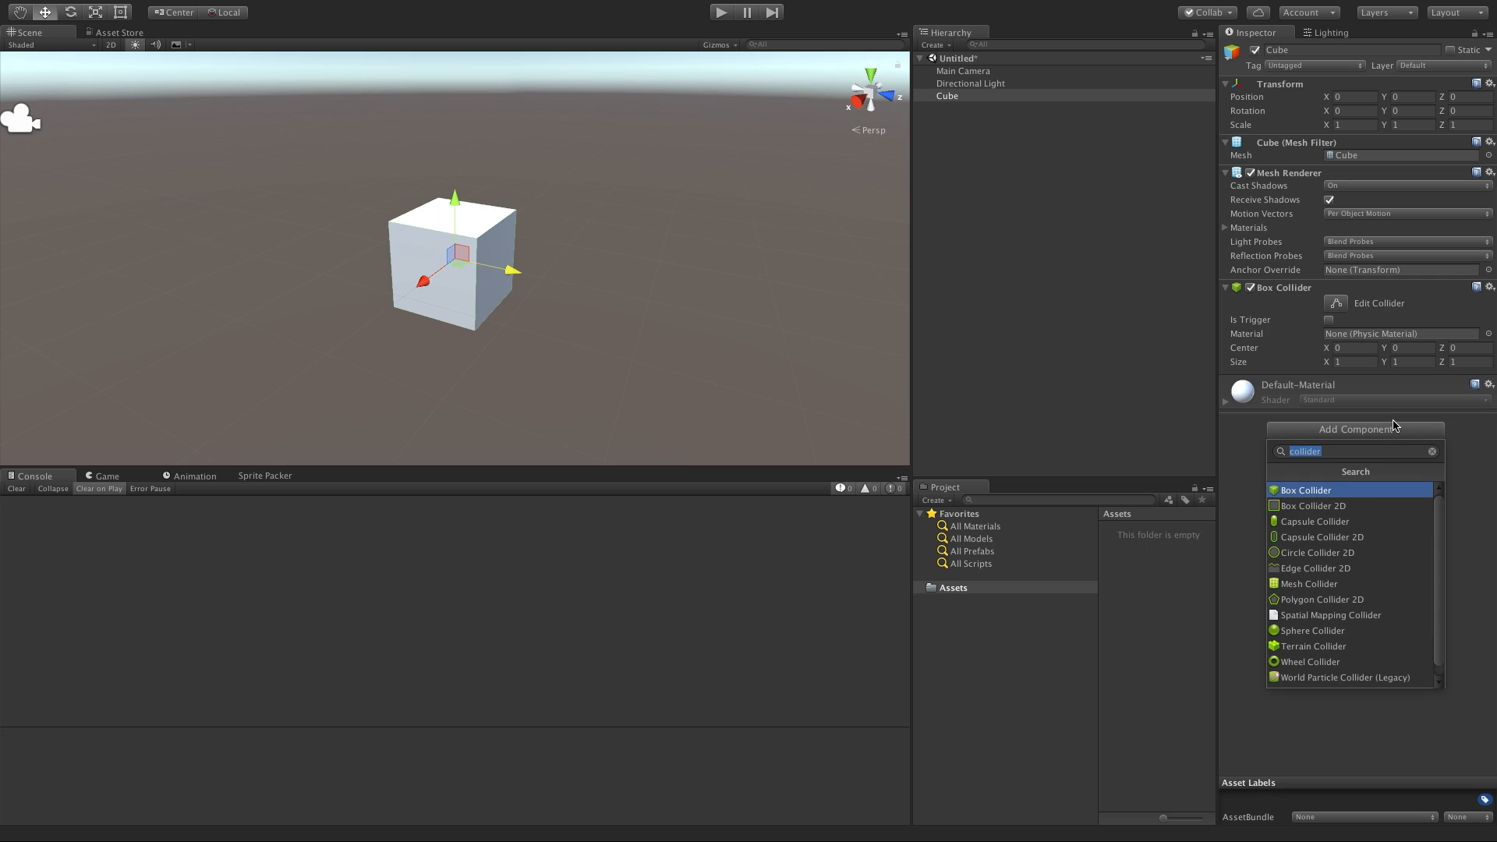
click(1315, 630)
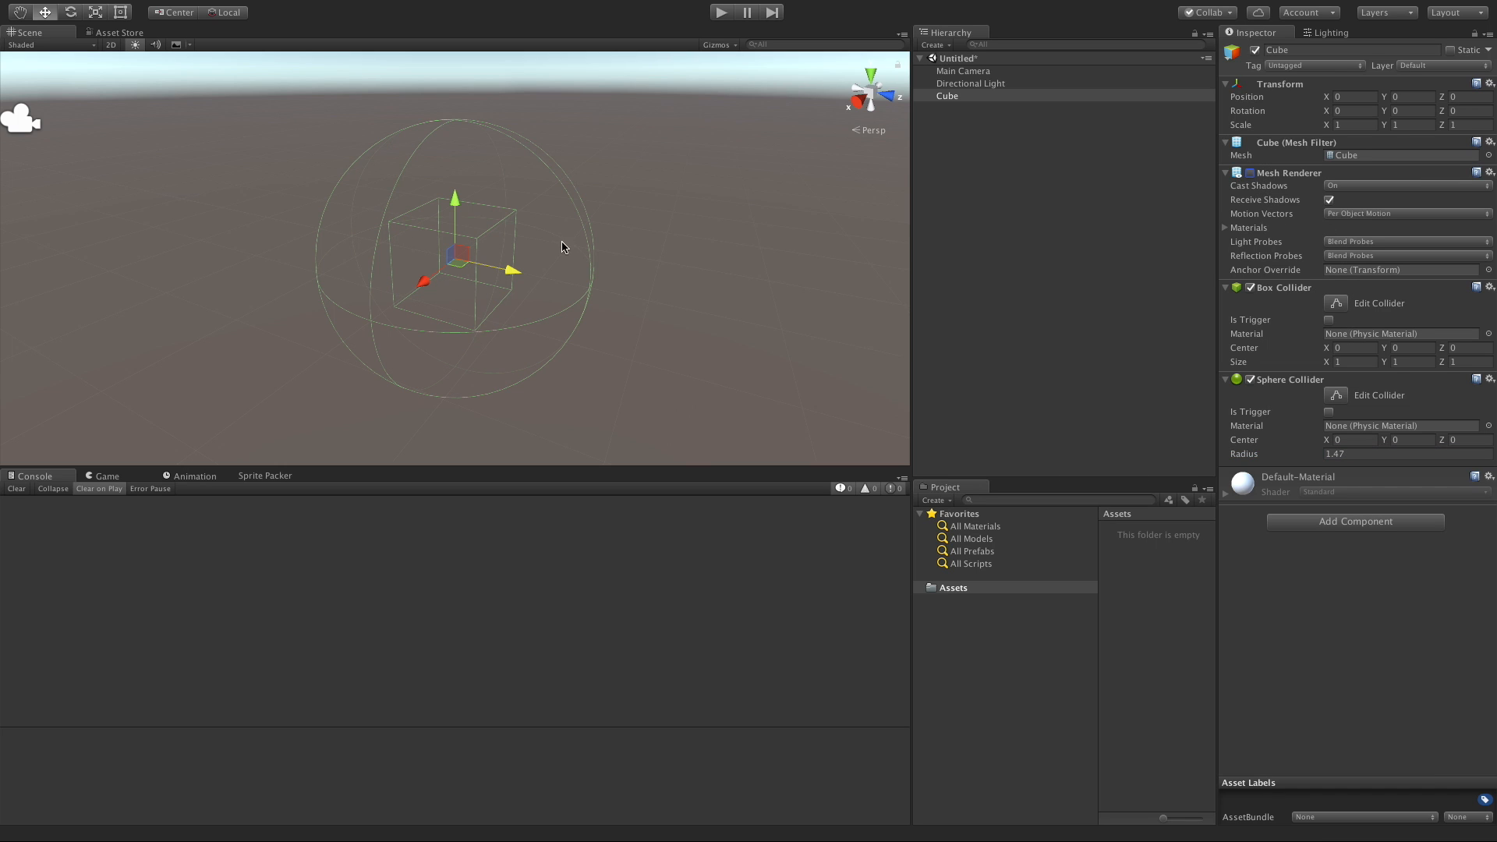
mouse_move(481, 250)
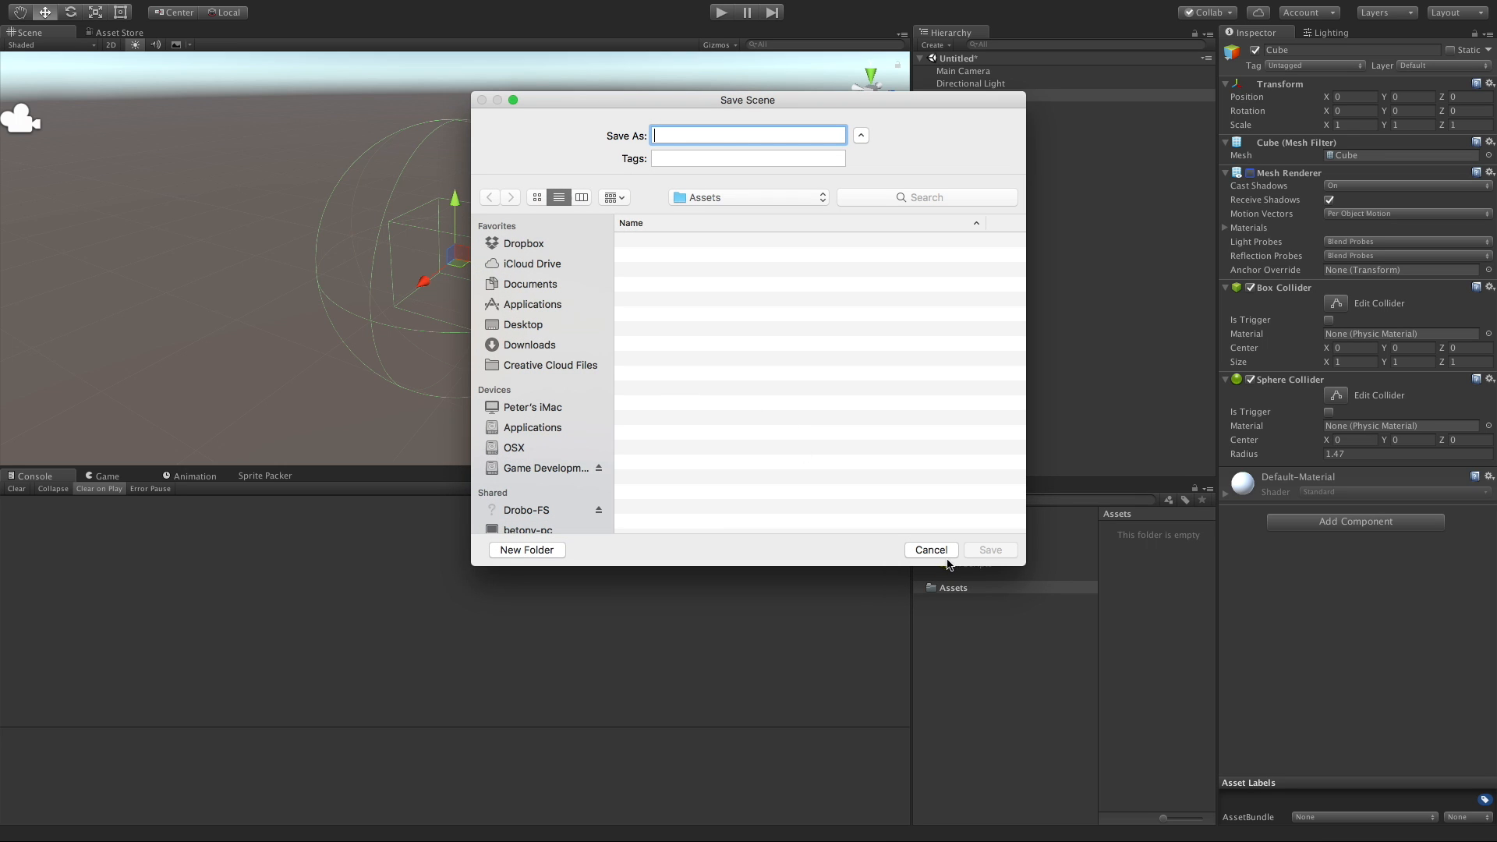
click(929, 549)
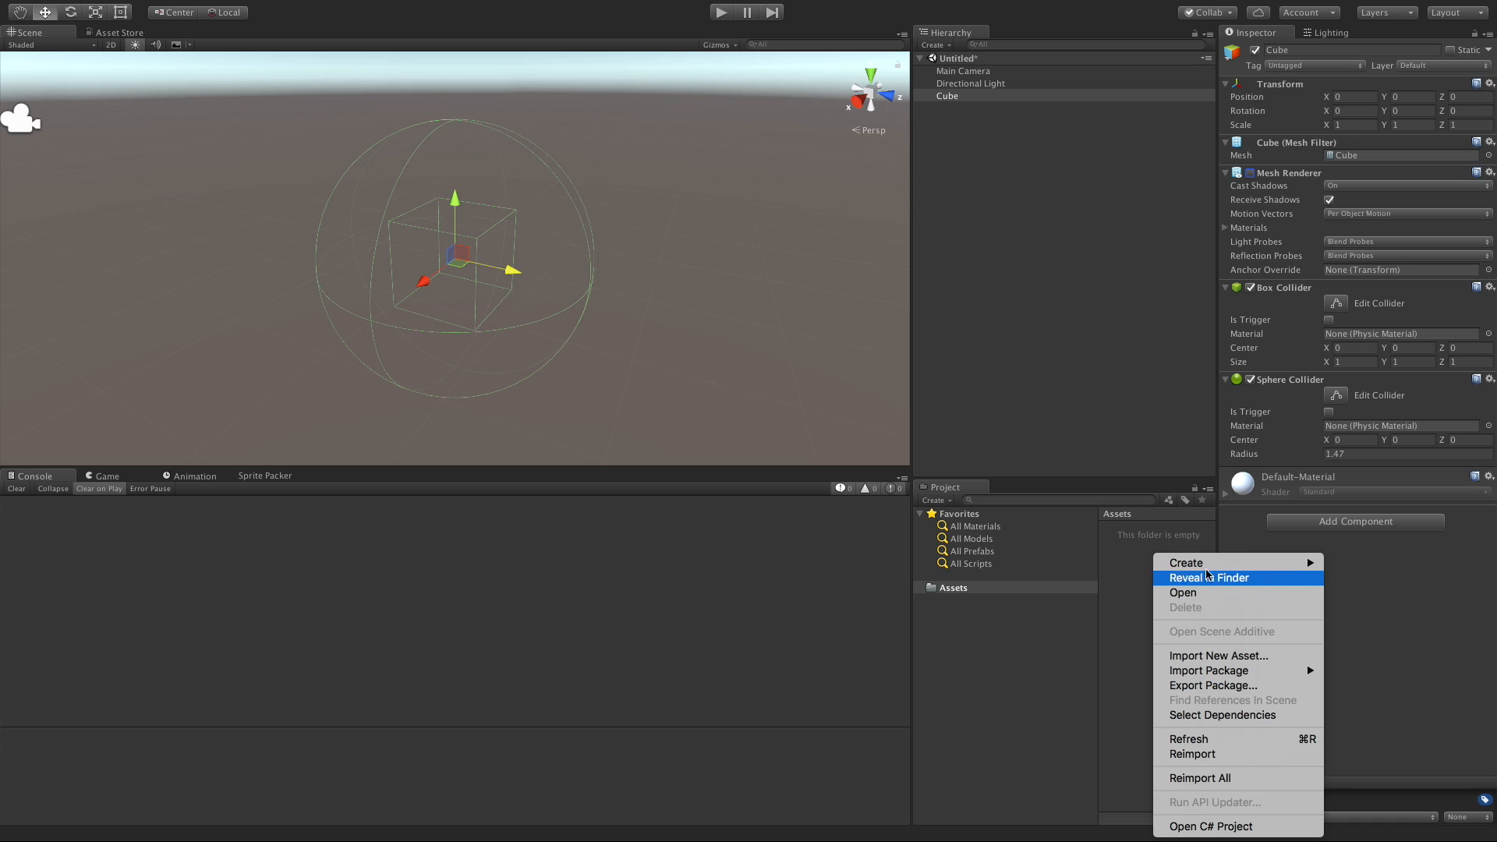
Create a Scripts folder in Assets with an Extension subfolder inside it
click(1186, 562)
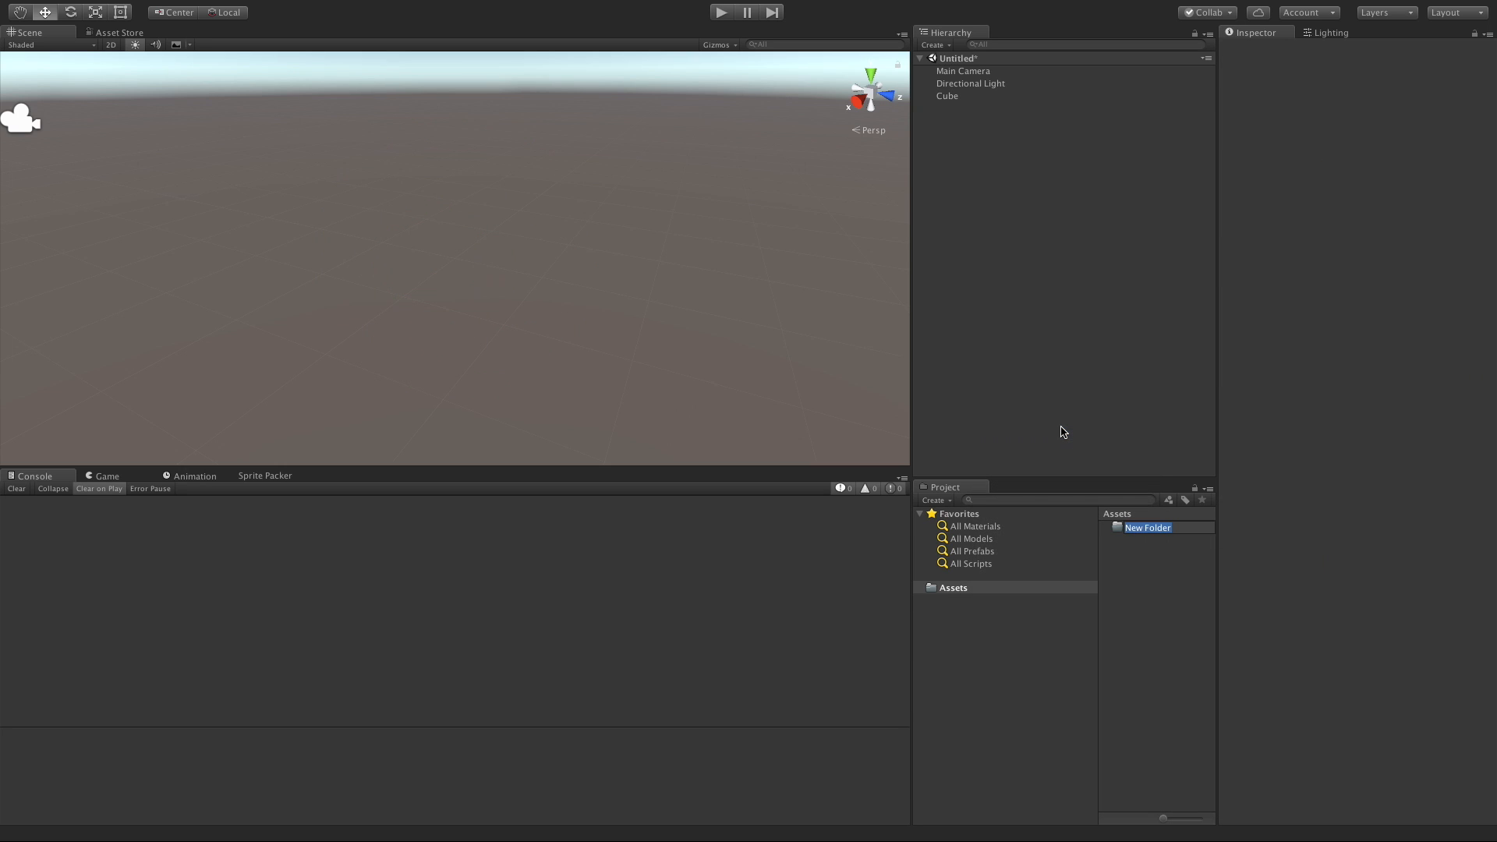
text(Scripts)
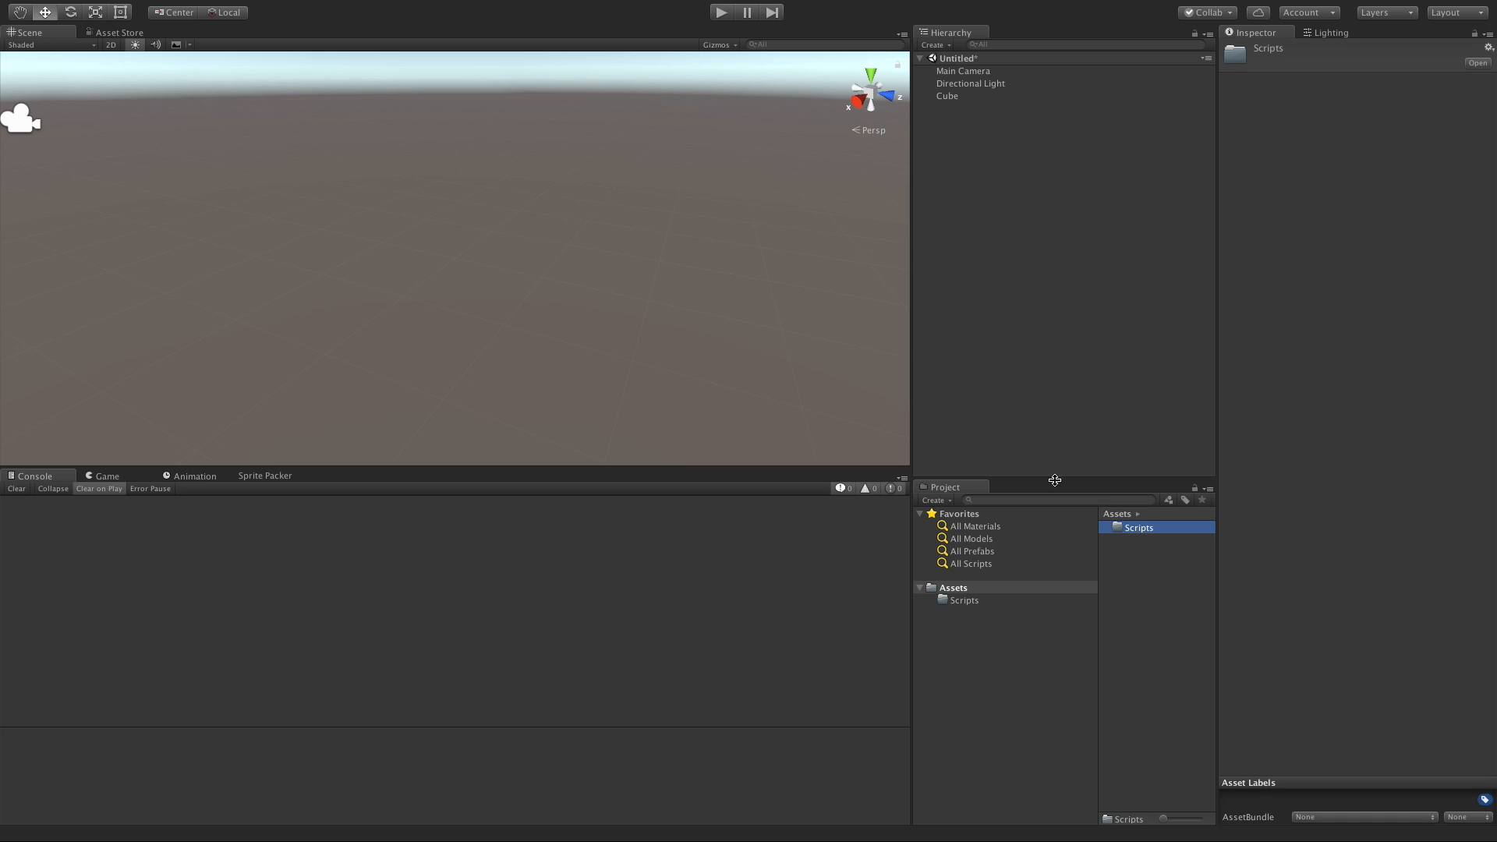
right_click(1141, 527)
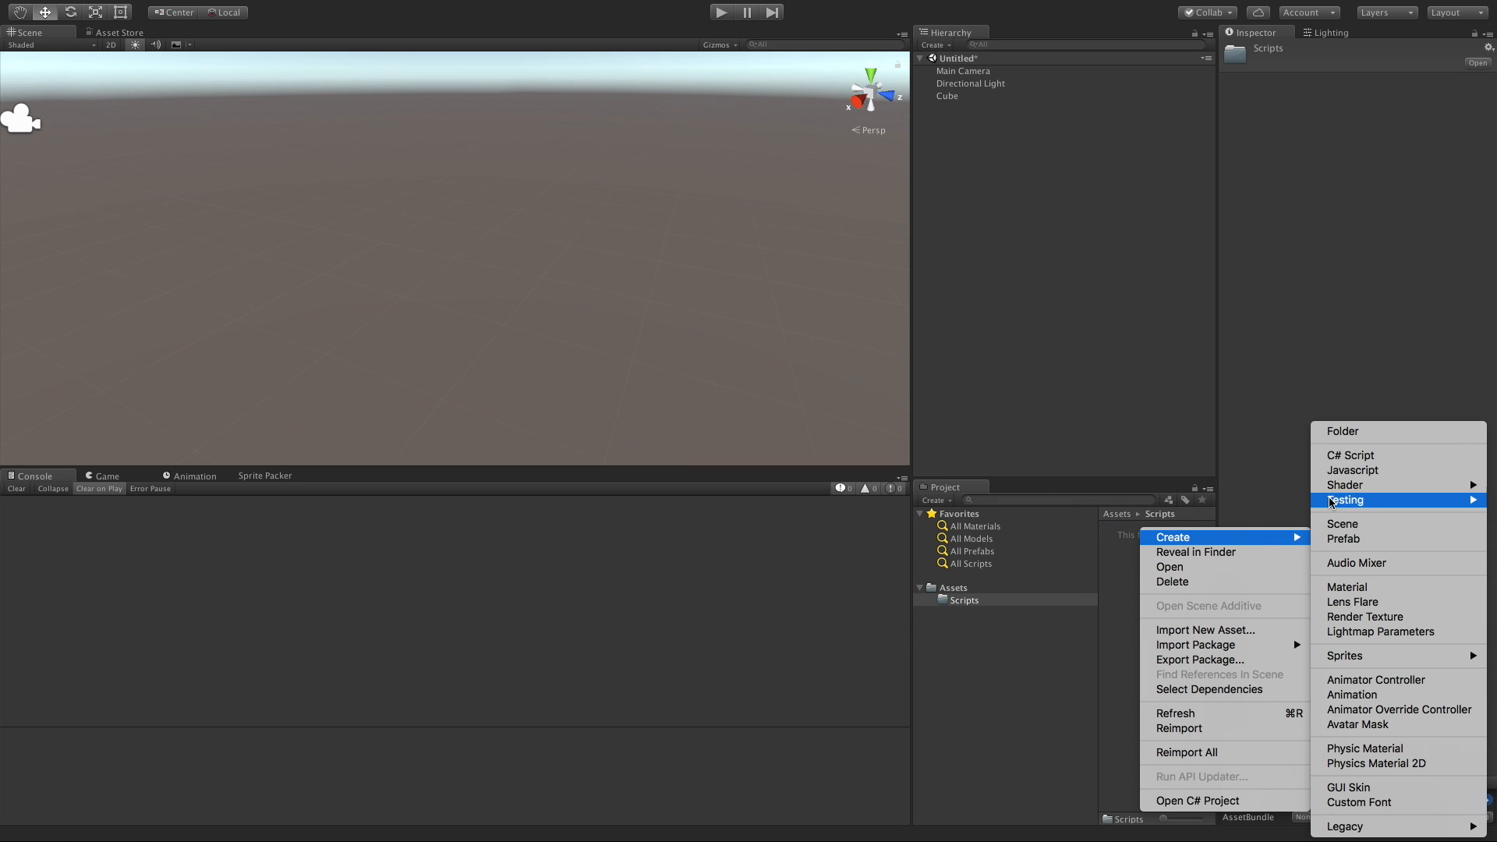
click(1342, 430)
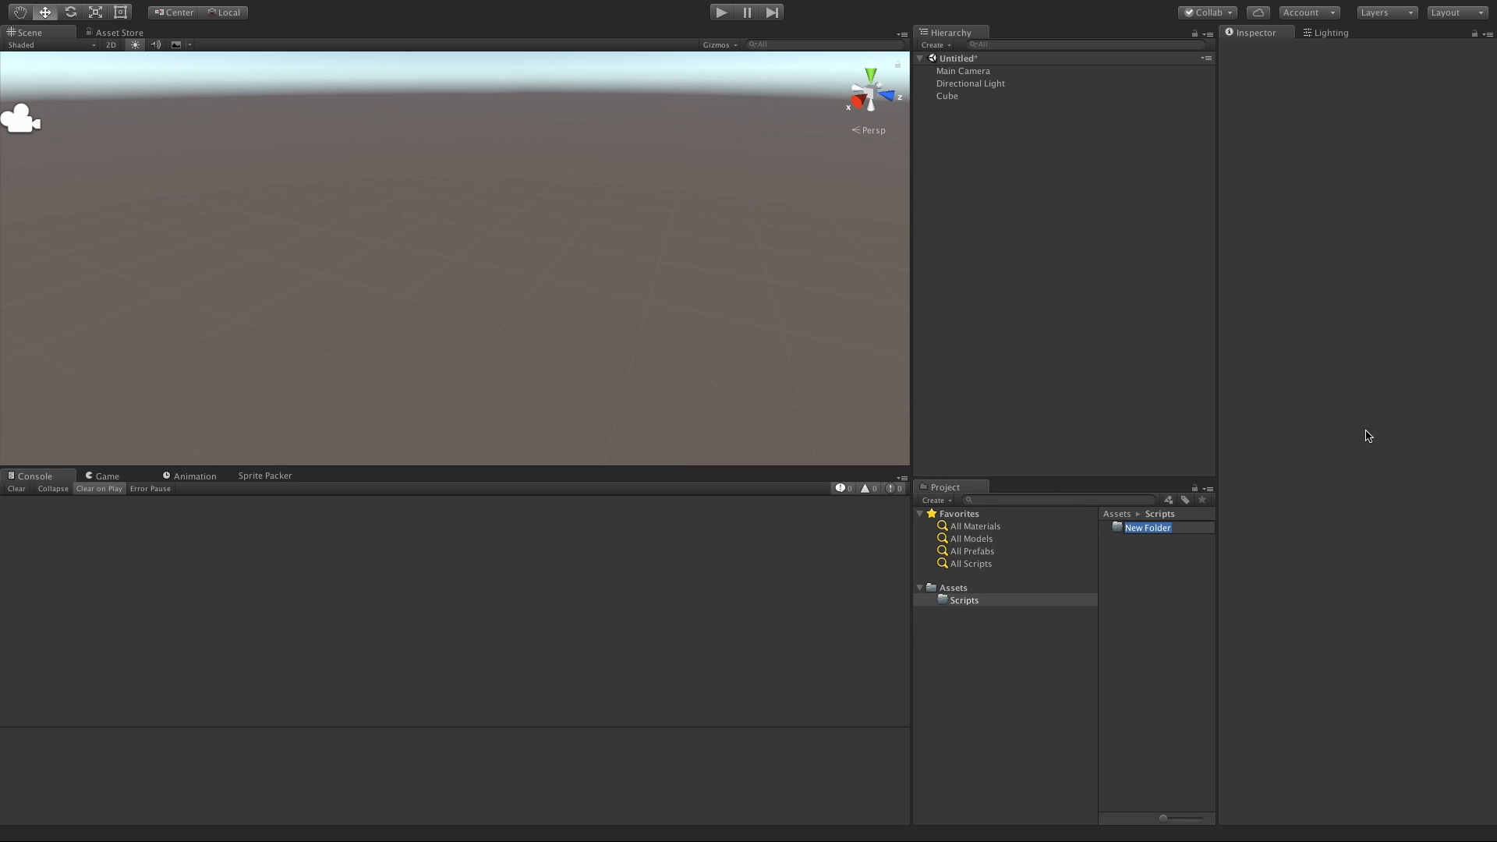
text(Extens)
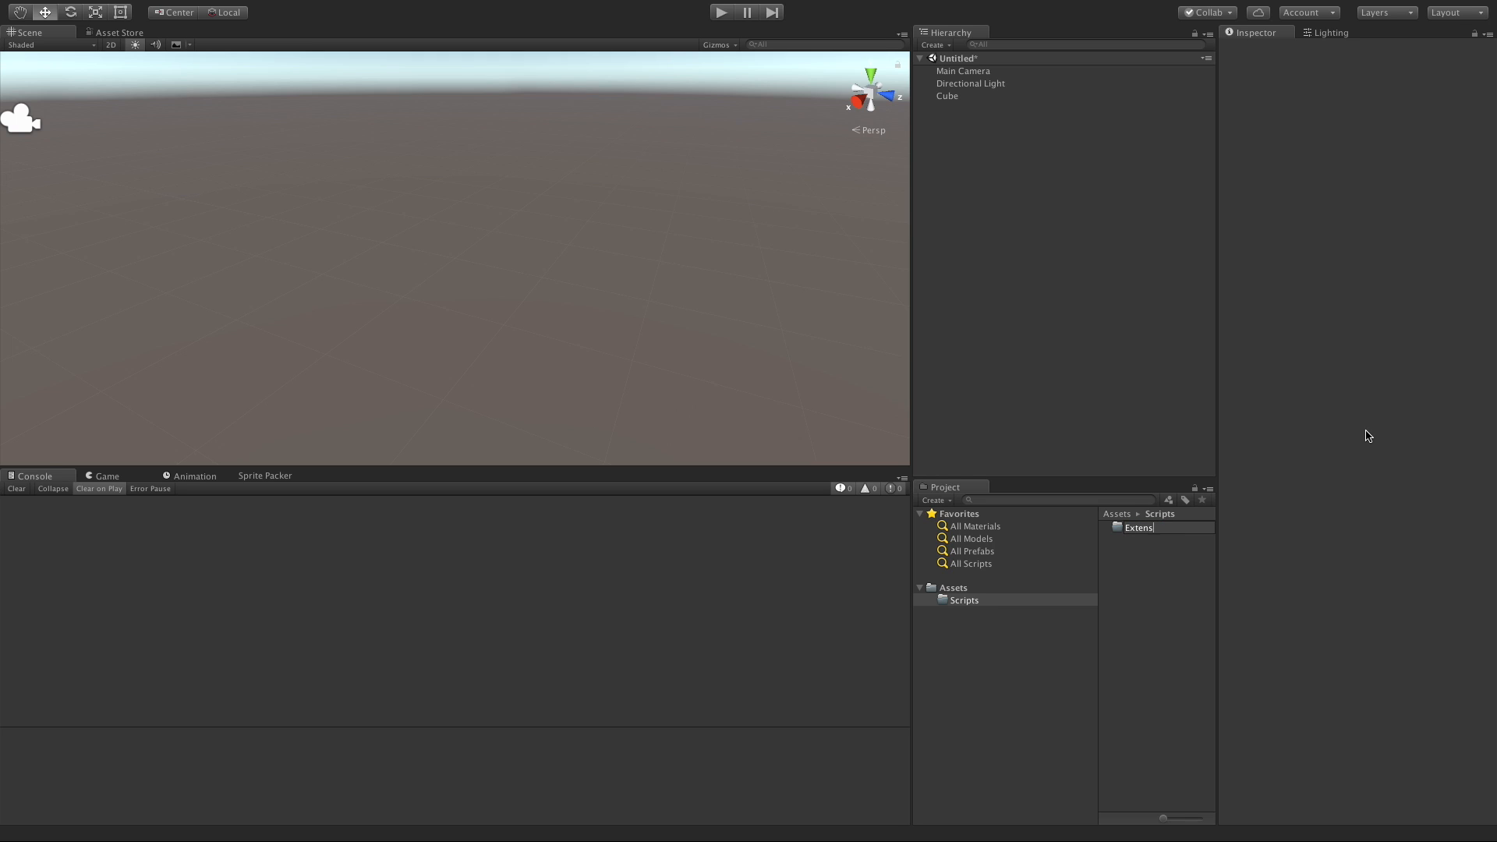
key(Return)
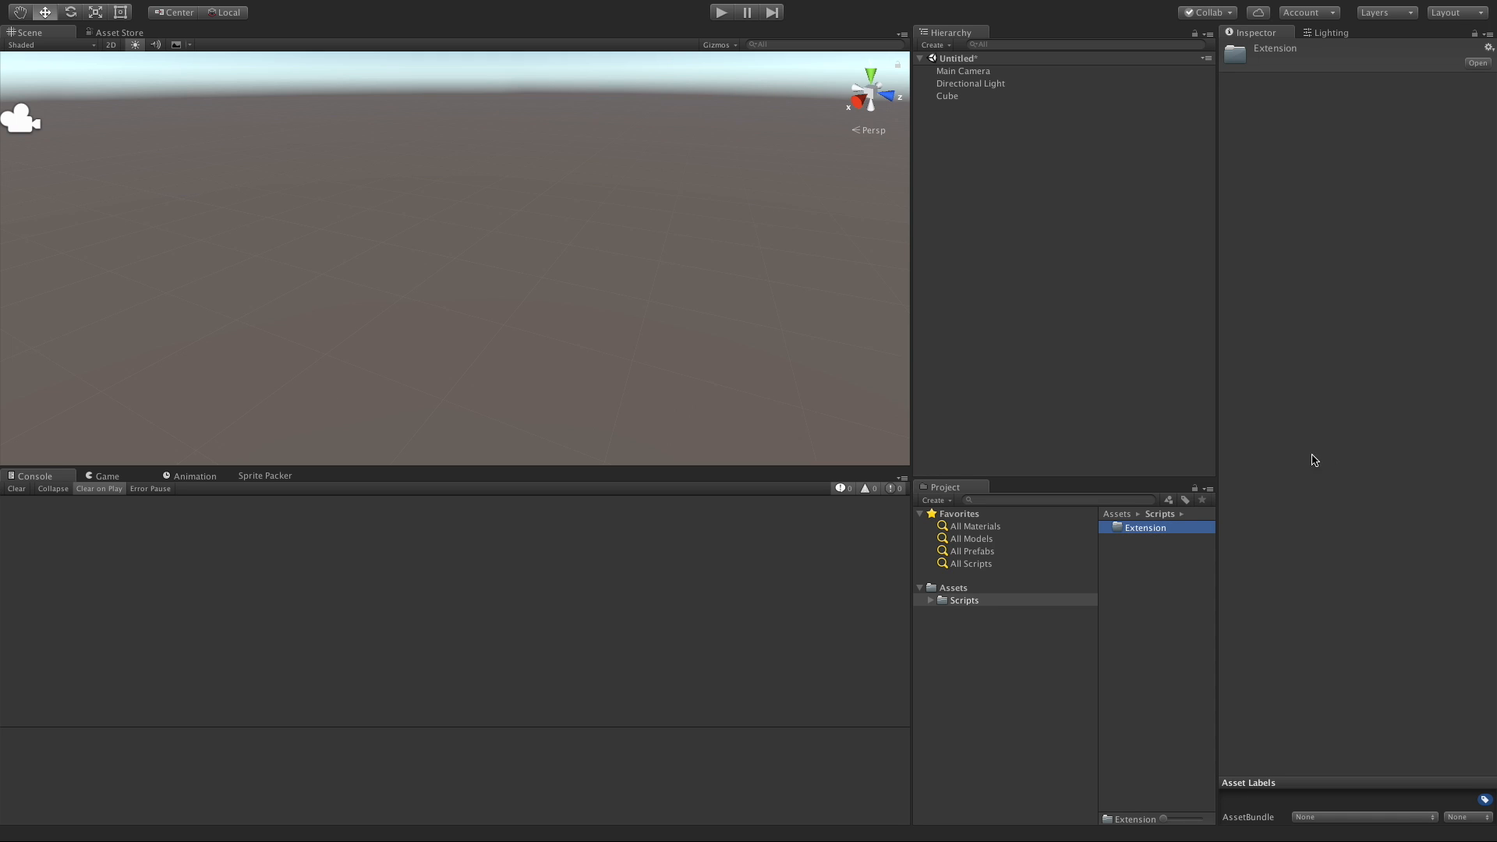
Create a C# script named GameObjectExtension in the Extension folder
right_click(1155, 535)
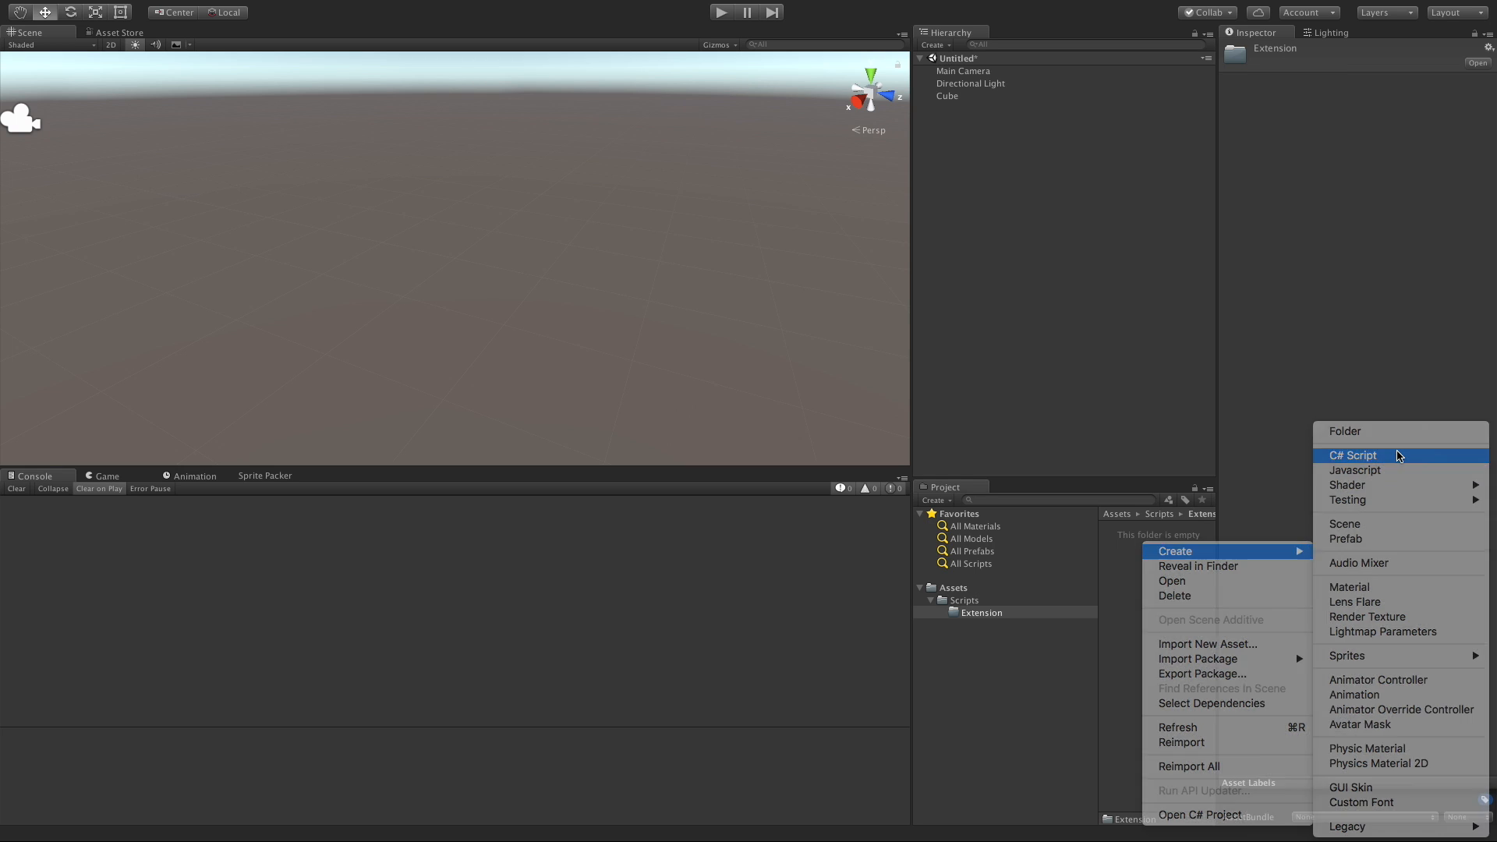
click(1351, 455)
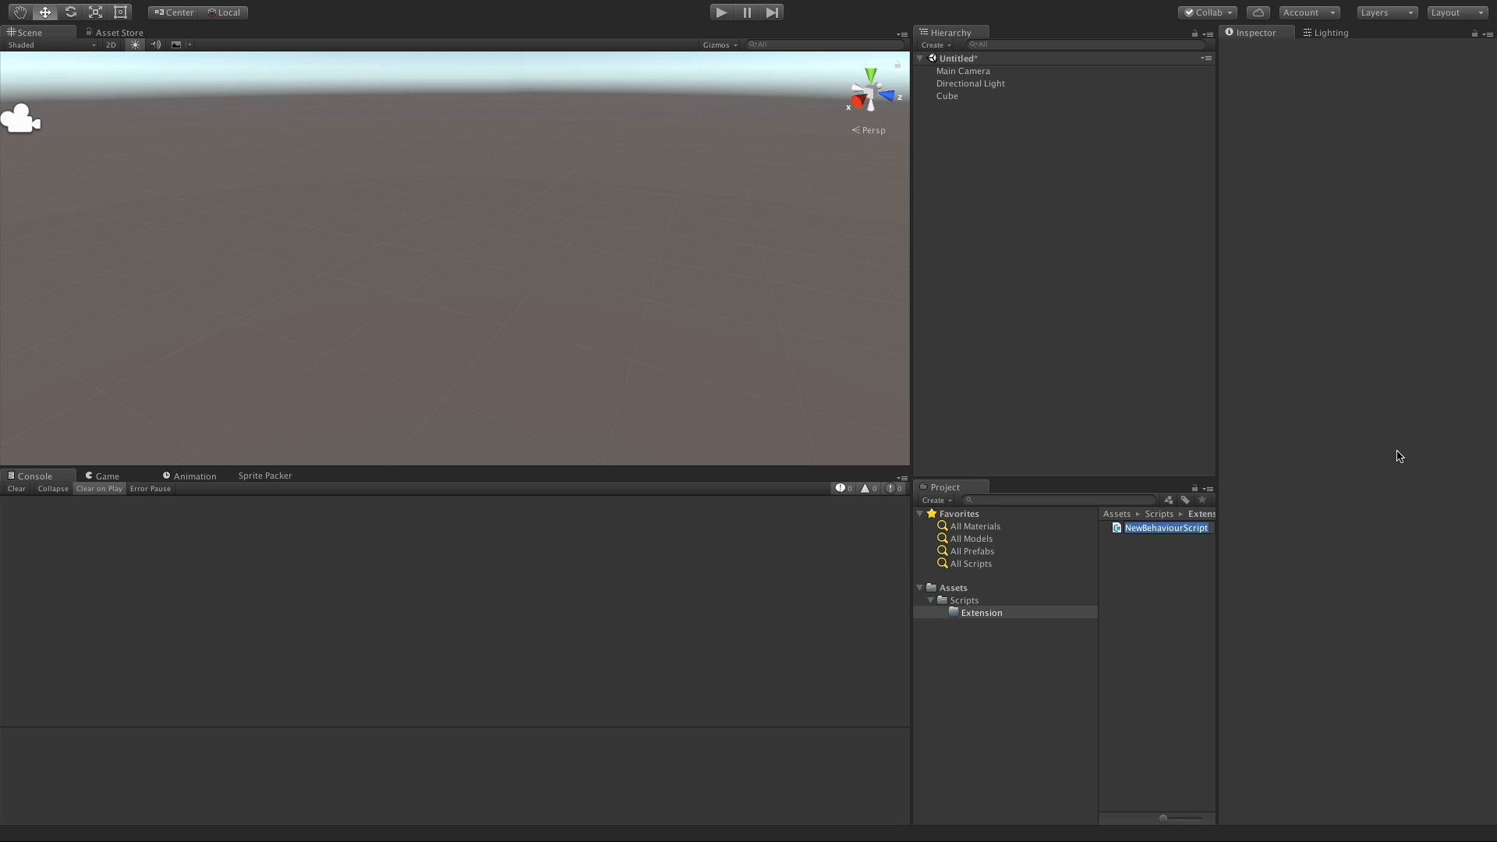
text(GameObjectExtension)
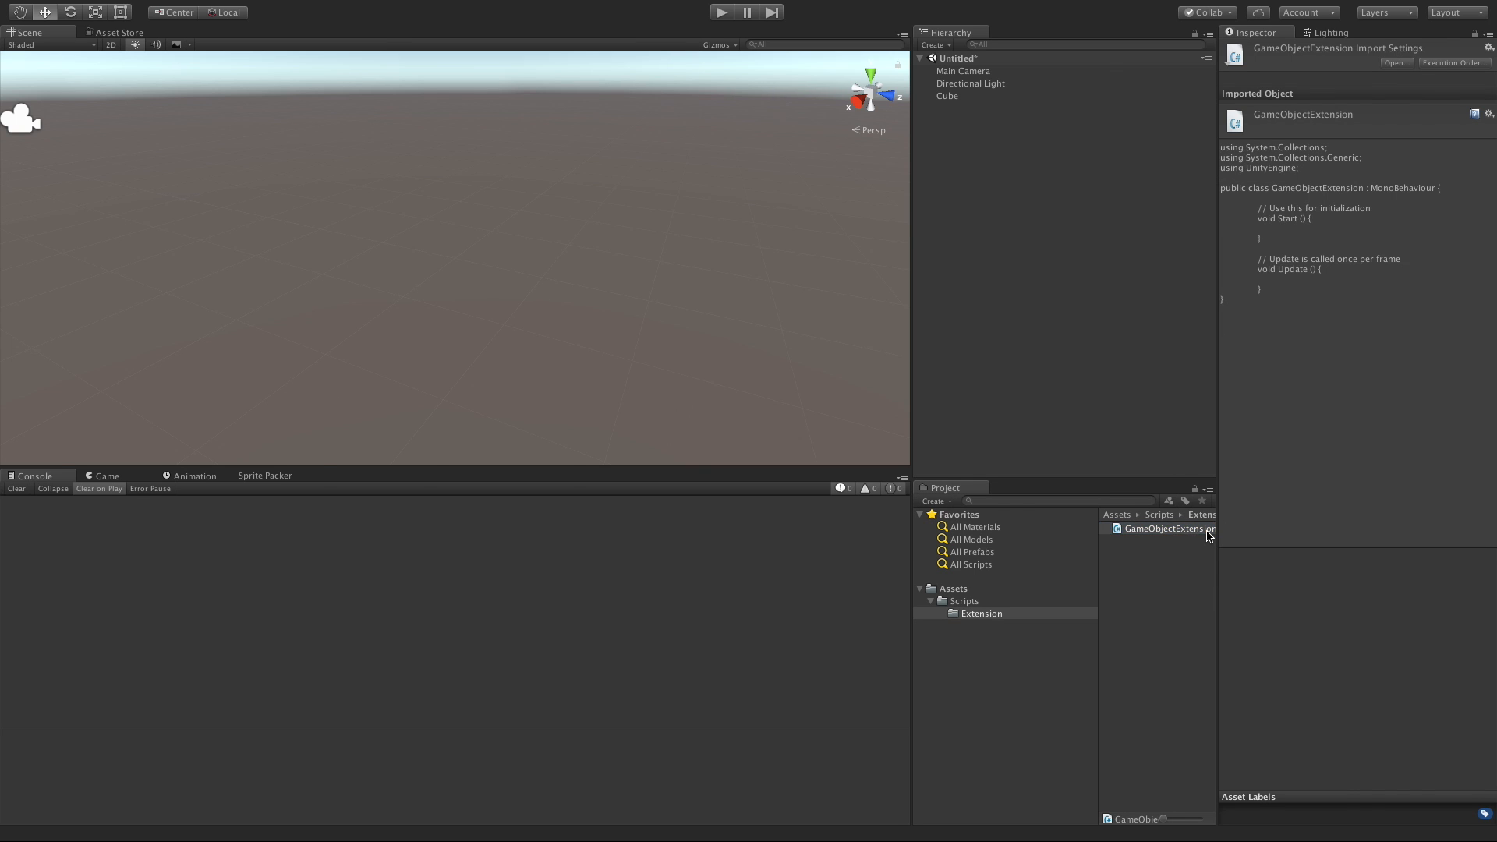
Open GameObjectExtension and strip the MonoBehaviour base and default Start/Update methods
double_click(1166, 529)
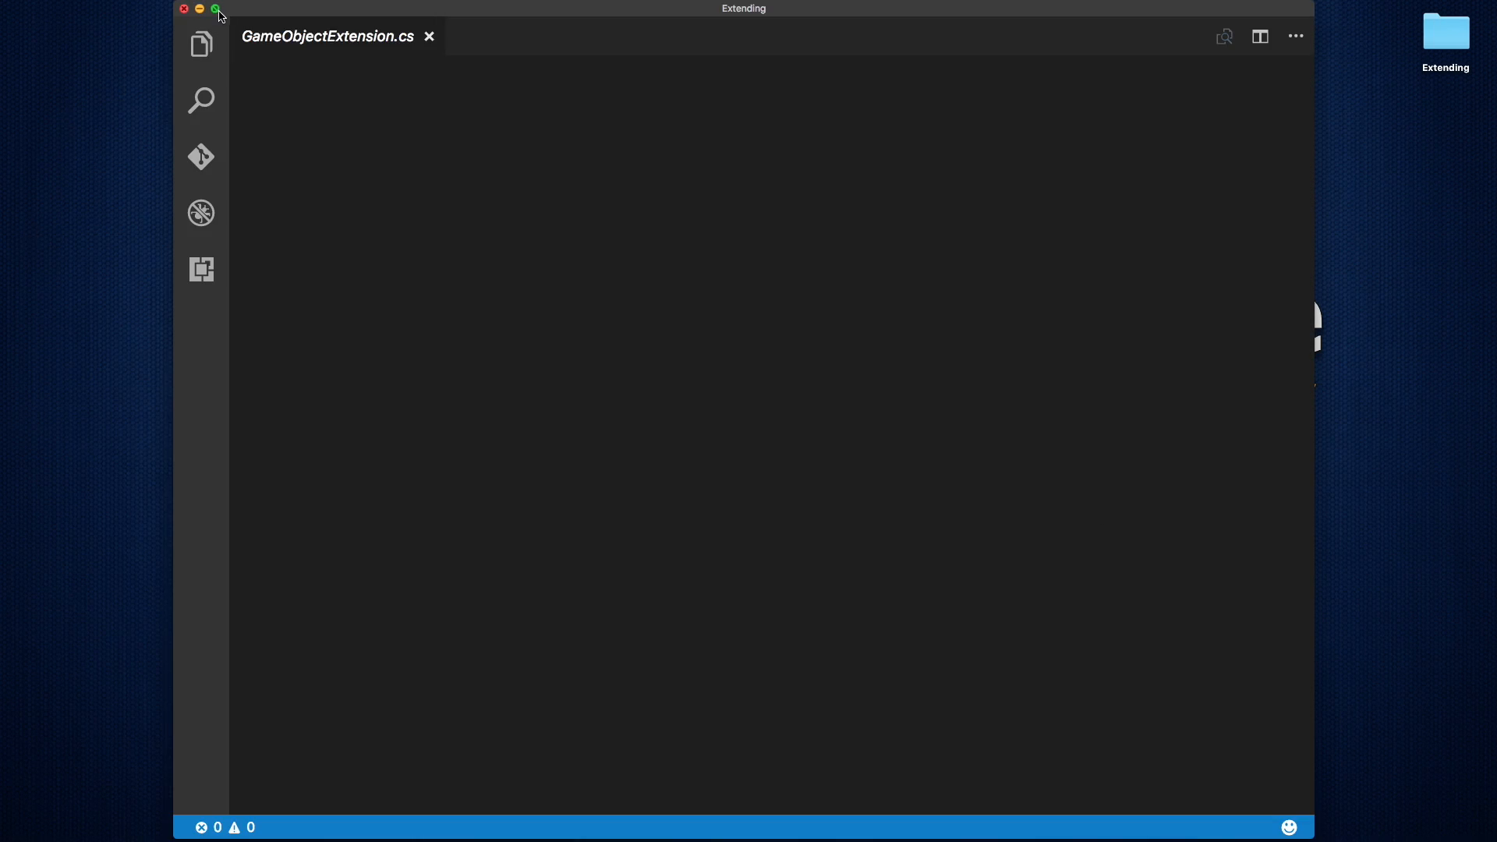
click(217, 8)
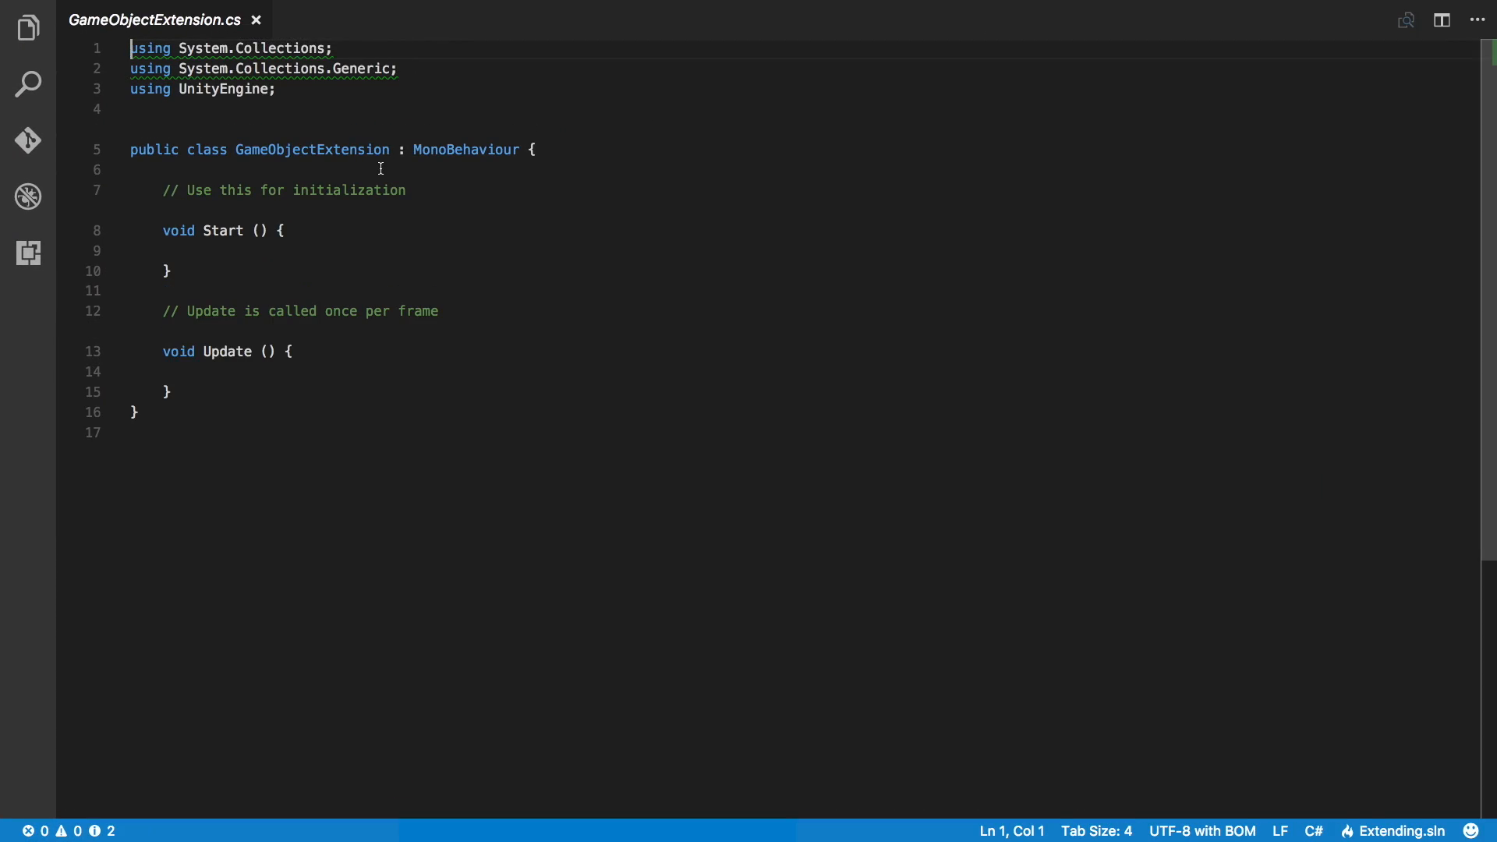
double_click(467, 150)
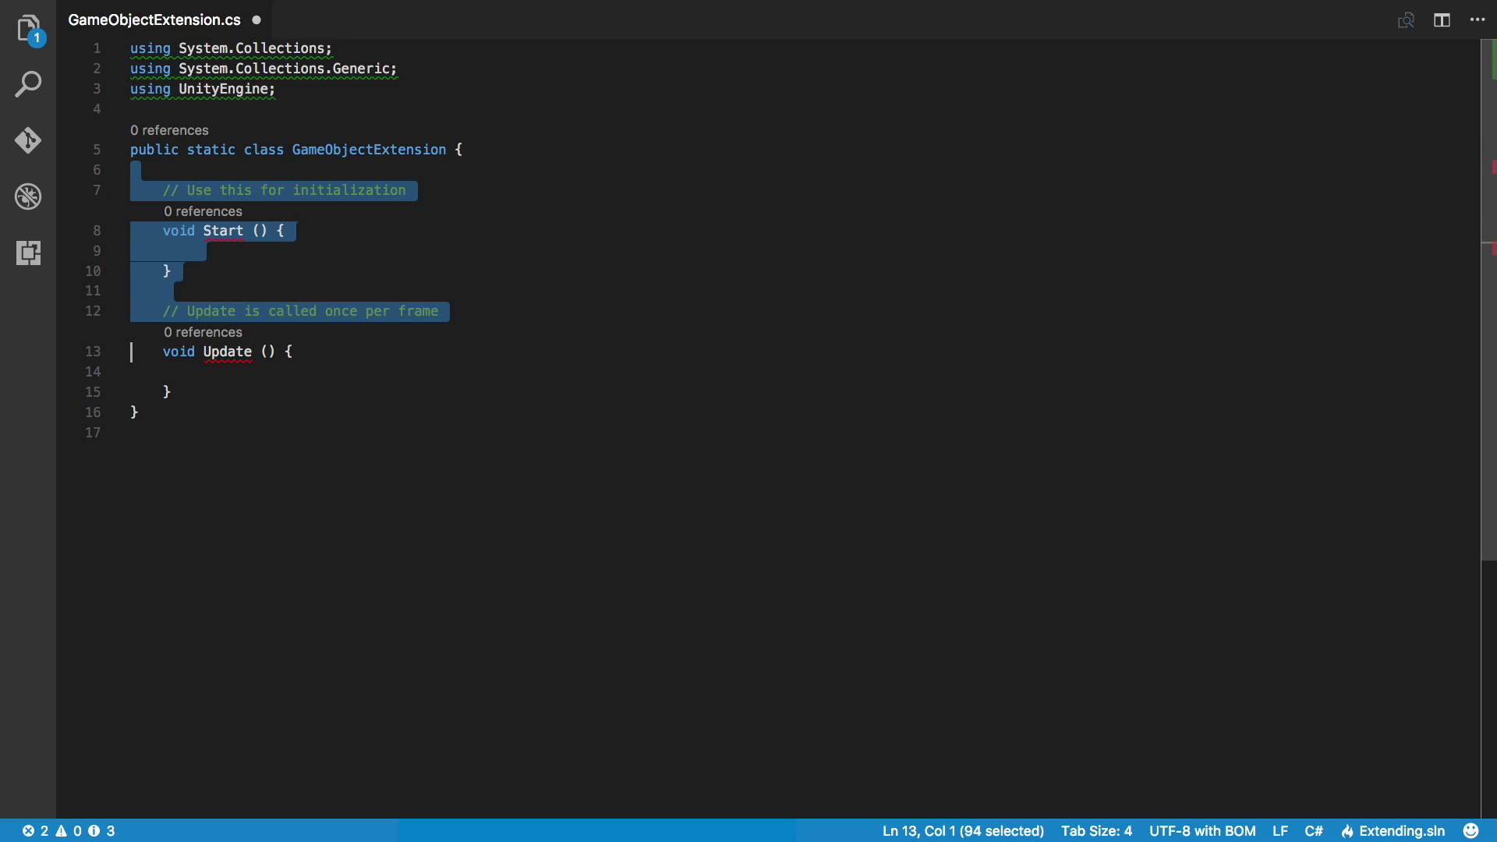
key(Delete)
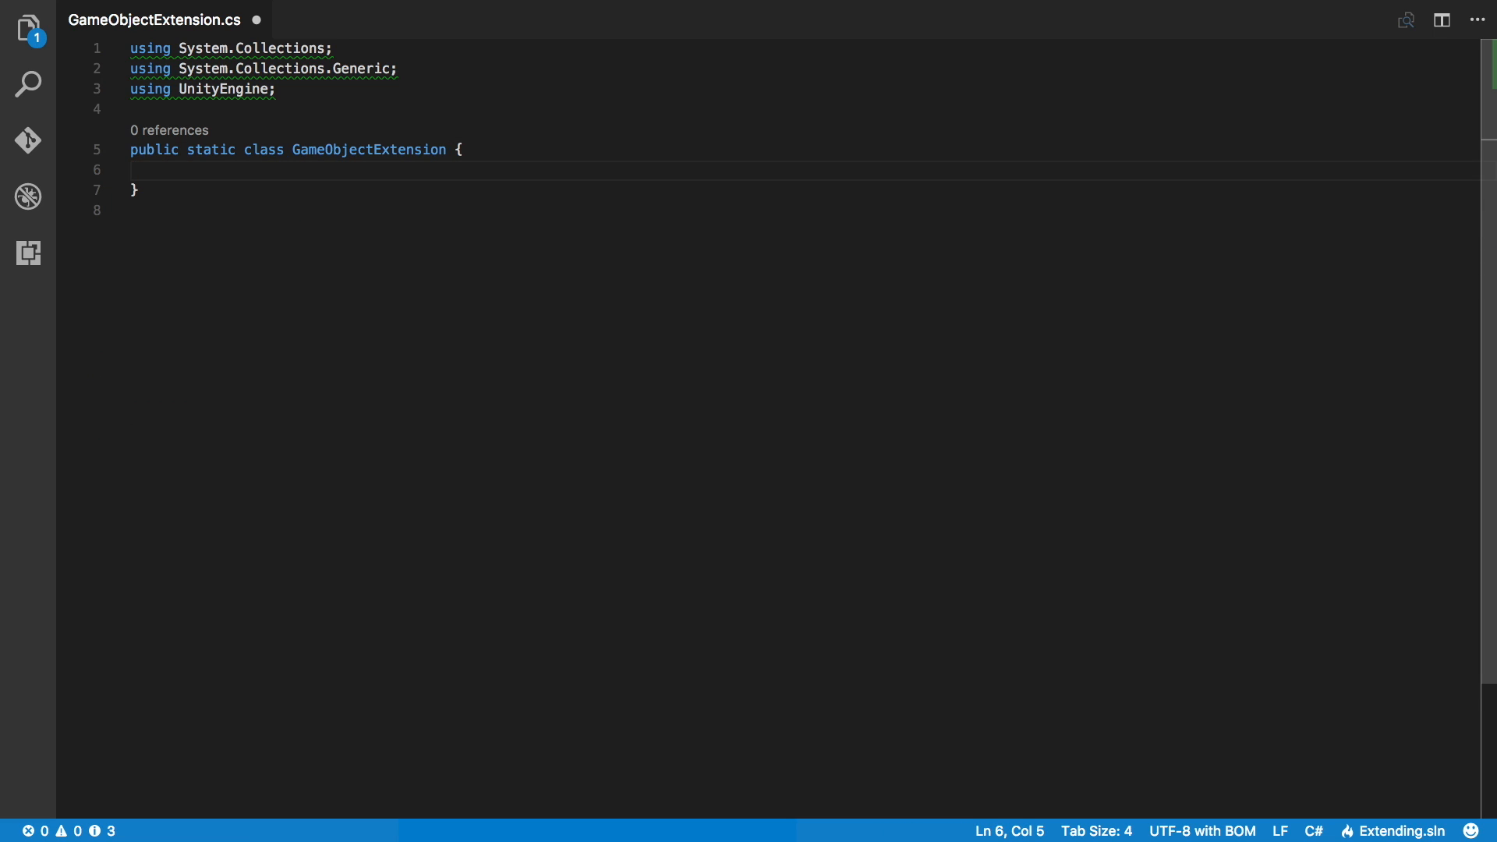
Add a public static DisableColliders(this GameObject go) method and remove unused usings
text(public static v)
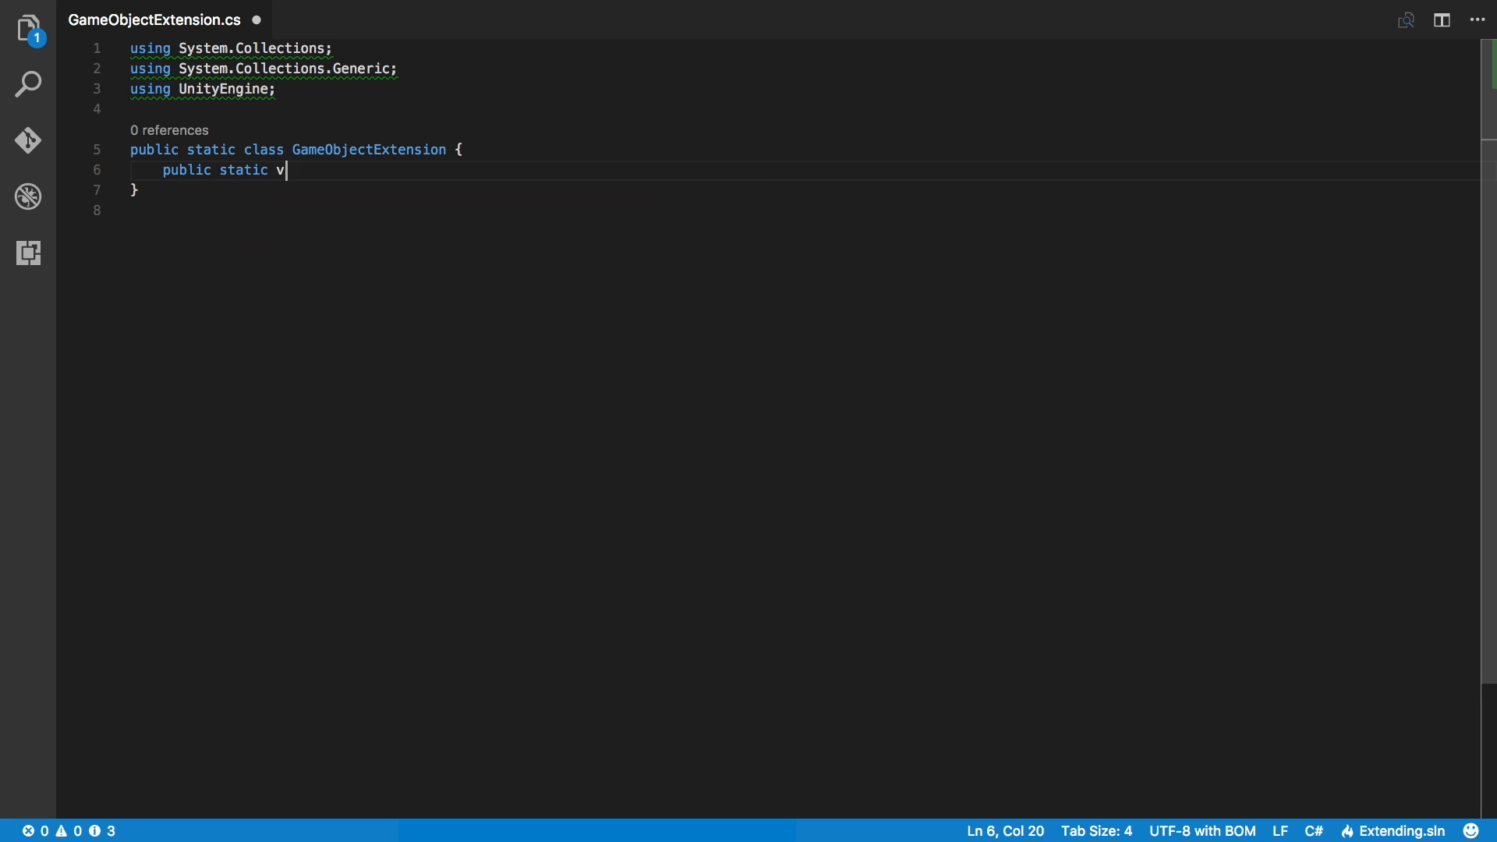
text(oid Disable)
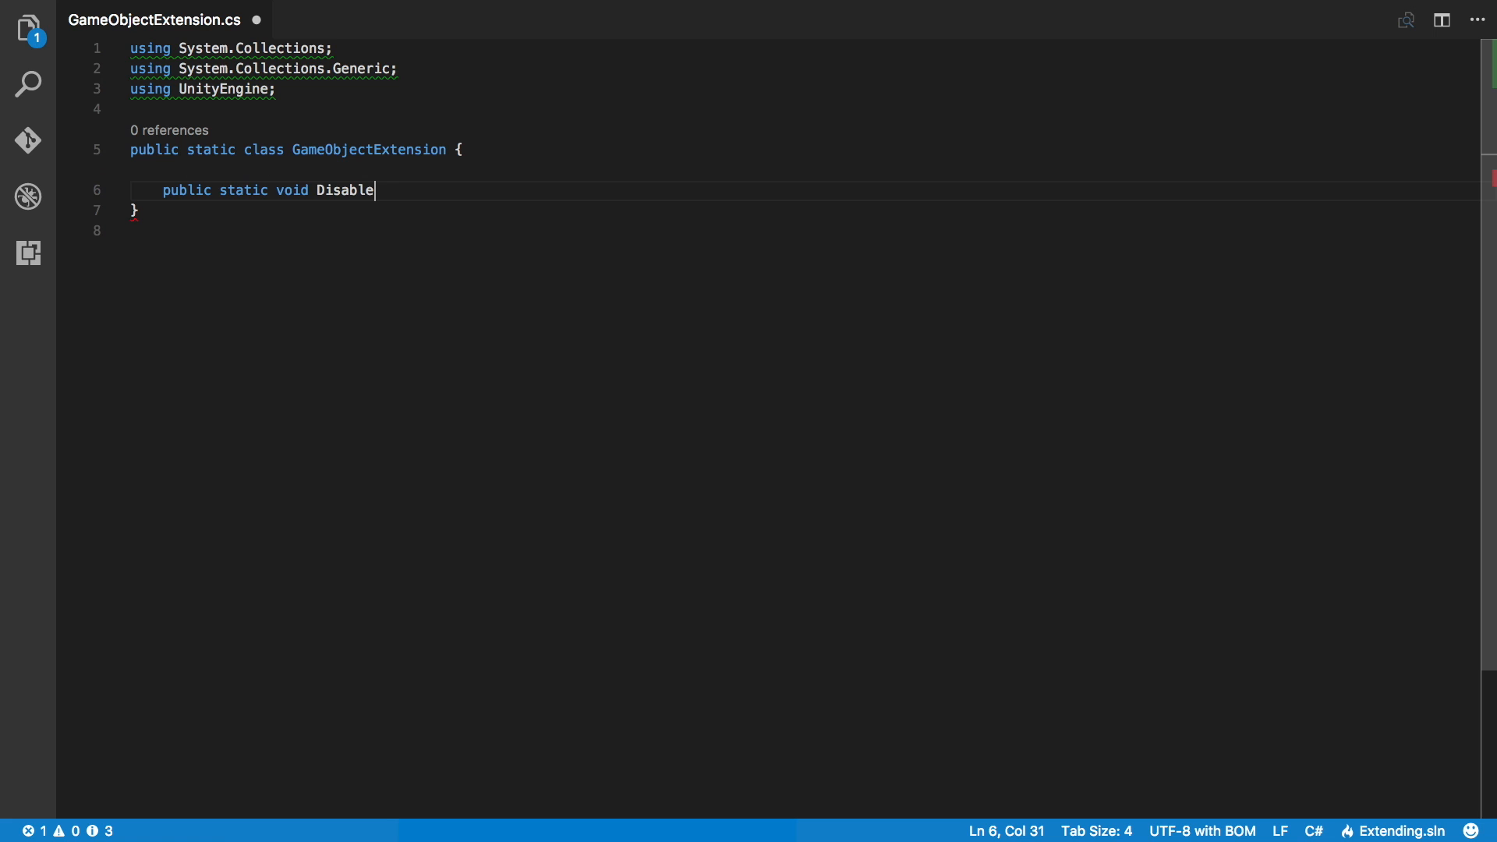
text(Colliders)
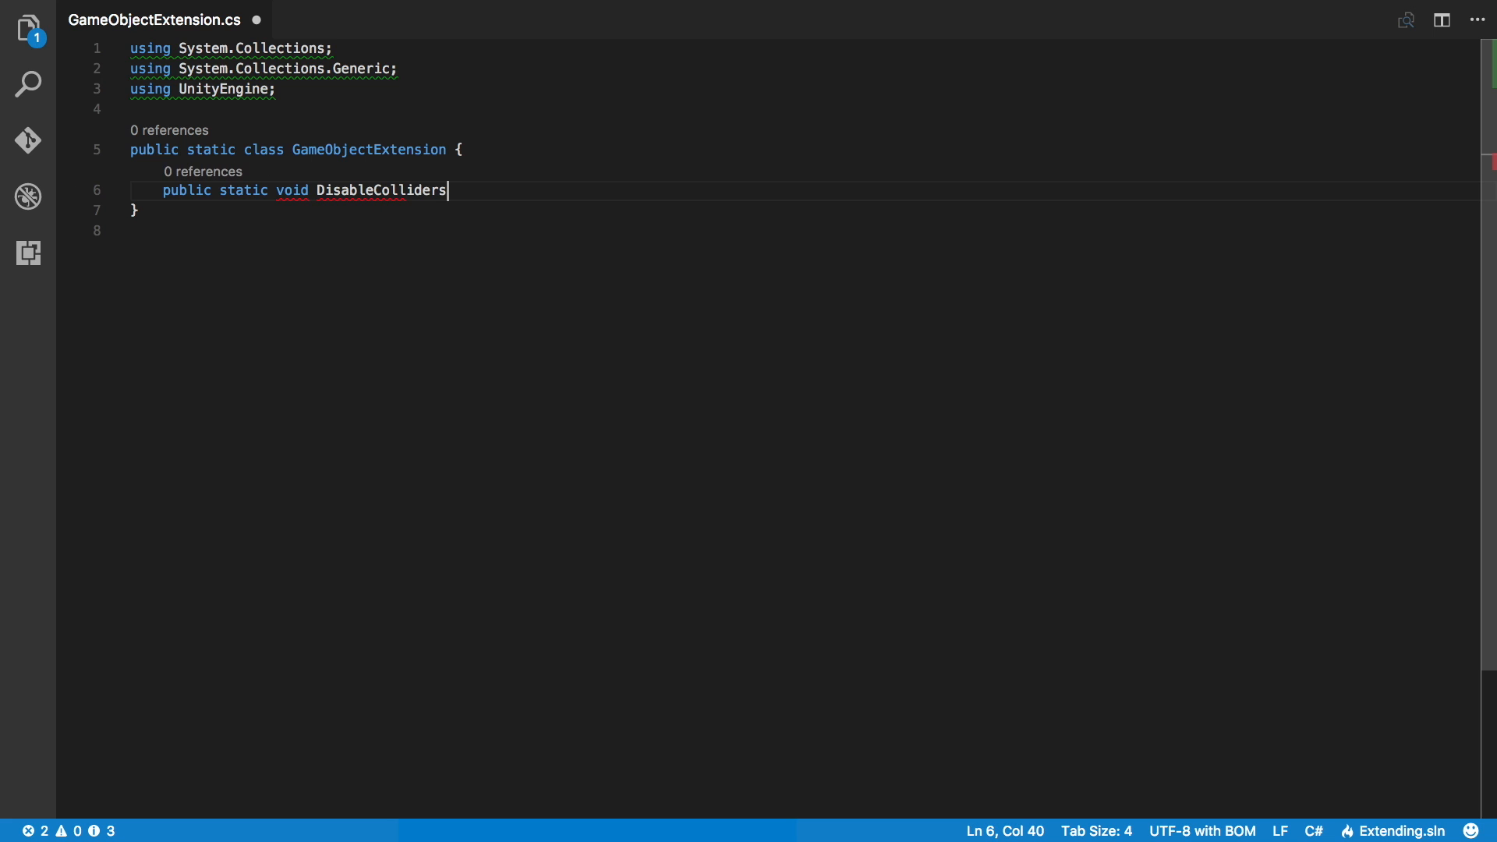
text(()
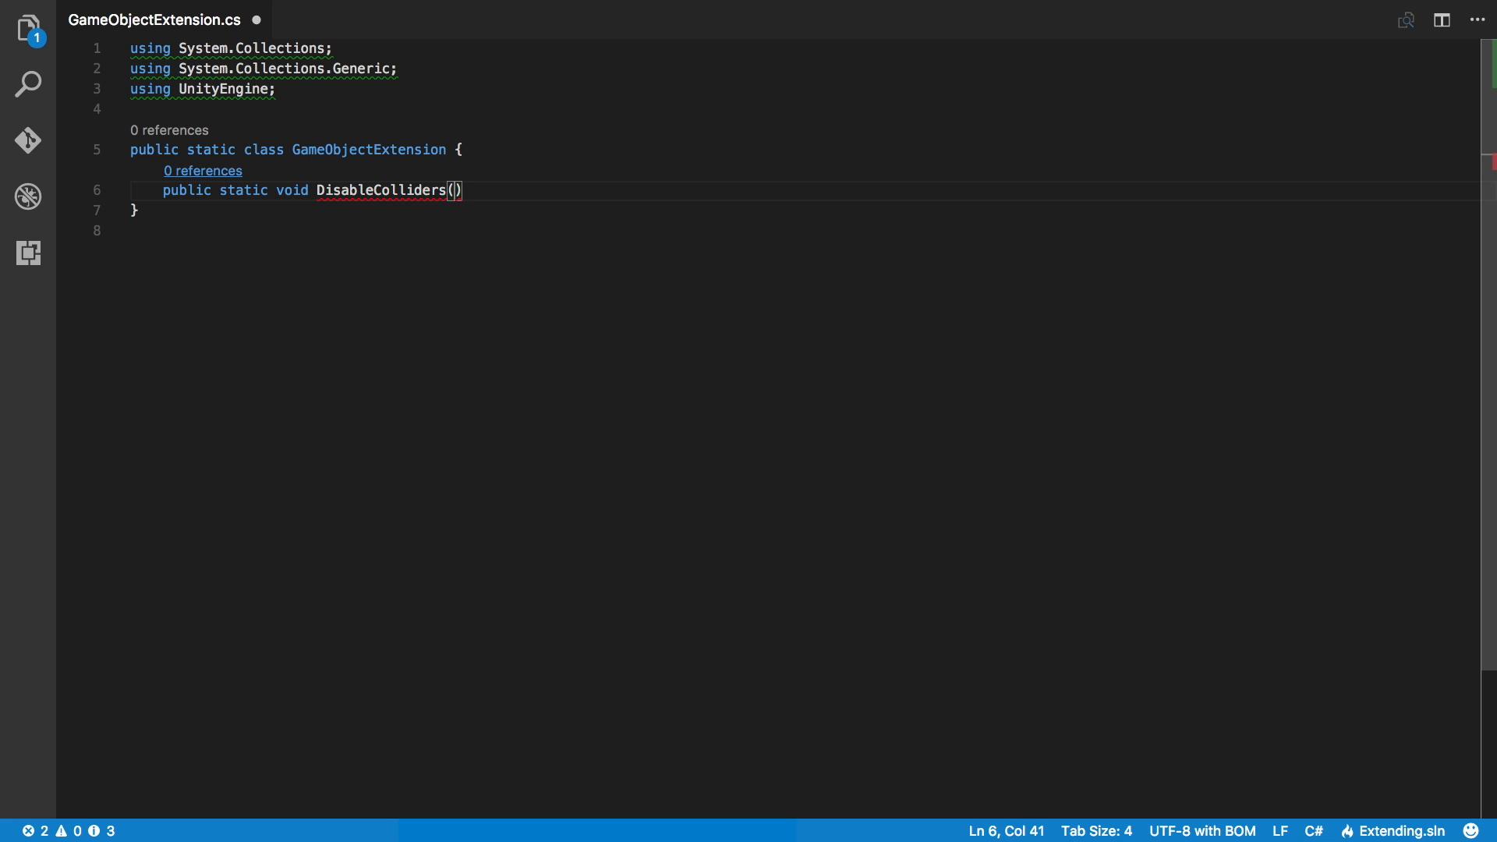
text(this)
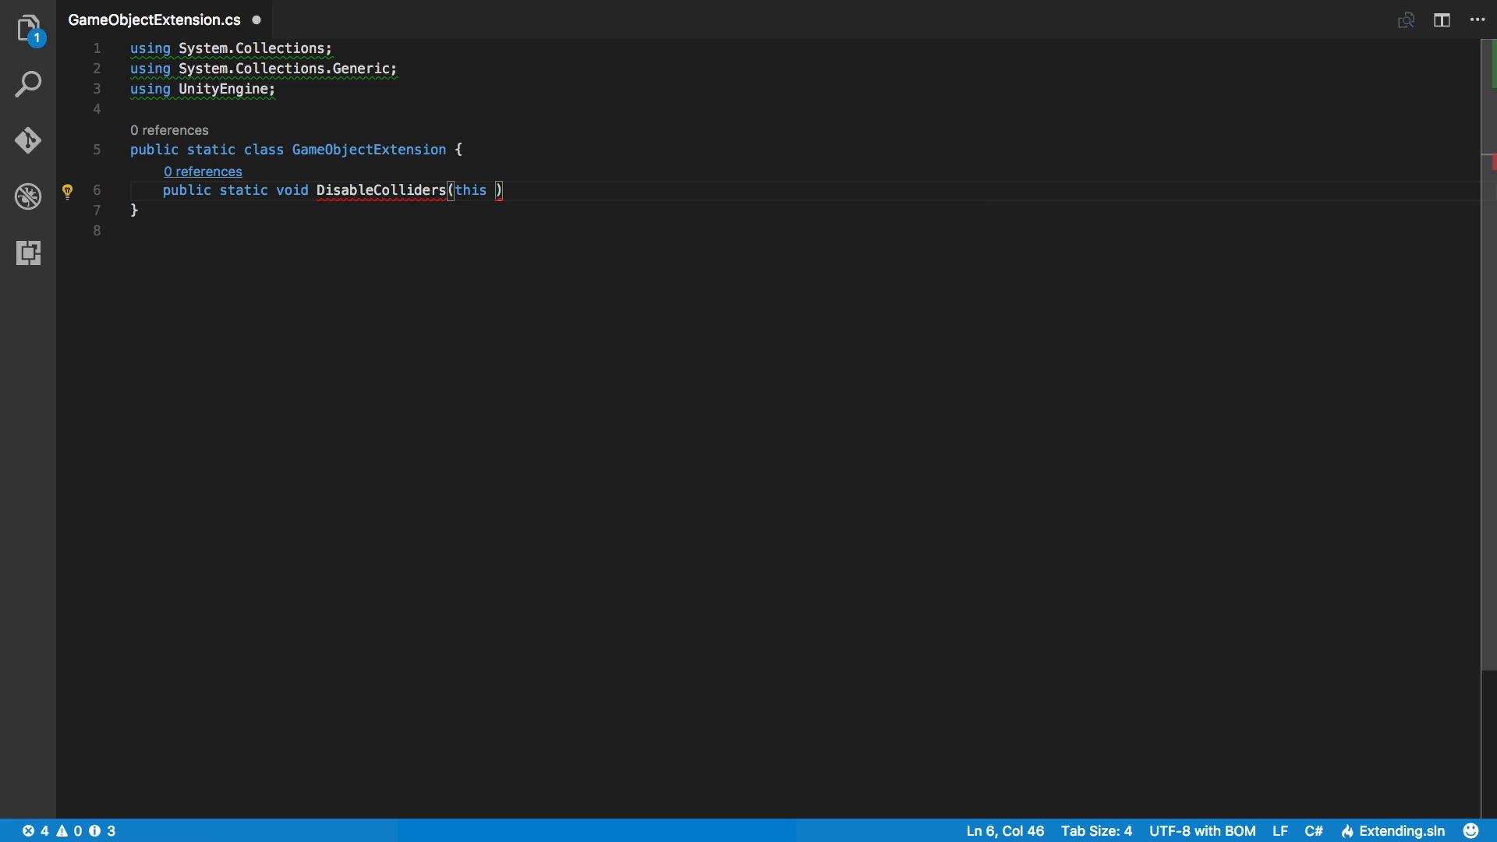
text(GameObject go)
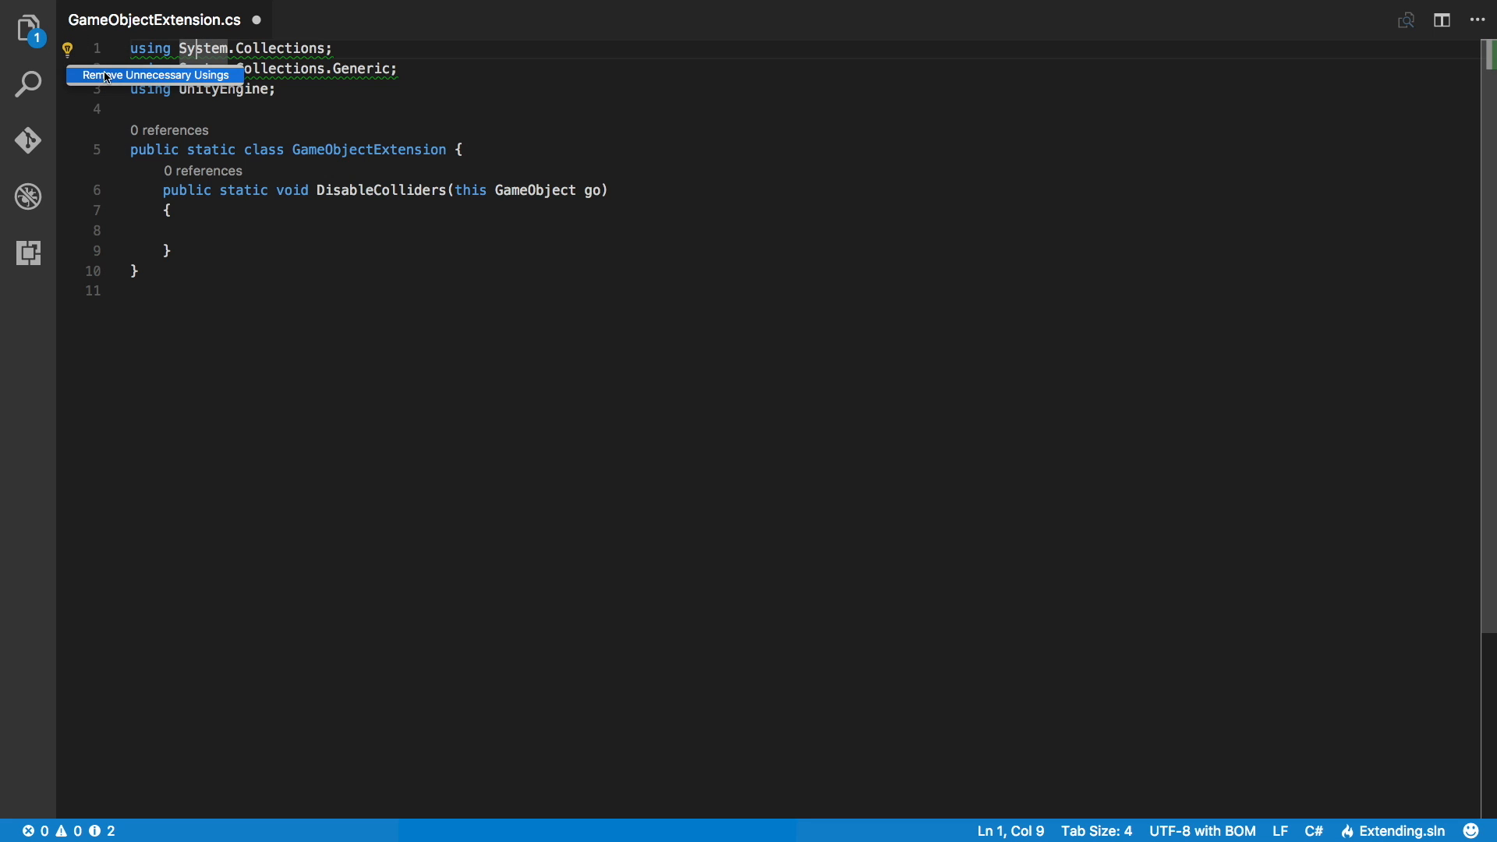
click(156, 75)
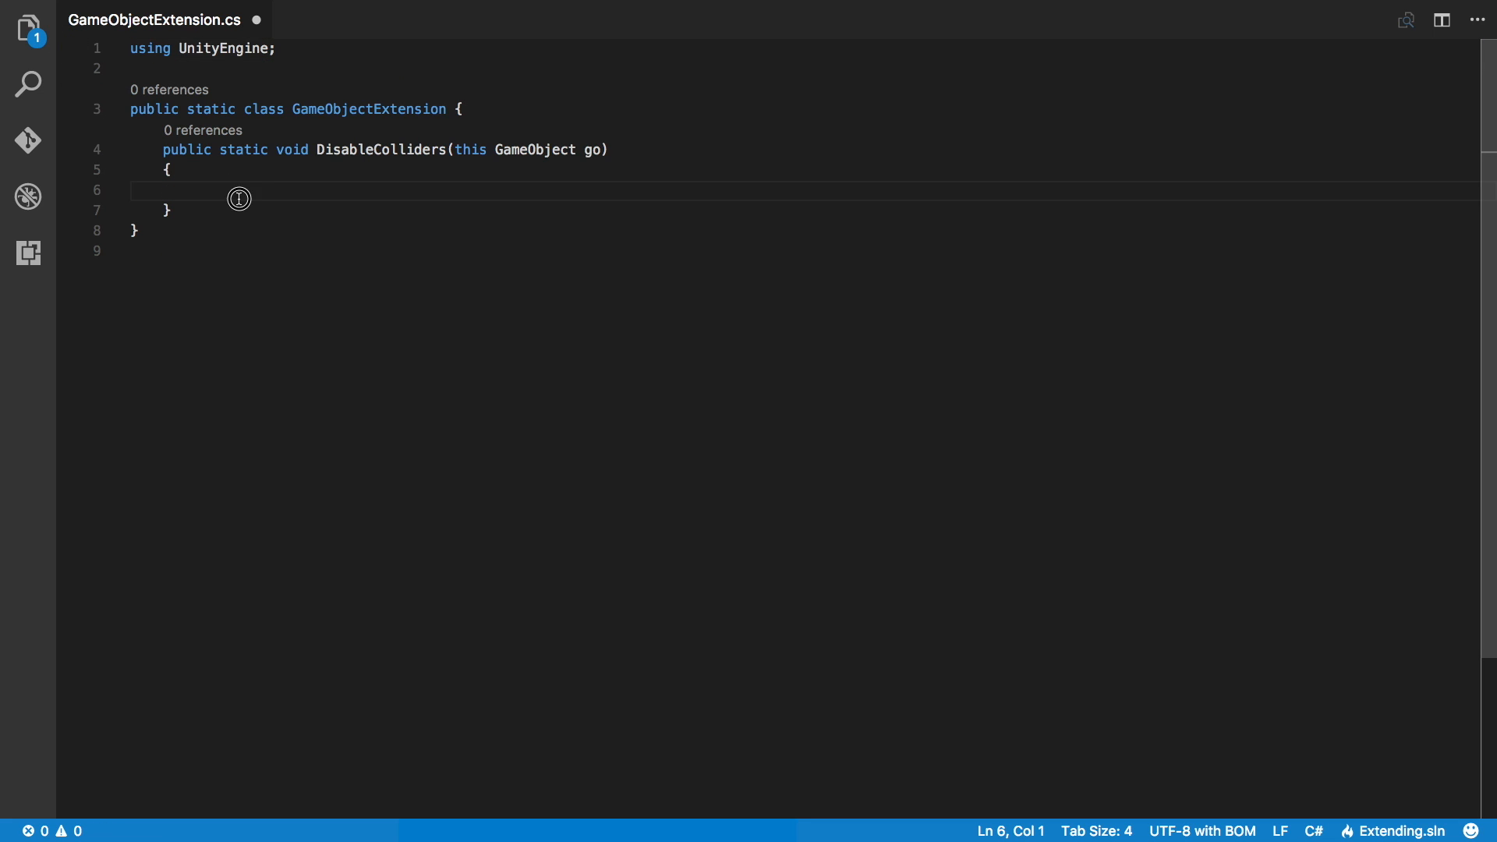
mouse_move(472, 154)
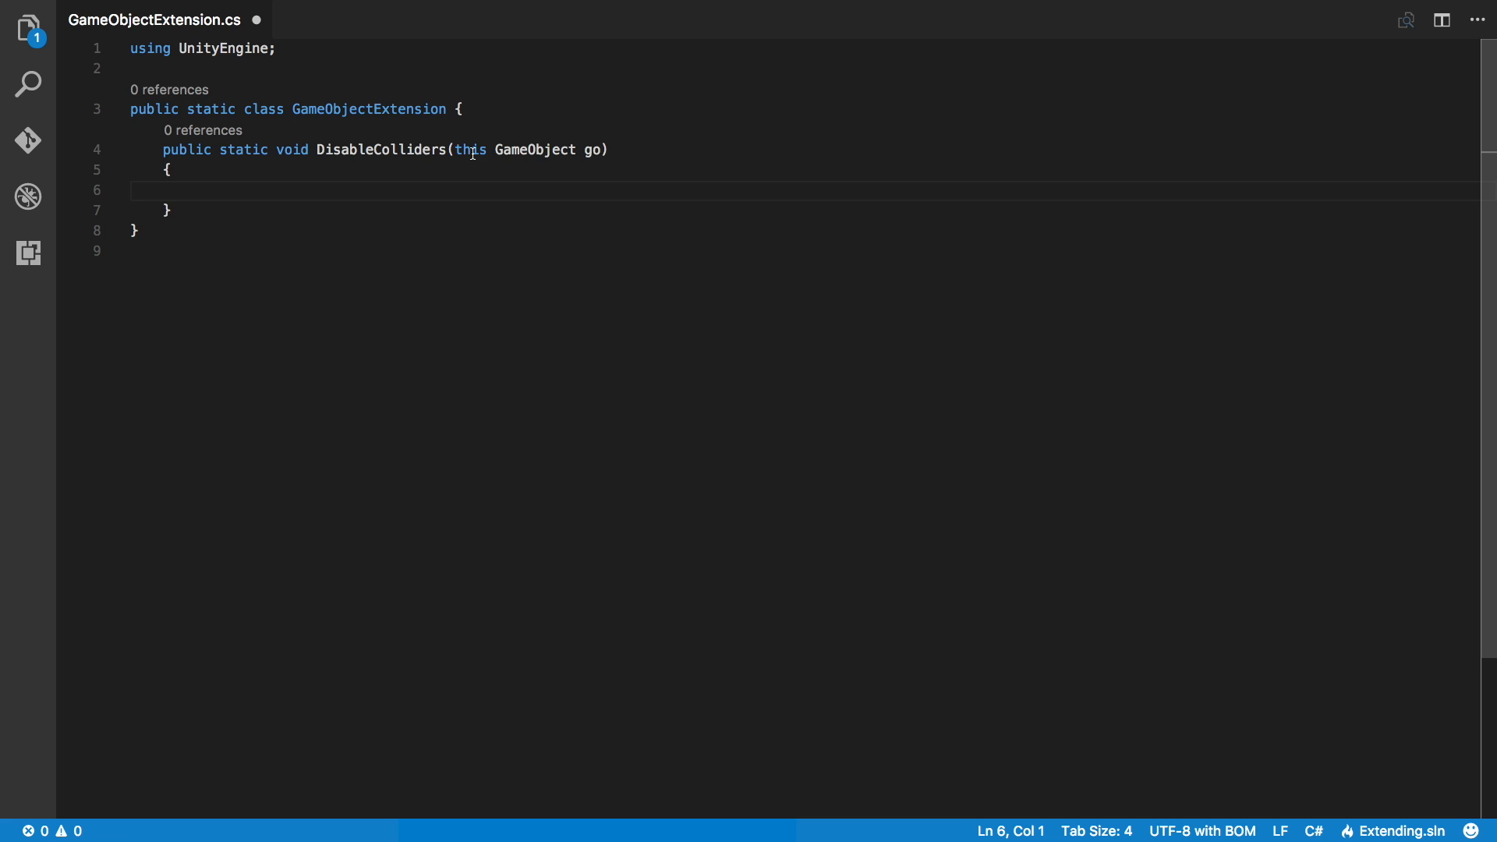
mouse_move(535, 149)
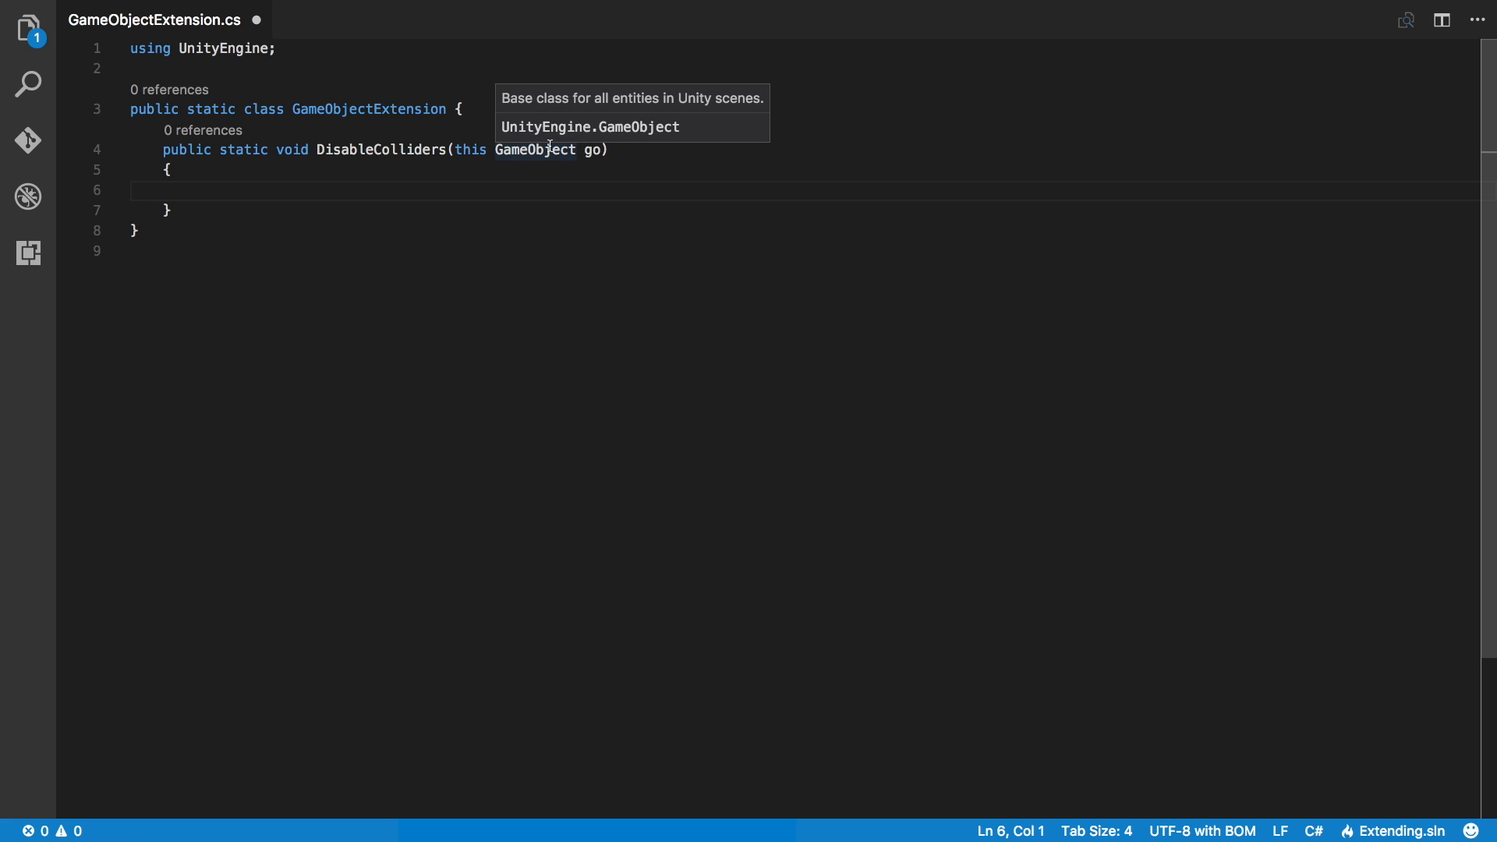
mouse_move(373, 166)
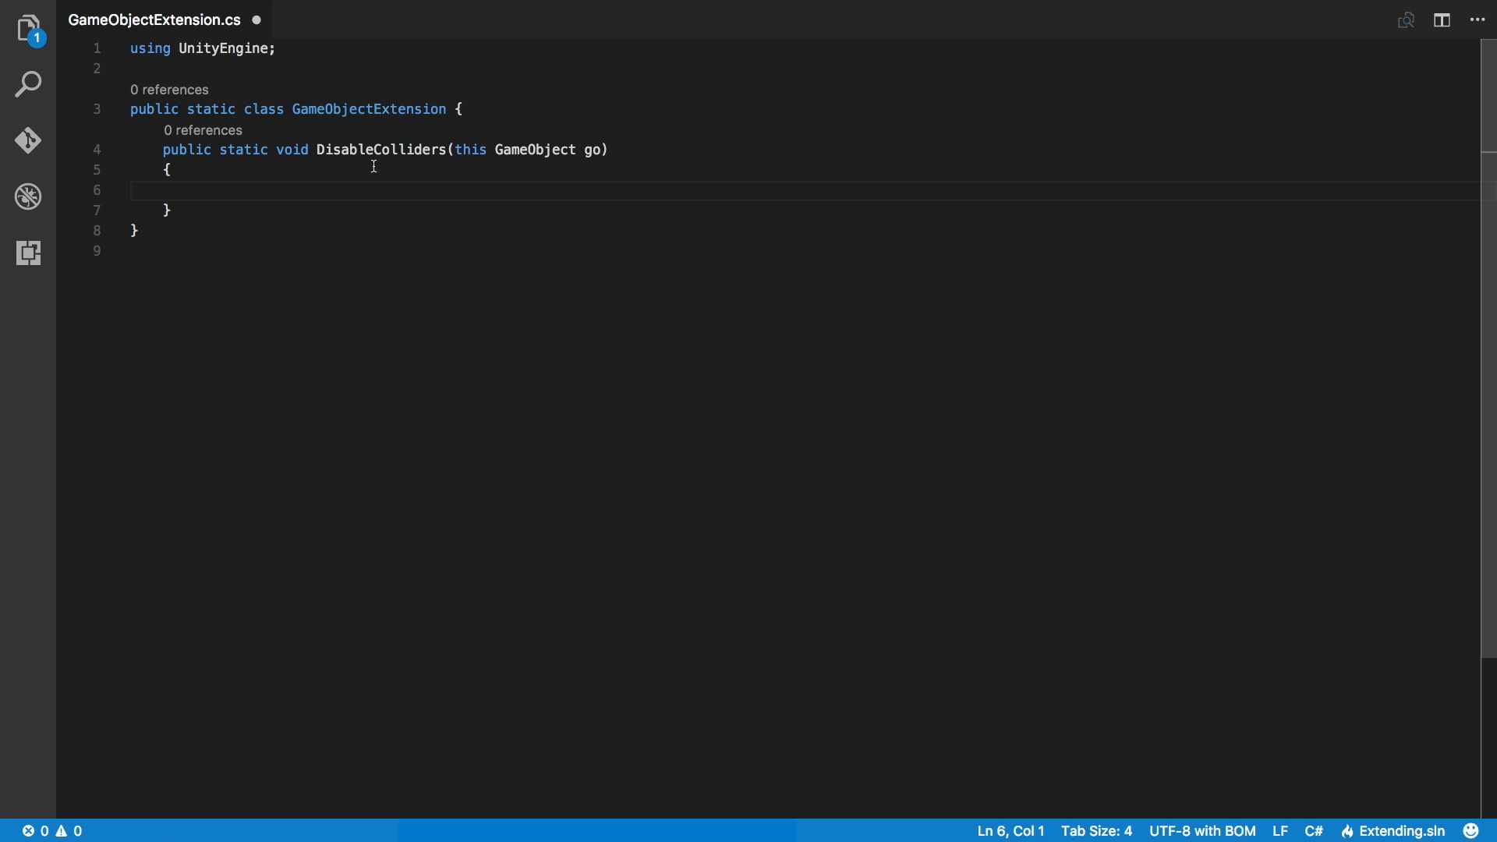
Fill DisableColliders with Collider[] col = go.GetComponents<Collider>() and a foreach setting c.enabled = false
text(Colldi)
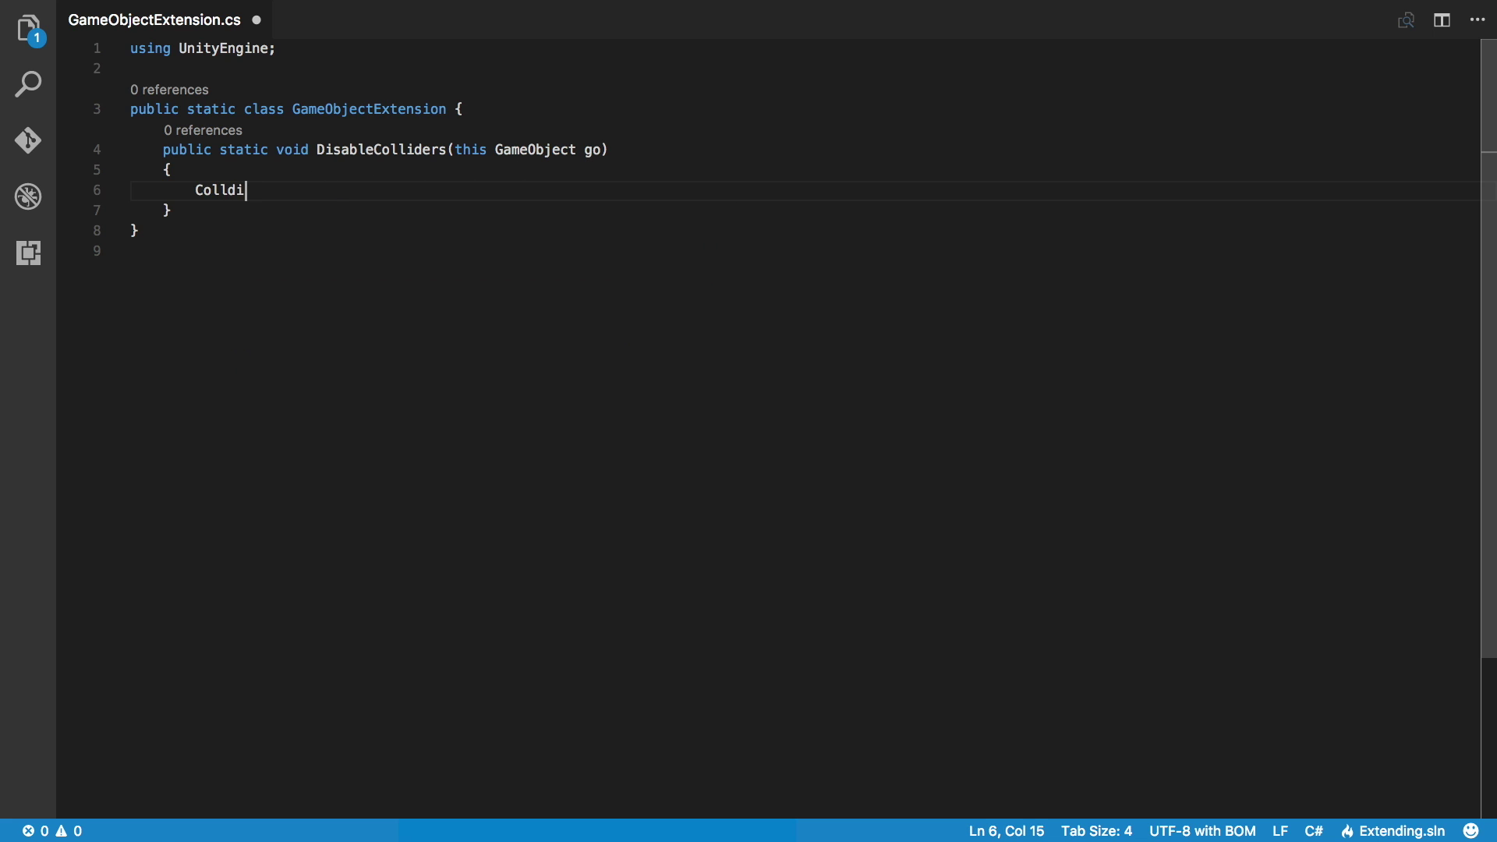
text(er)
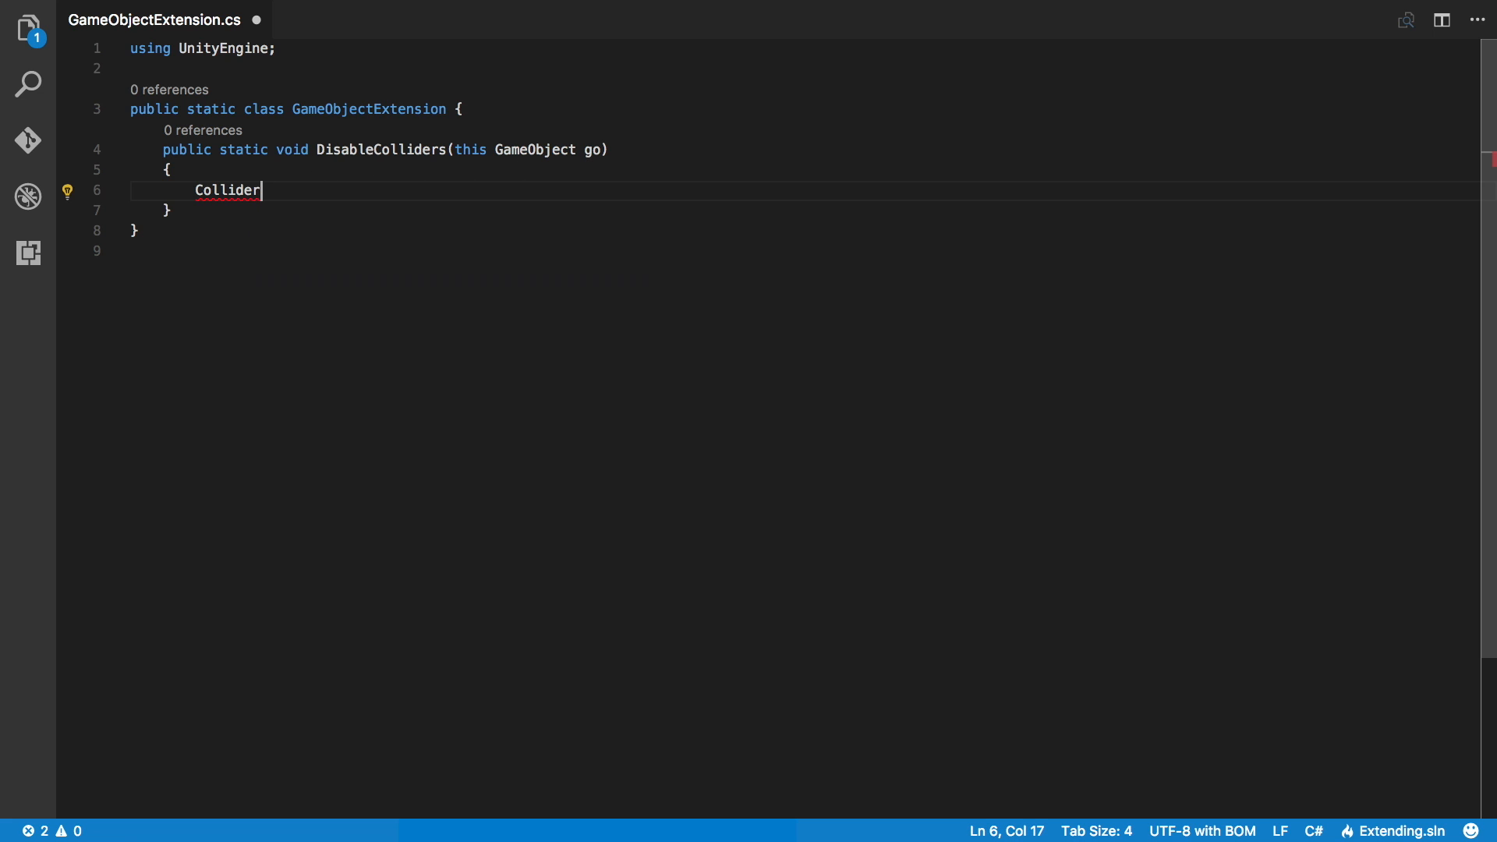
text([] col)
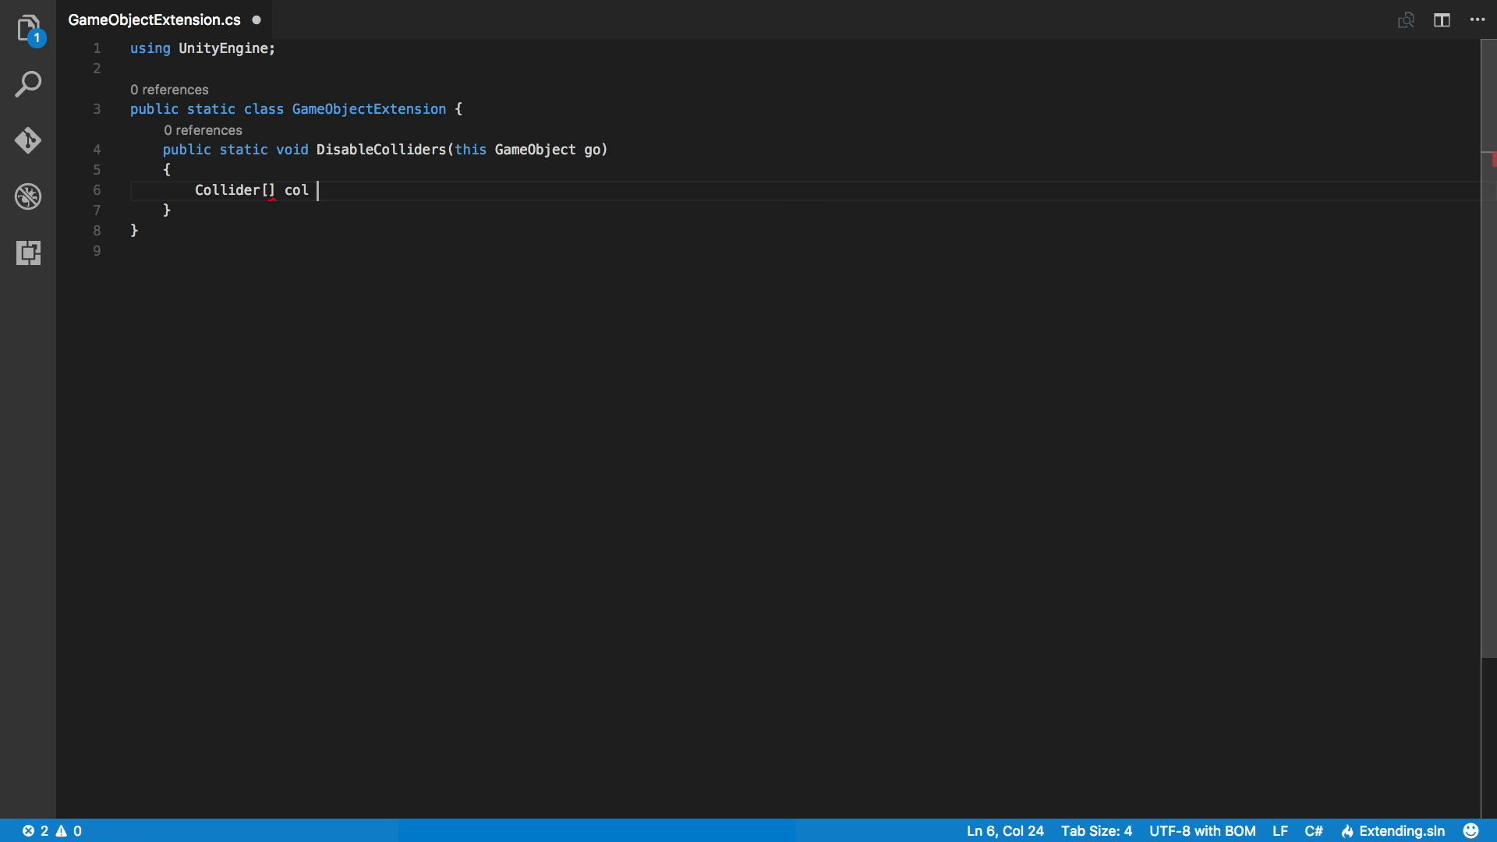
text(= g)
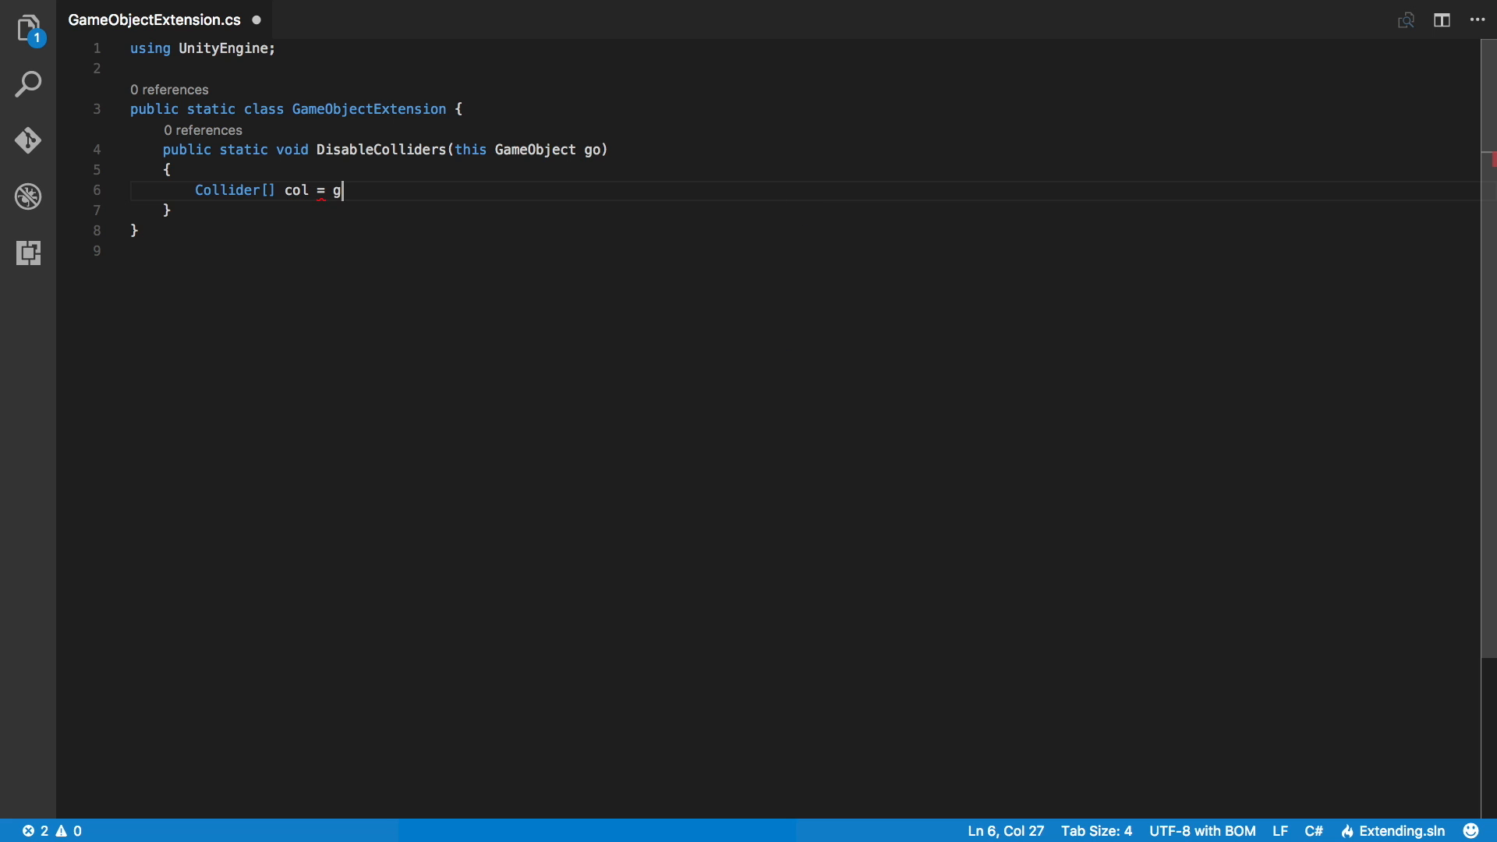
text(o.GetComponents<Collider>();)
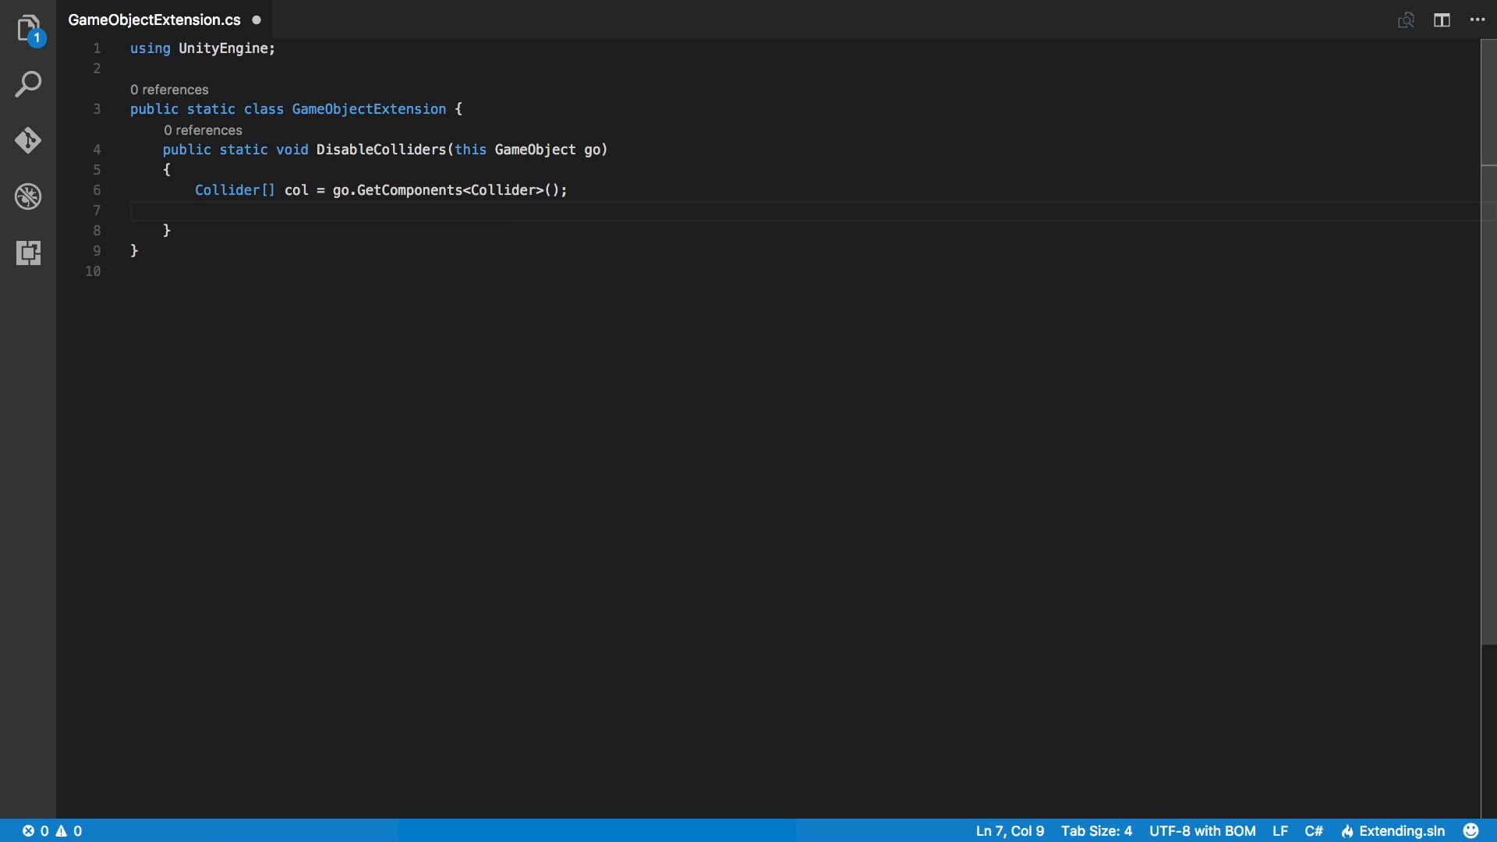
text(foreach(Collider c)
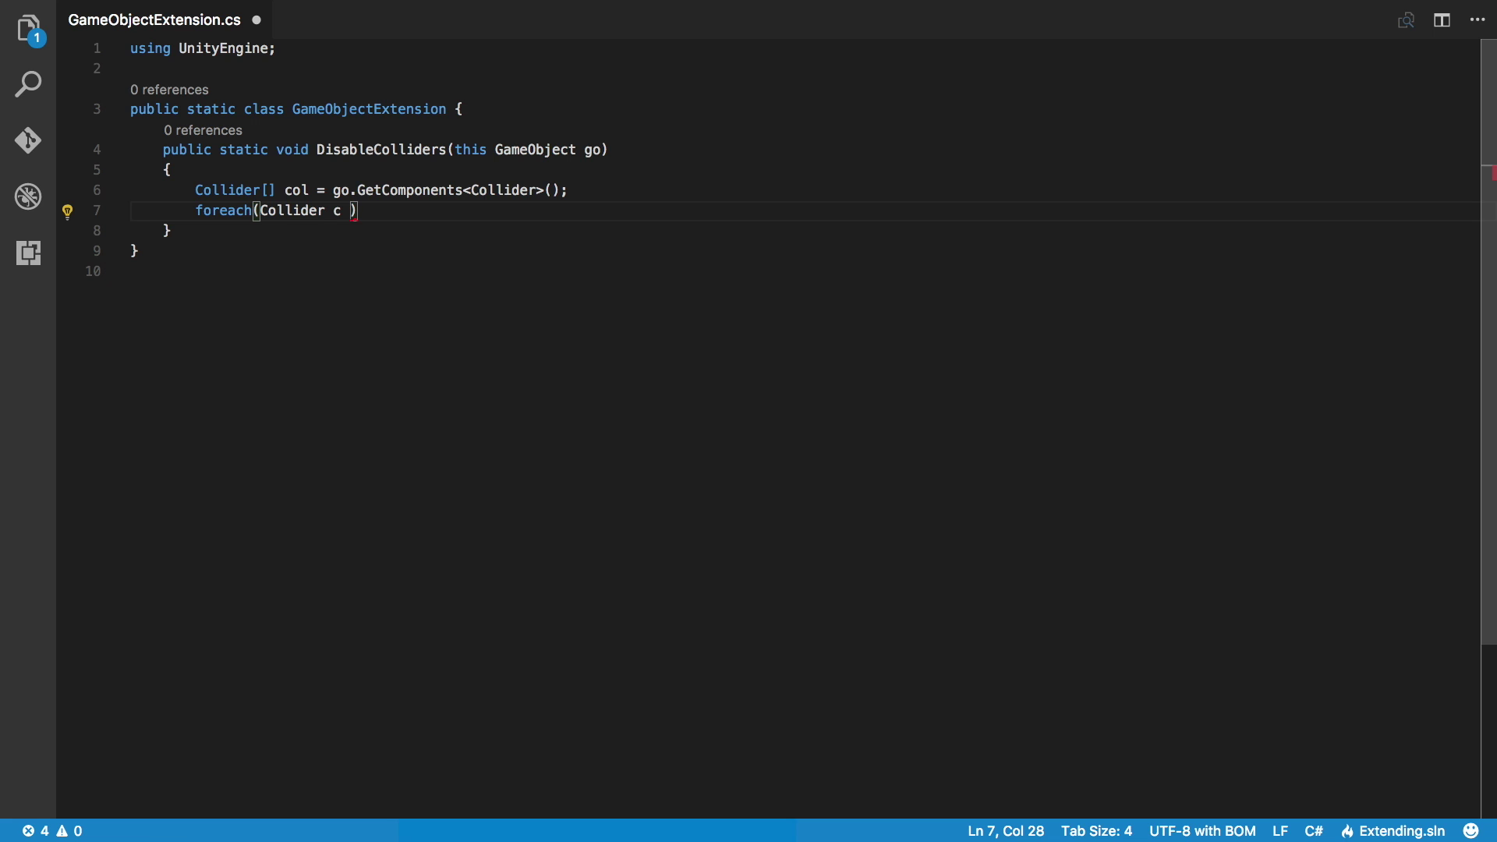
text(in)
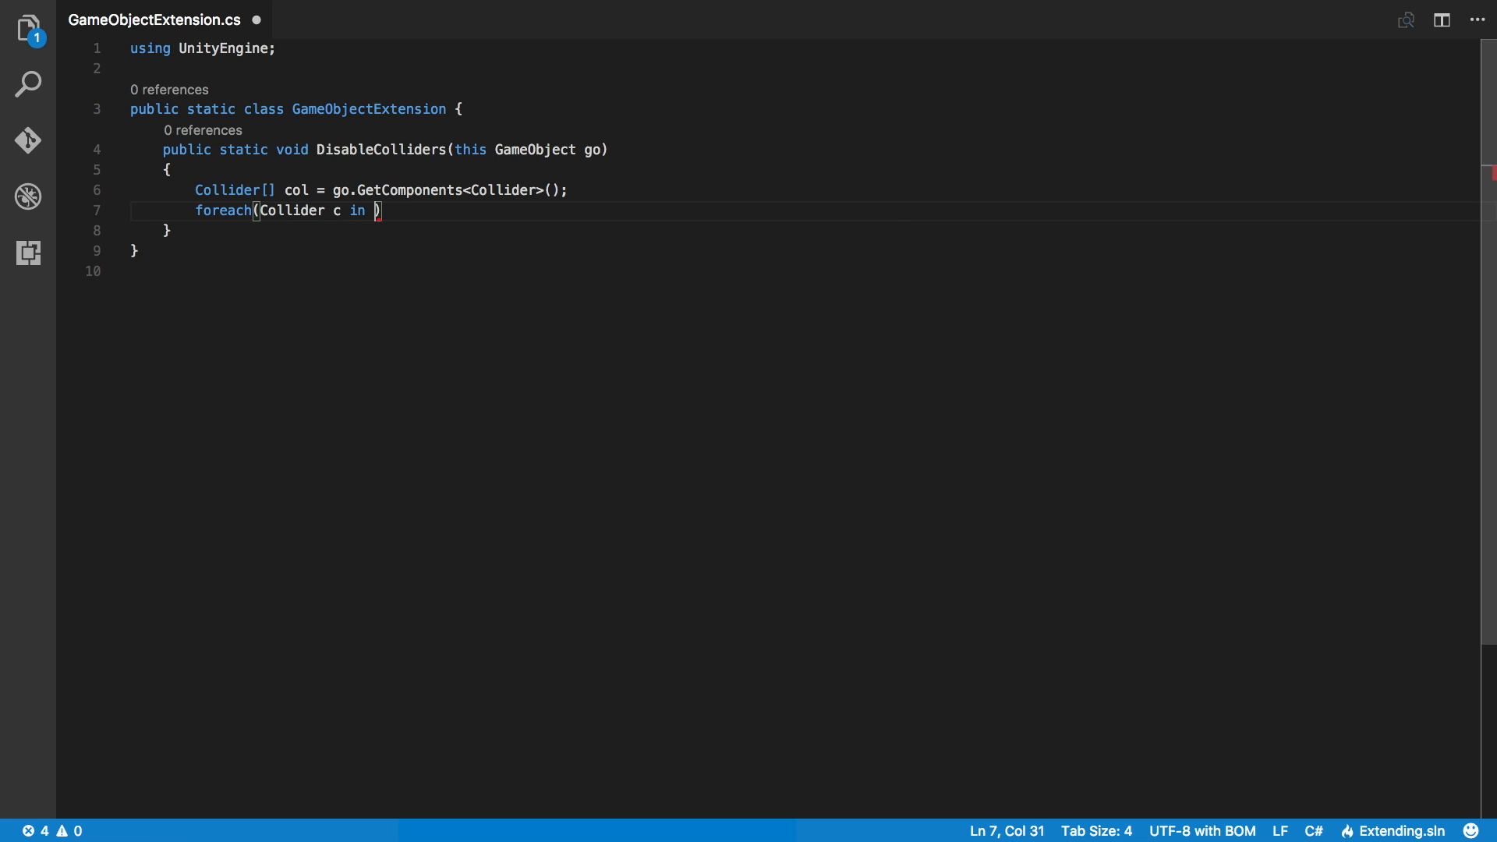
text(col))
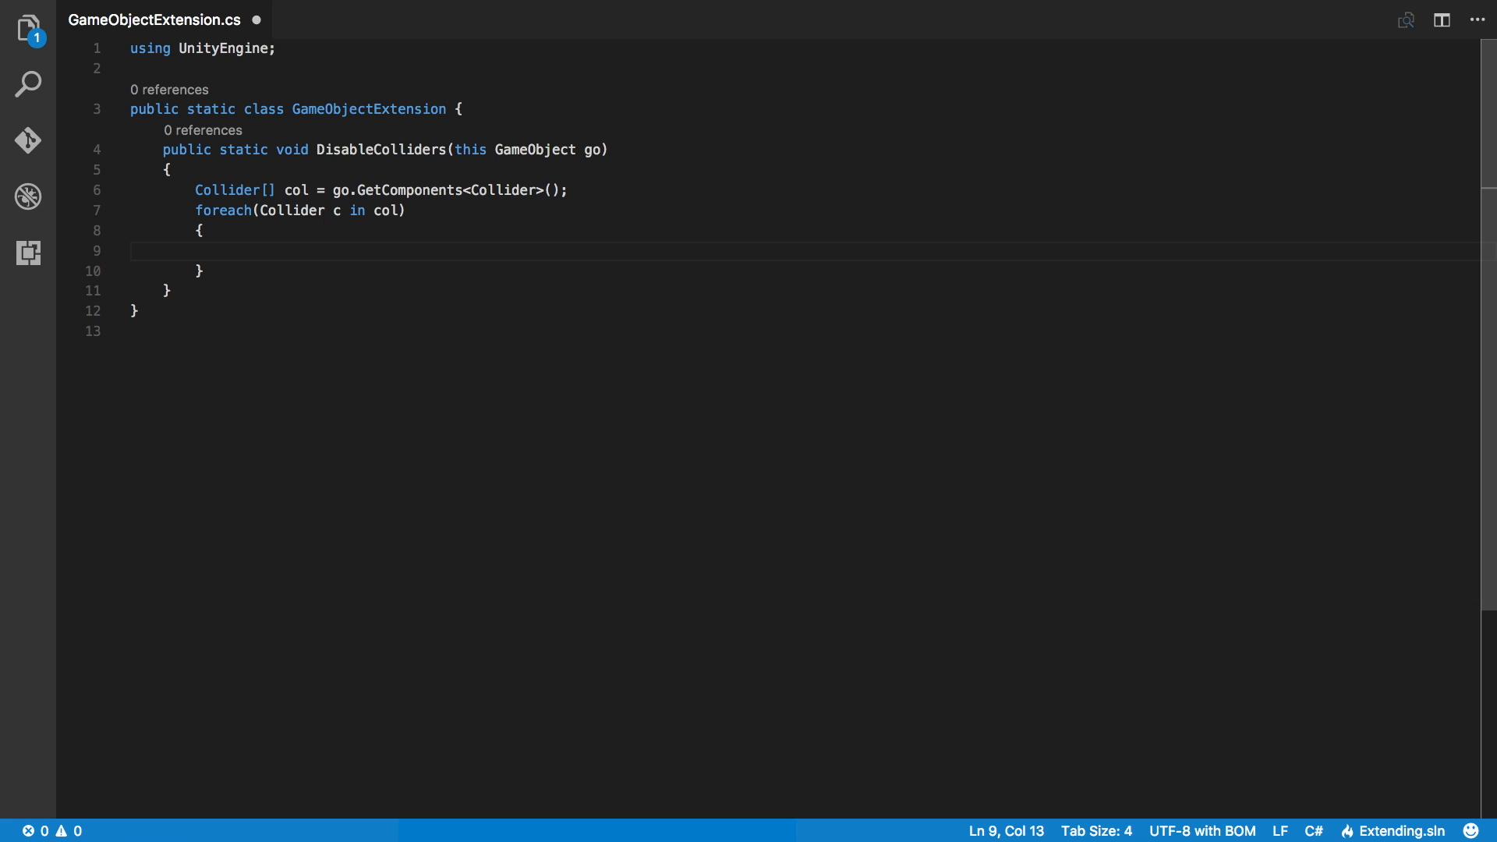
text(c.enabled)
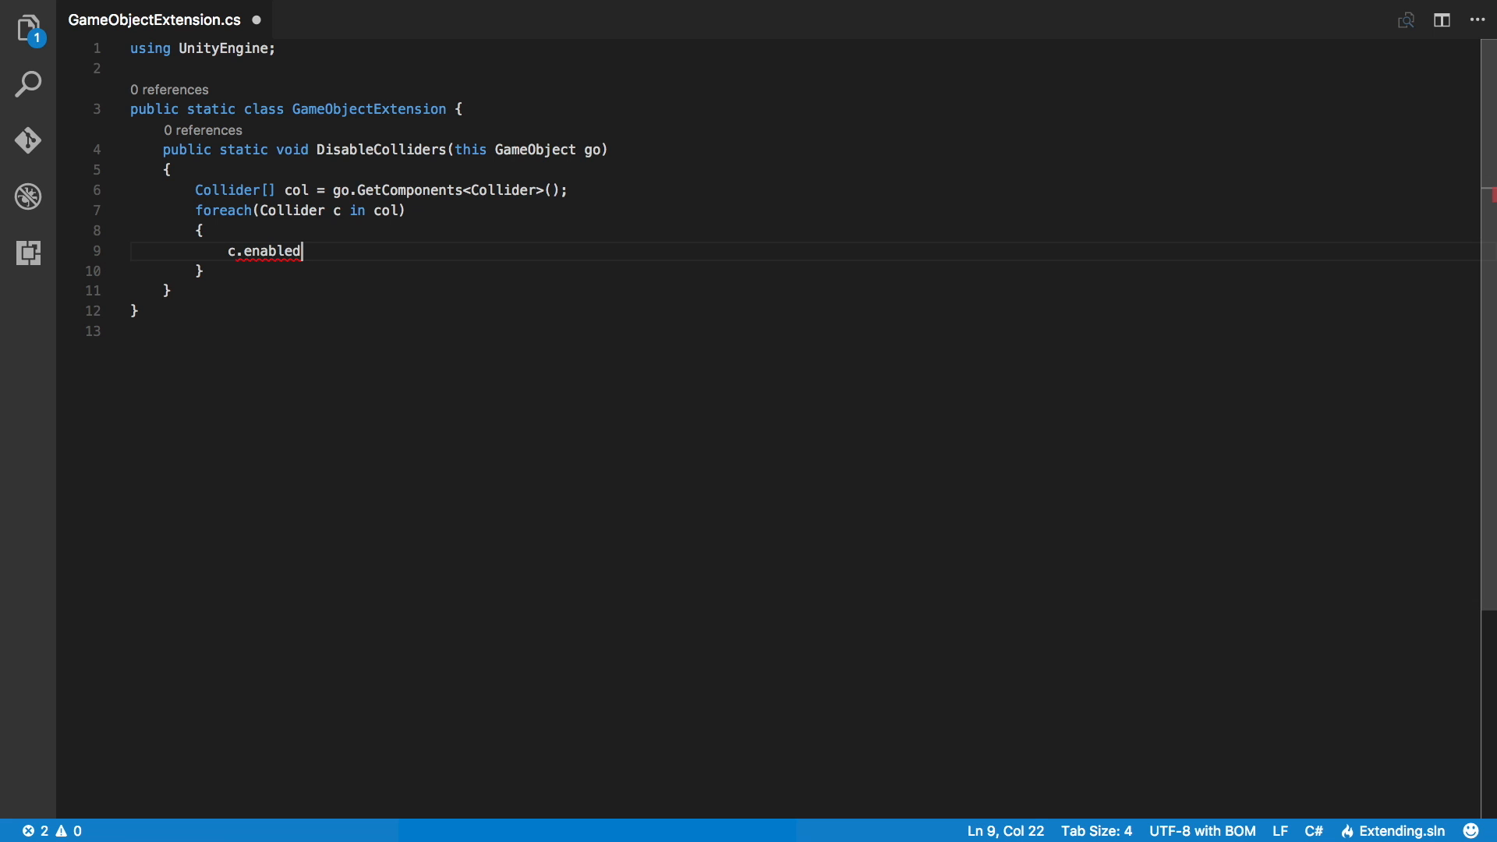
text(= false;)
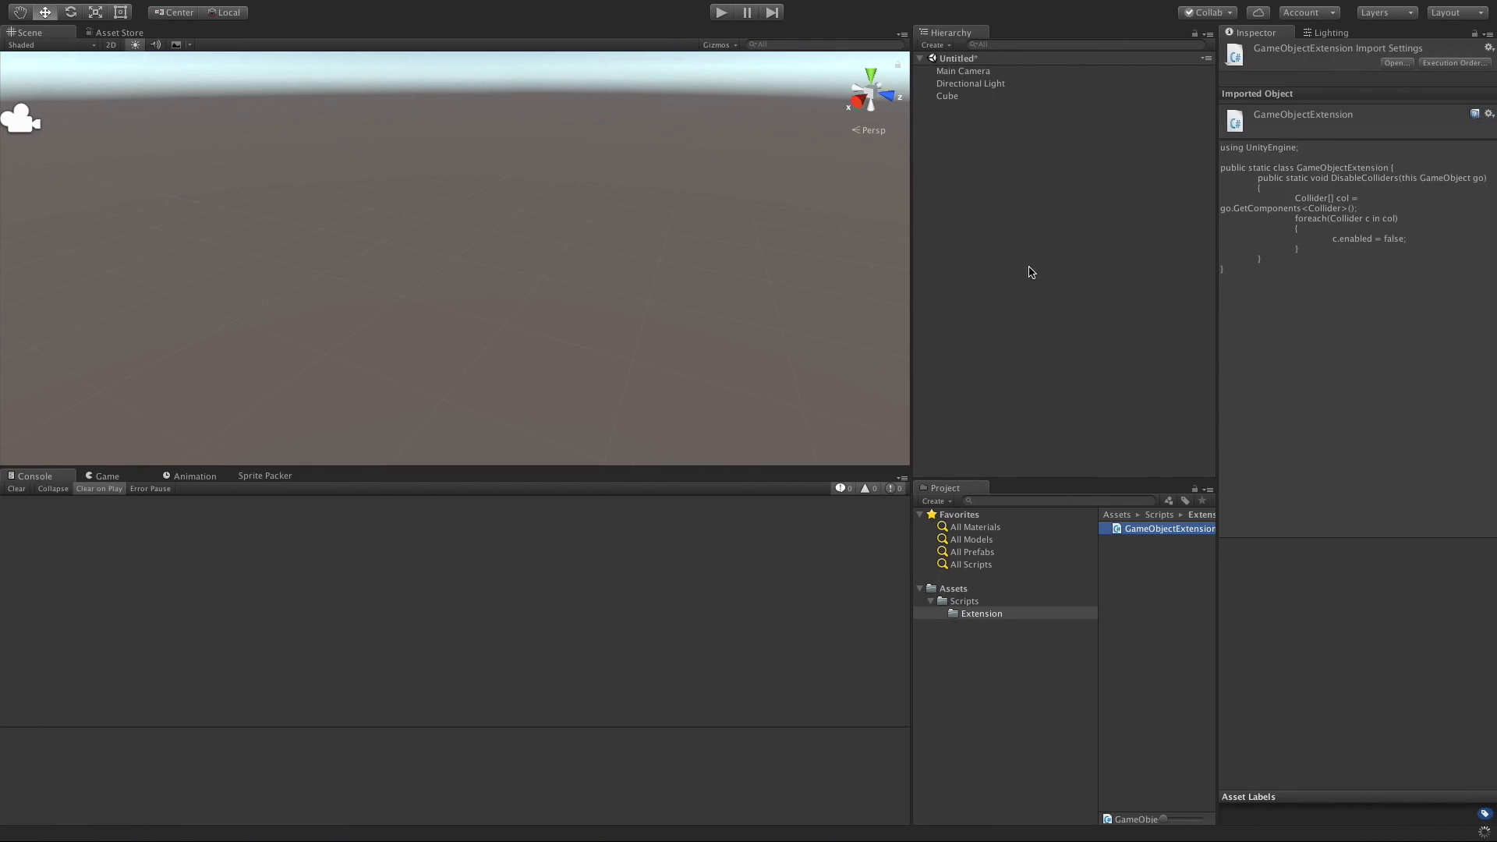
Create a C# script named Cubie in the Scripts folder and open it
click(965, 601)
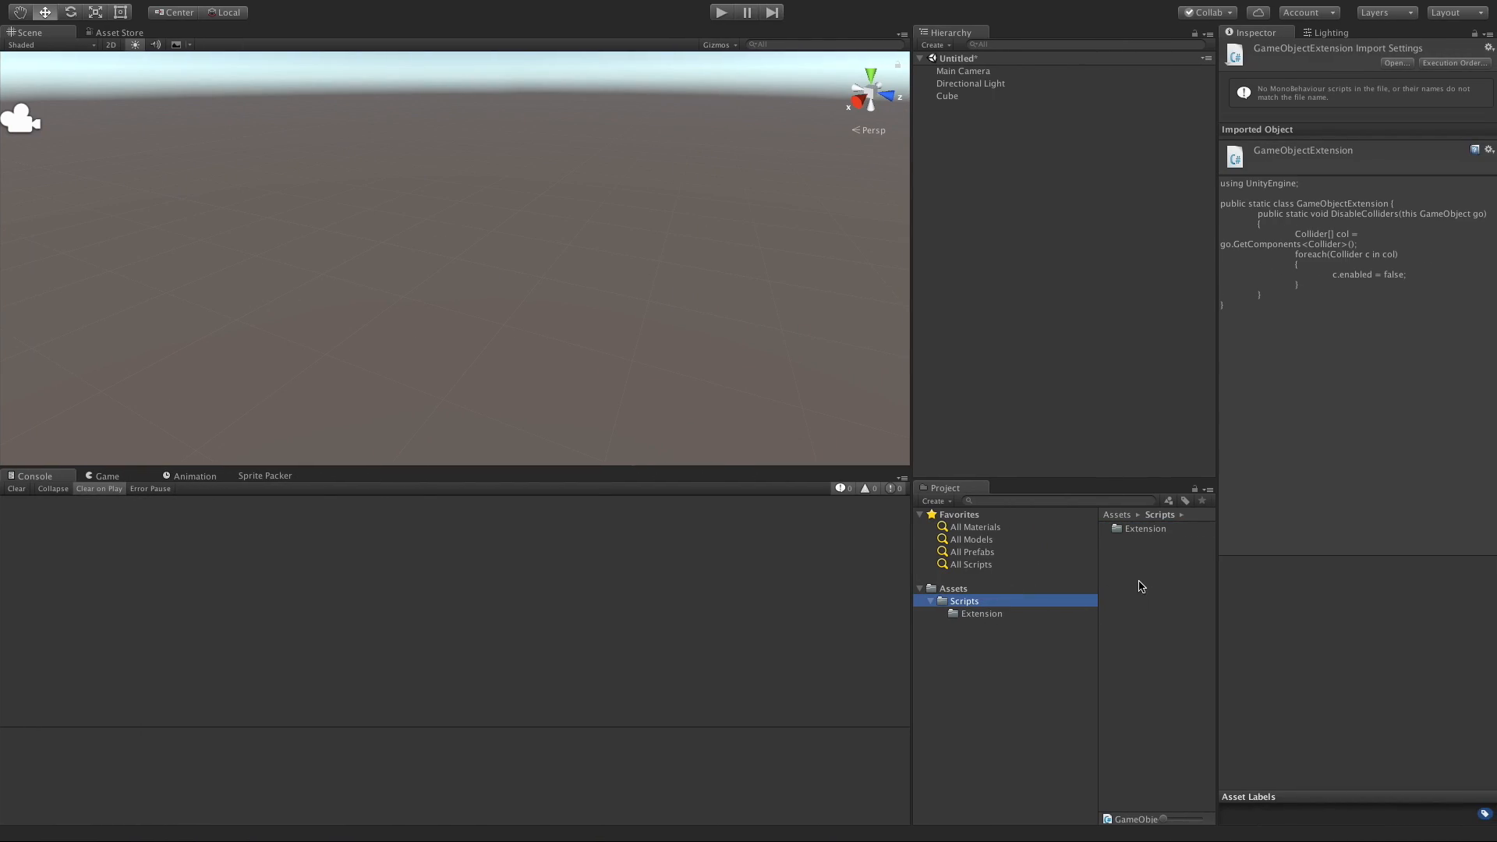
right_click(1141, 586)
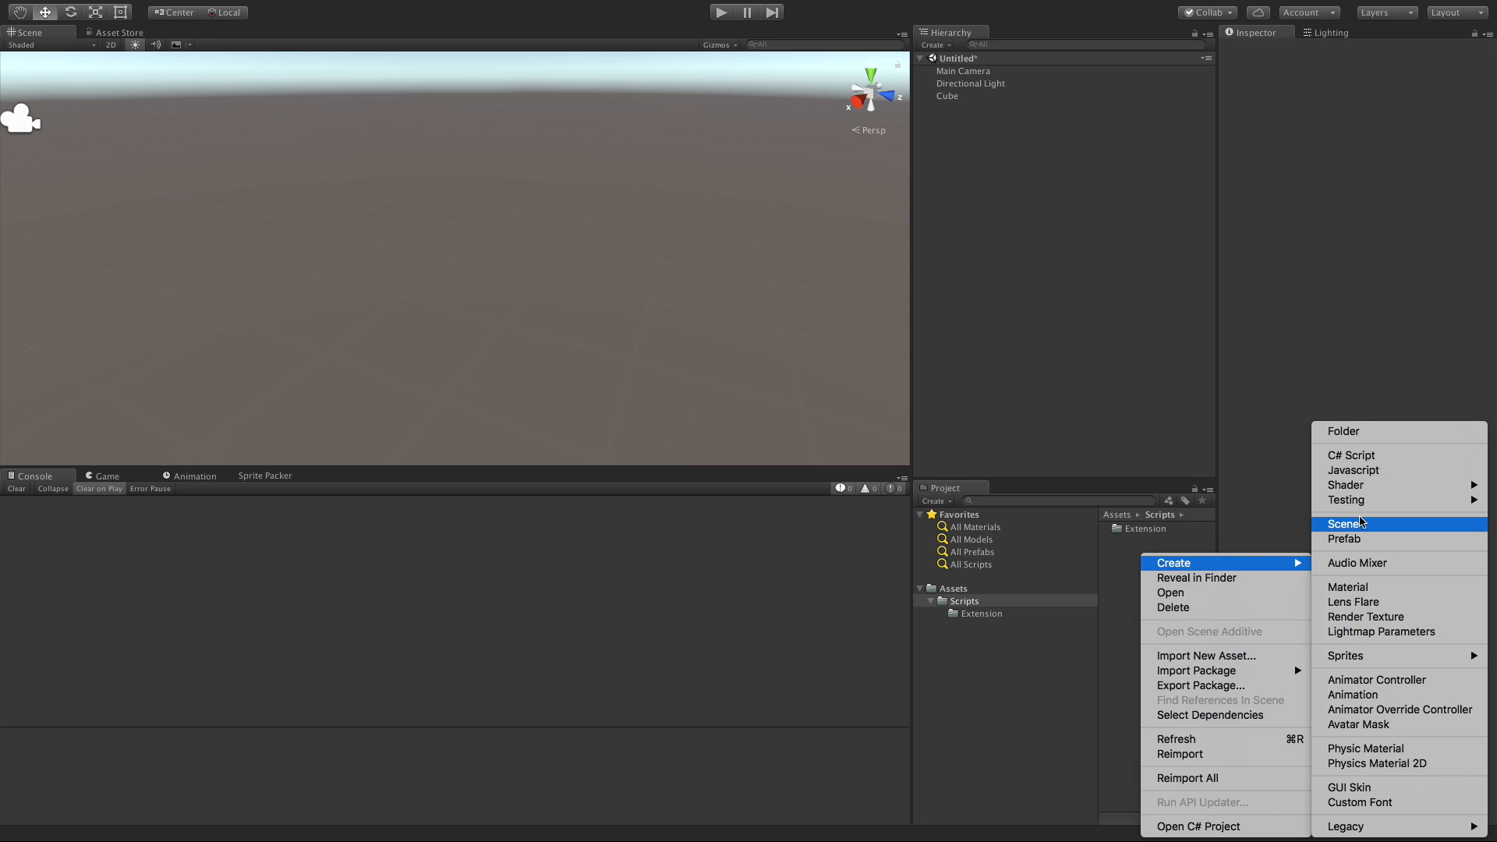
click(1350, 455)
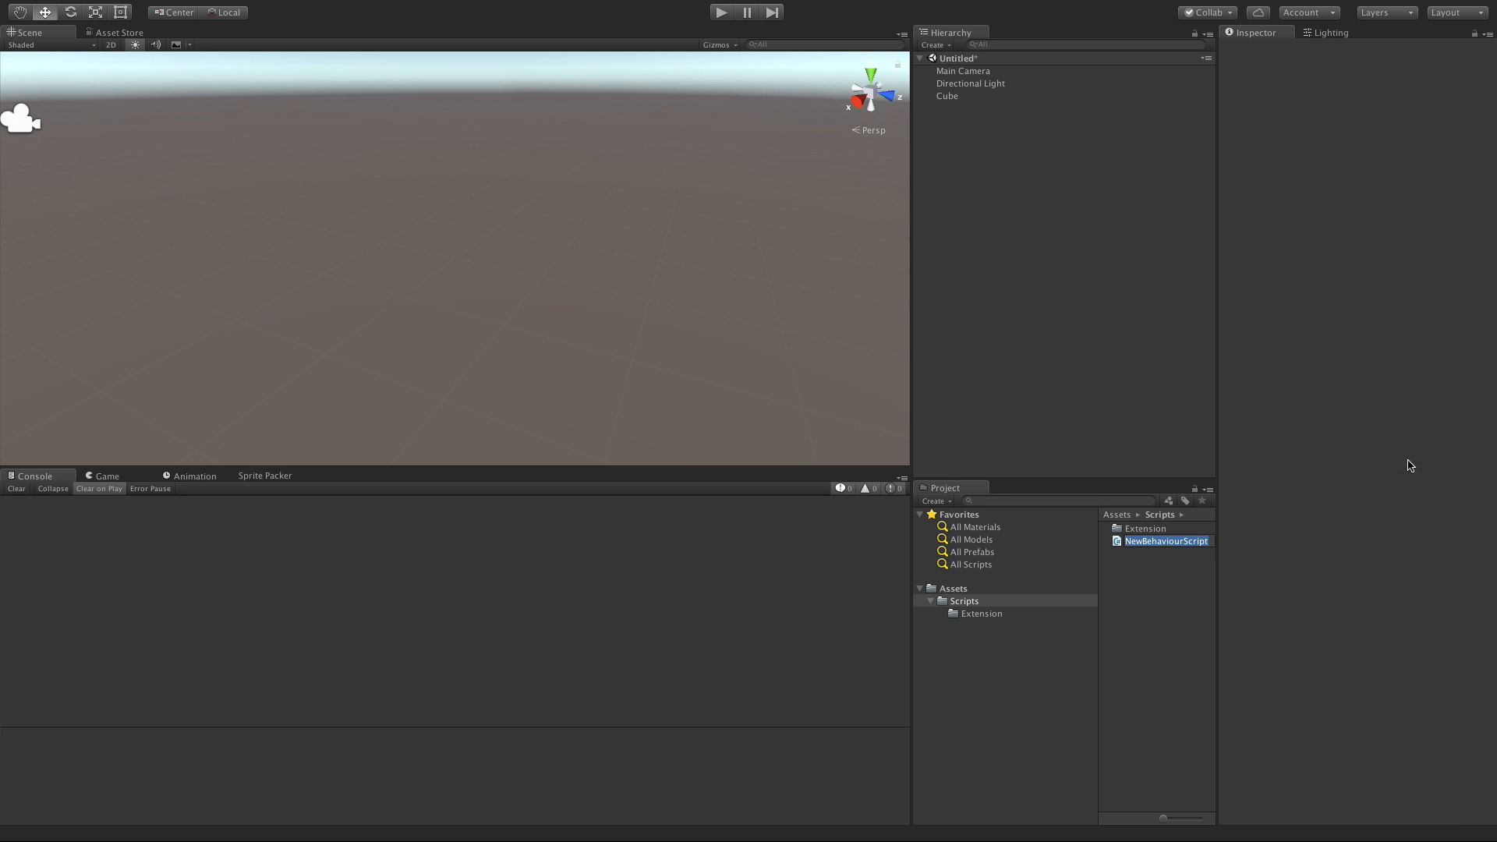
text(Cobie)
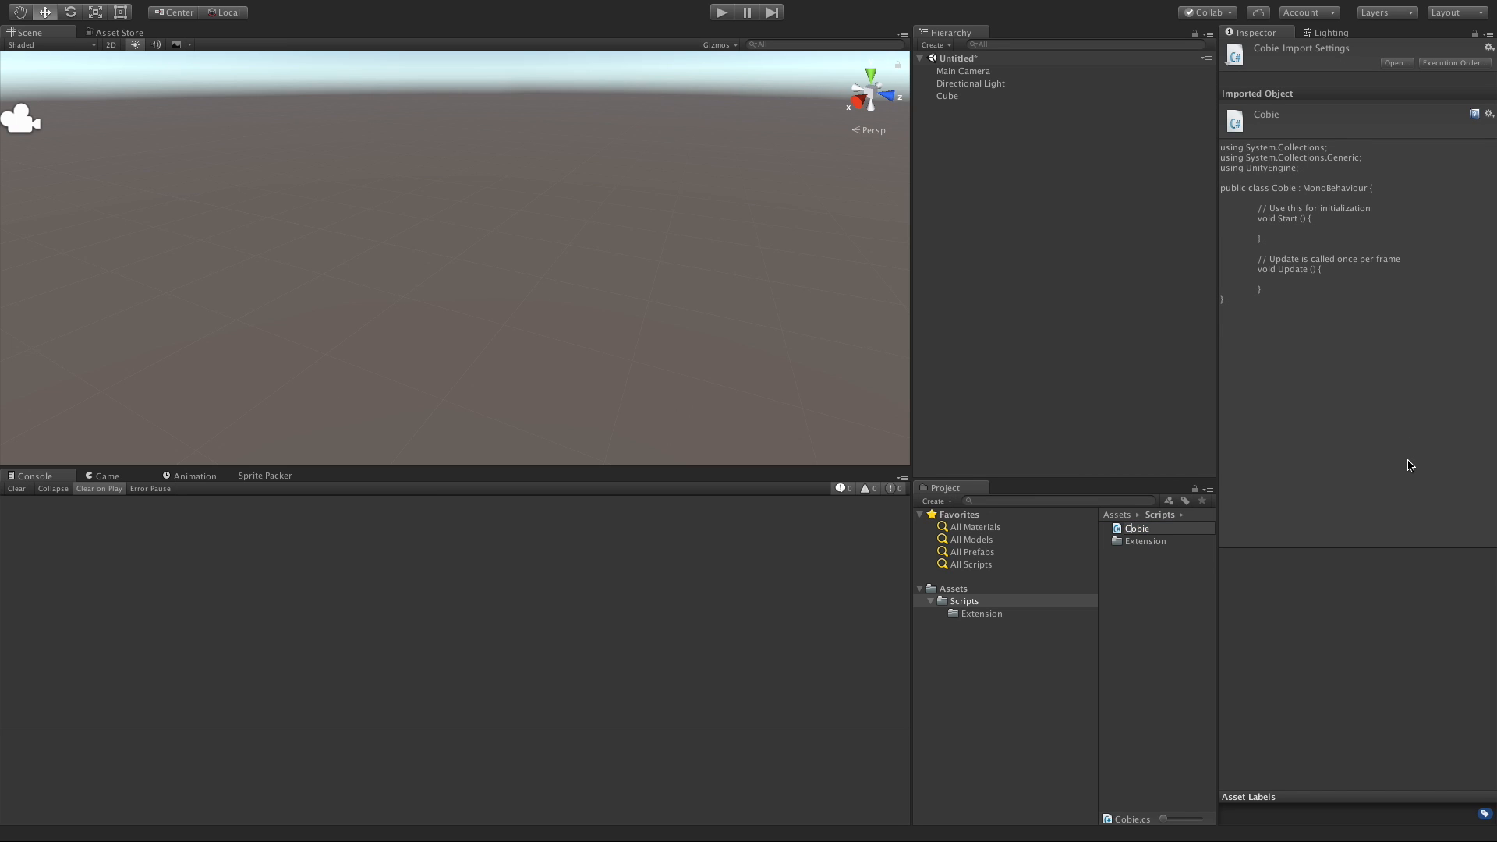
double_click(1136, 528)
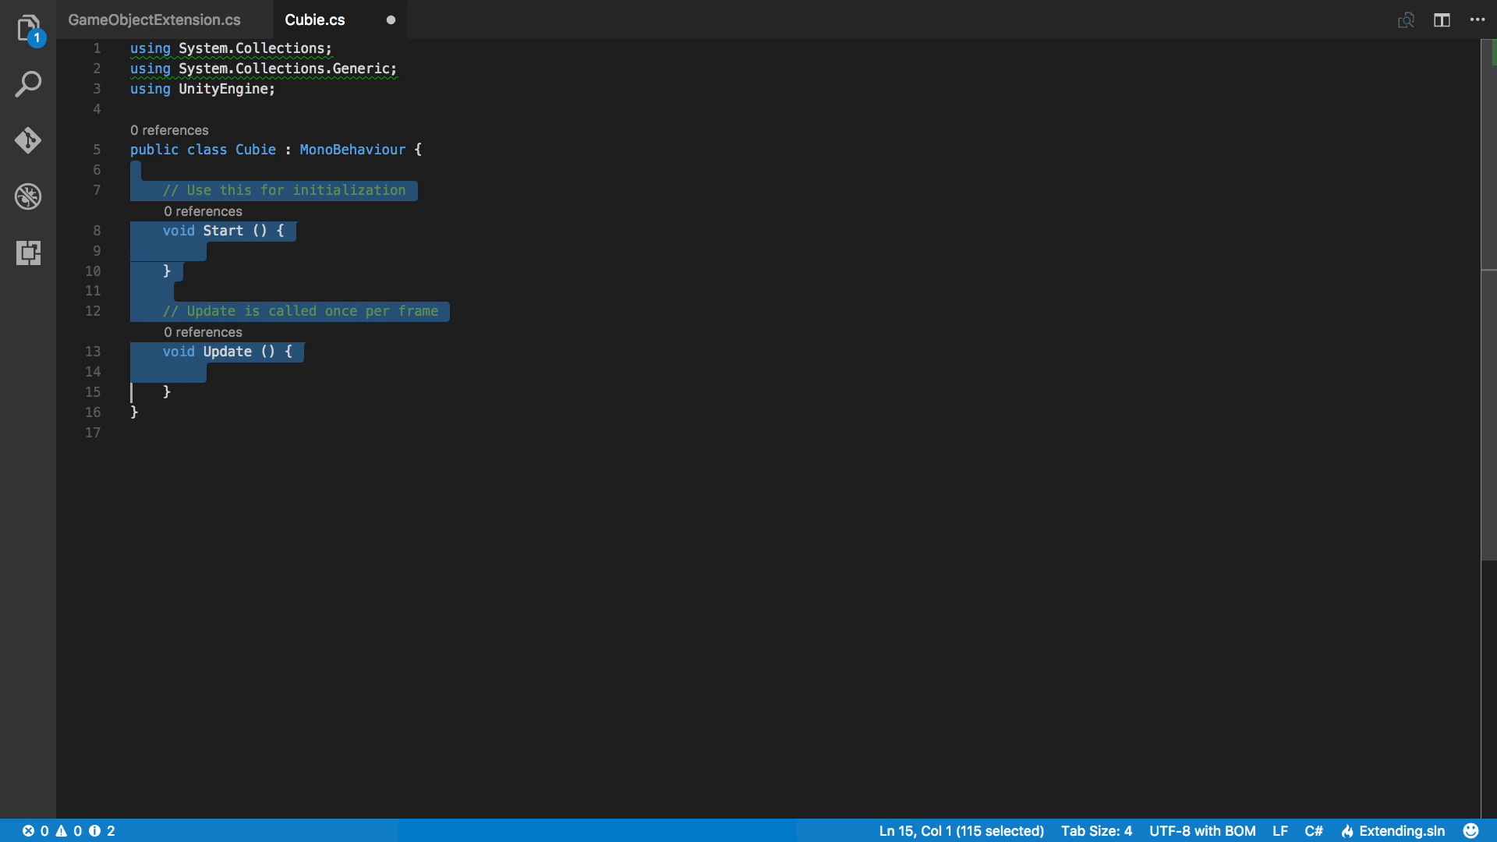
Replace Cubie's template methods with a Start method calling gameObject.DisableColliders()
key(Delete)
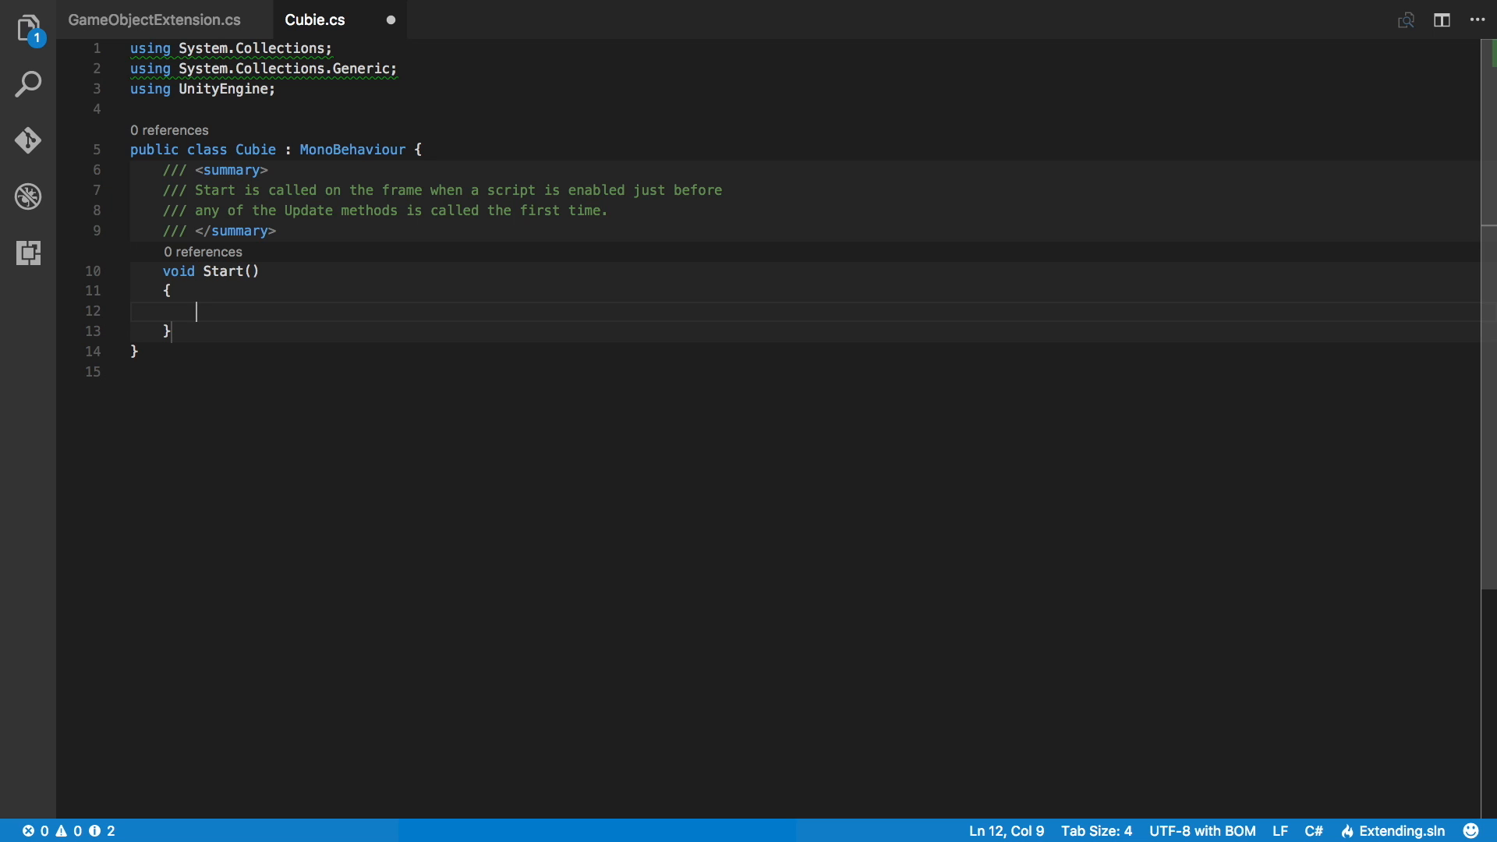
text(game)
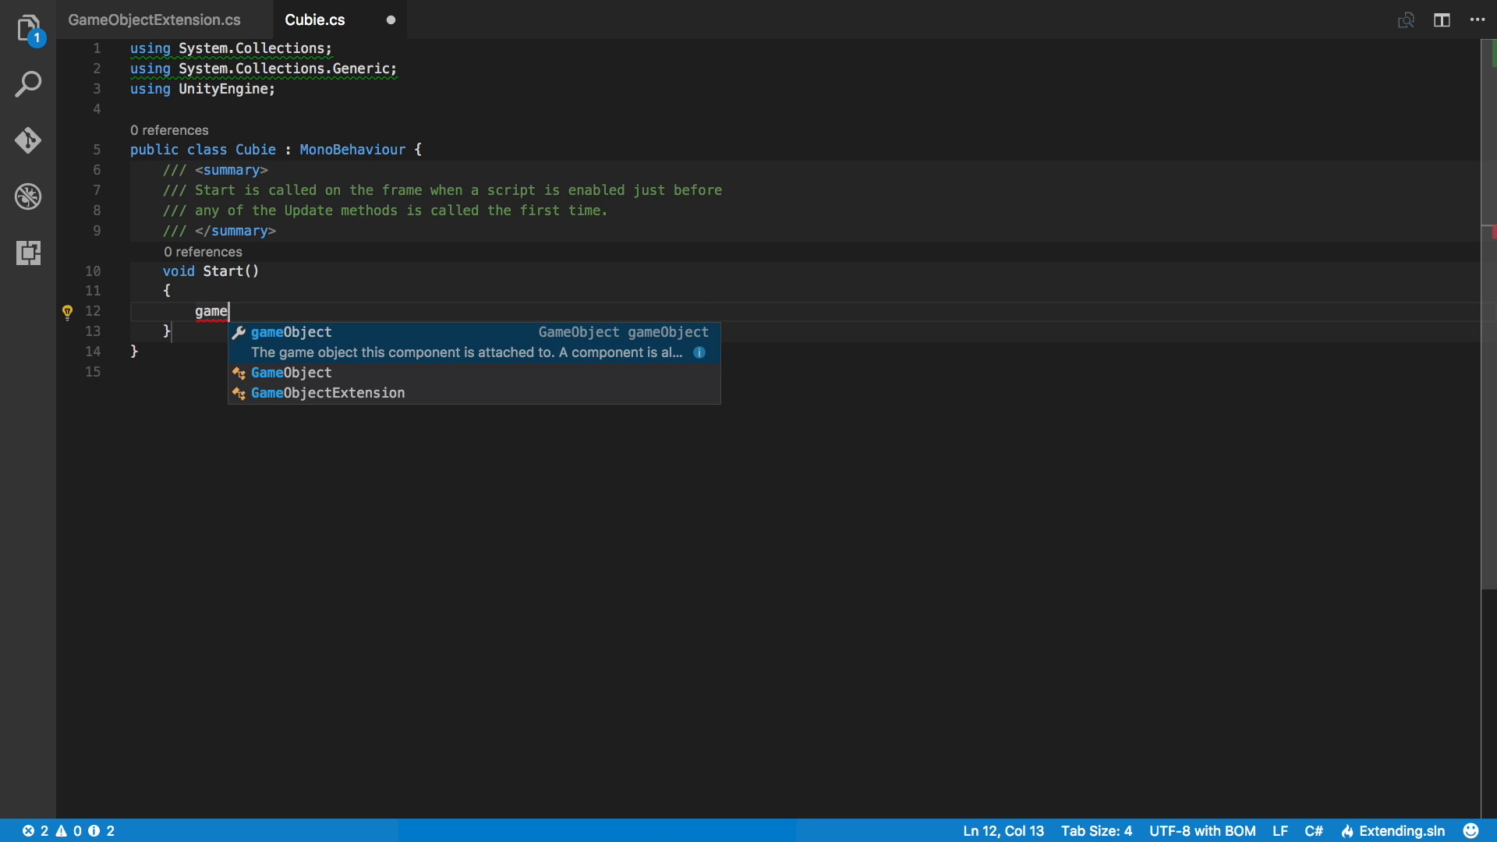
text(Object.)
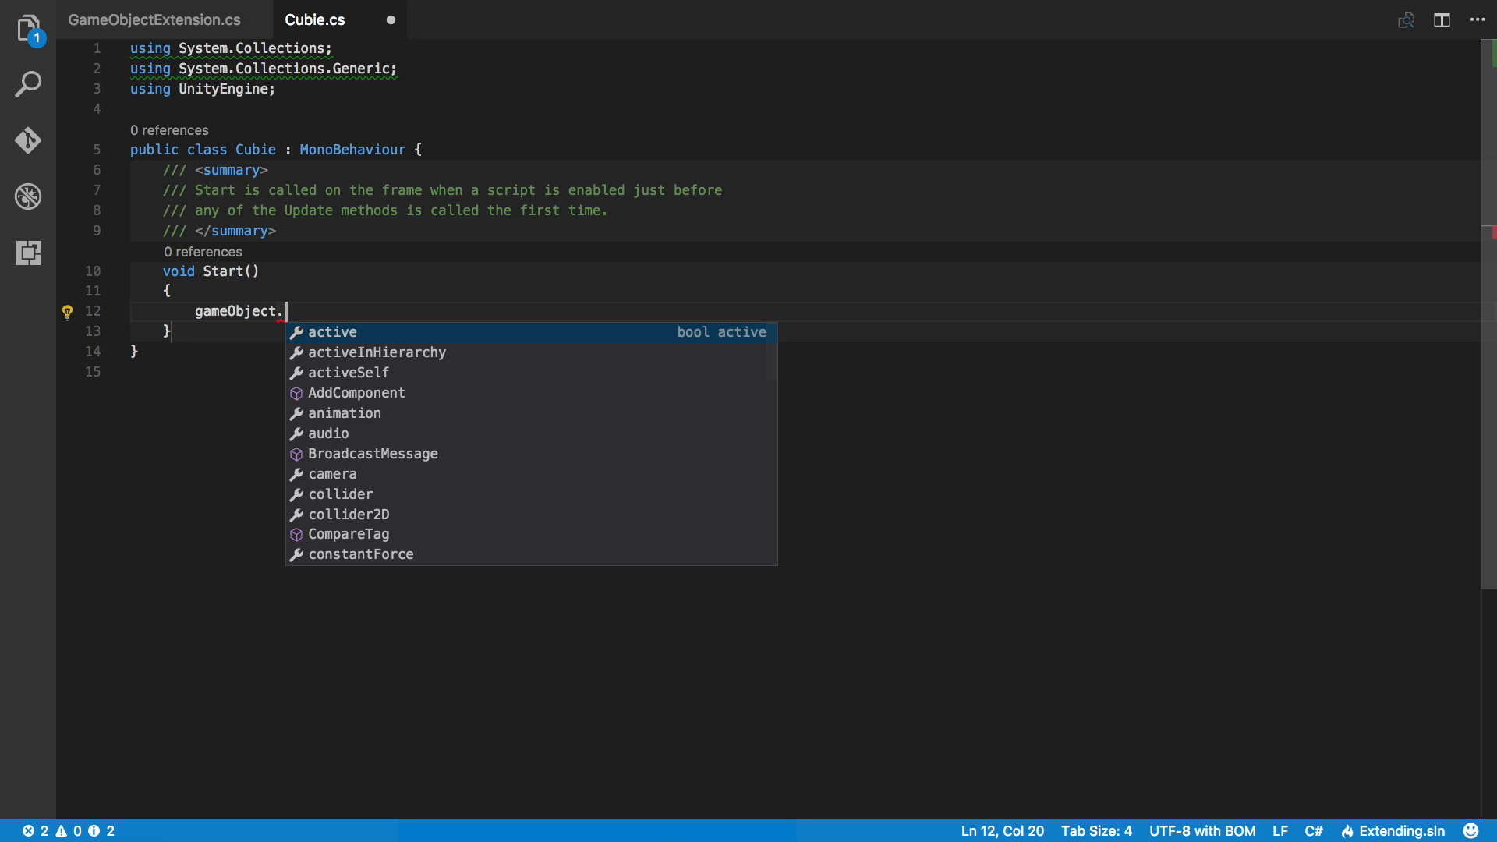
text(DisableColliders();)
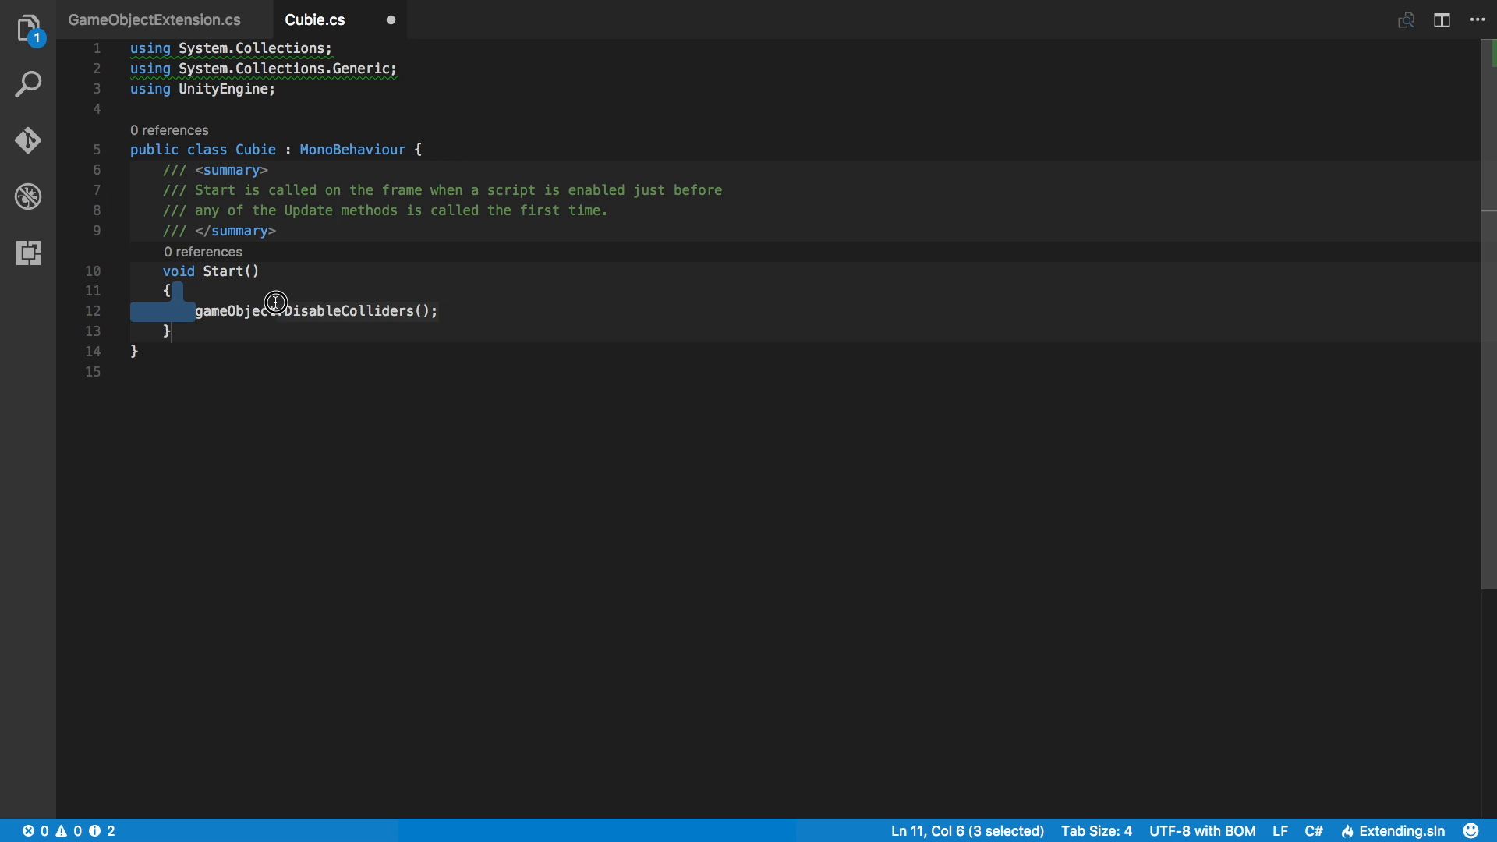
click(91, 59)
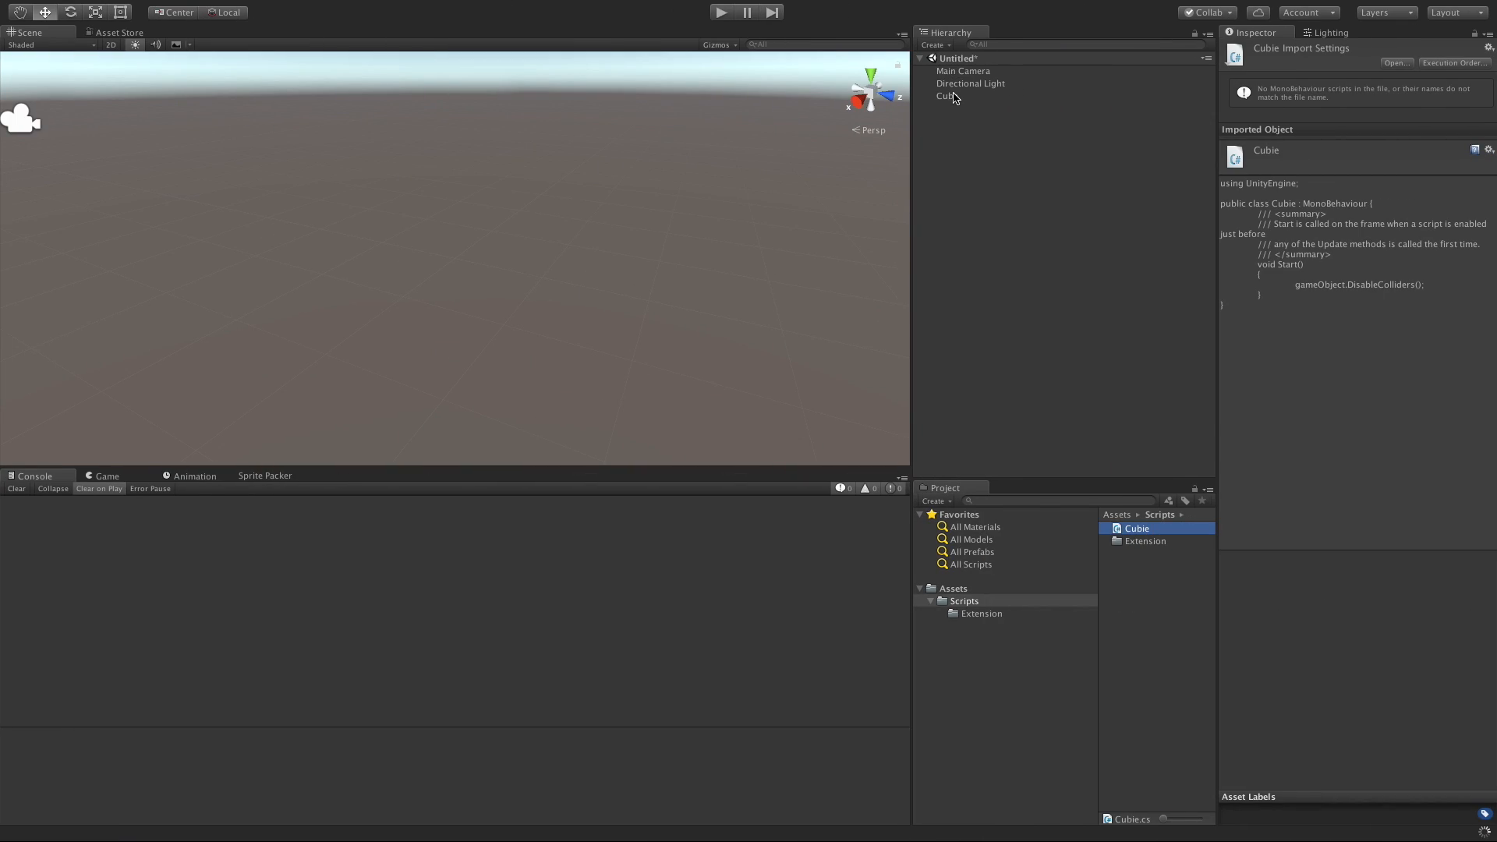
Attach Cubie to the Cube, then enter and exit Play mode to check the colliders
click(948, 95)
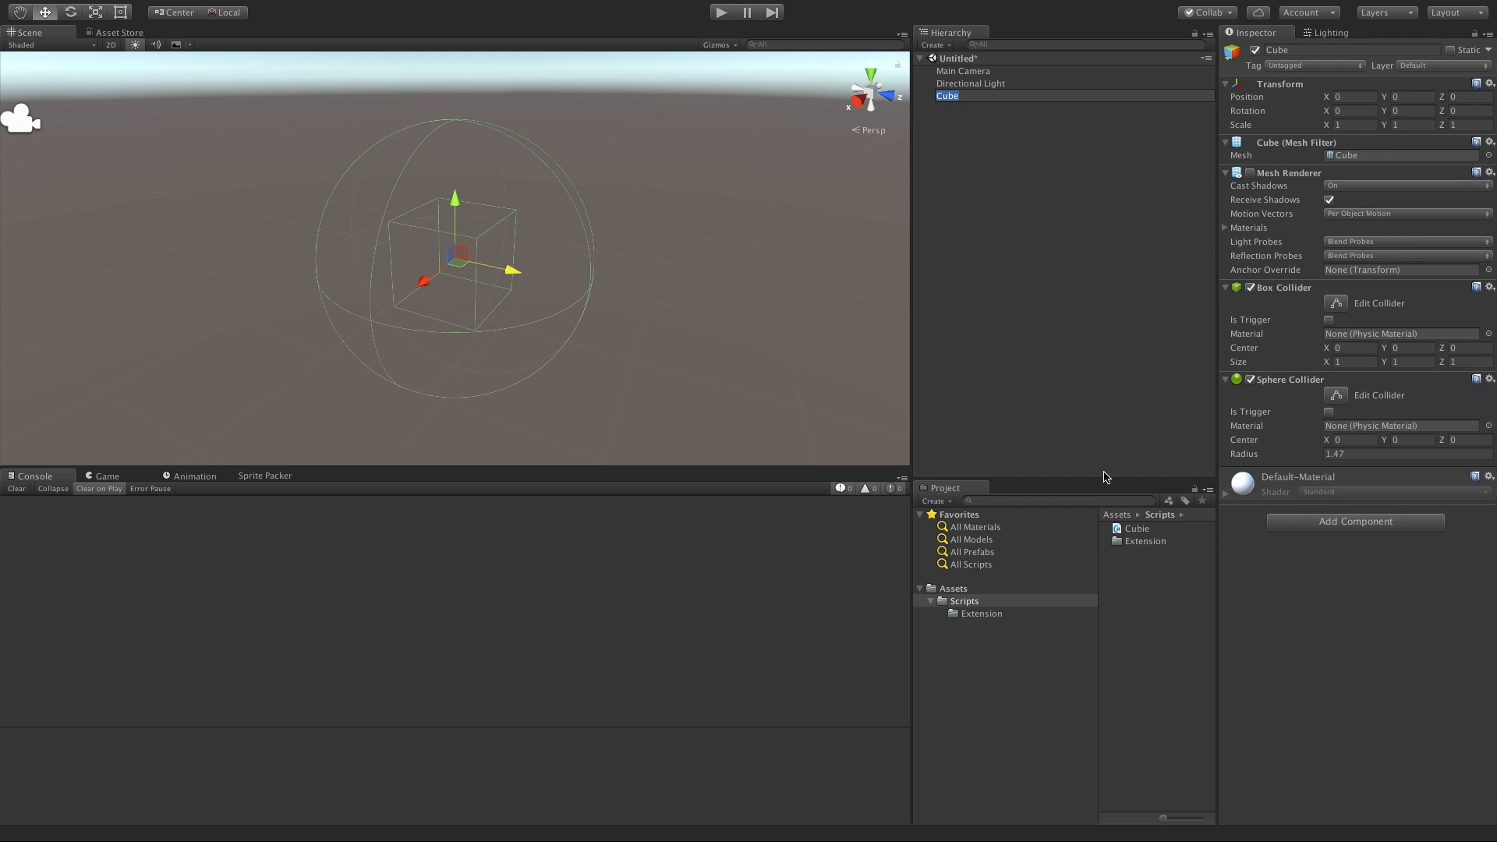
mouse_move(1145, 537)
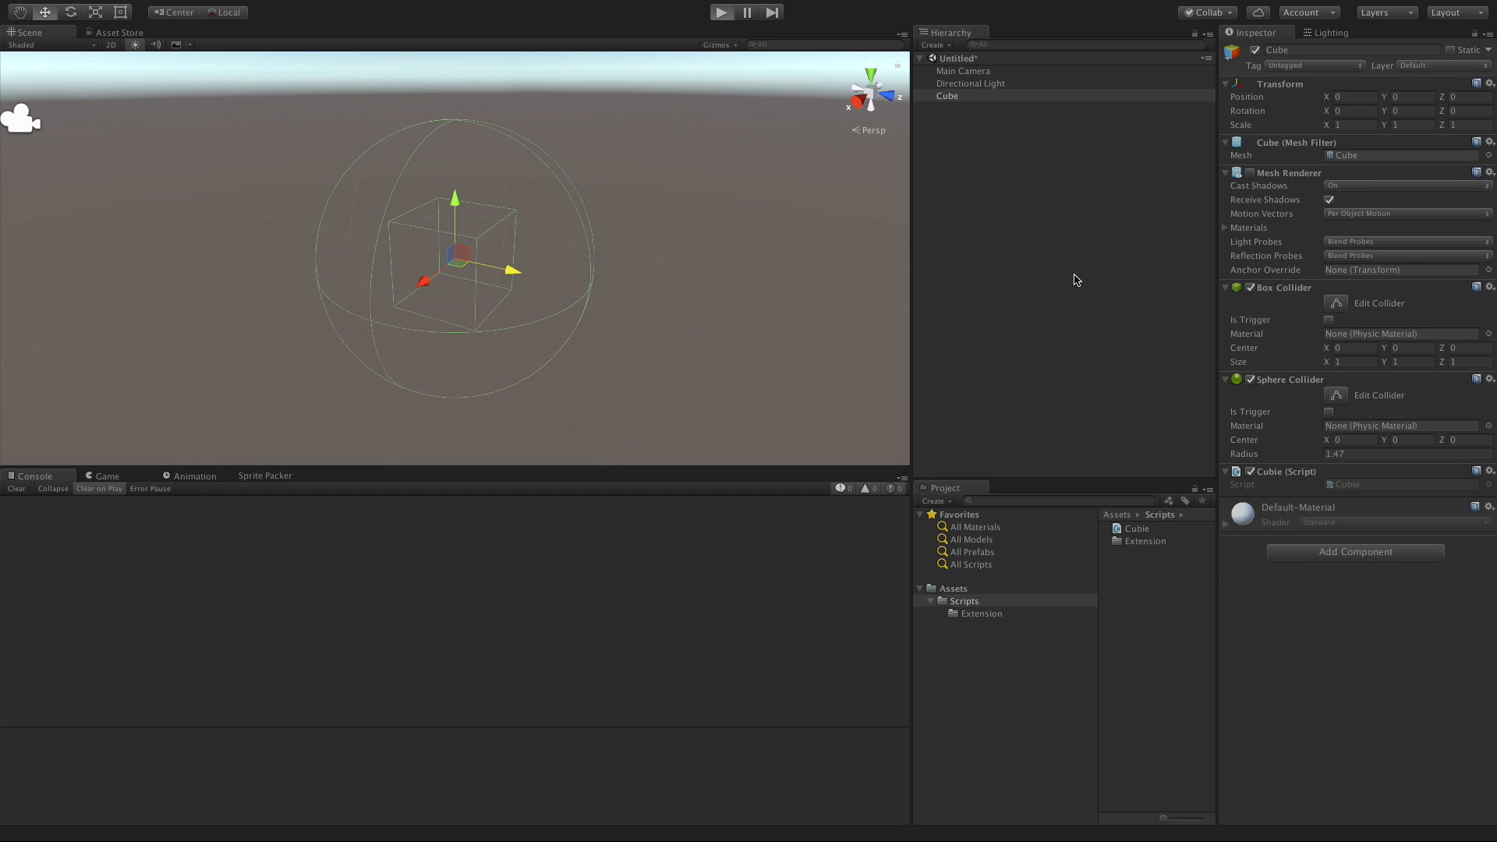
click(721, 11)
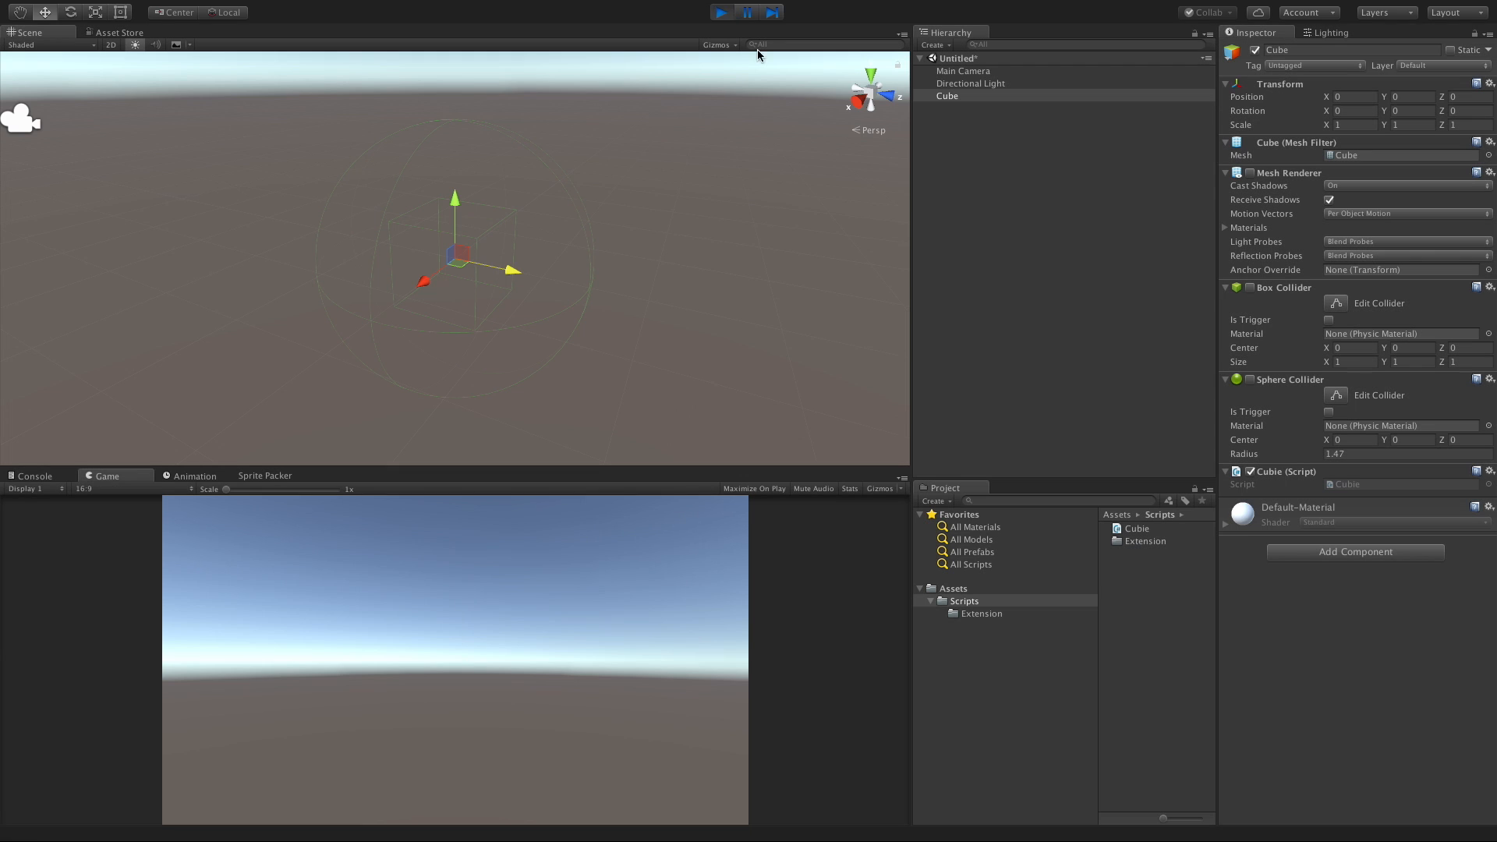
click(720, 12)
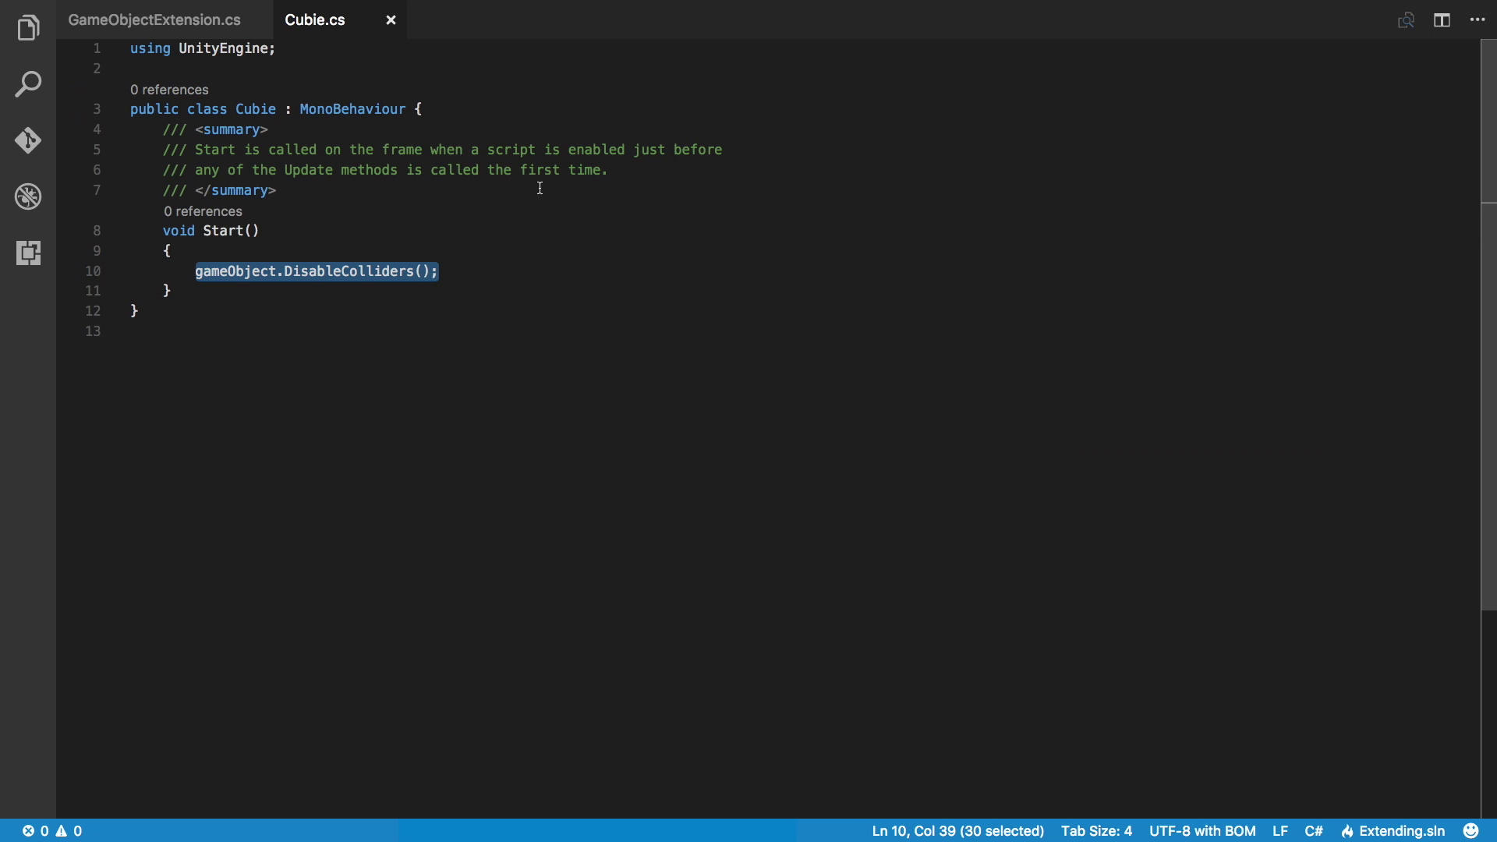
Type a public static void ResetTransform() declaration inside DisableColliders, then cut it back out
click(420, 109)
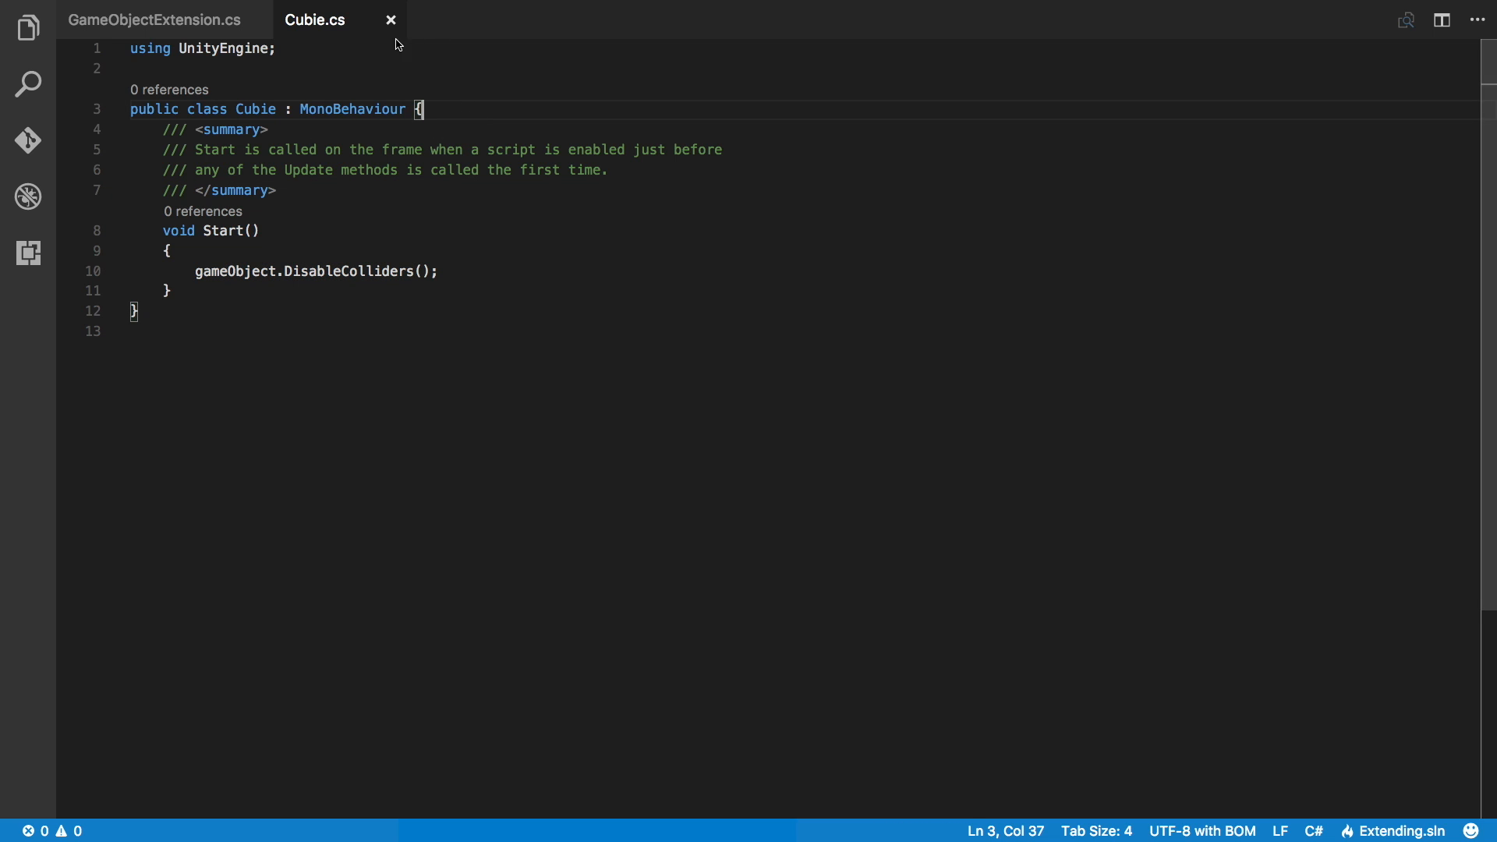
click(153, 18)
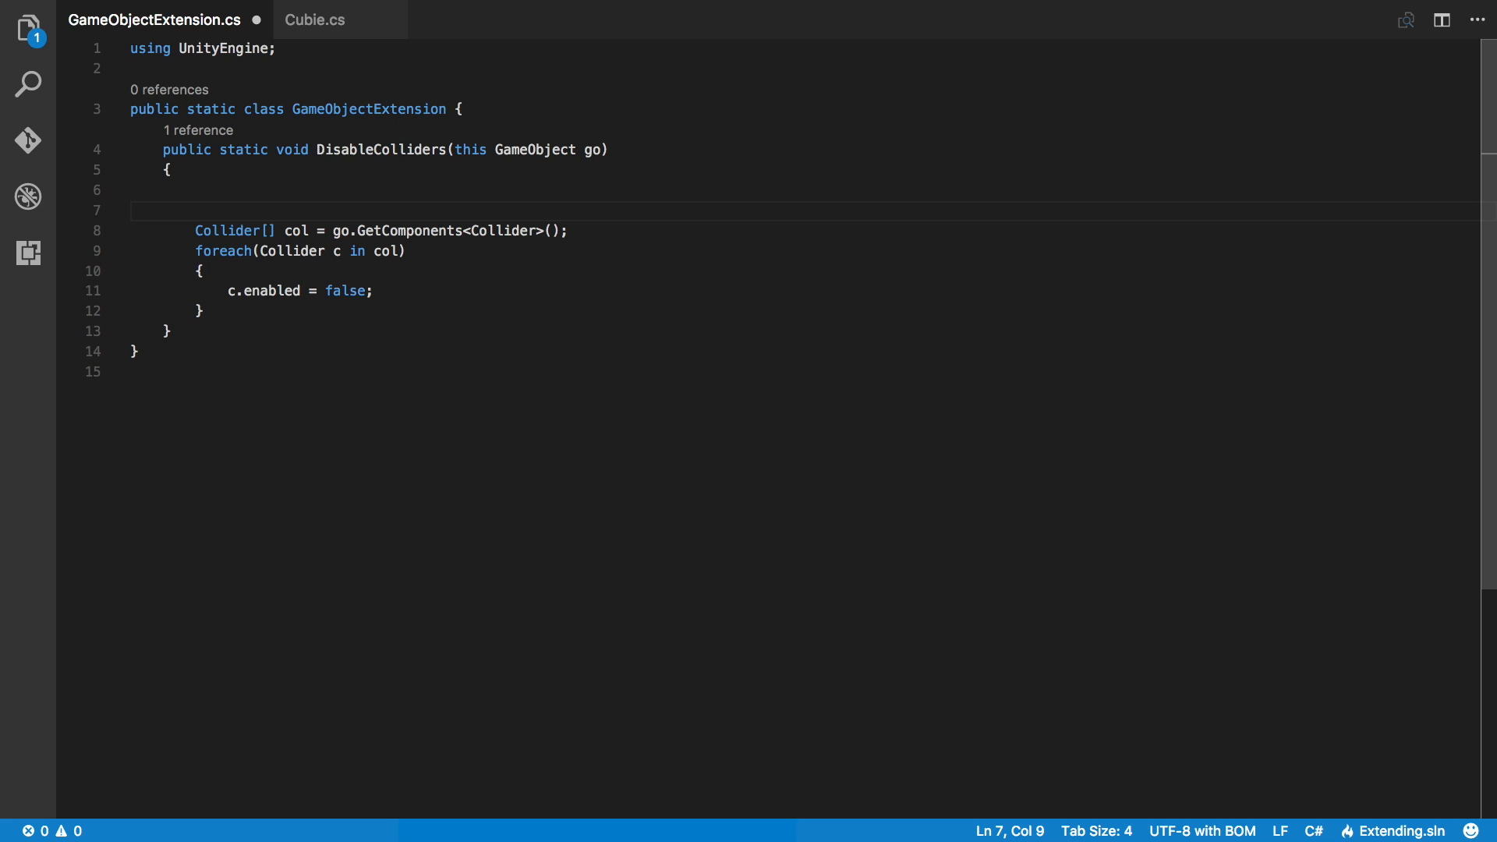
text(public static void)
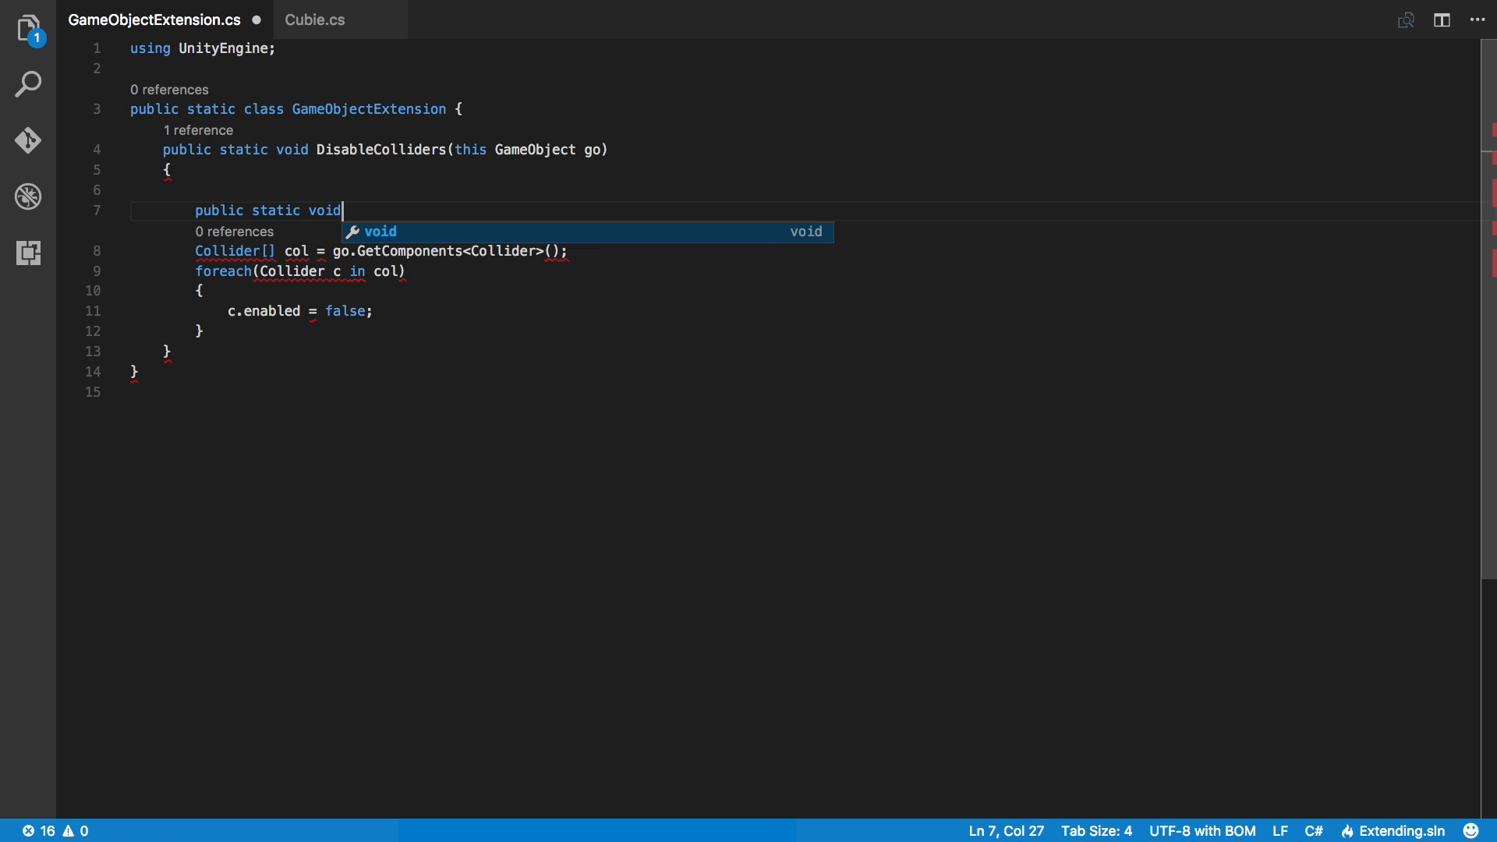
text(Reset)
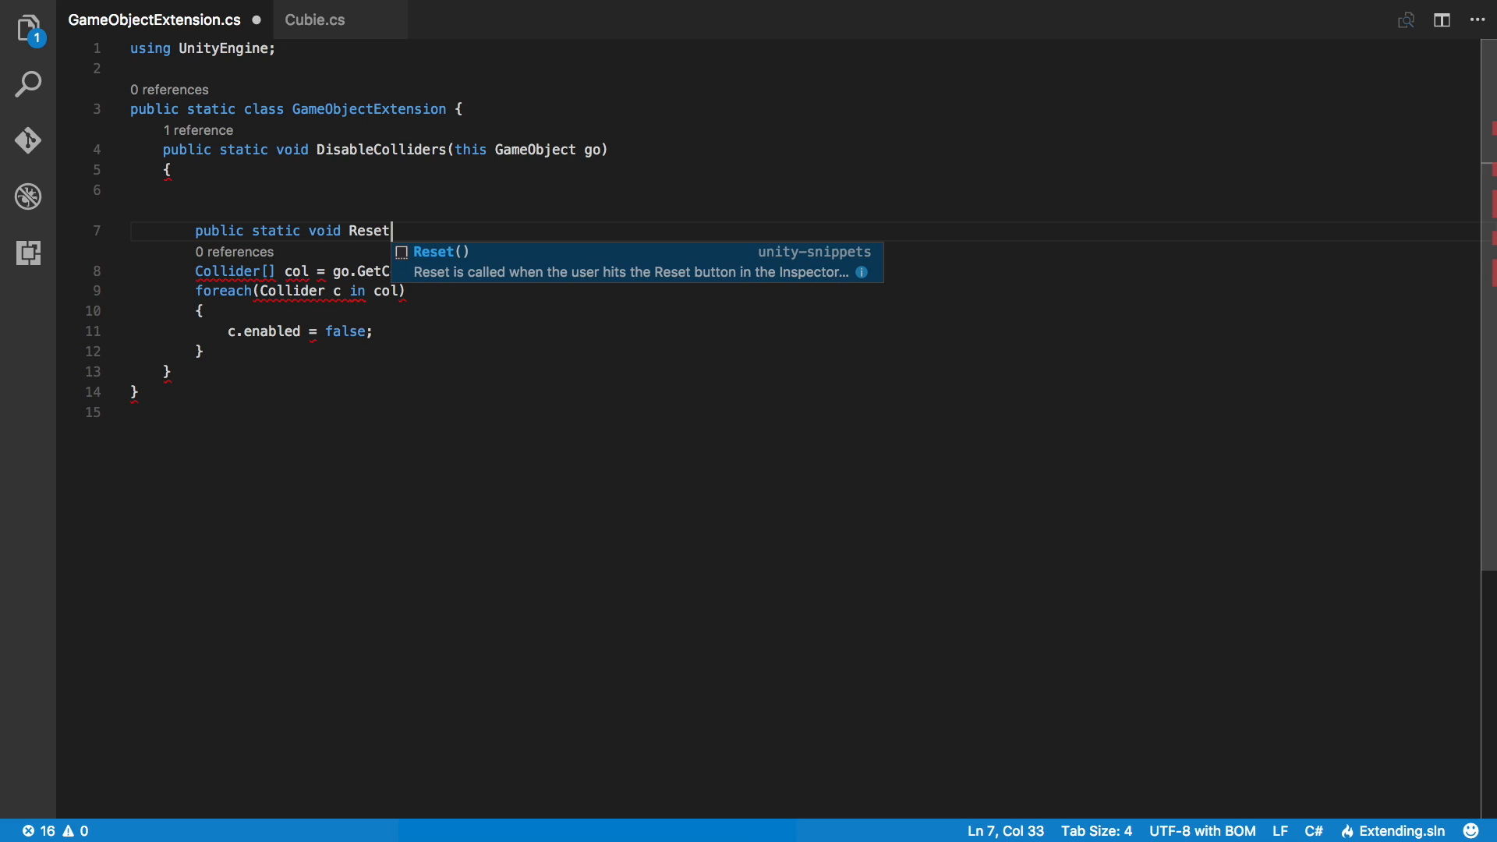
text(T)
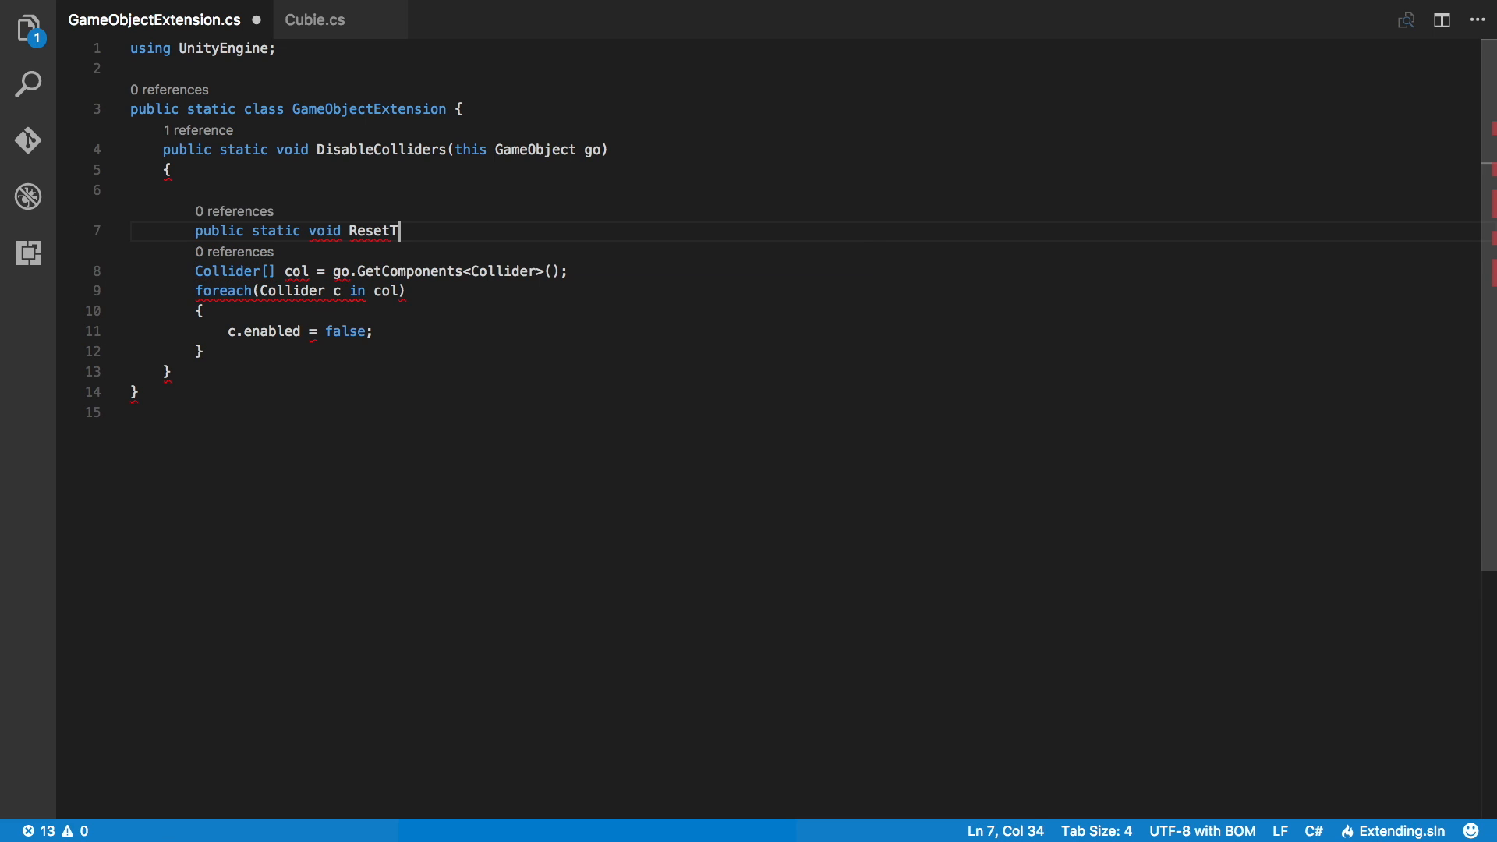
text(rans)
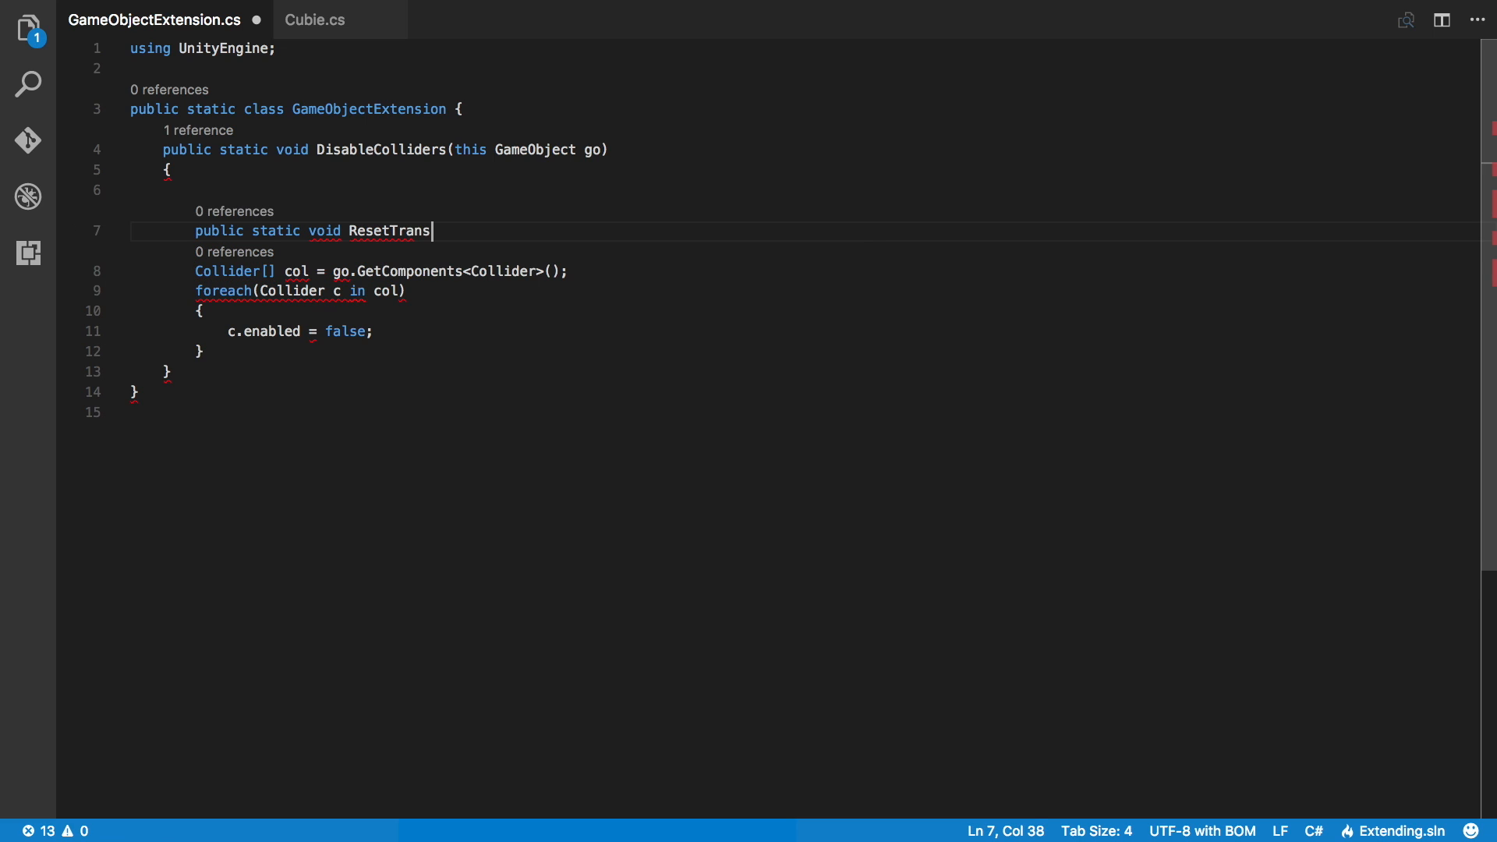
text(form)
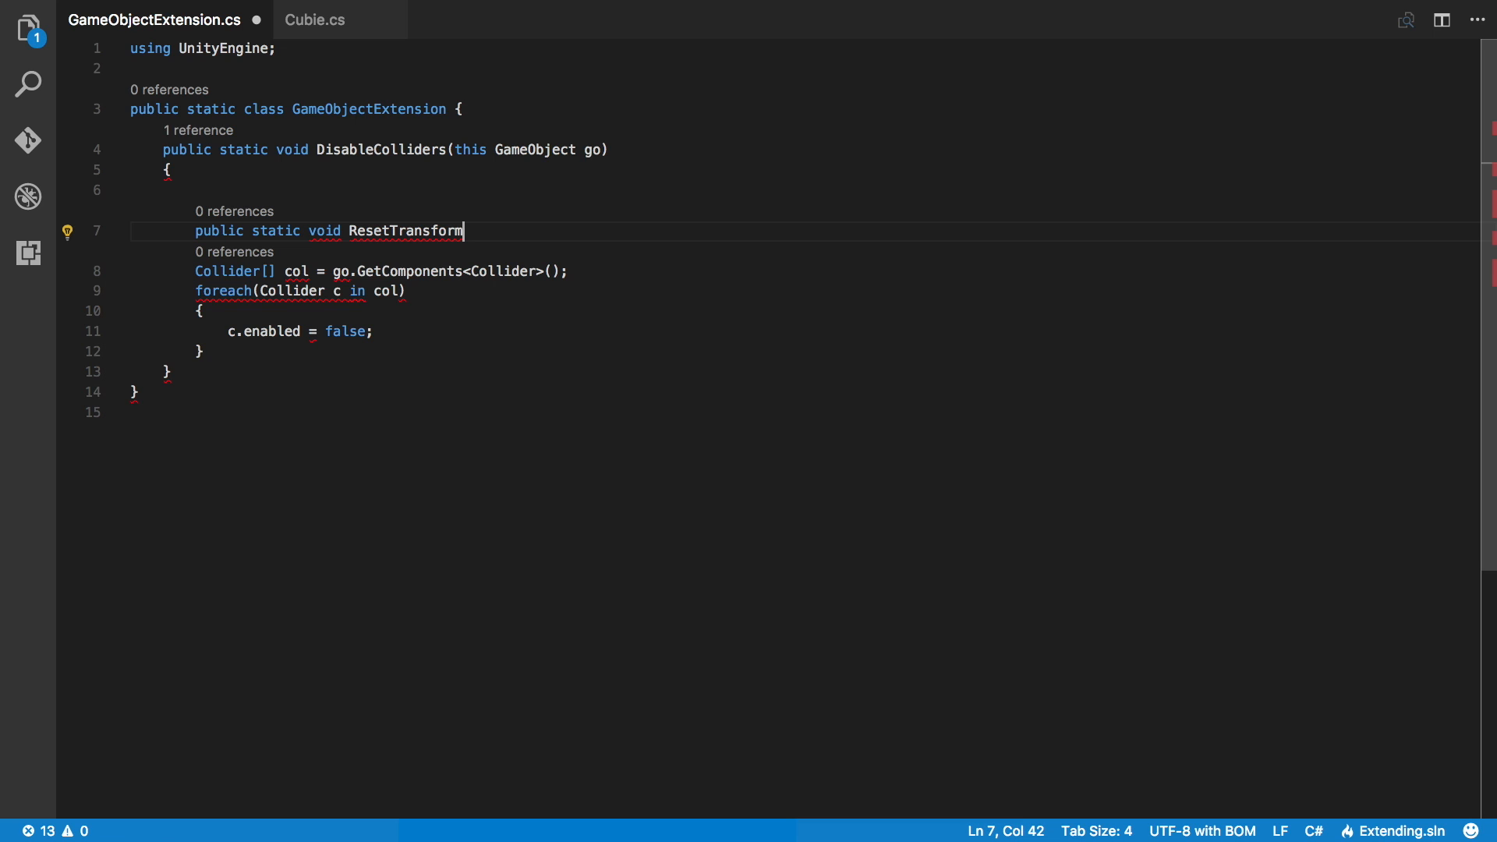
text(()
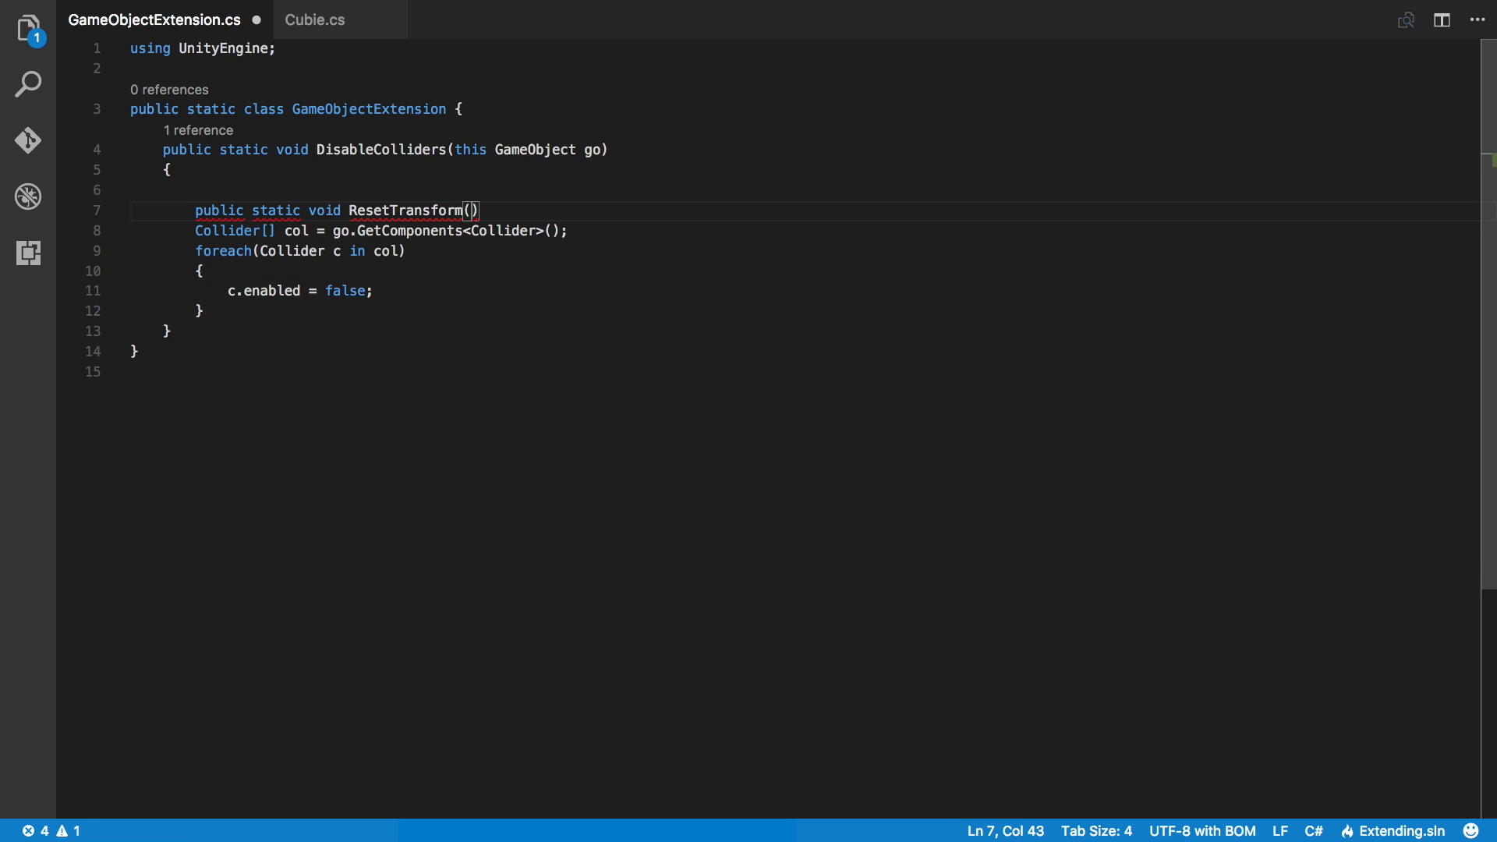
click(134, 190)
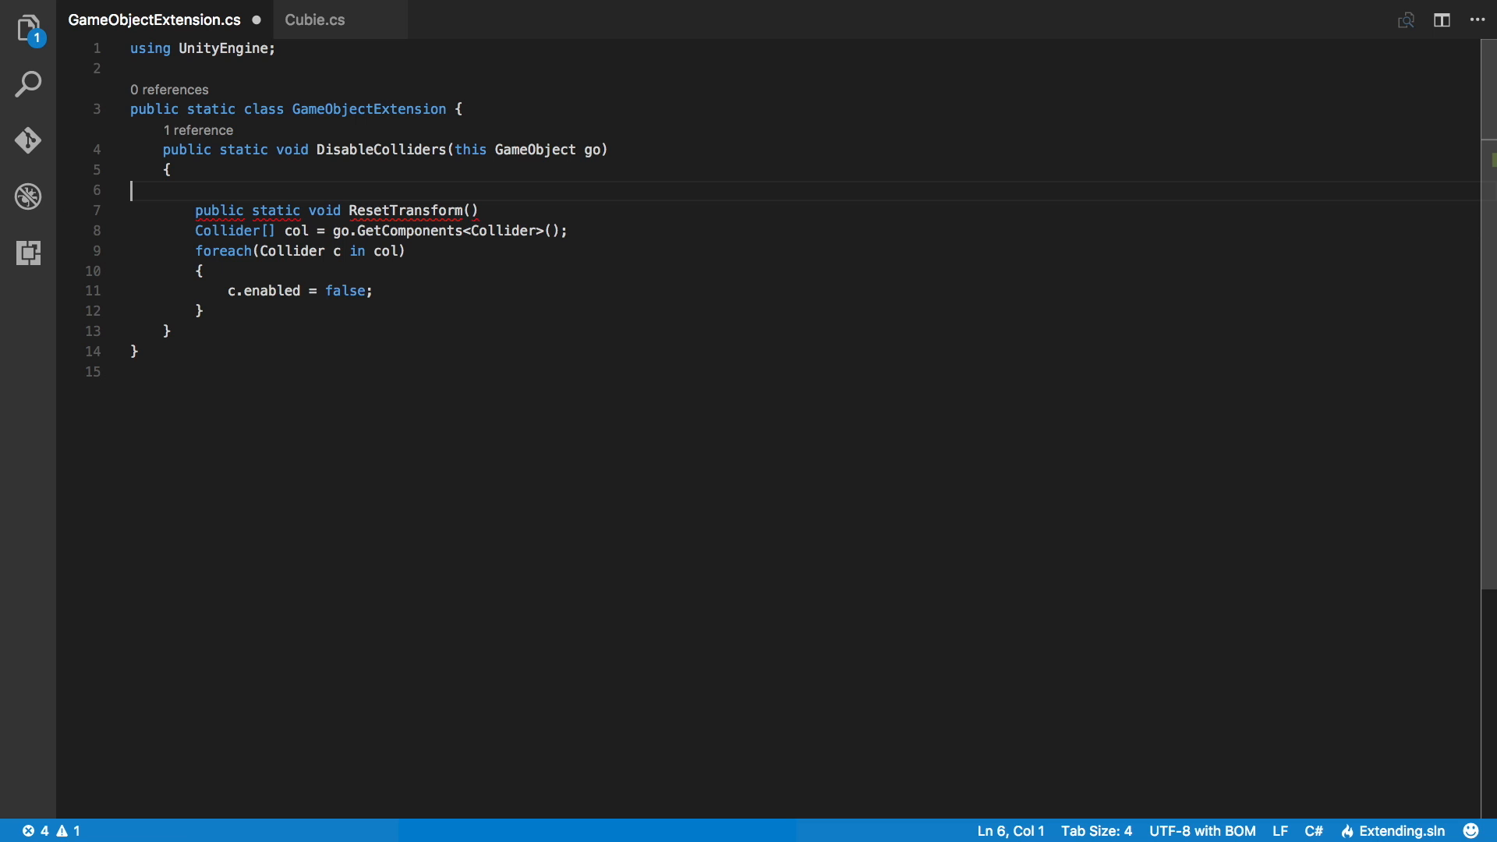
key(Delete)
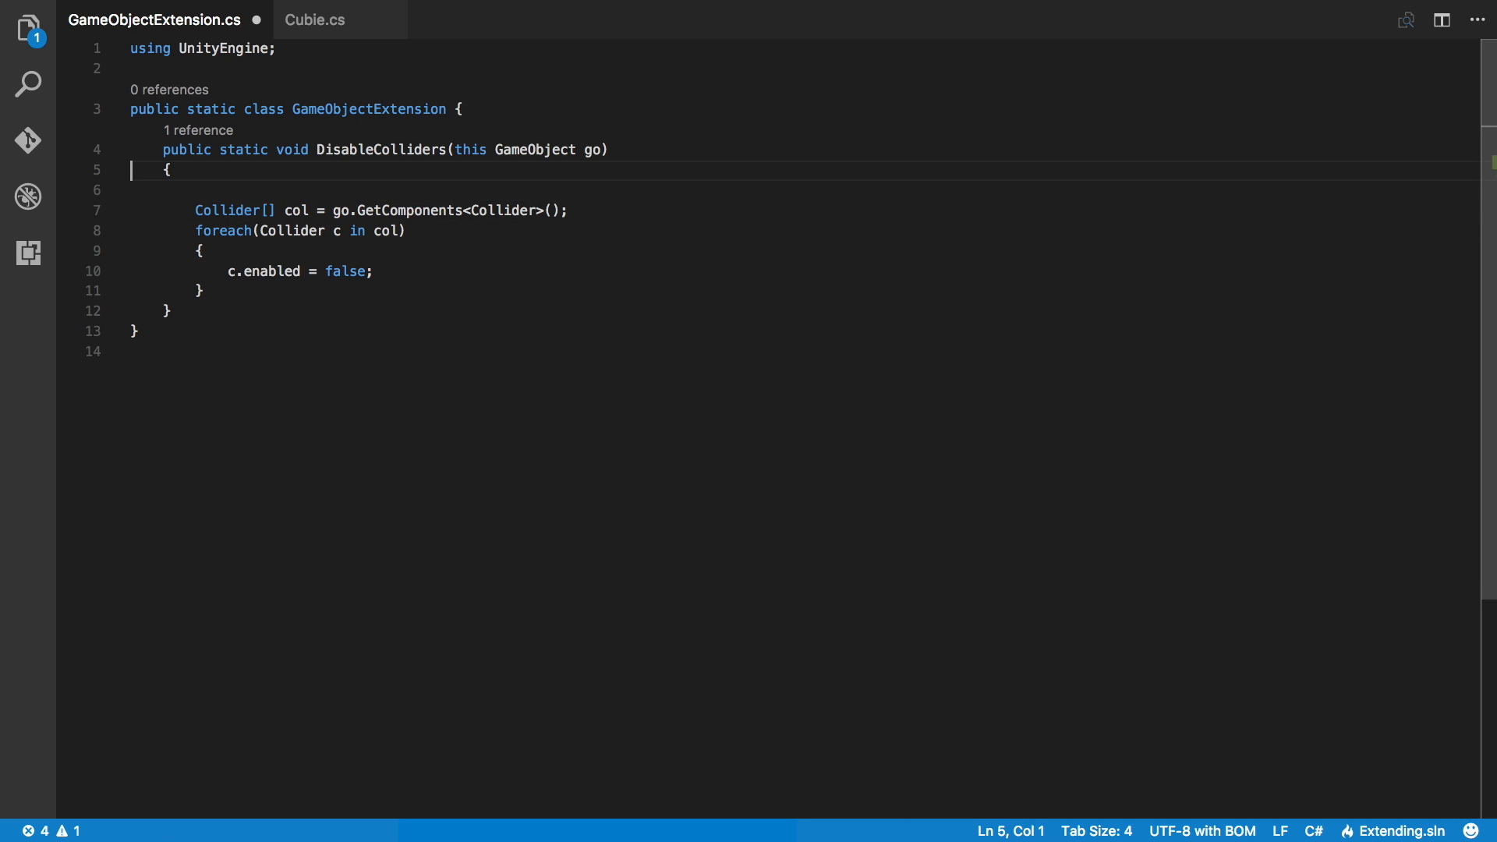
Paste the ResetTransform header above DisableColliders with a 'this GameObject go' parameter
text(public static void ResetTransform())
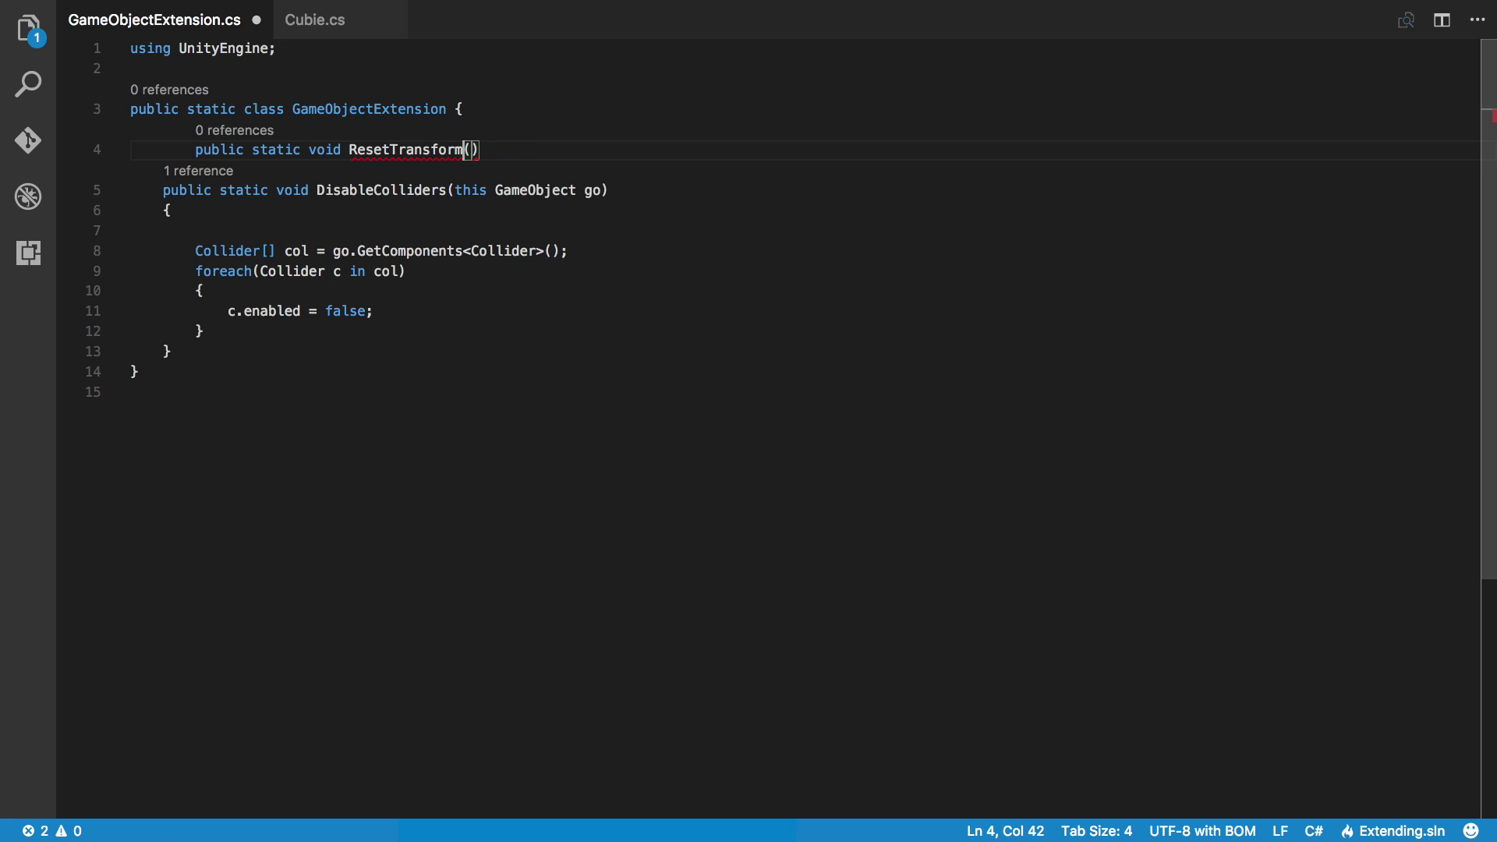
text(this GameObject)
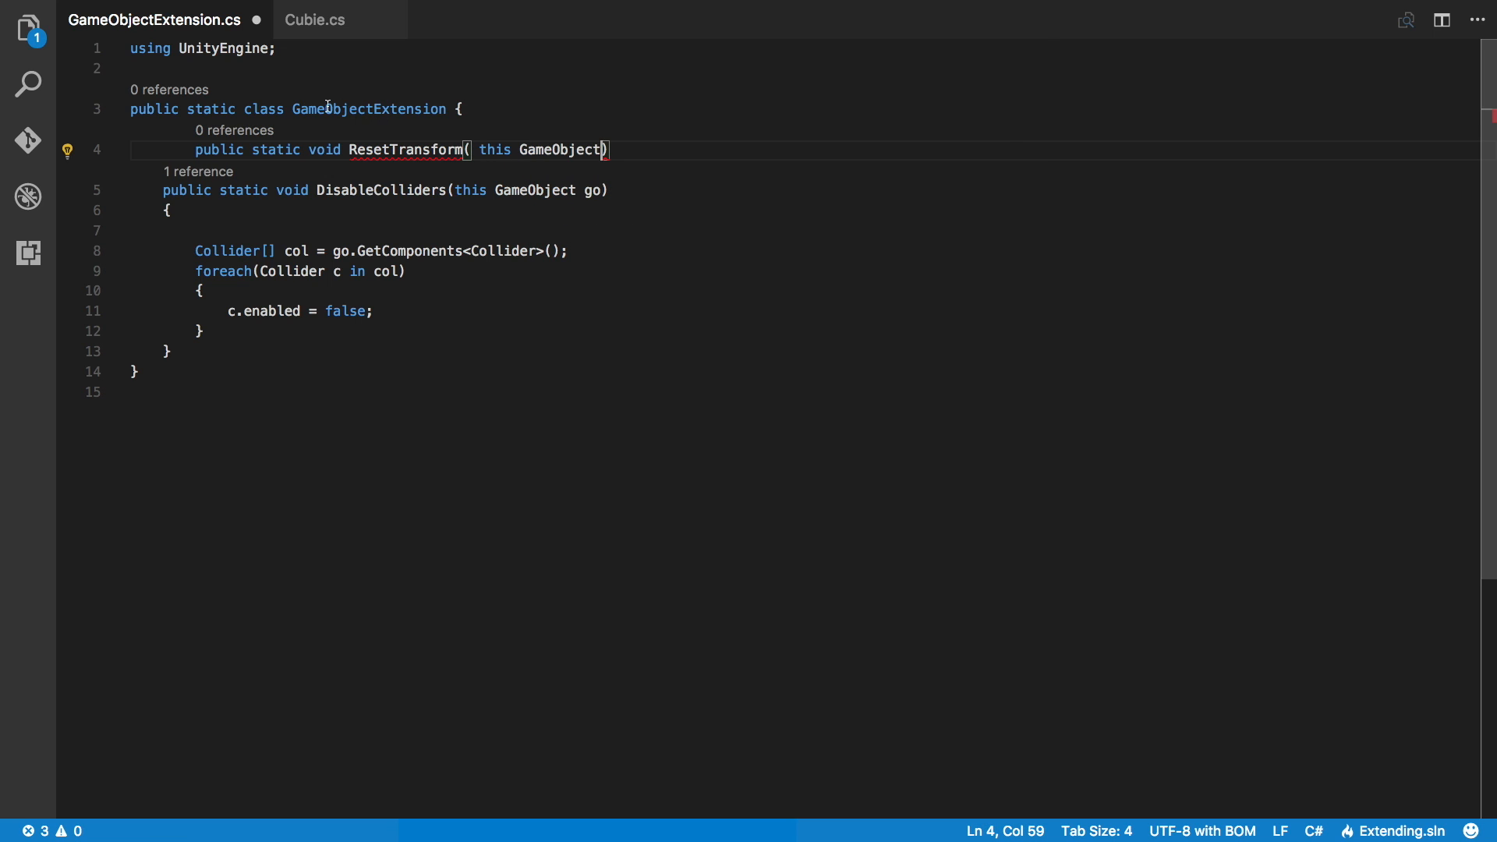
mouse_move(539, 153)
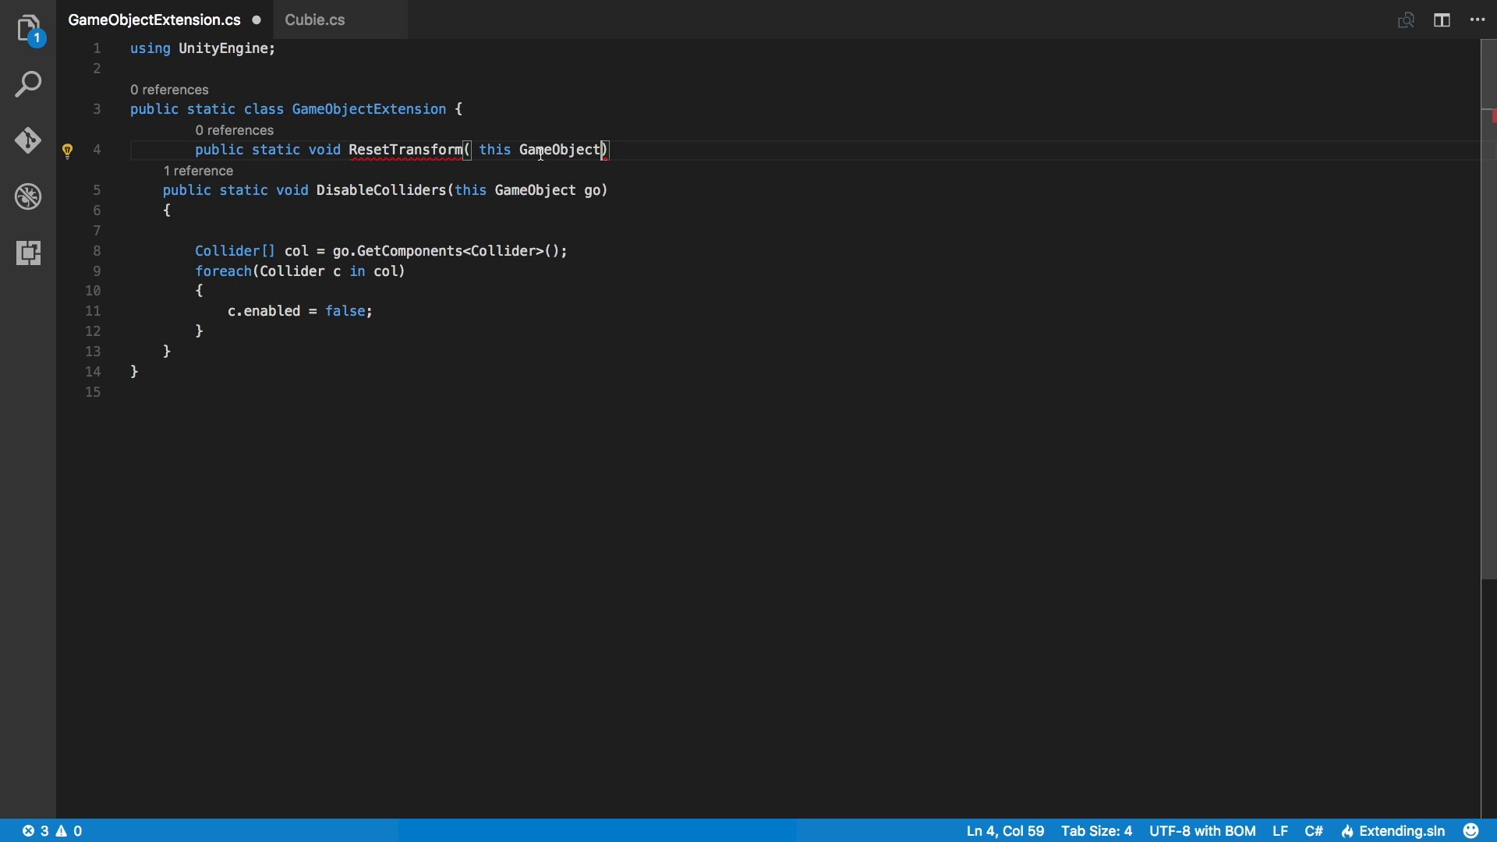
mouse_move(561, 149)
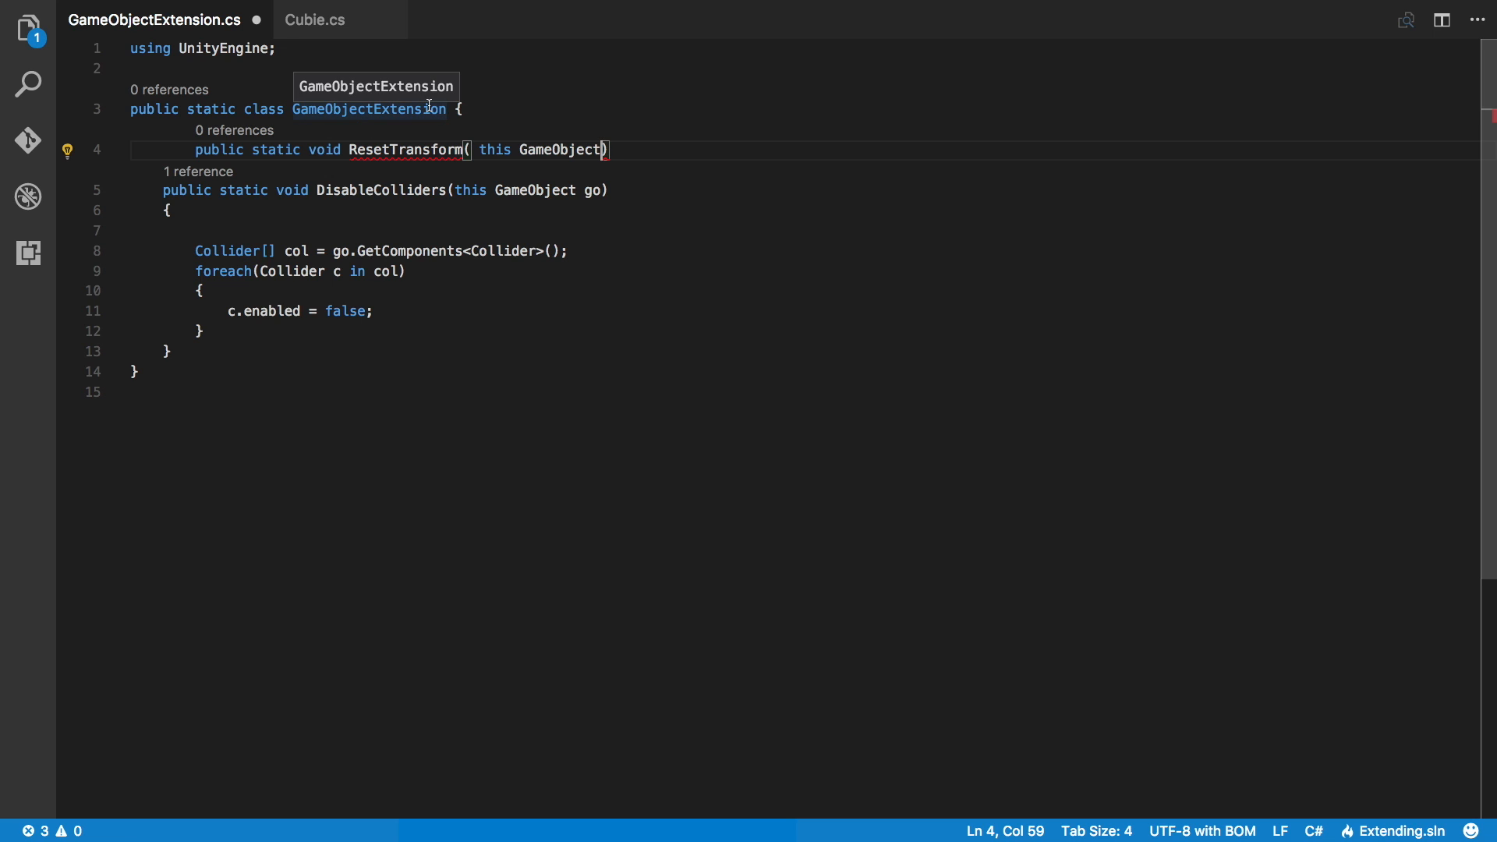
text(go)
text({)
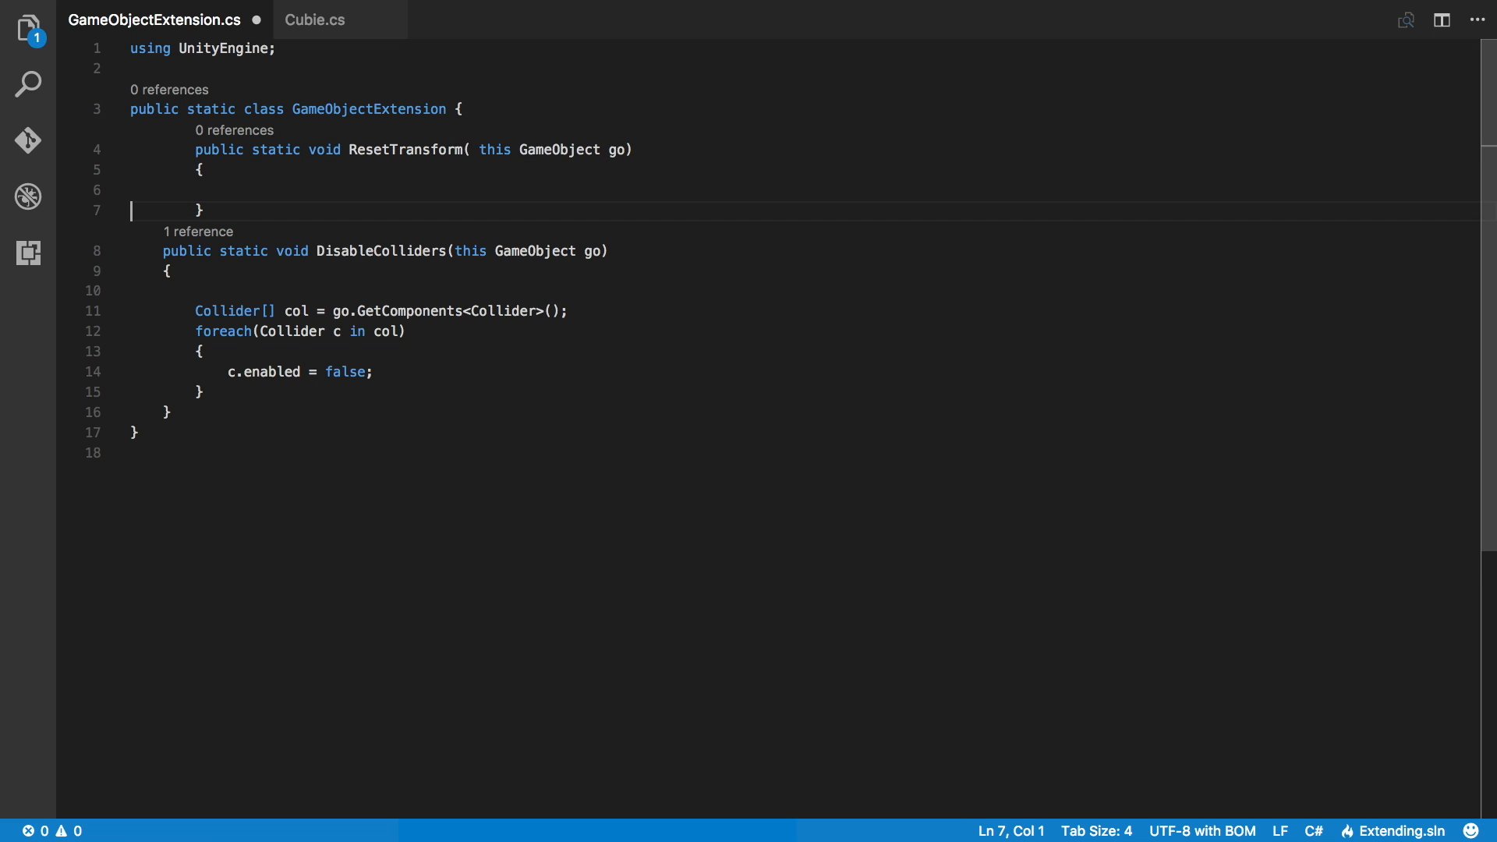
In ResetTransform, set the object's position to Vector3.zero and rotation to Quaternion.identity
click(141, 251)
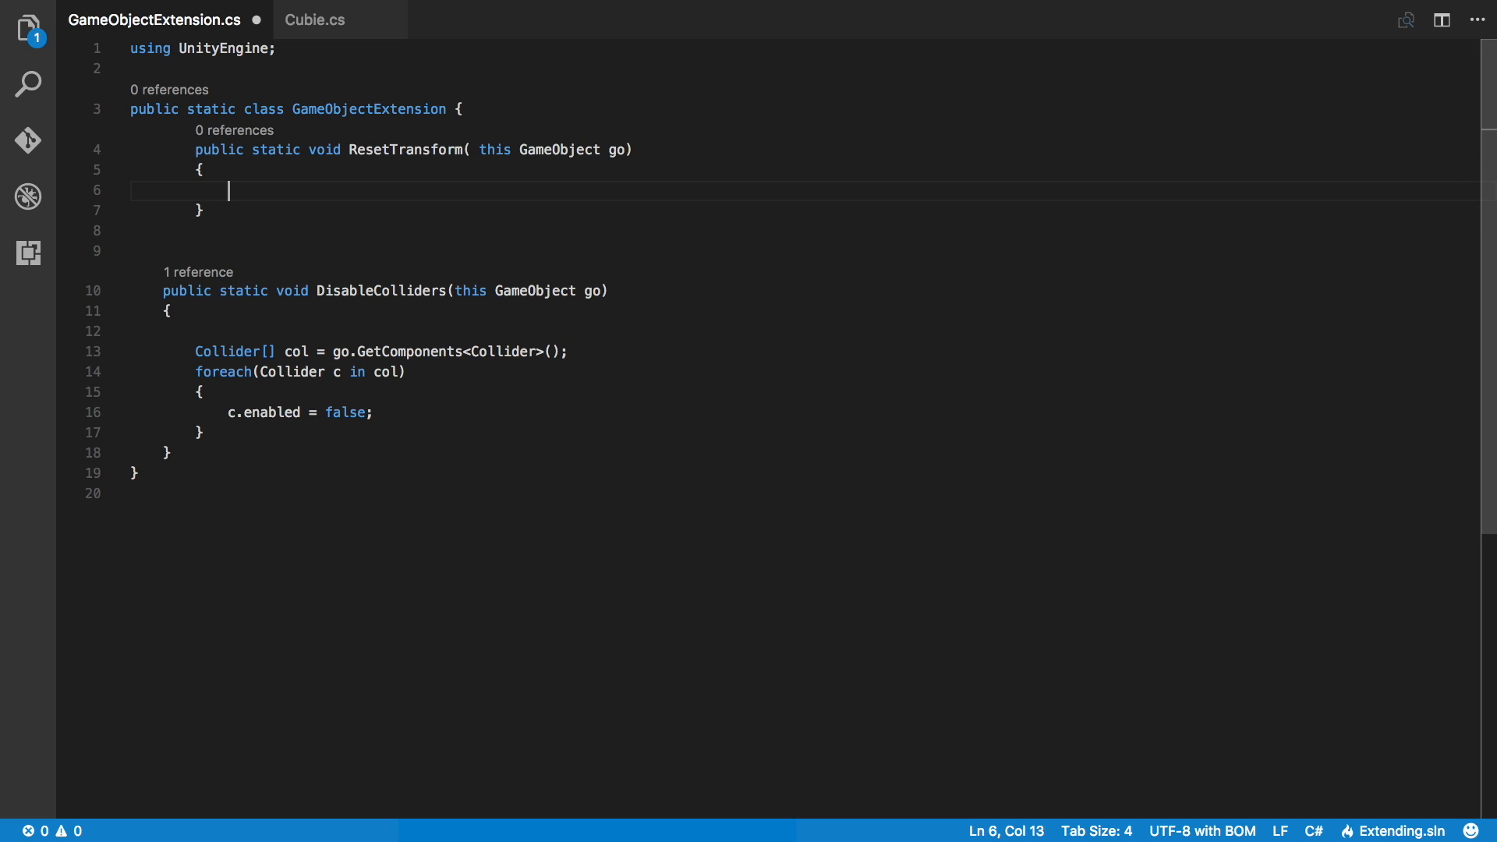
text(go)
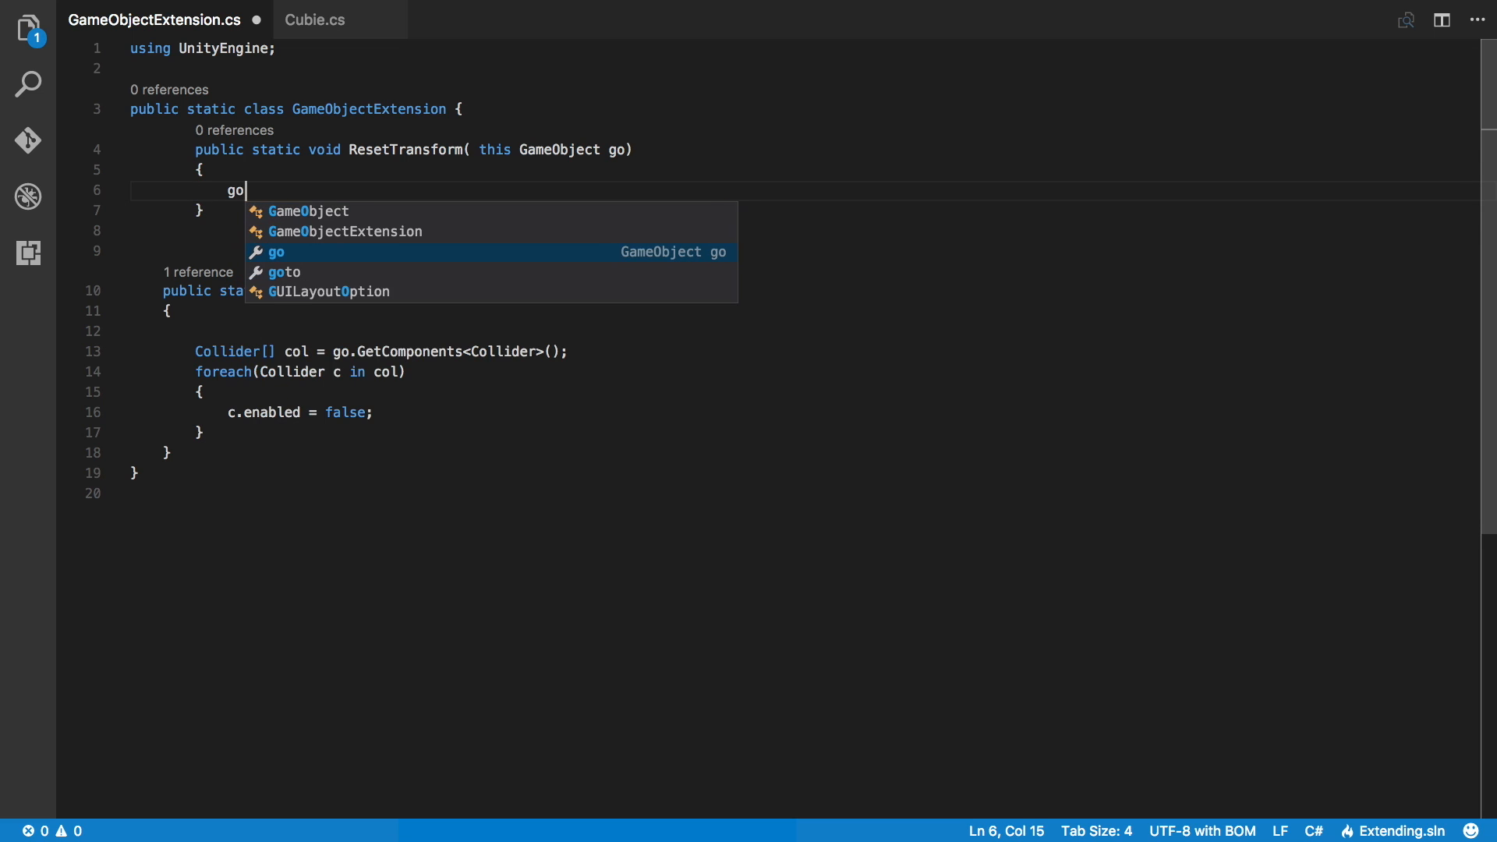
text(.transform.)
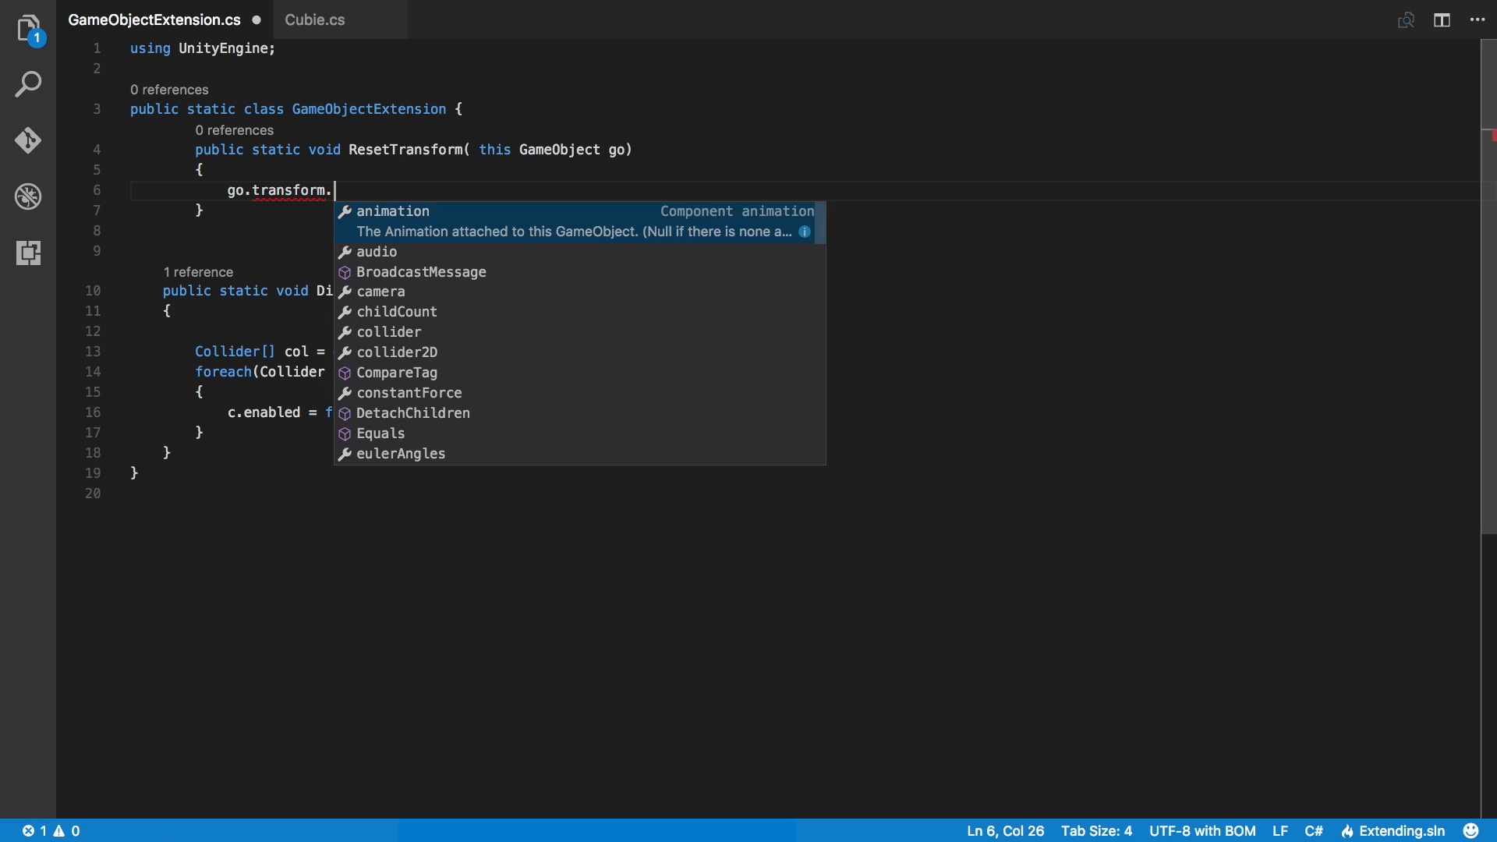
text(position = Vector3)
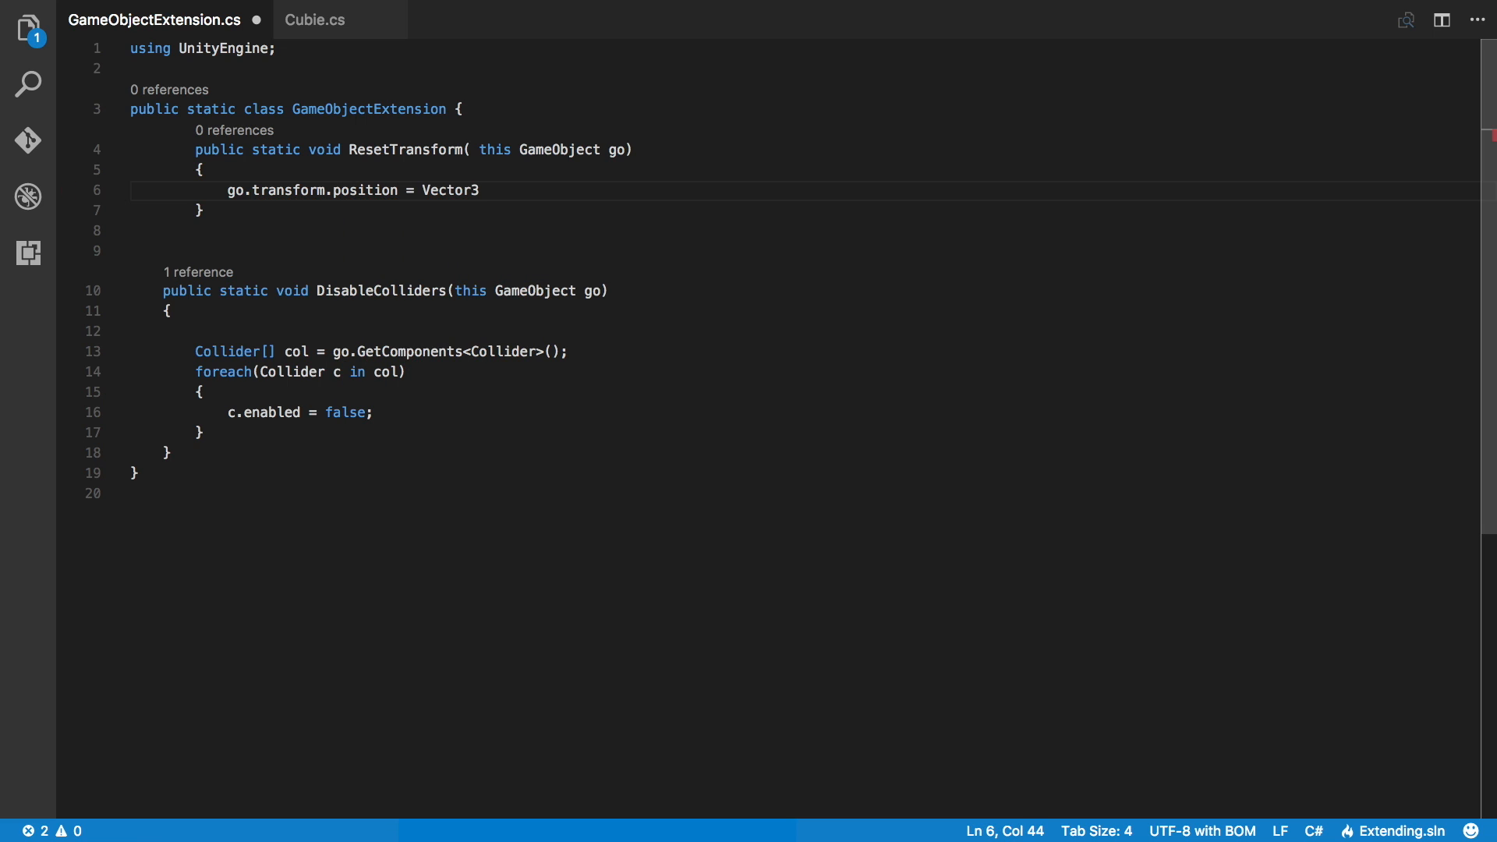
text(.zero;l)
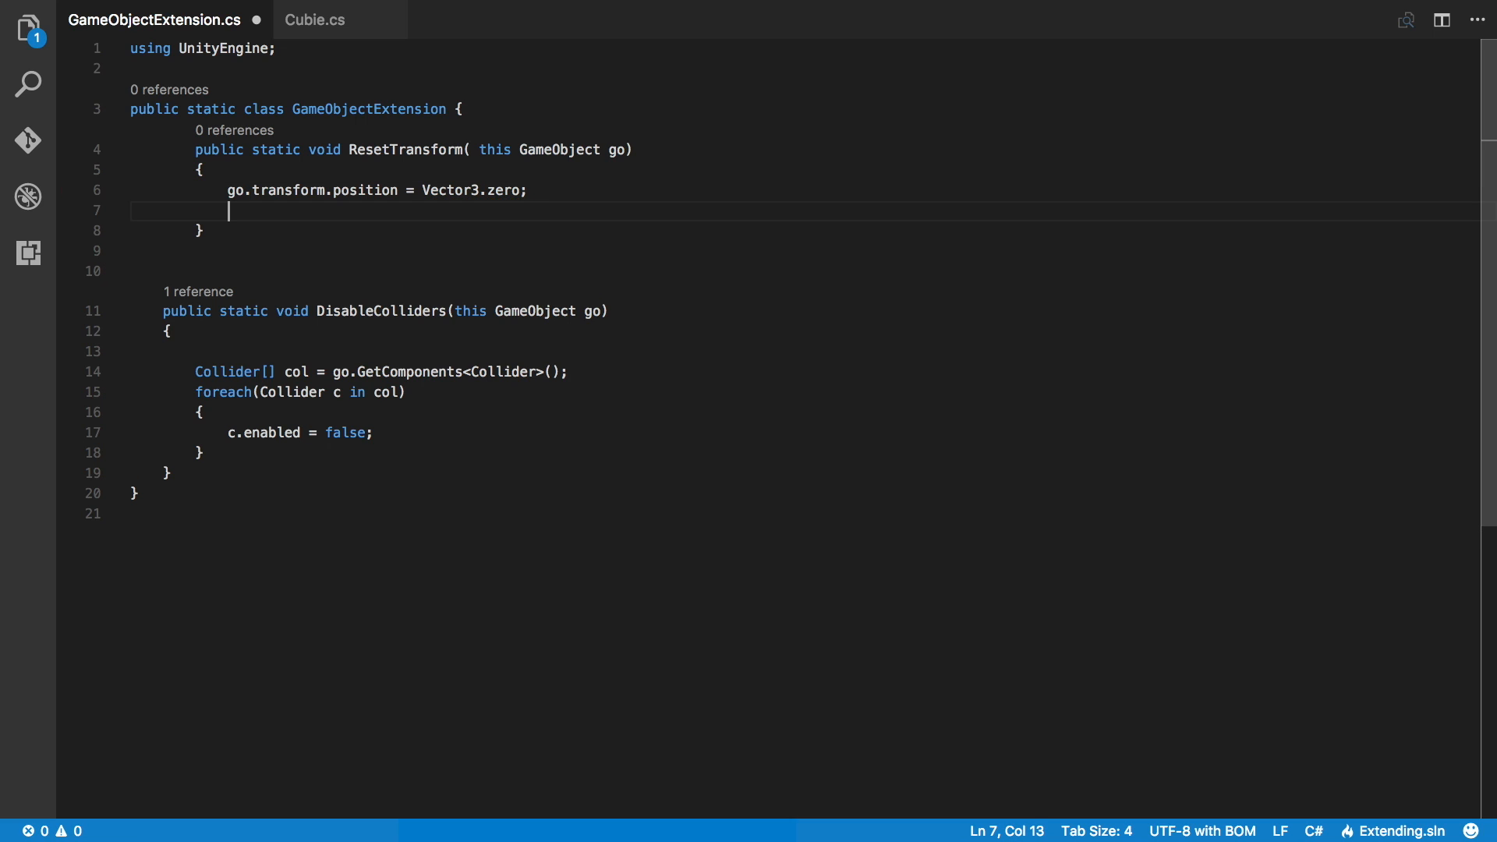
text(go.transform.)
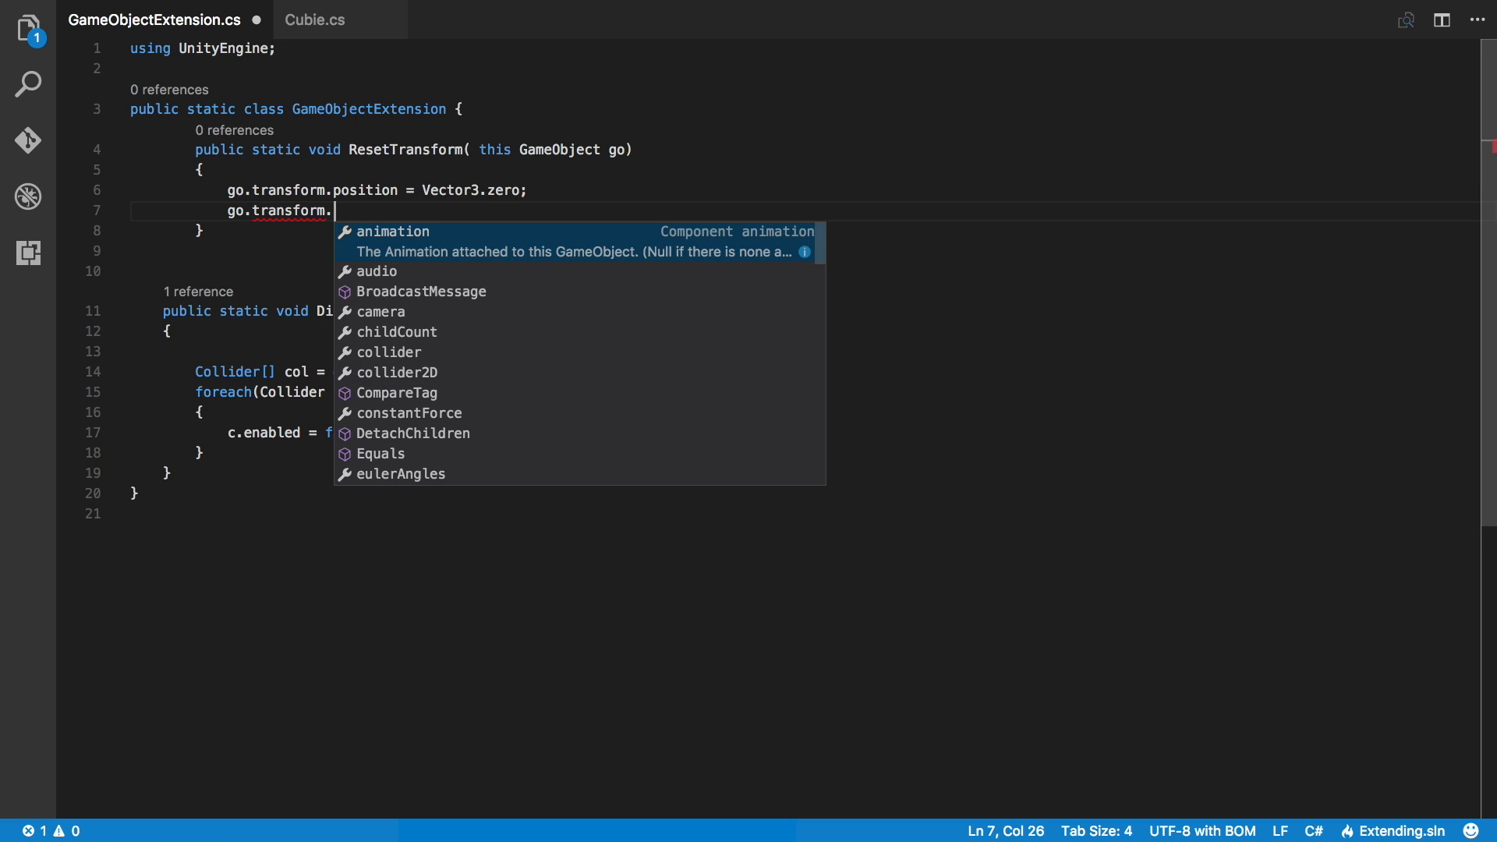
text(q)
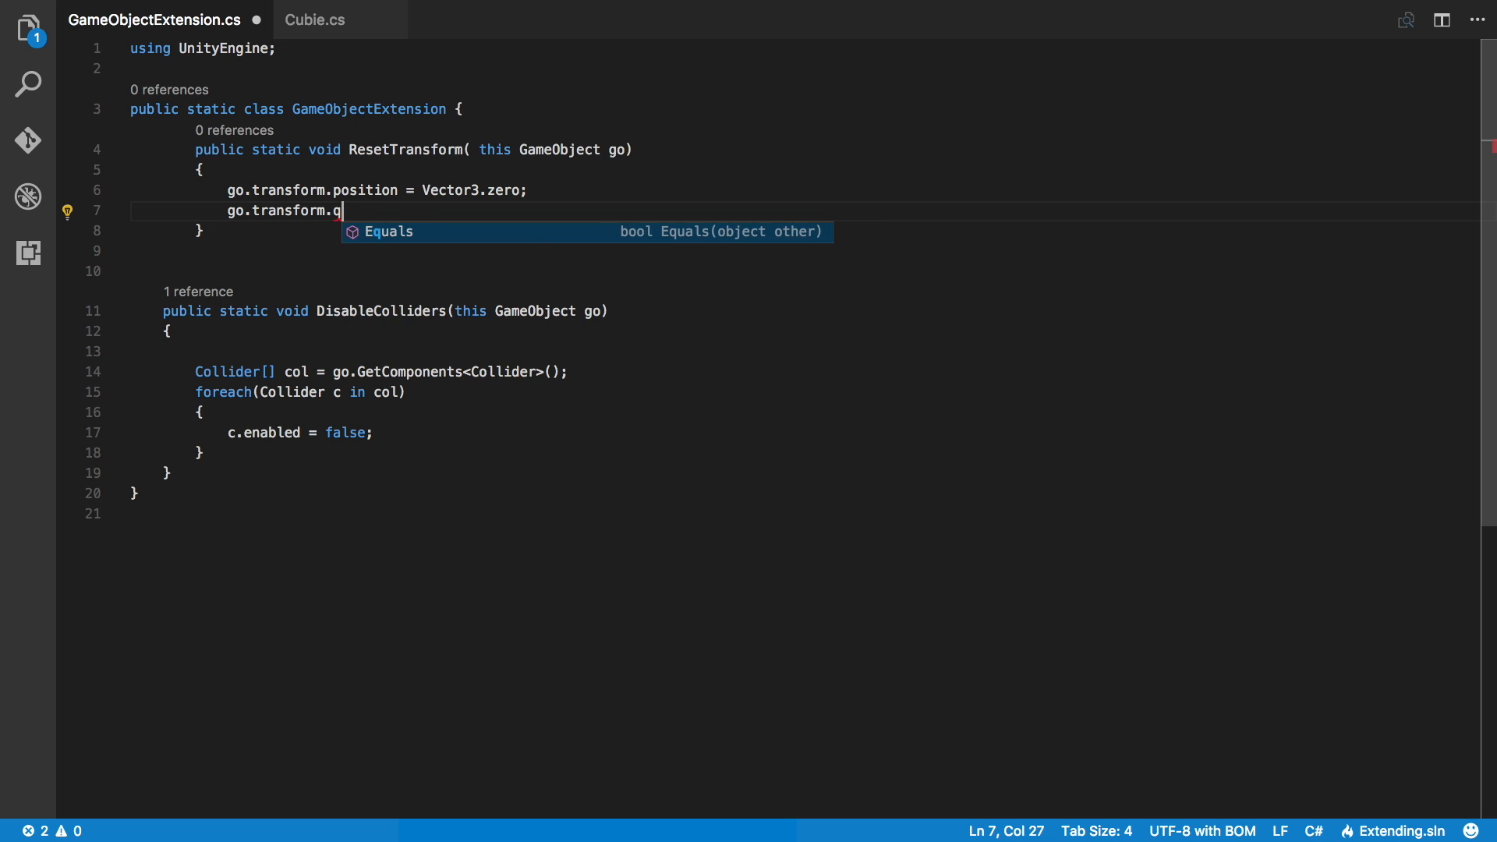
text(otation =)
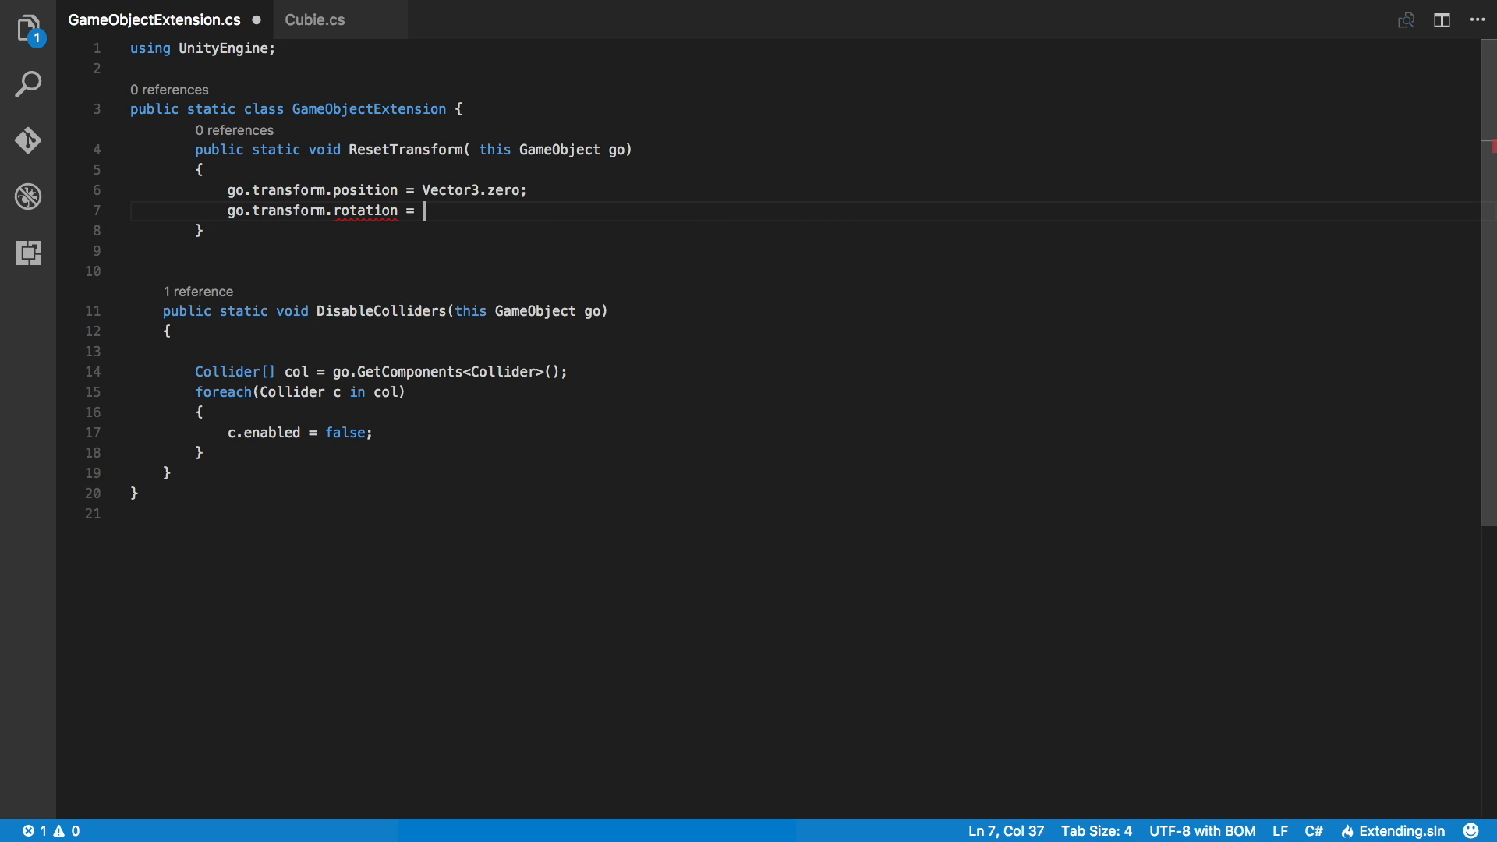
text(Quaternion)
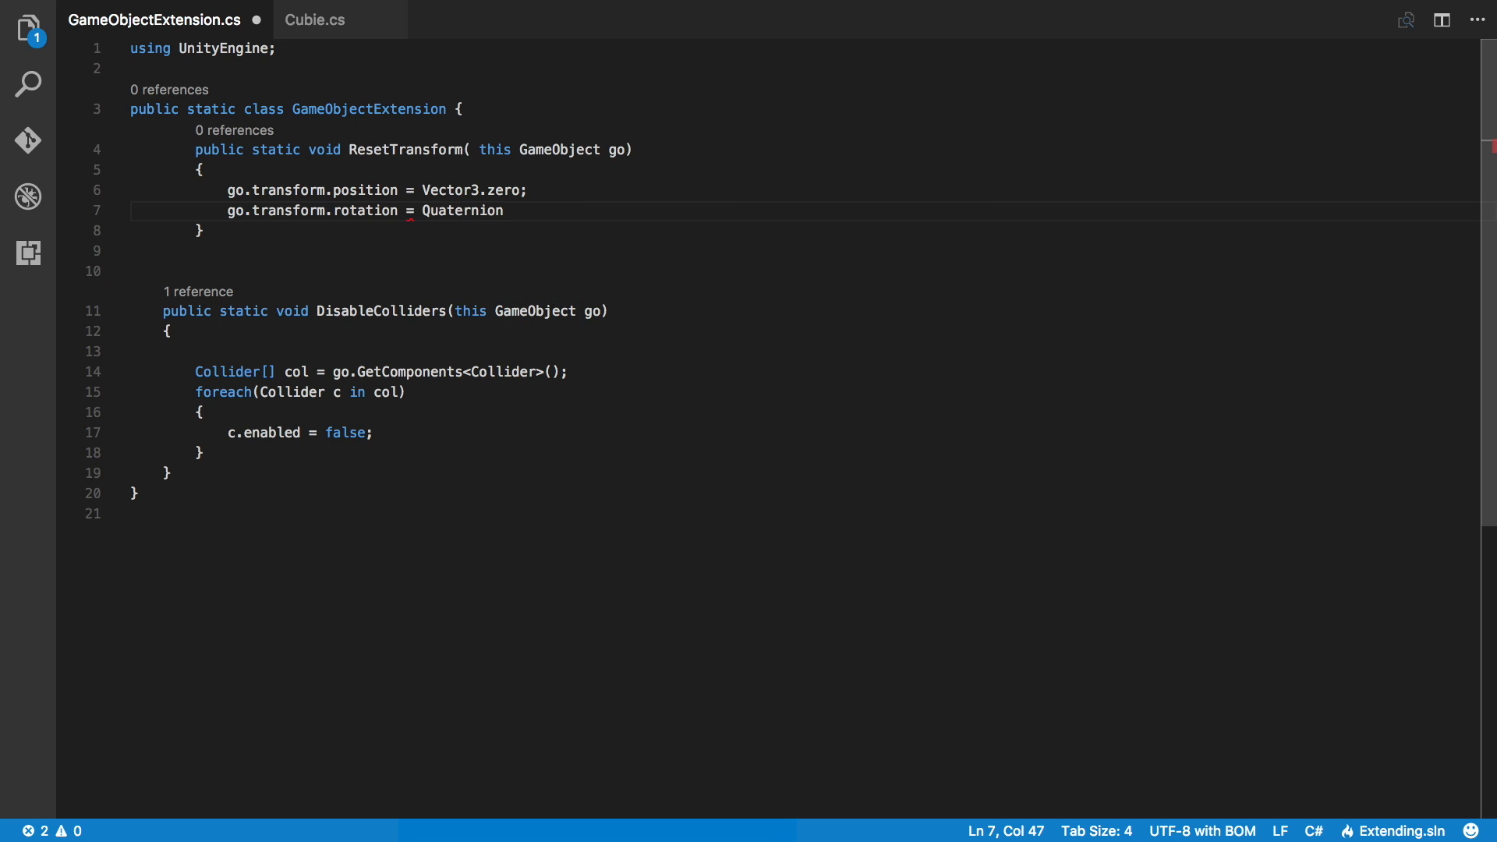
text(.identity;)
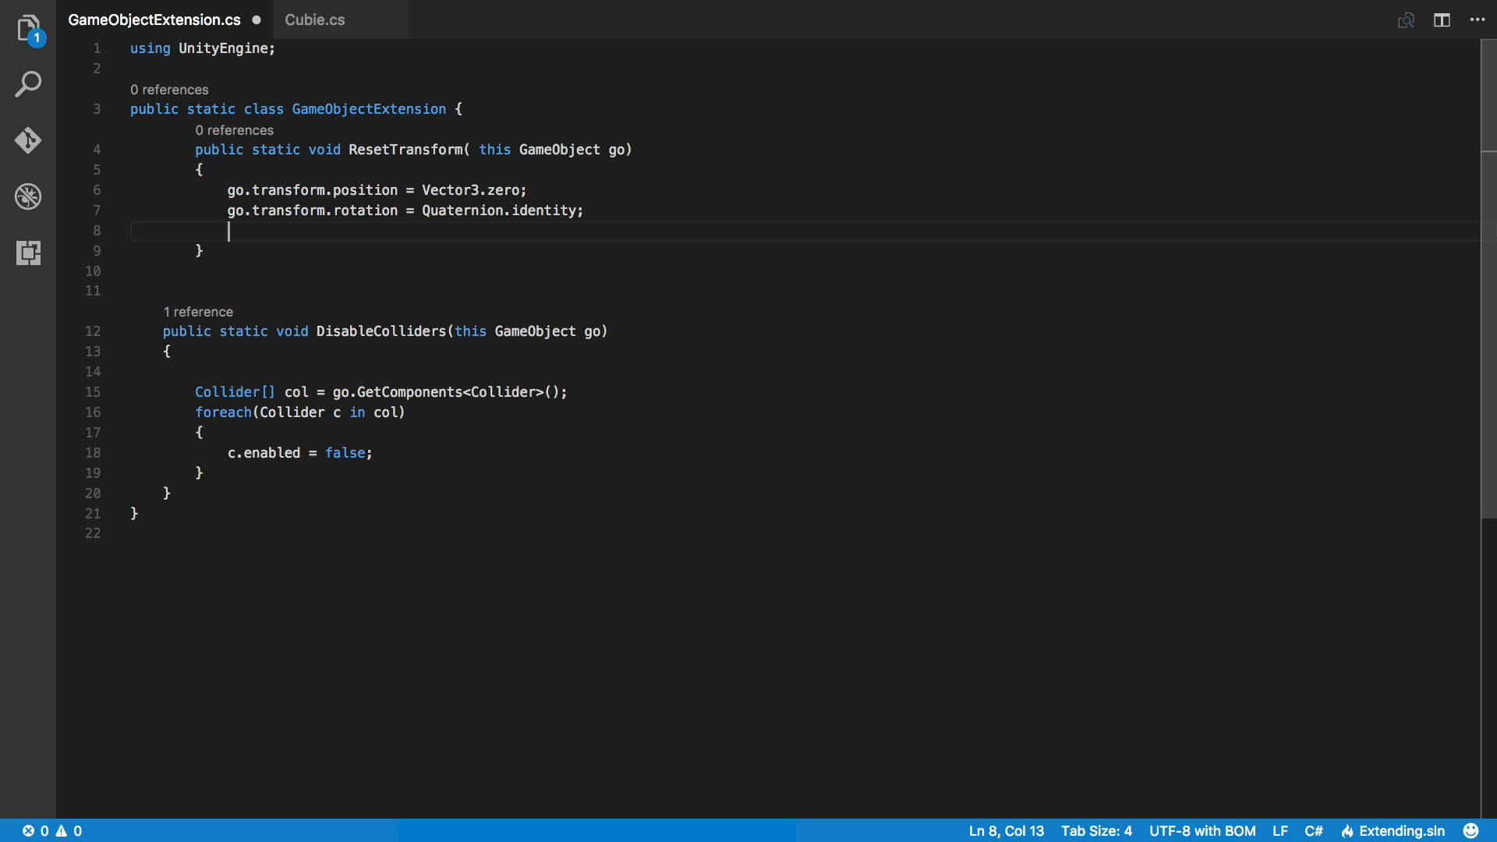
Add the line setting go.transform.localScale to Vector3.one
text(go.)
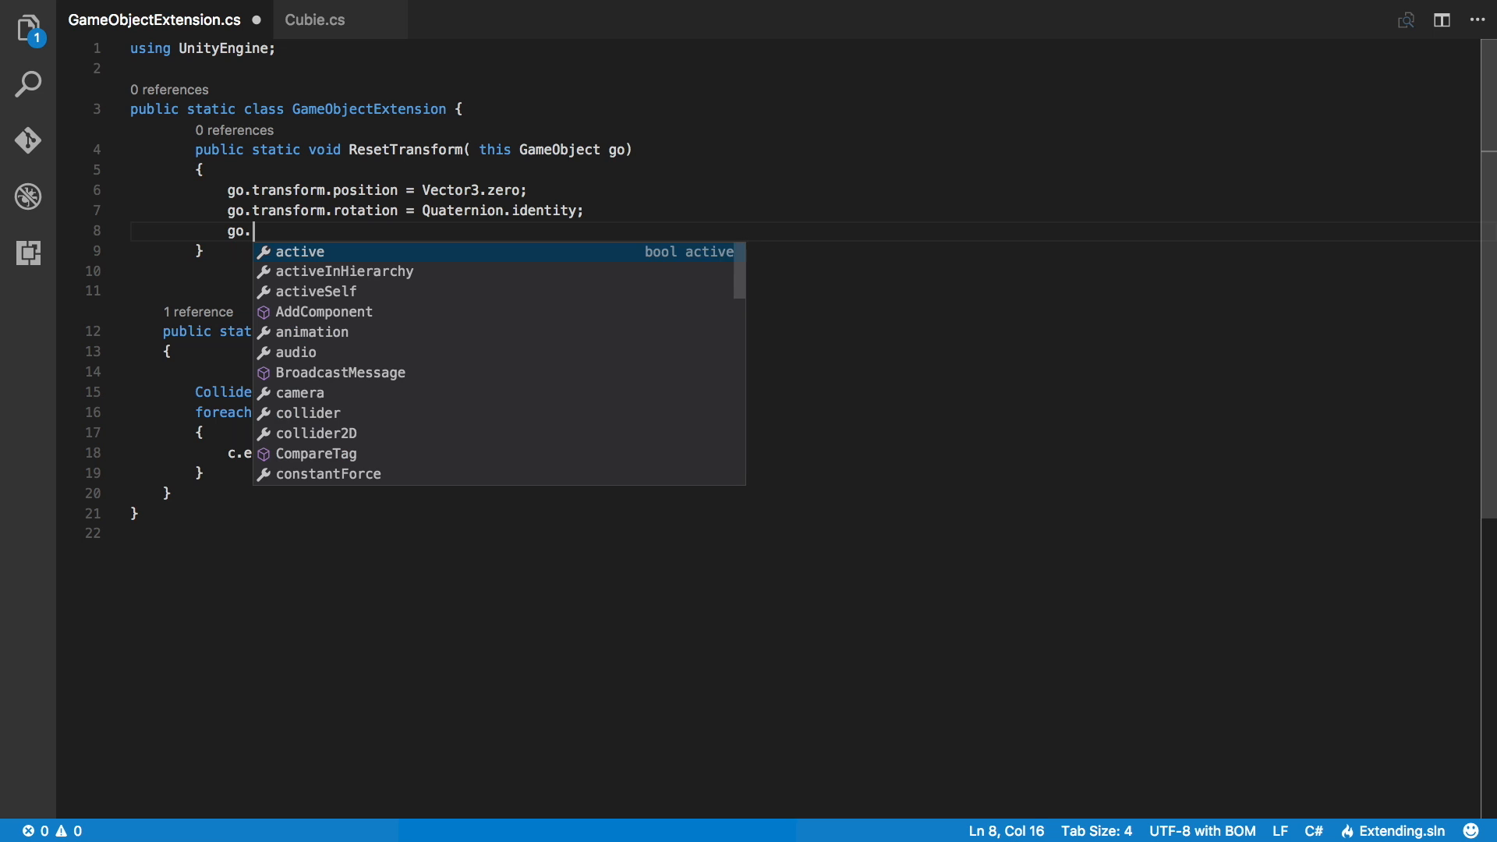
text(transform)
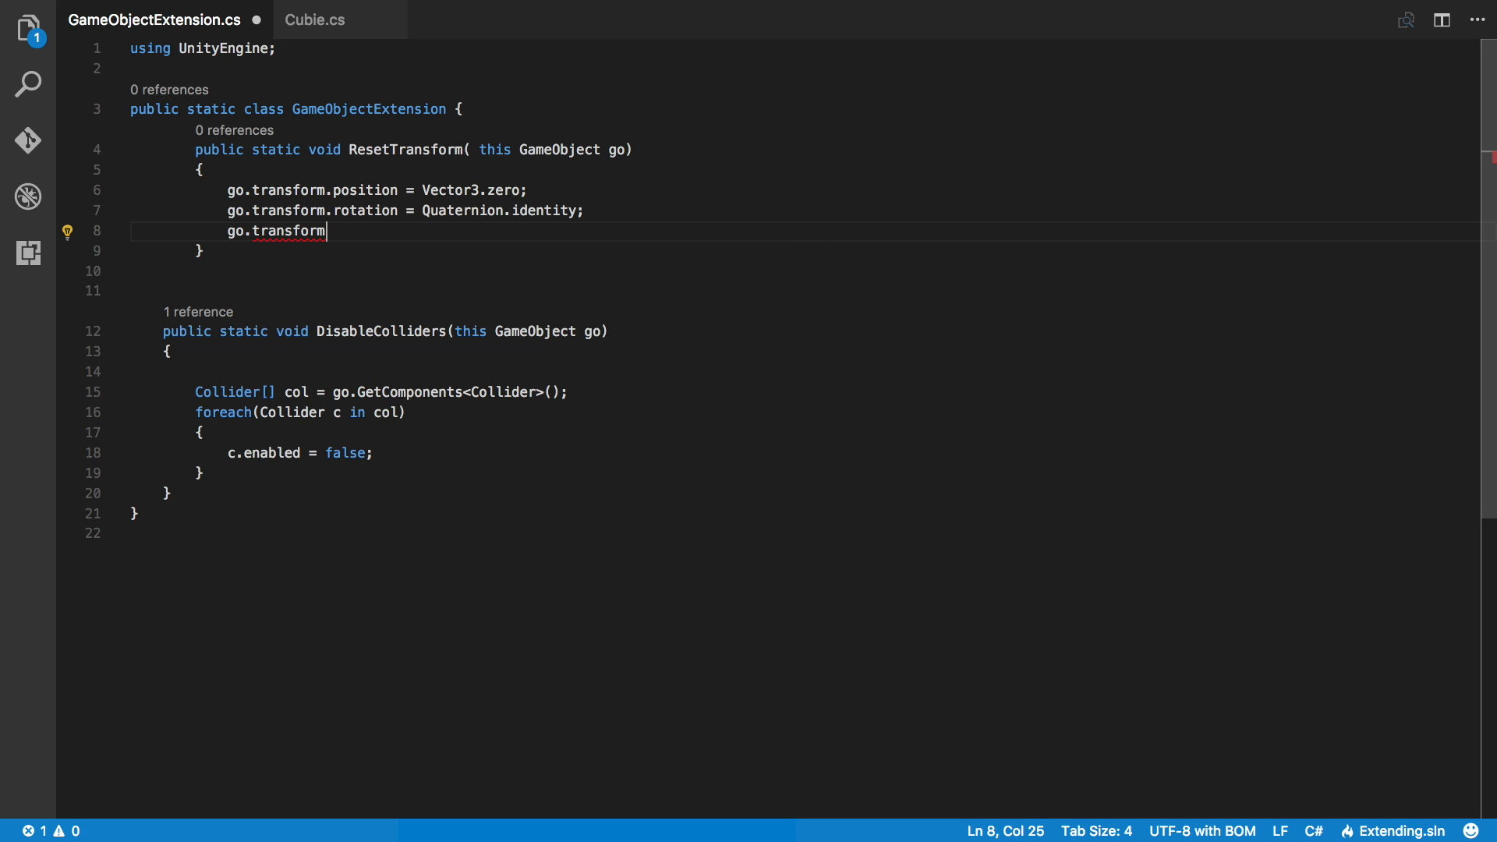
text(.localScale)
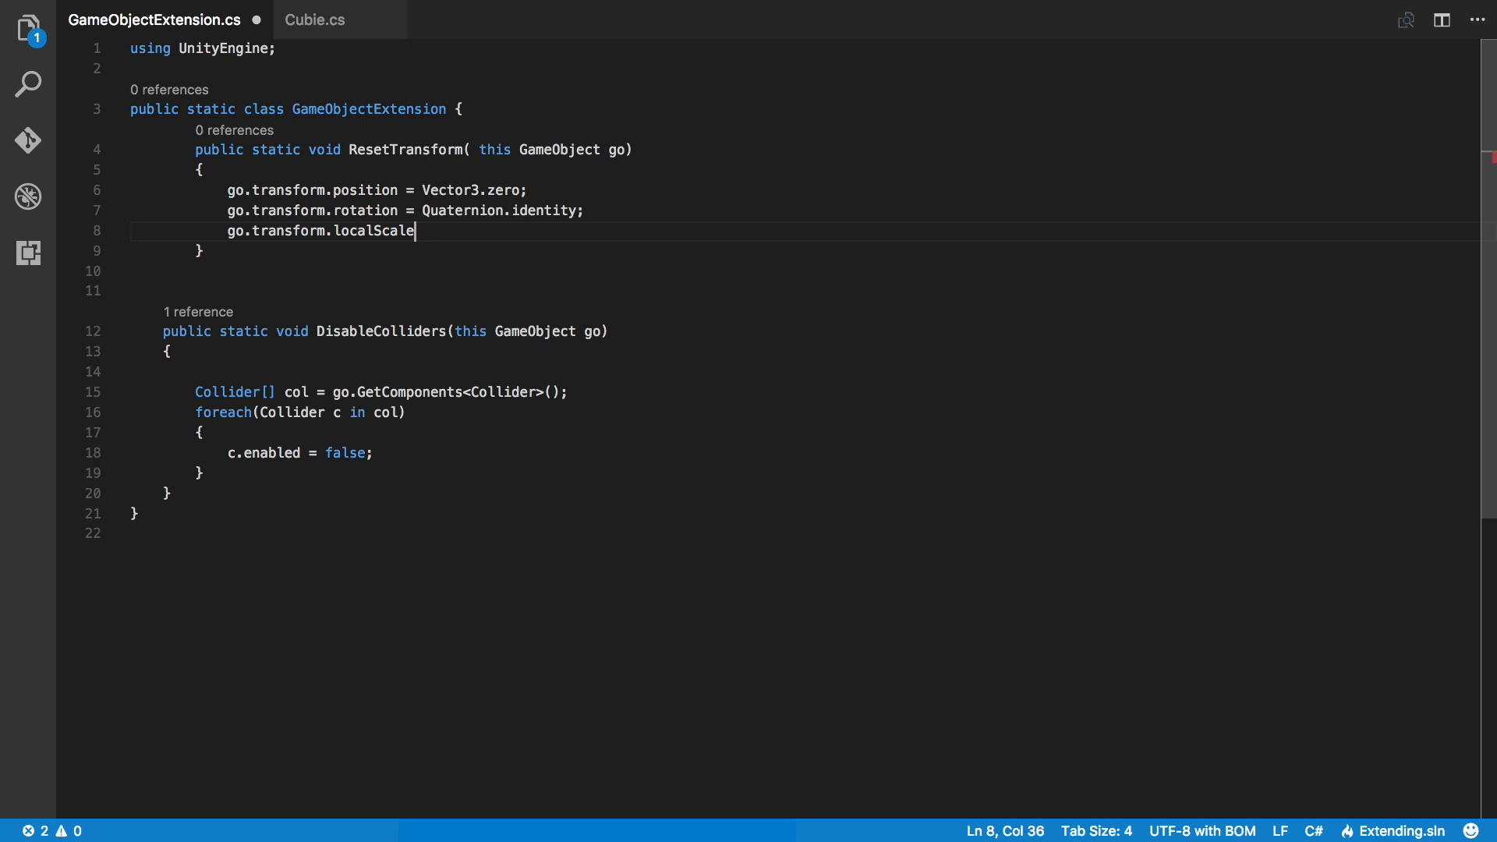
text(= Vector3)
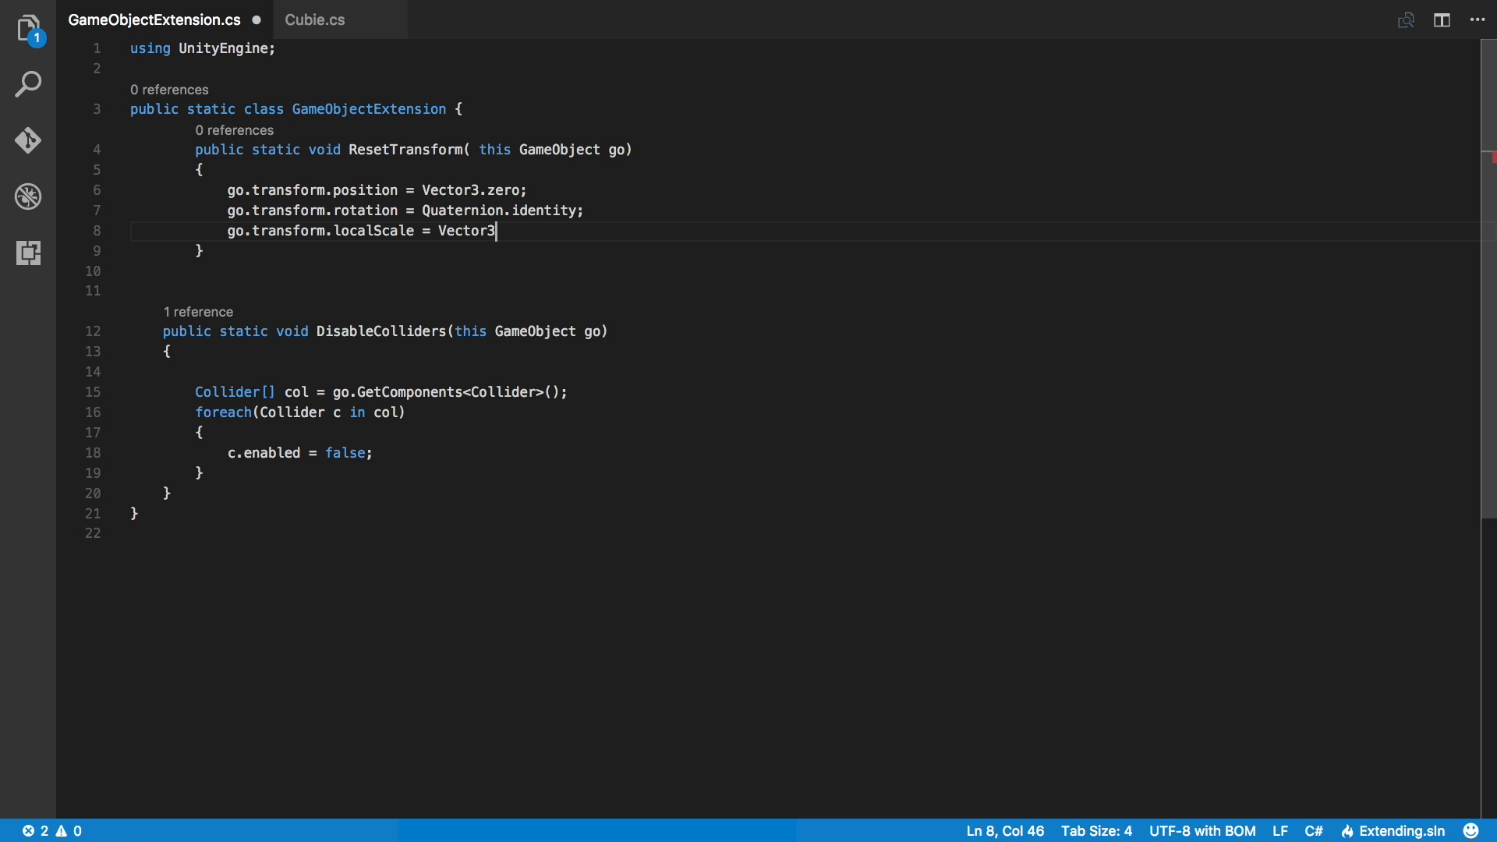
text(.one;)
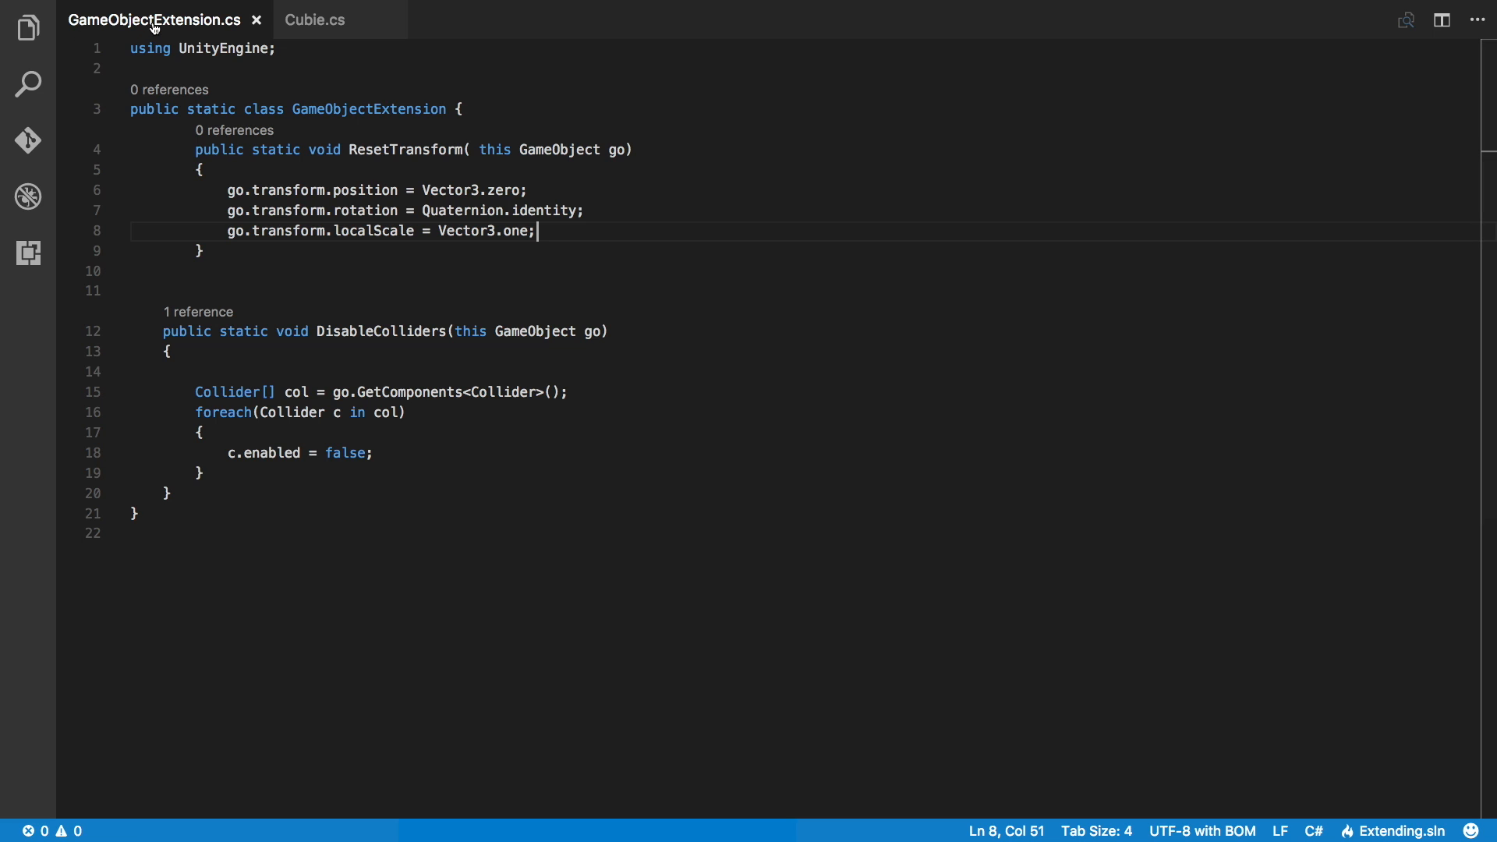
In Cubie.cs, add a gameObject.ResetTransform() call on a new line above DisableColliders
click(315, 18)
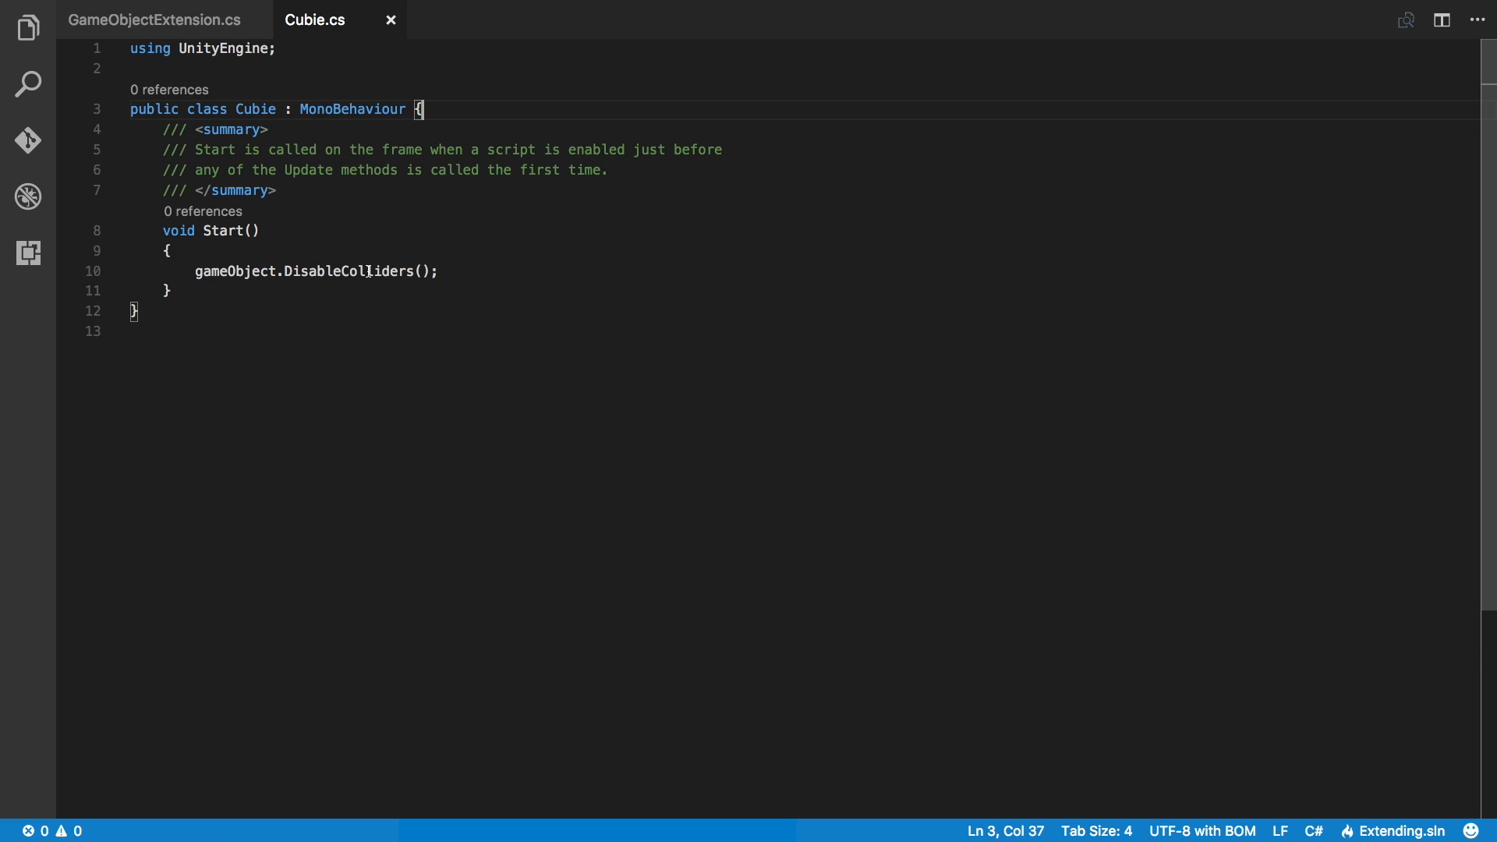
key(Enter)
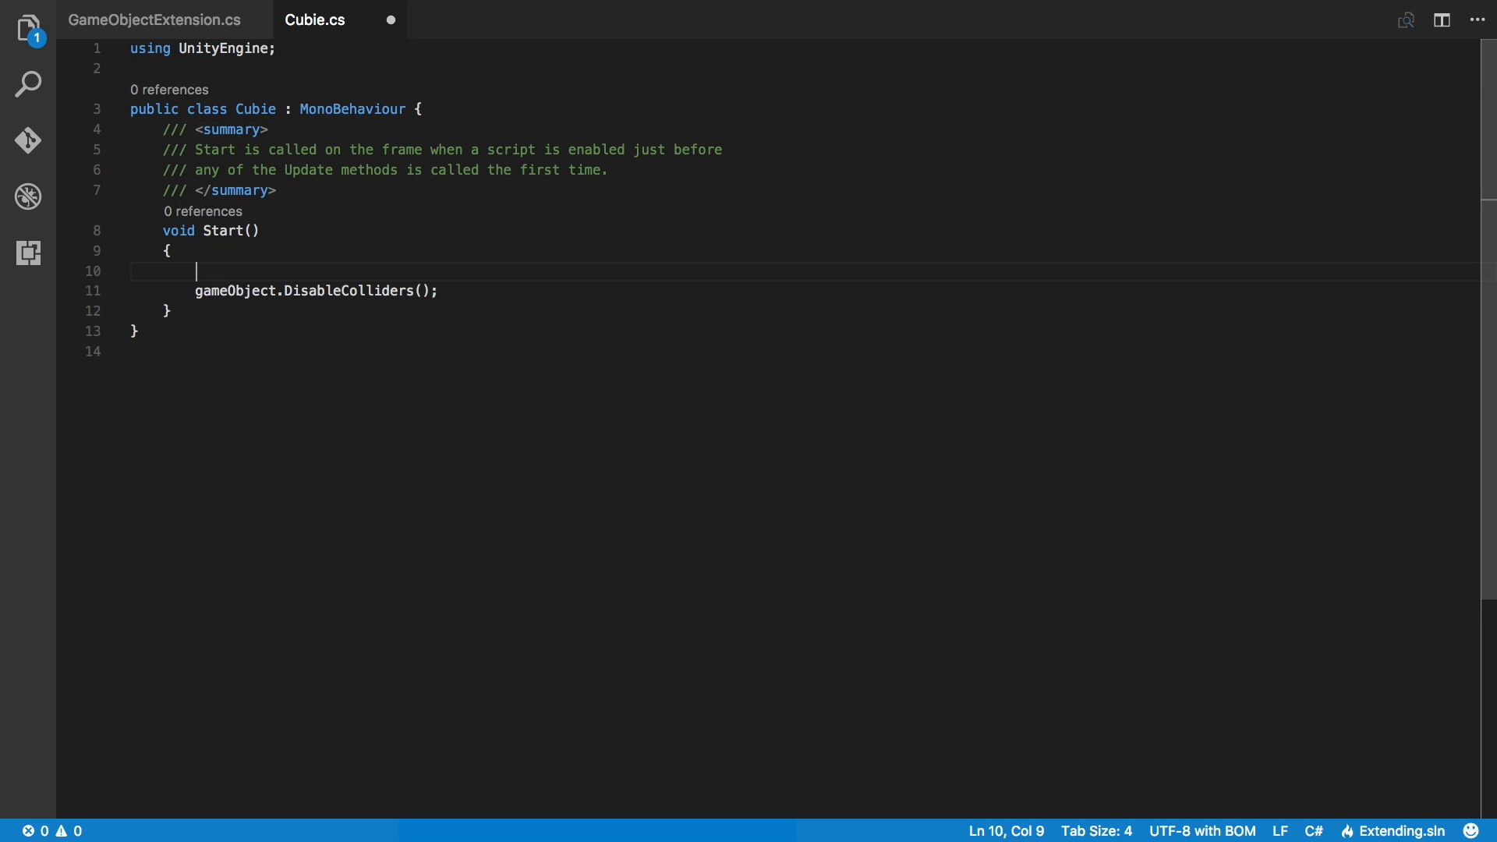
text(gae)
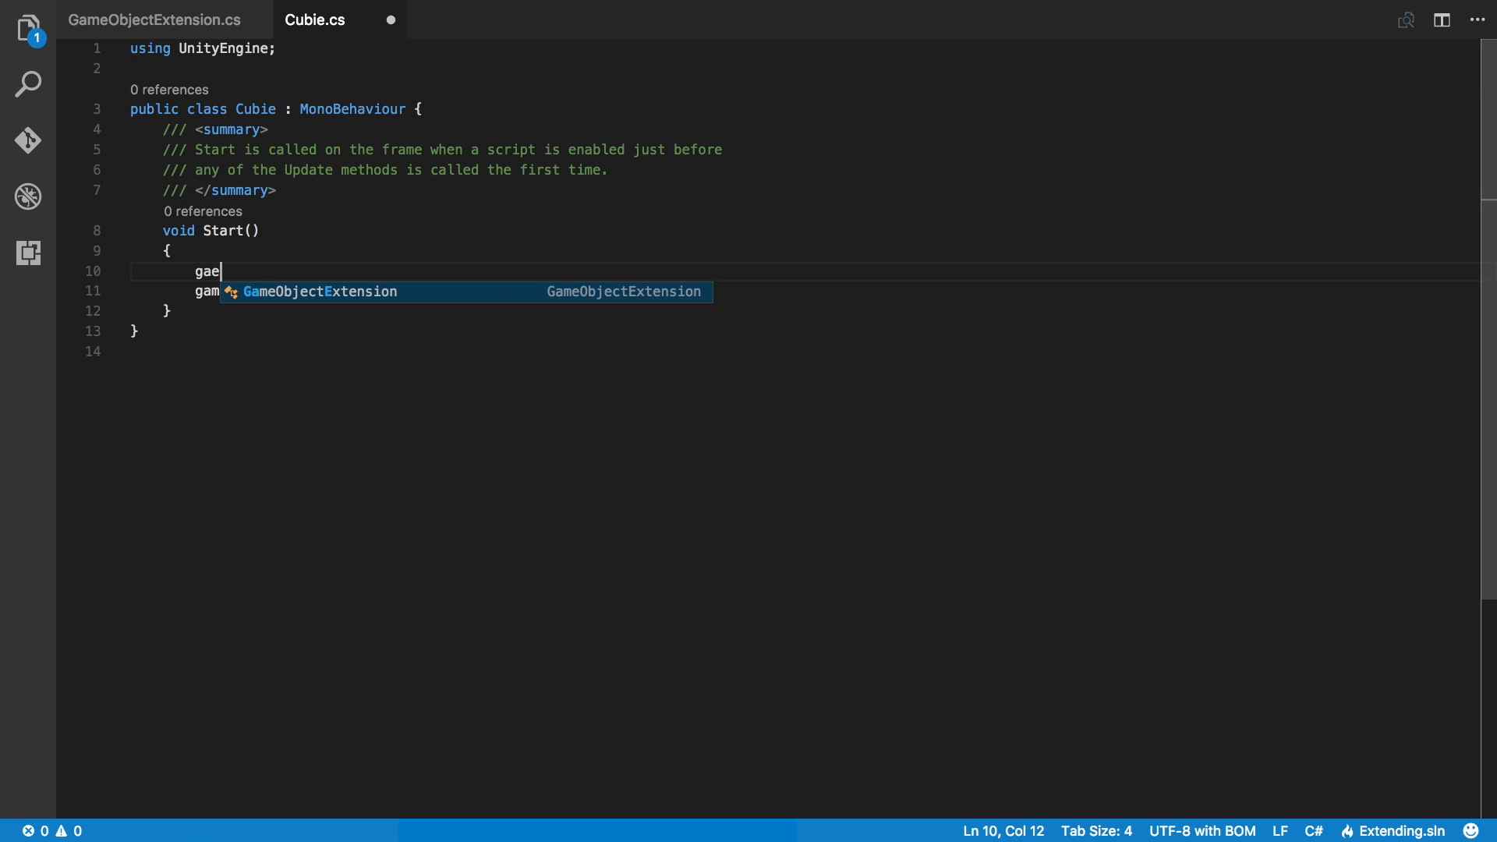
text(gameObject.R)
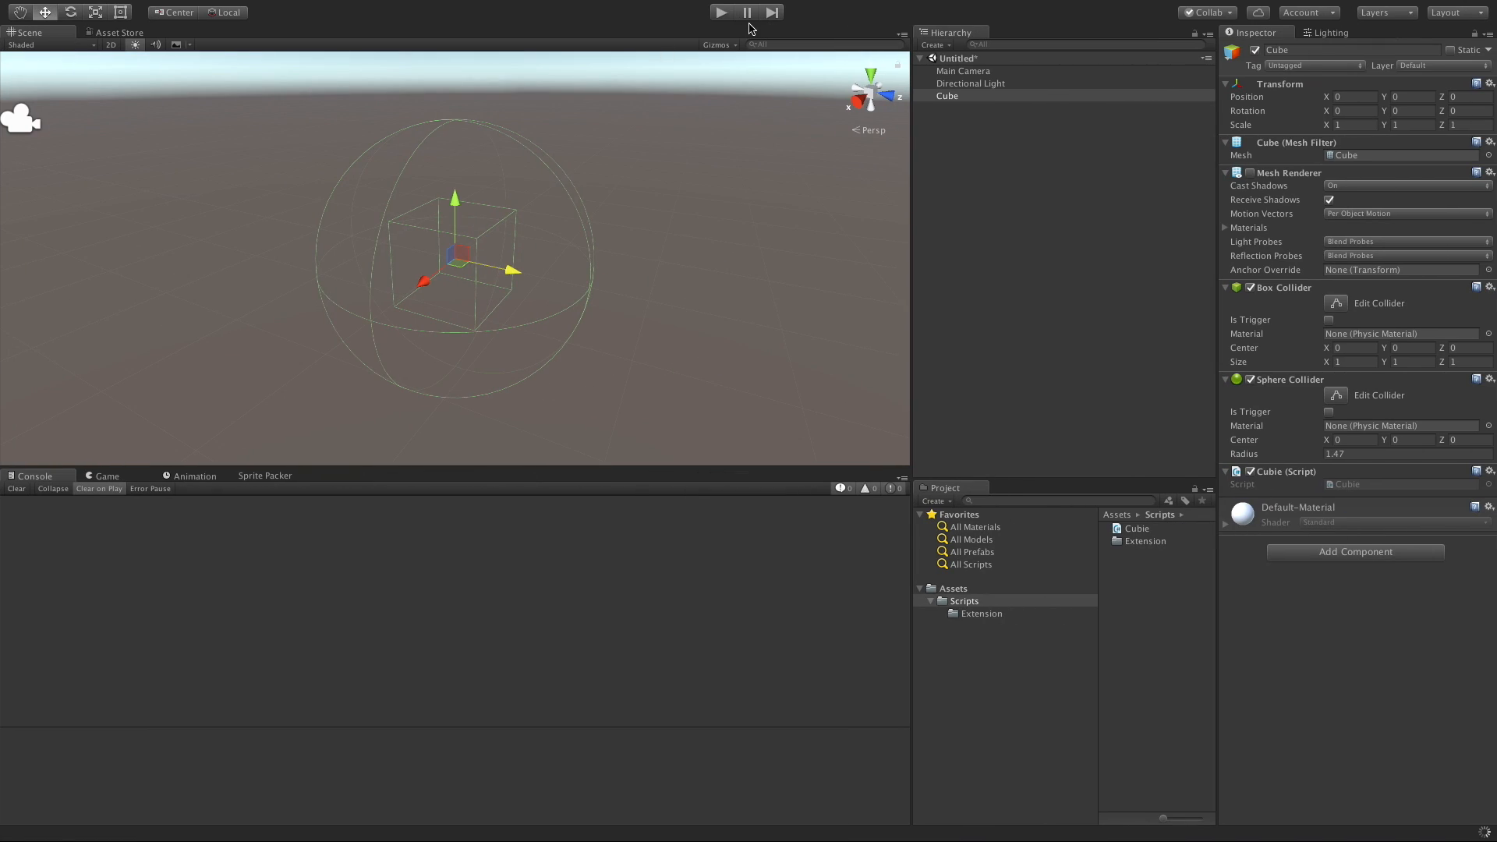
mouse_move(1031, 90)
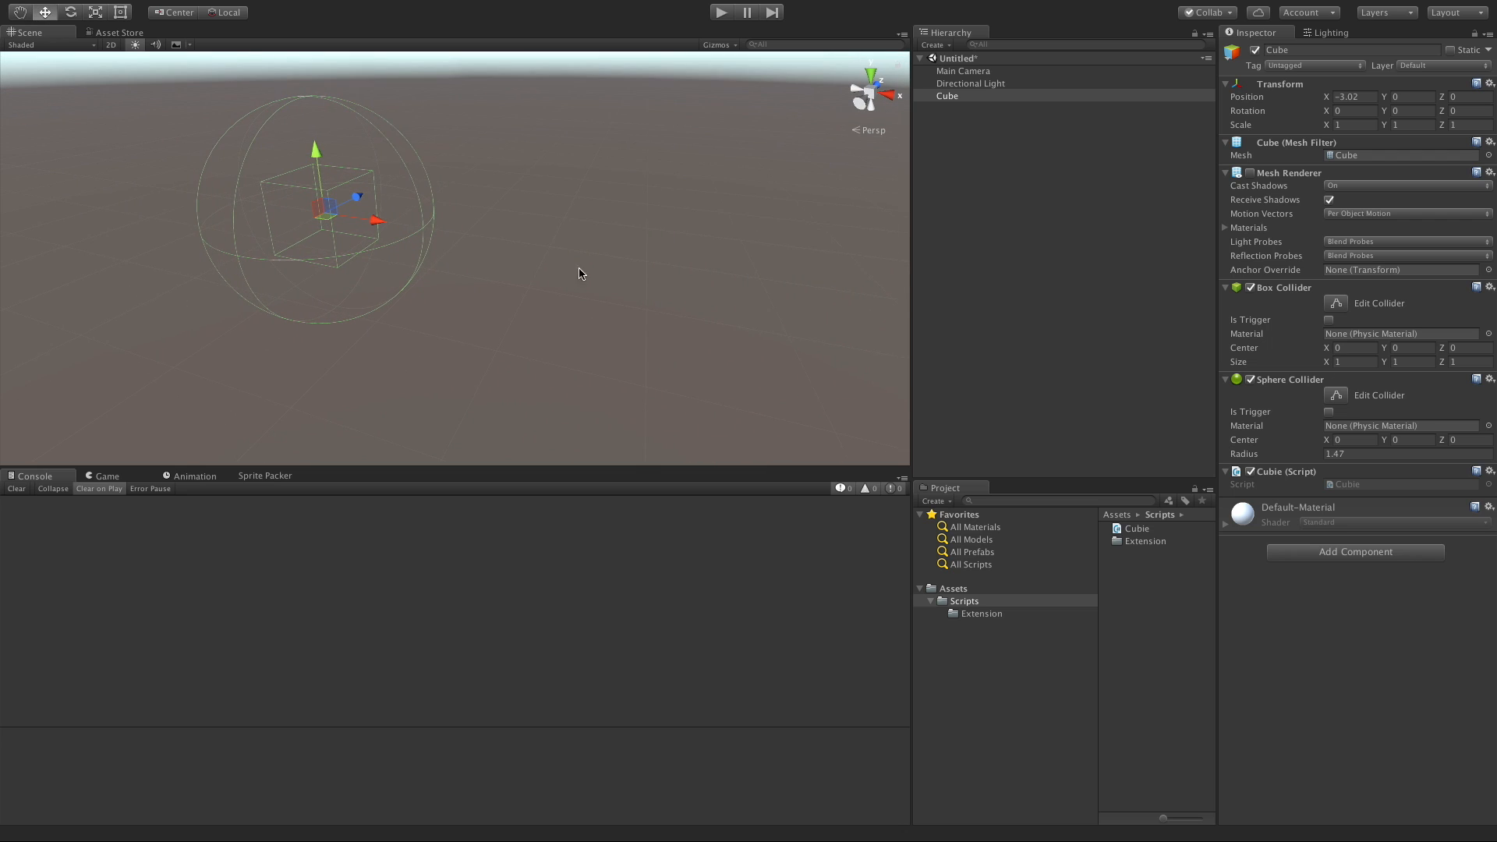
Offset, rotate and stretch the Cube, test it in play mode, then reopen the Cubie script
click(1400, 110)
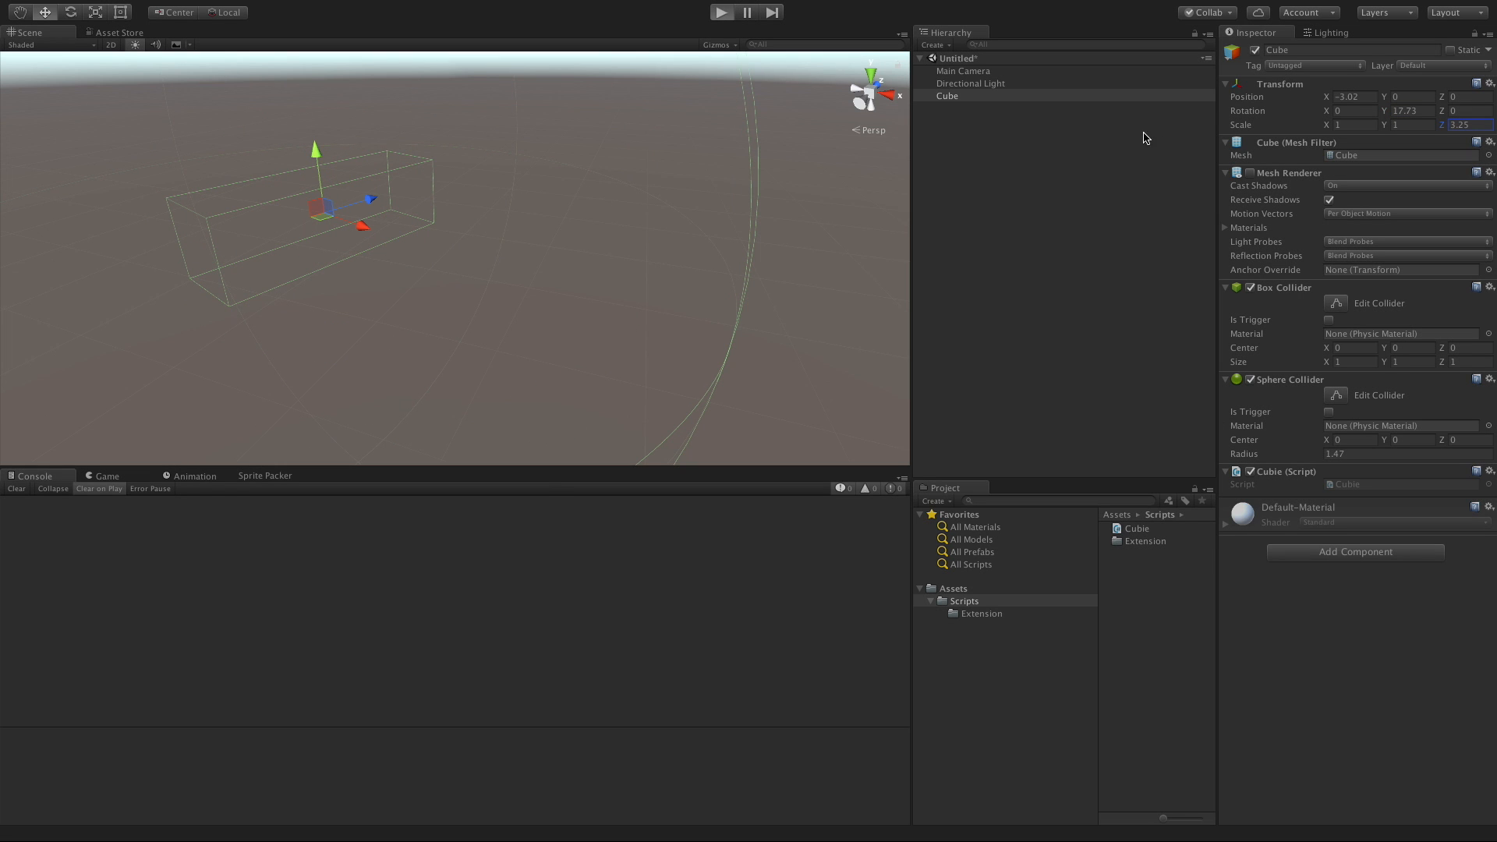
click(721, 11)
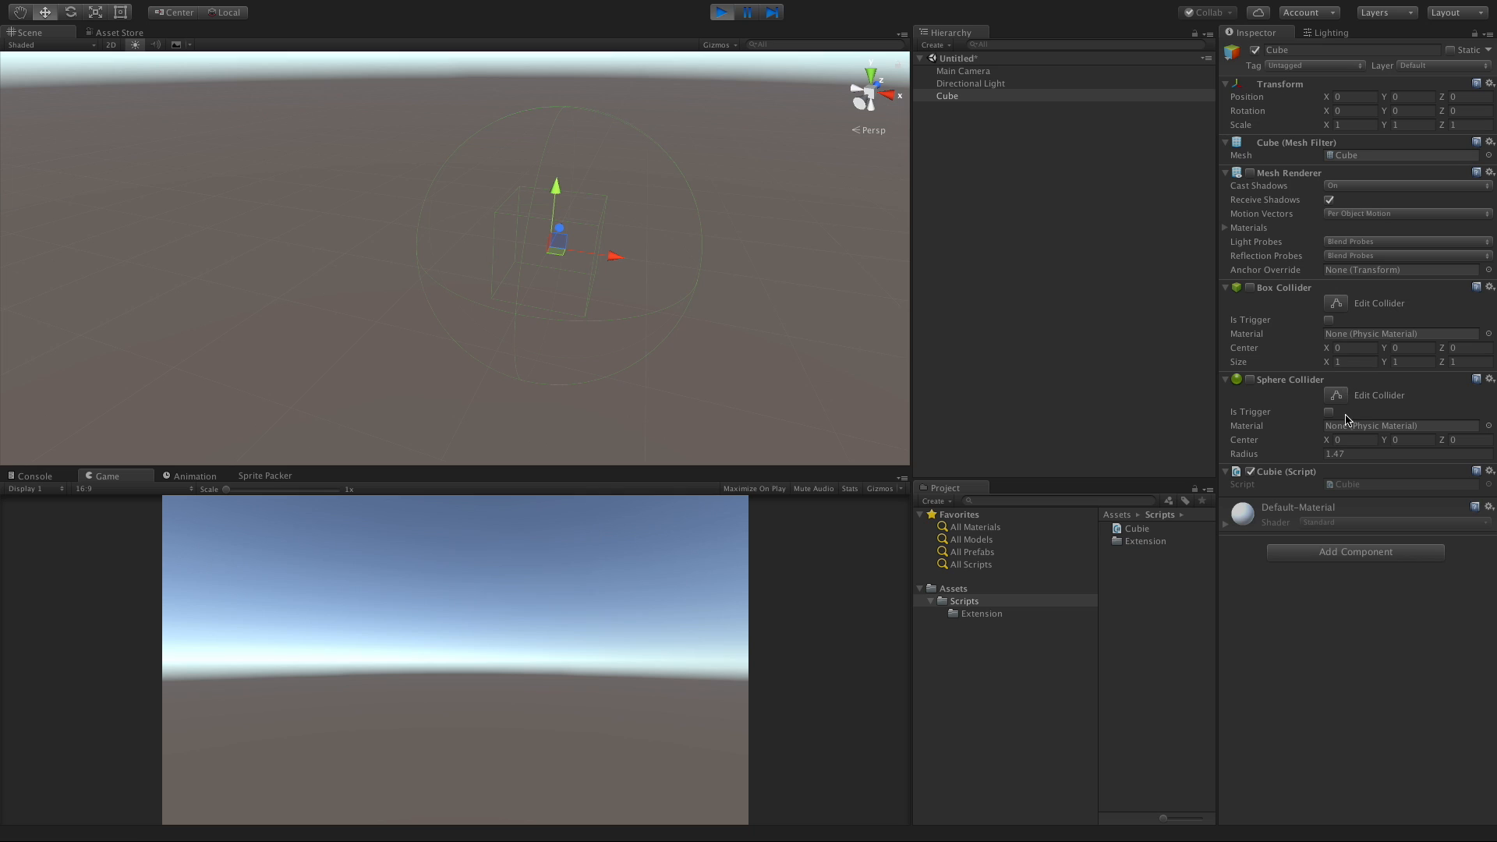
mouse_move(1446, 167)
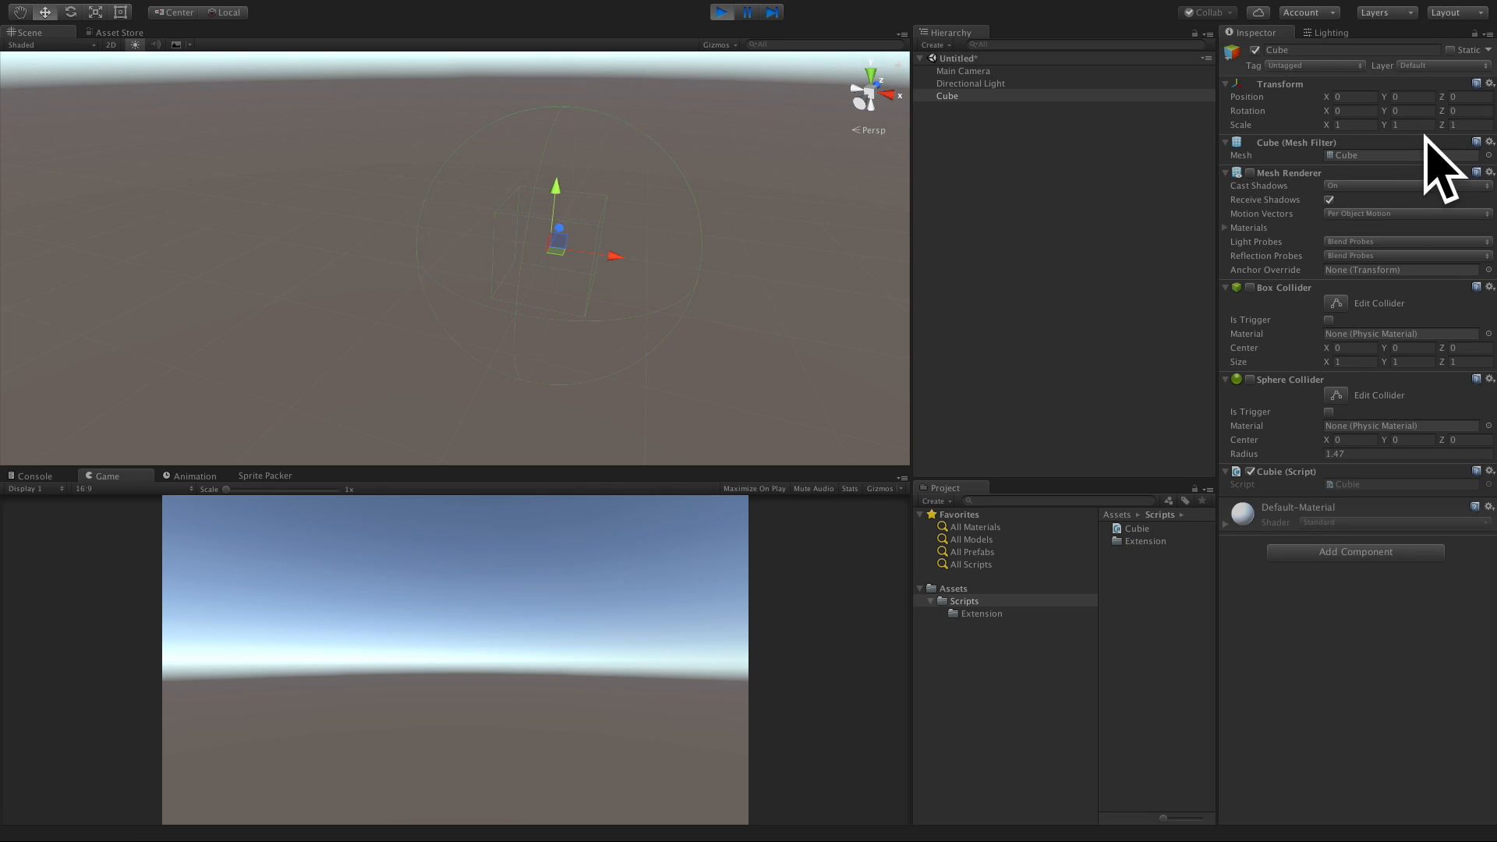
mouse_move(1227, 103)
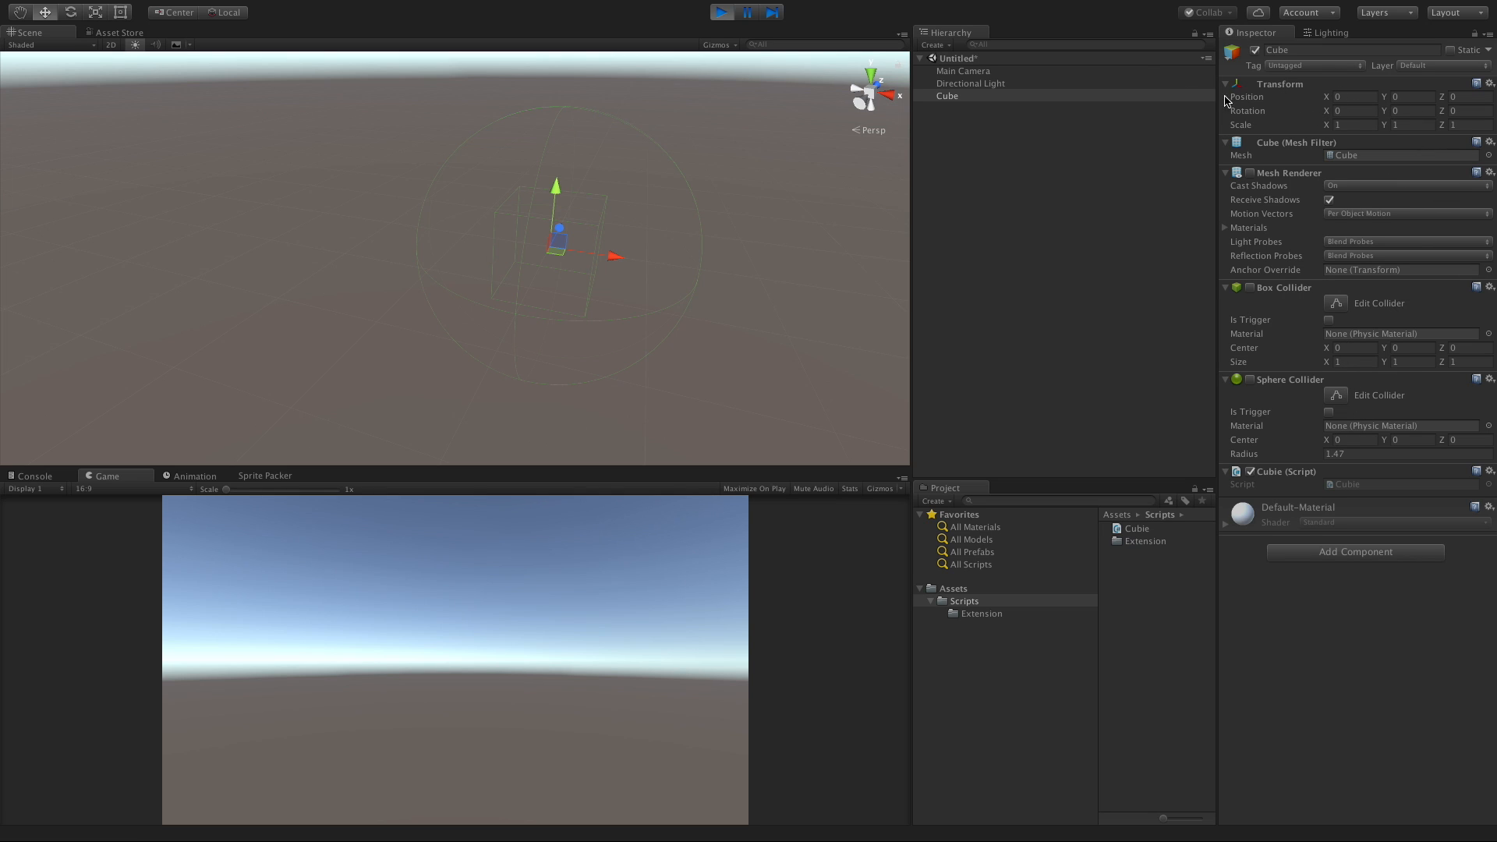
click(720, 11)
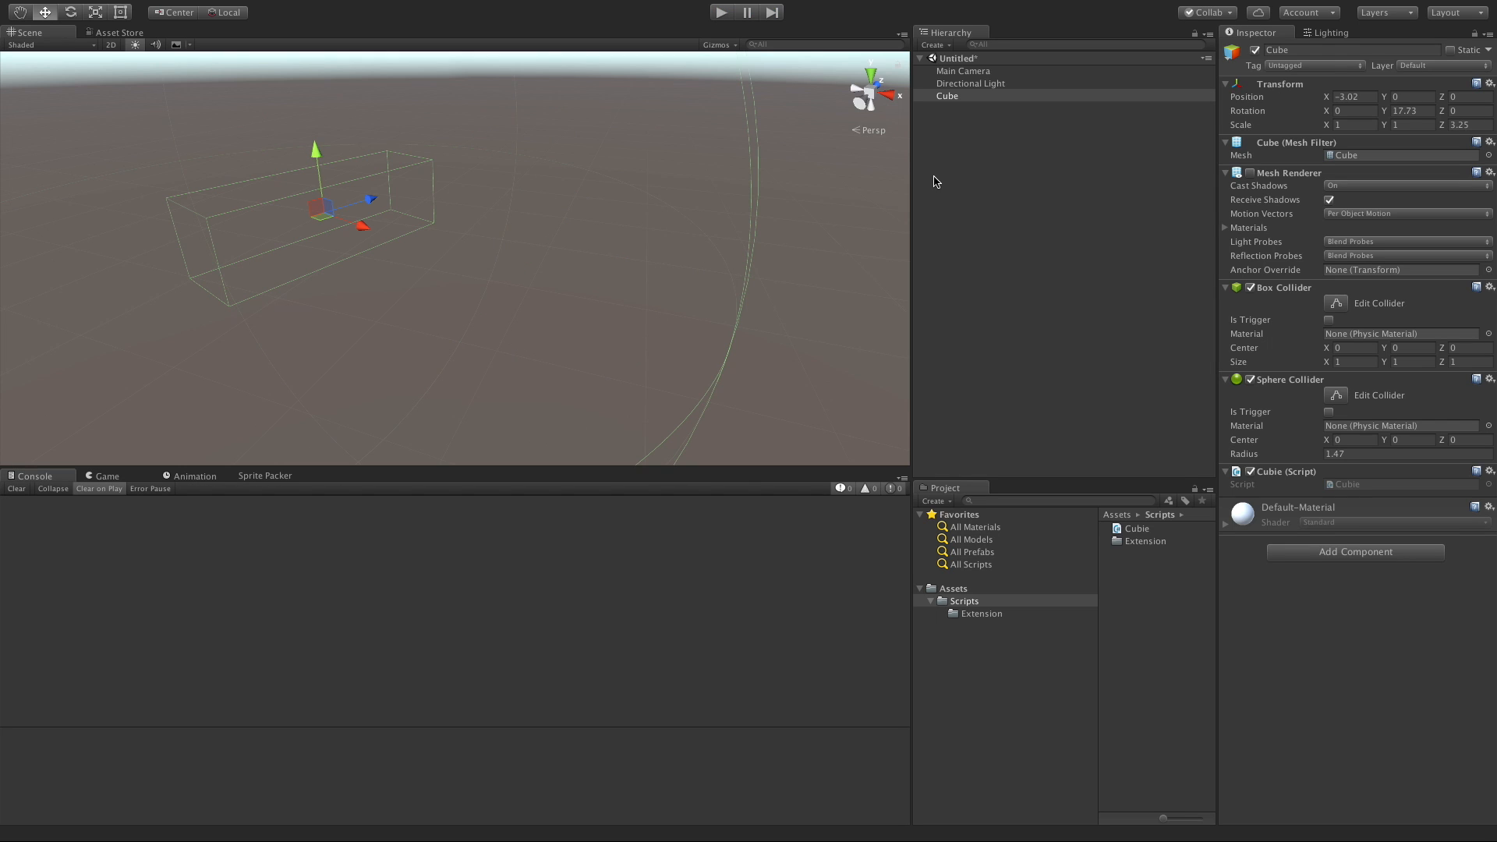
double_click(1136, 528)
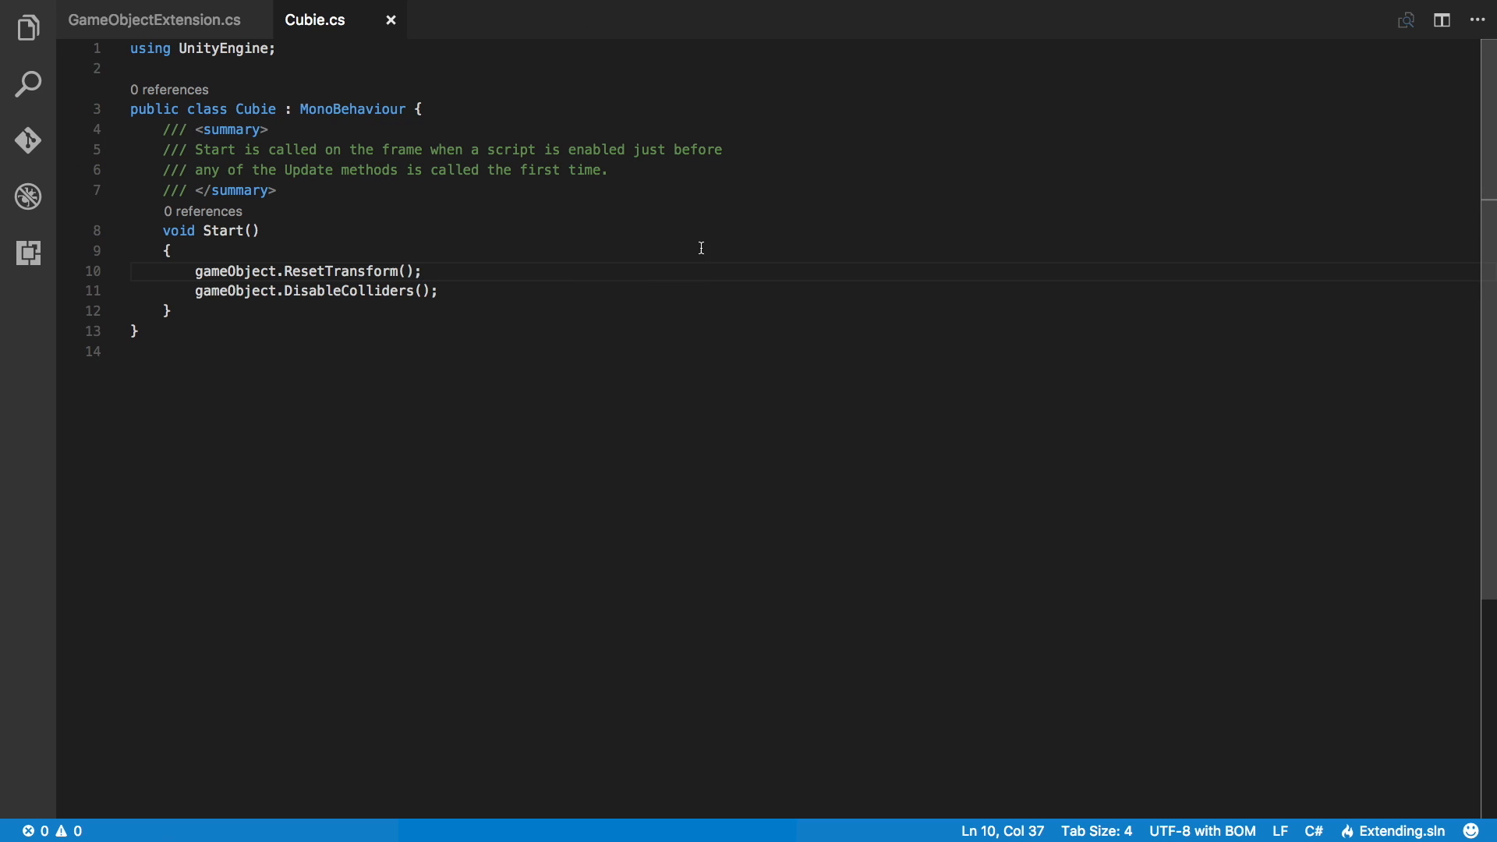
mouse_move(199, 34)
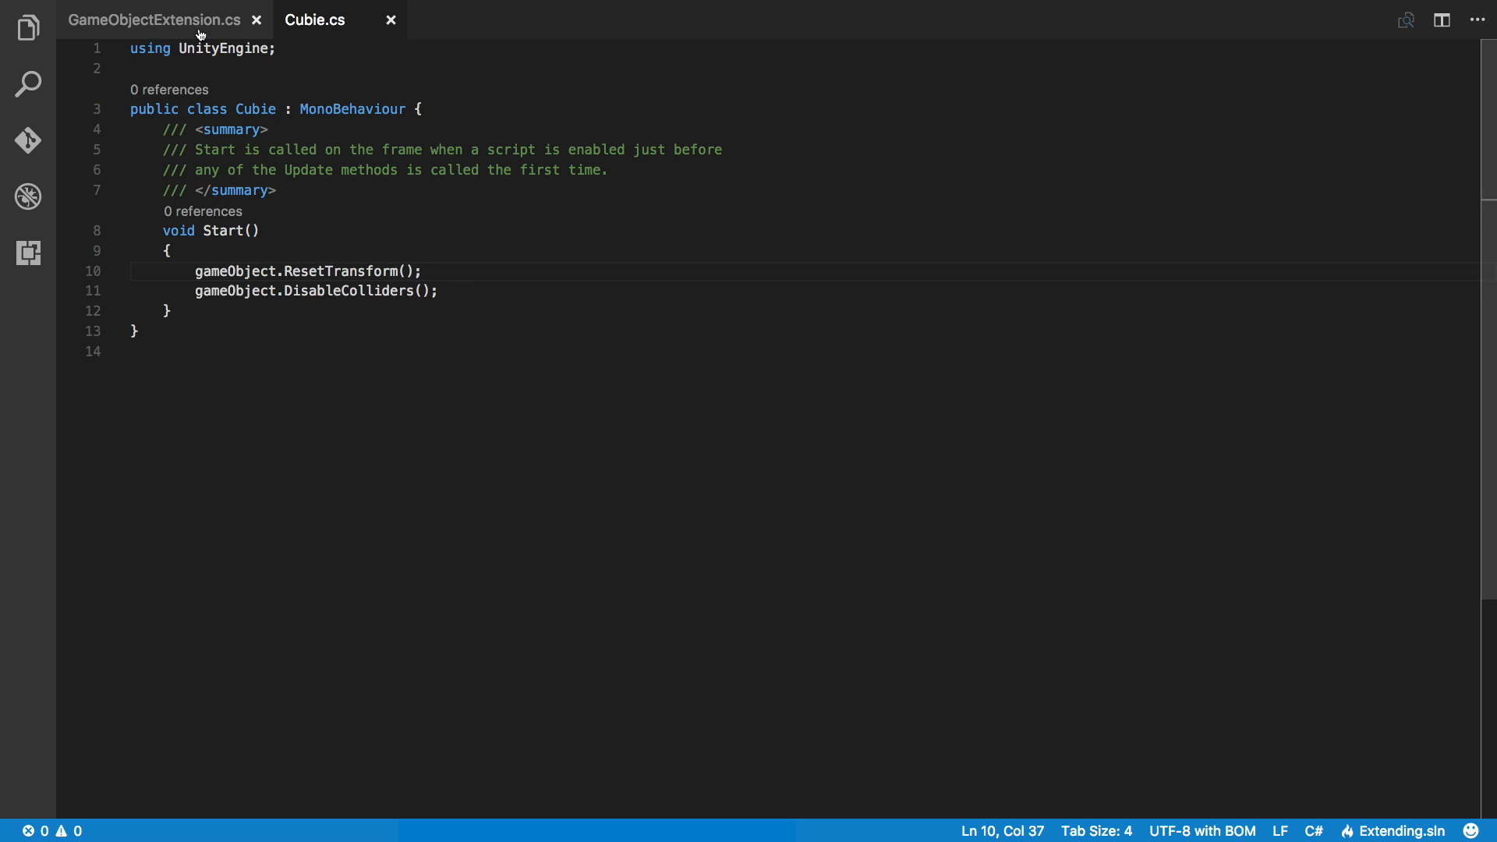
Give ResetTransform a Vector3 pos parameter, set position = pos, and return to Cubie.cs
click(153, 19)
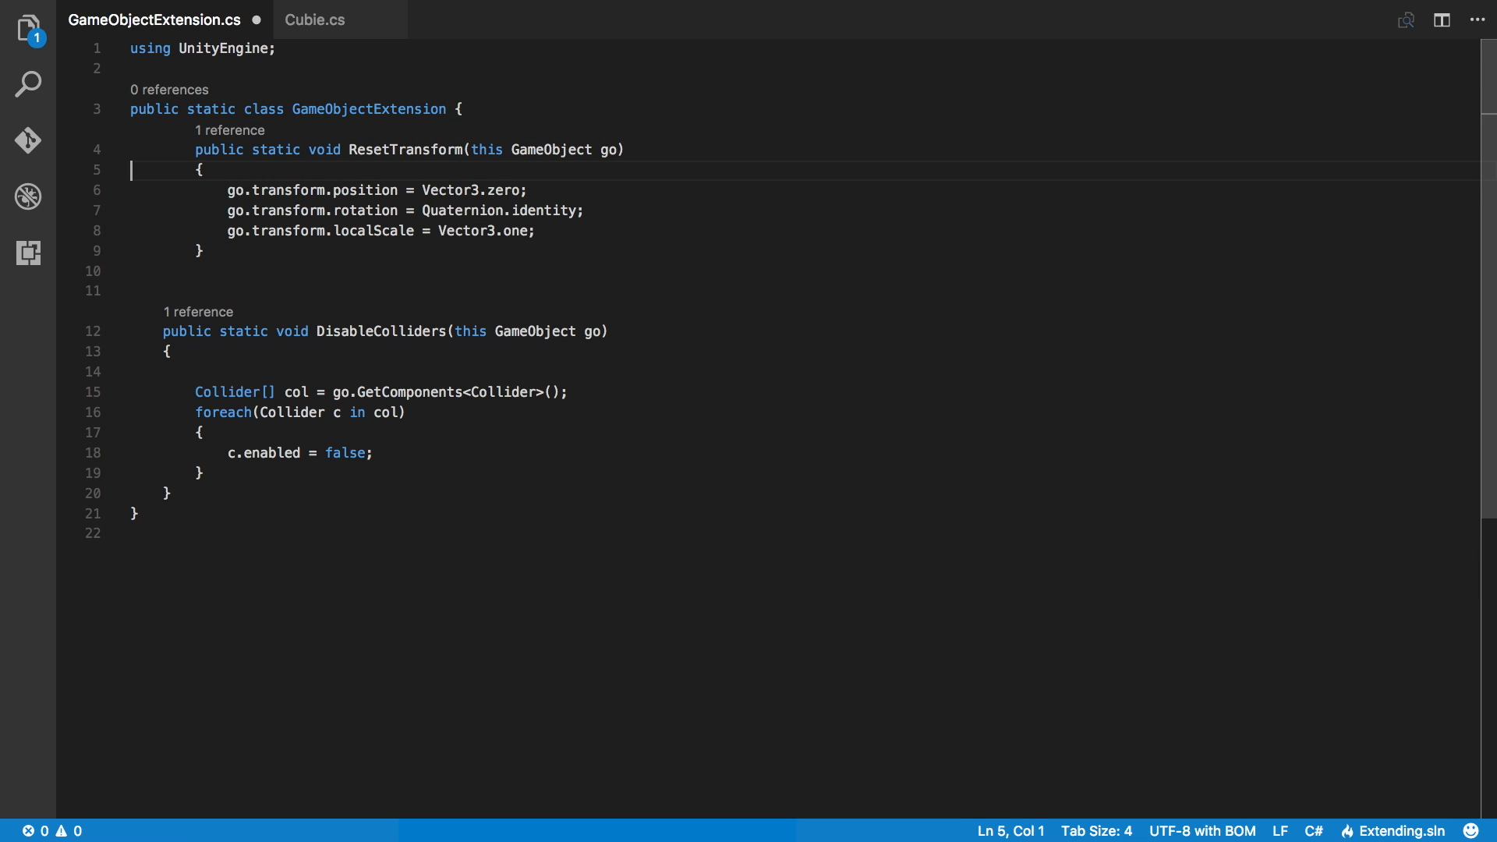
text(, Vector3)
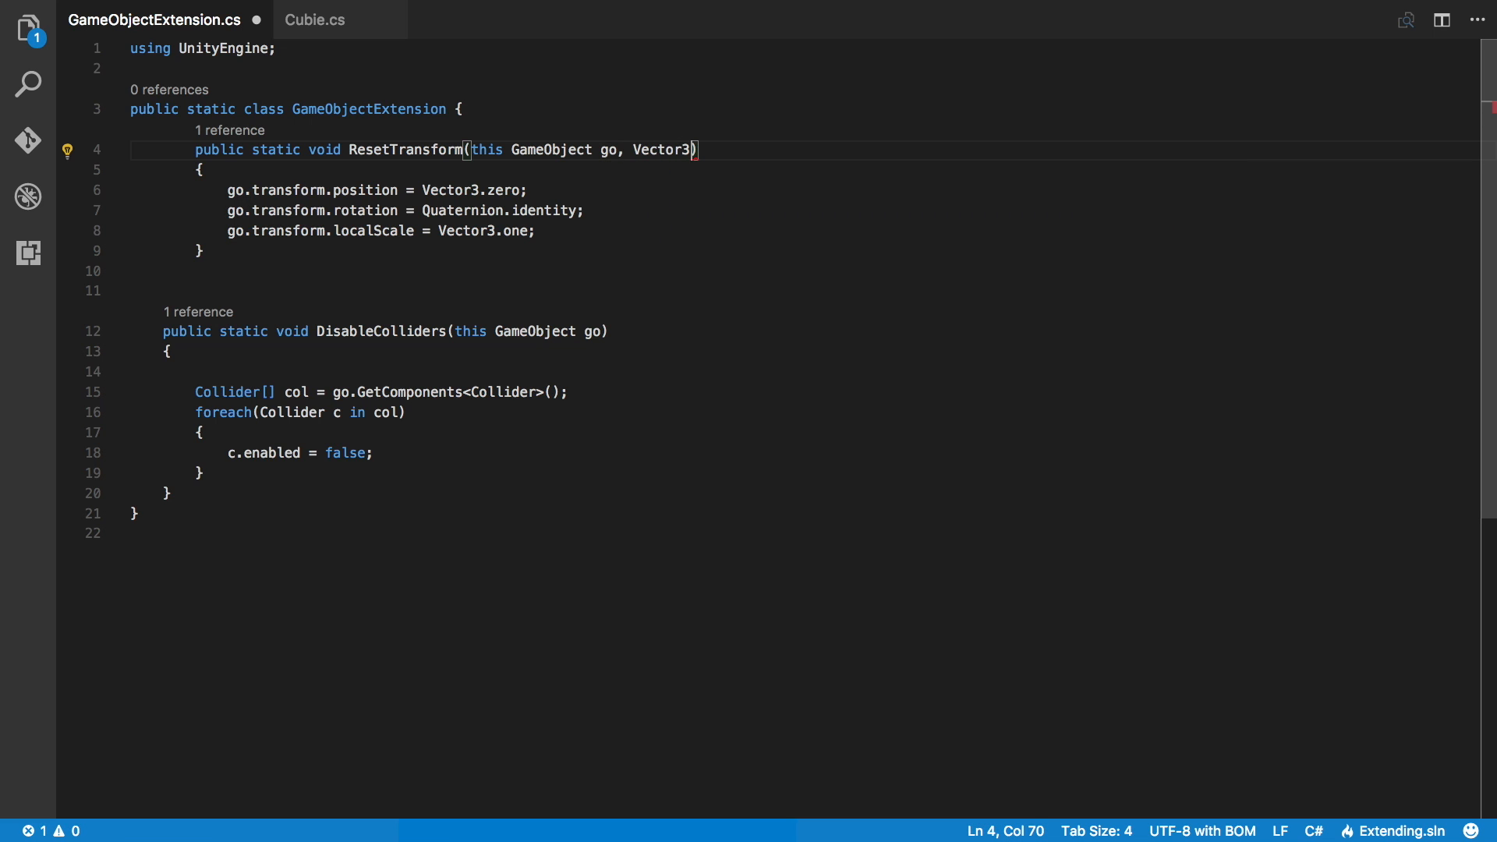
text(pos)
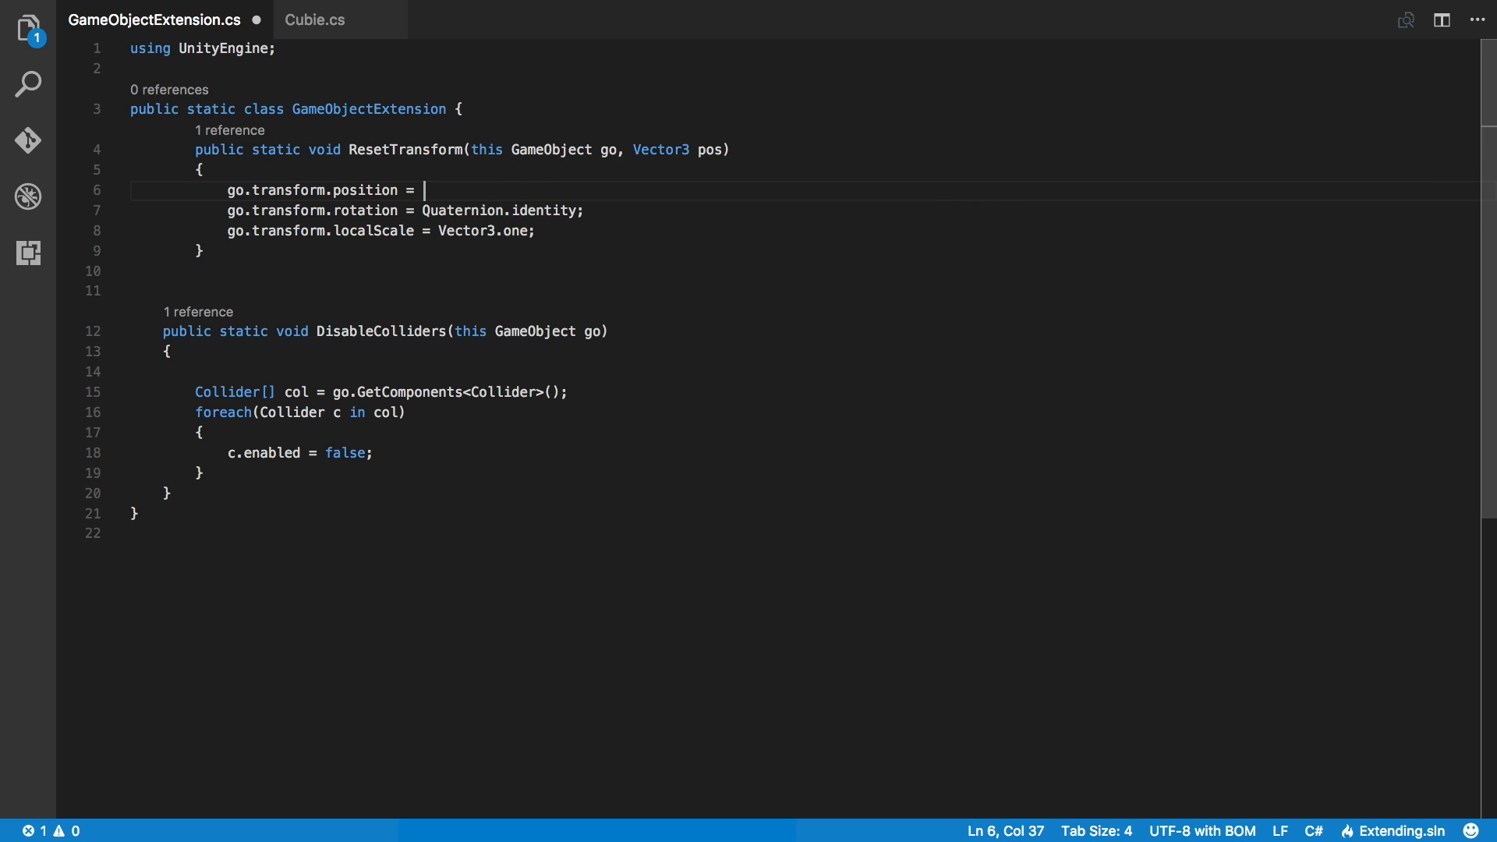
text(pos;)
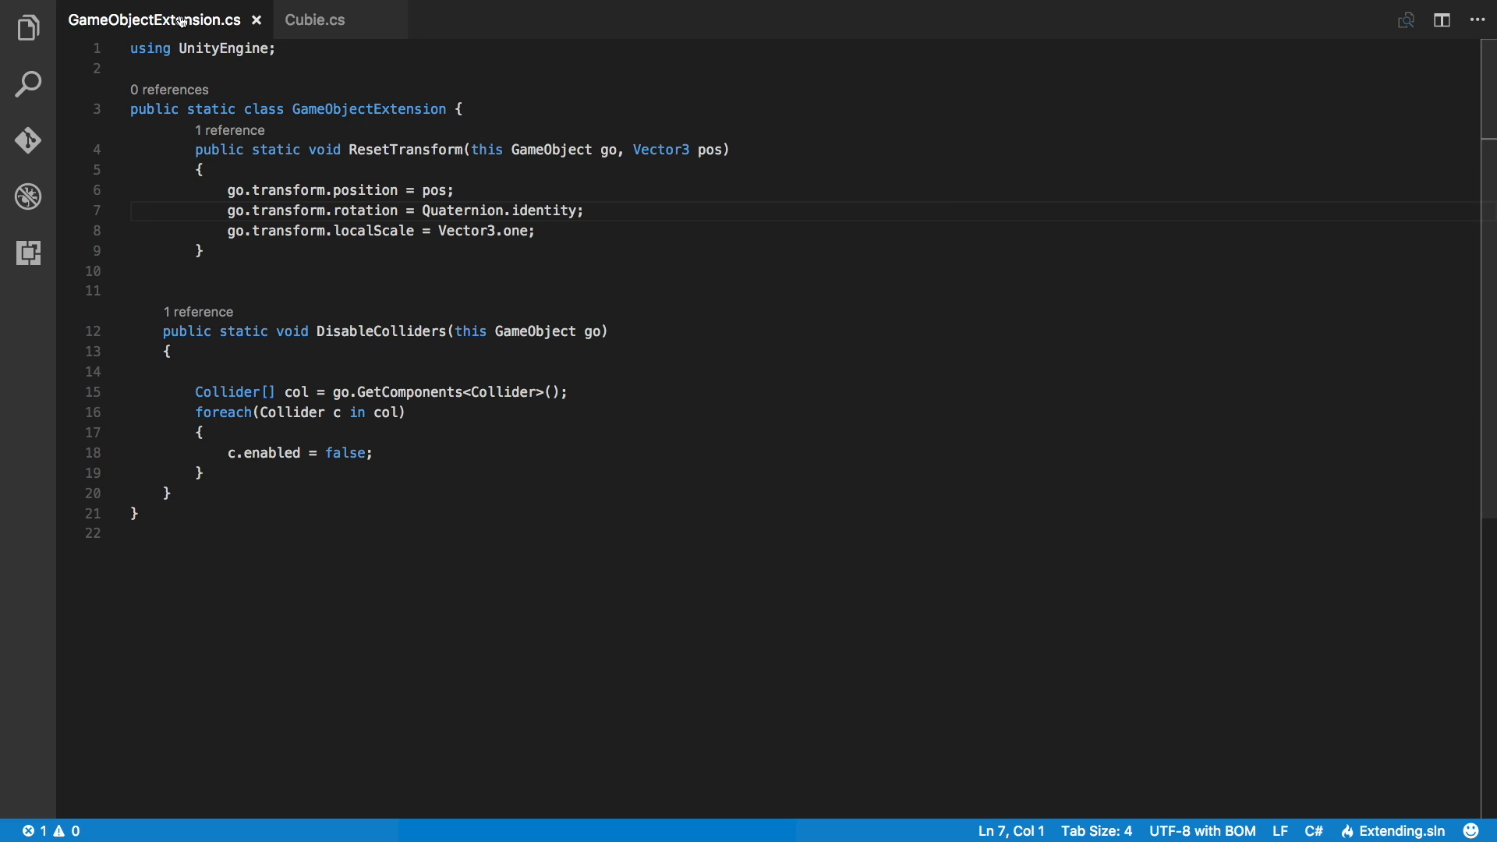
mouse_move(224, 22)
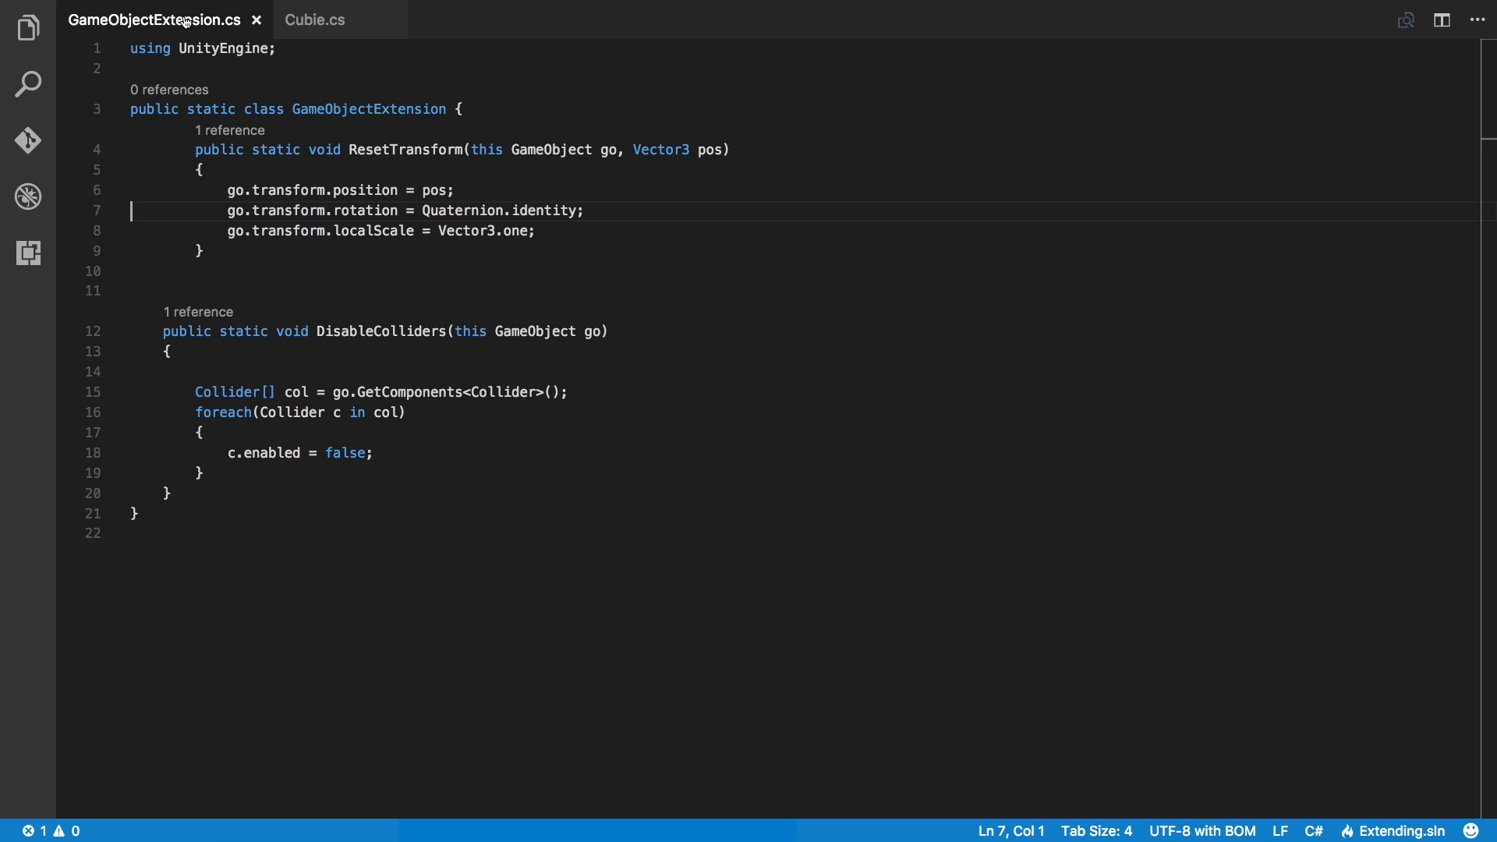
click(315, 18)
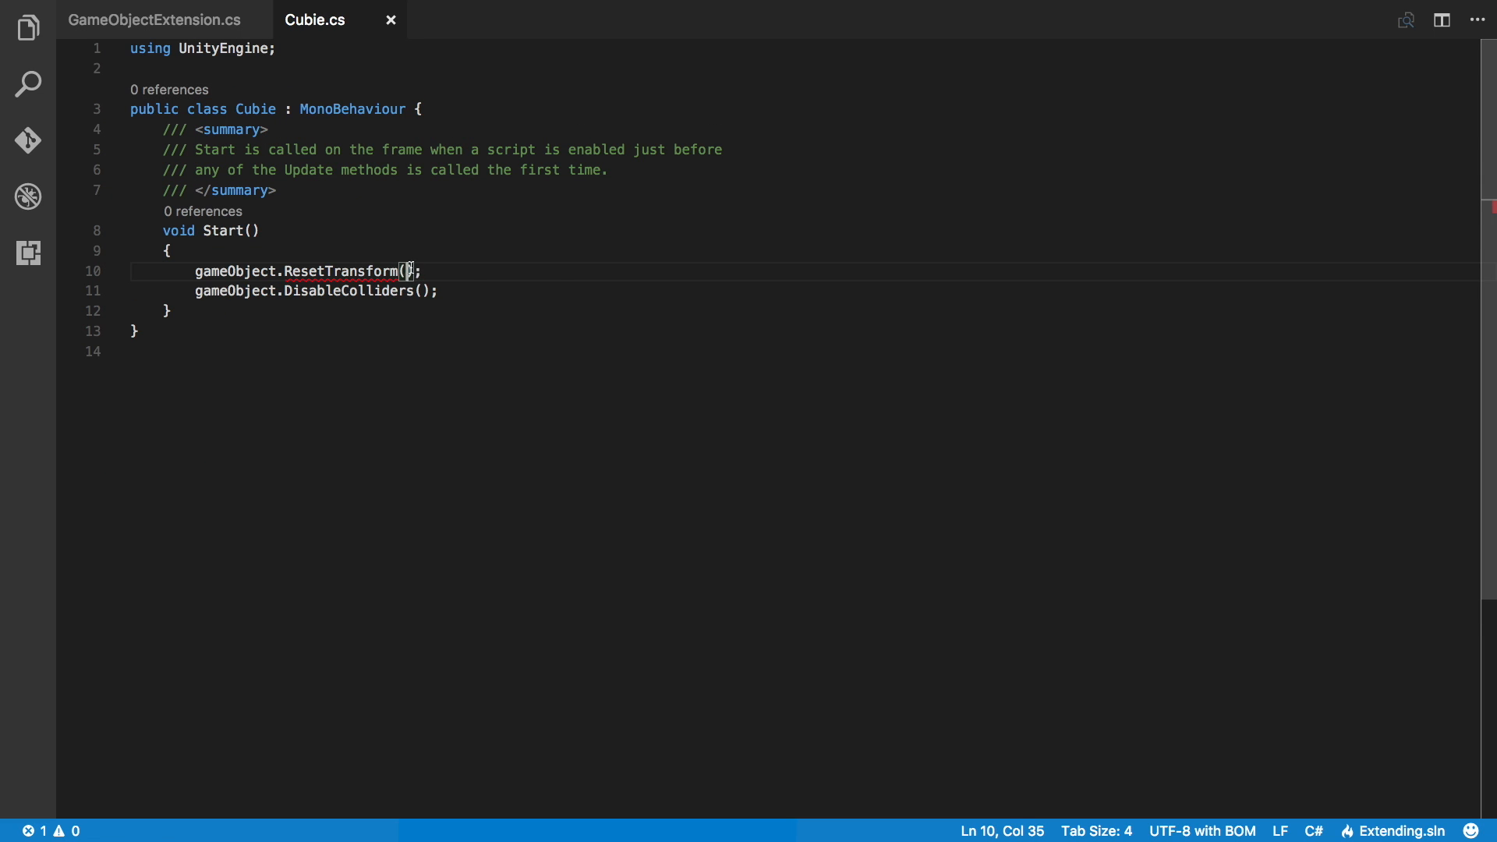
Pass Vector3.up to Cubie's ResetTransform call and switch back to Unity
text(Vector3)
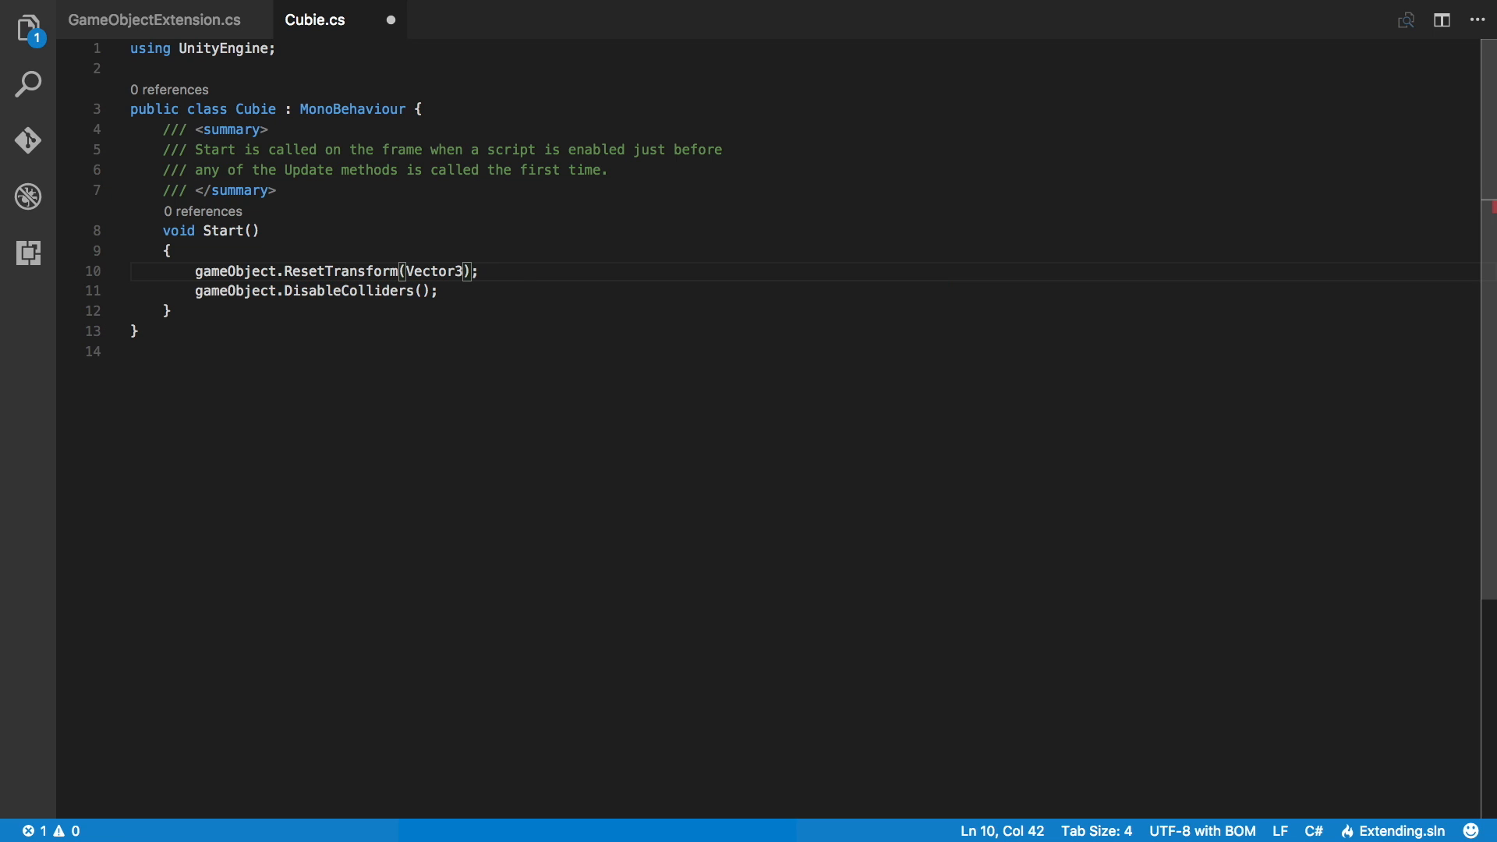
text(.up)
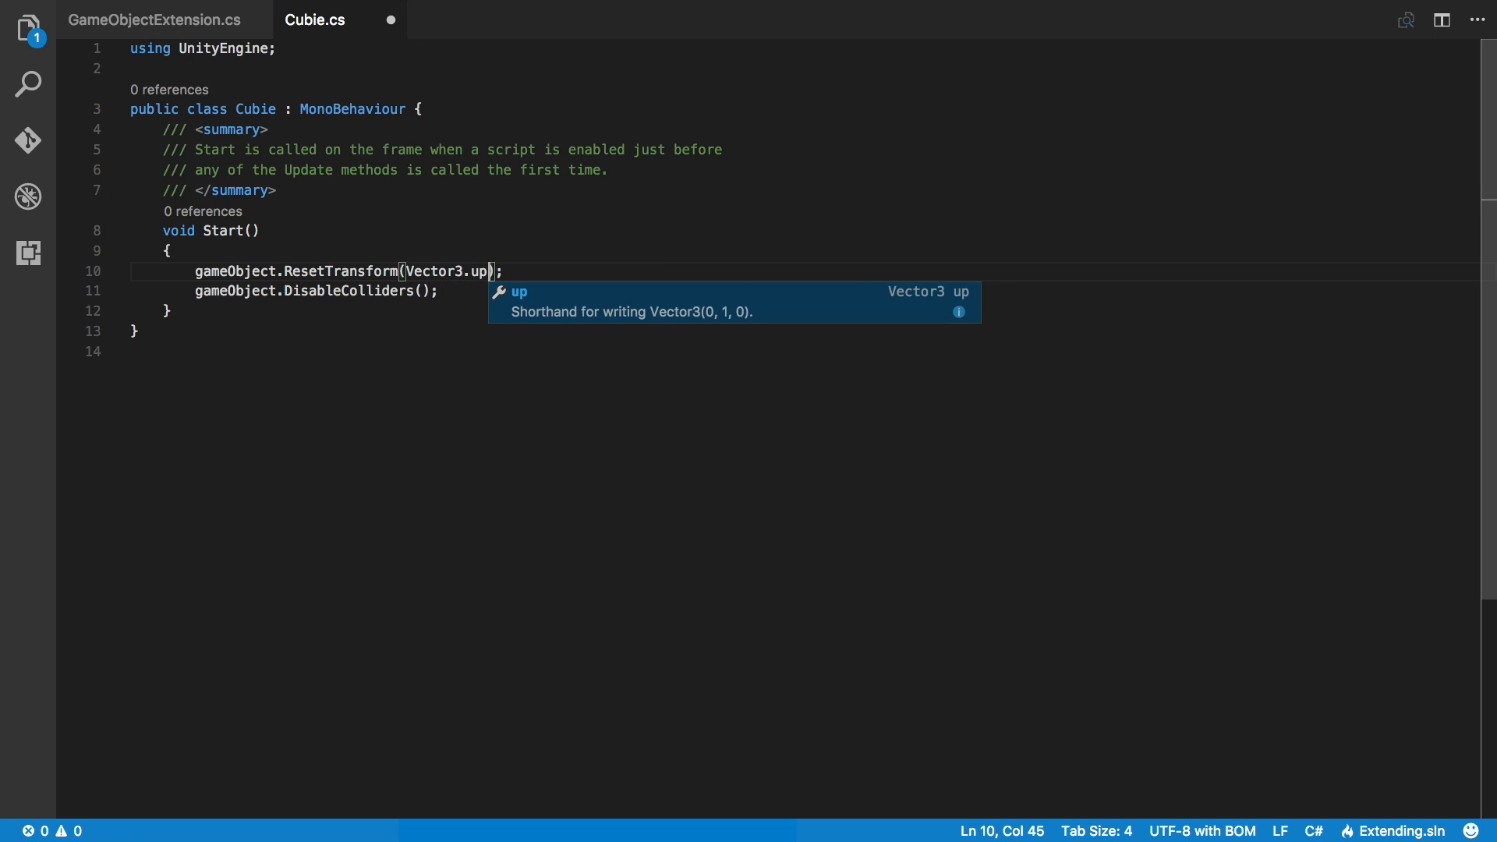
click(587, 271)
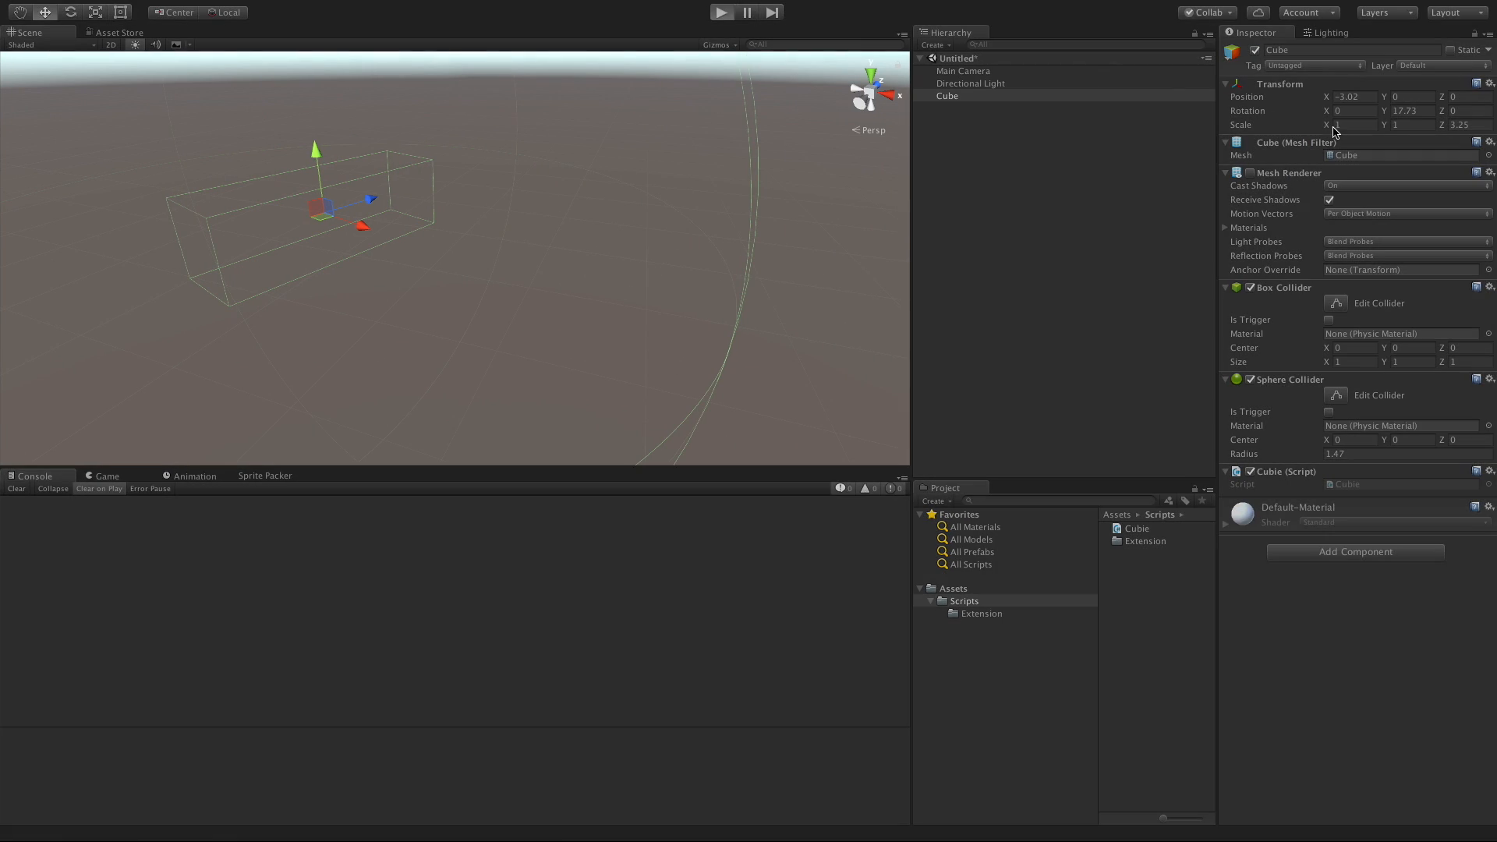
Play and stop the scene, confirming the cube sits at (0, 1, 0) with colliders disabled
click(721, 11)
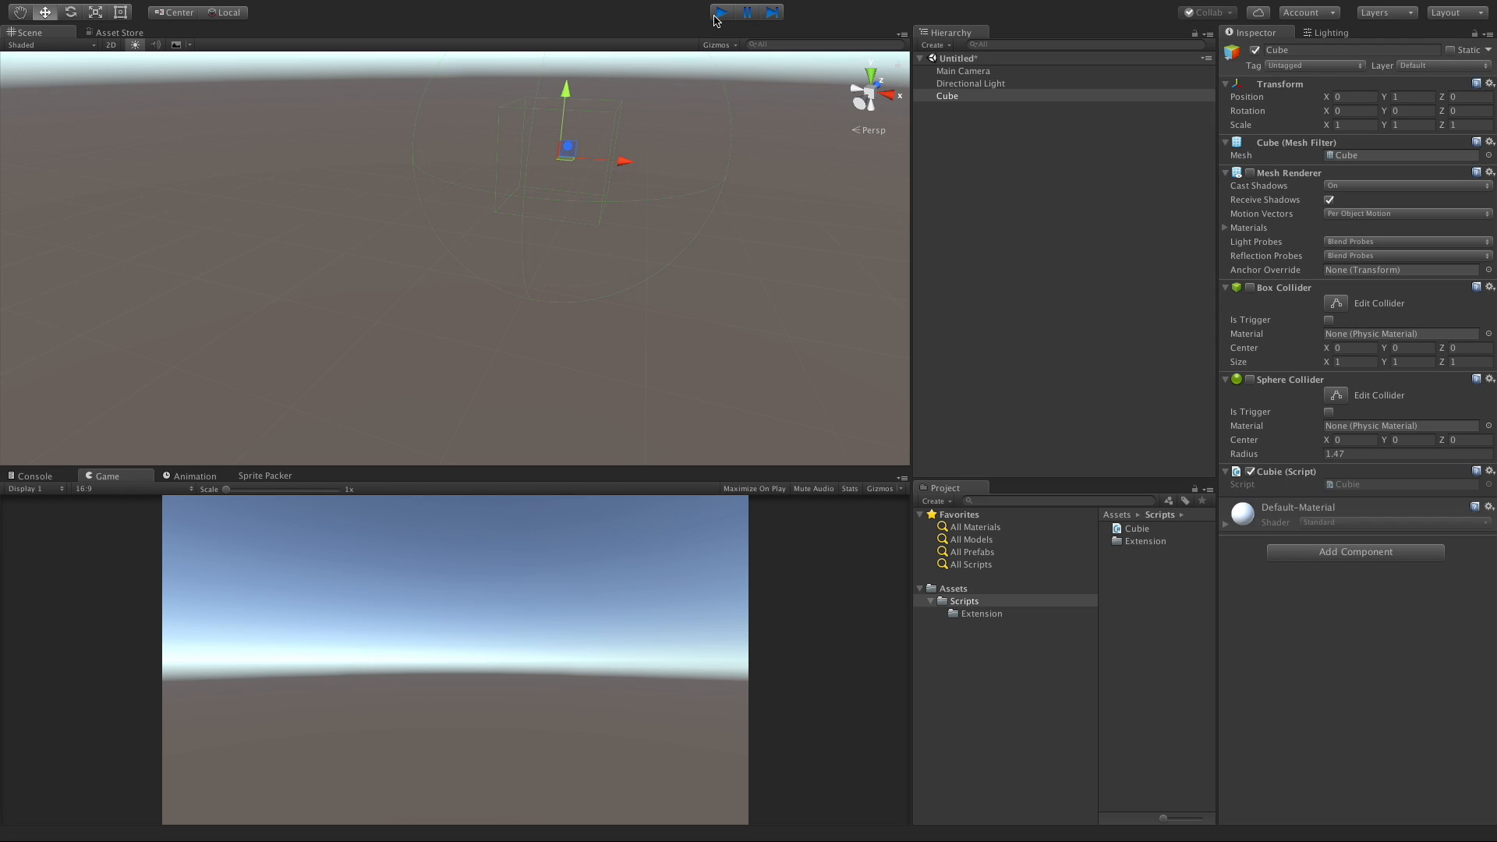
click(721, 12)
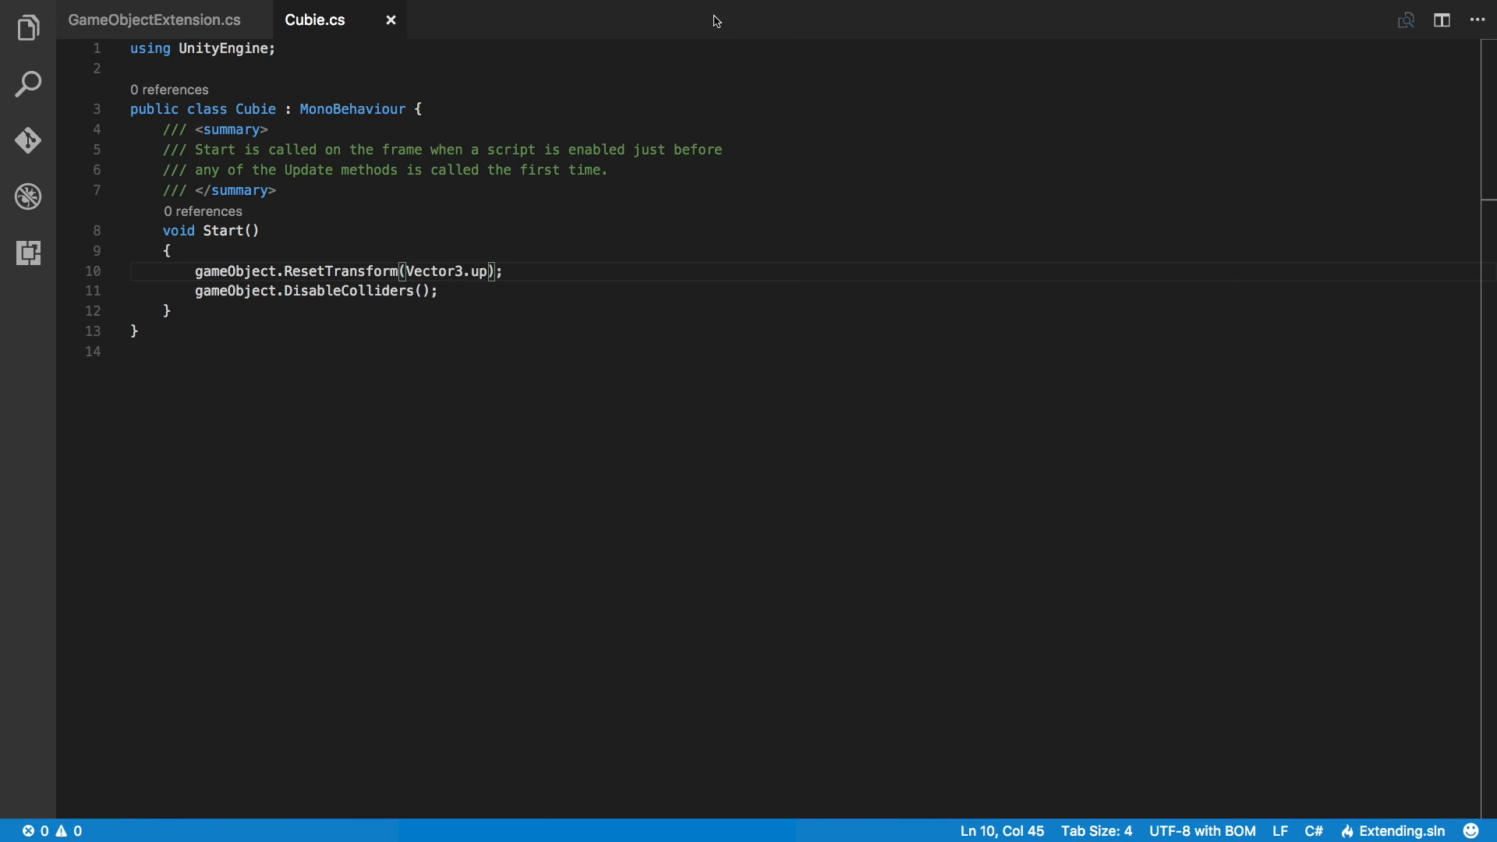
mouse_move(637, 18)
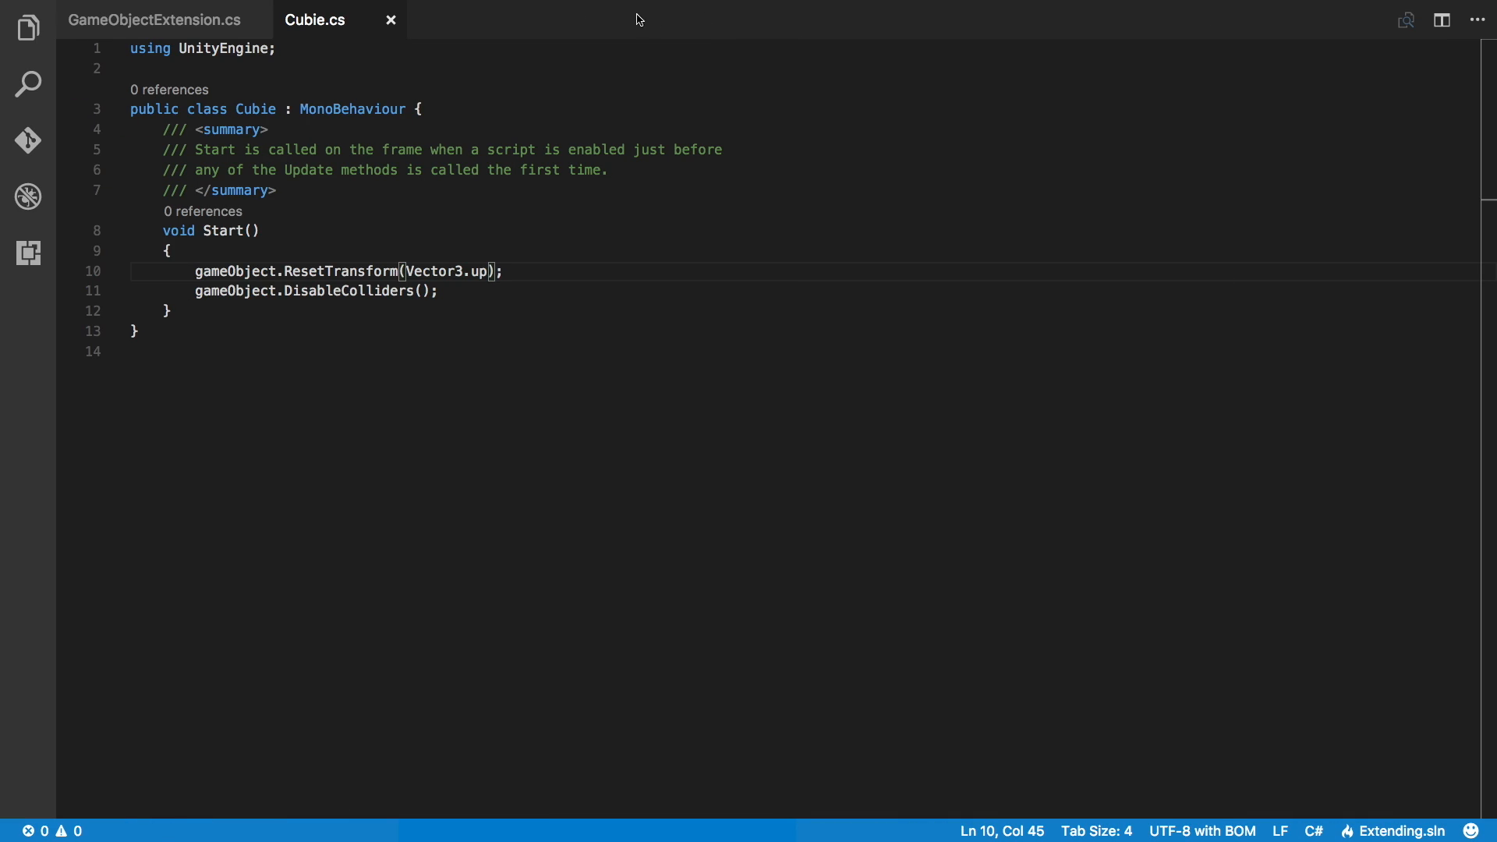
In GameObjectExtension.cs, delete the blank line before the Collider[] col lookup
click(153, 18)
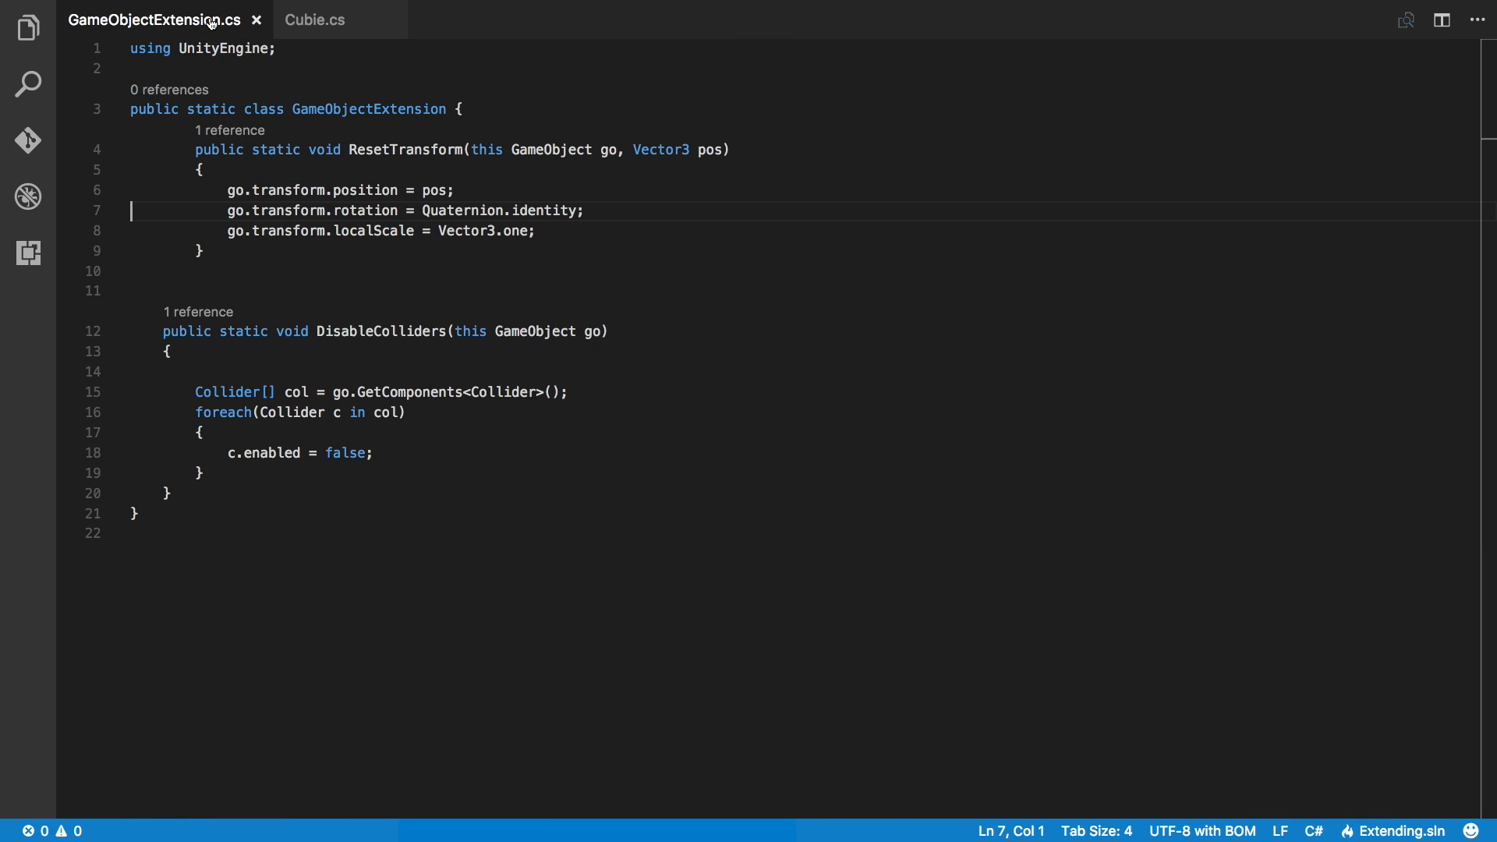
mouse_move(317, 352)
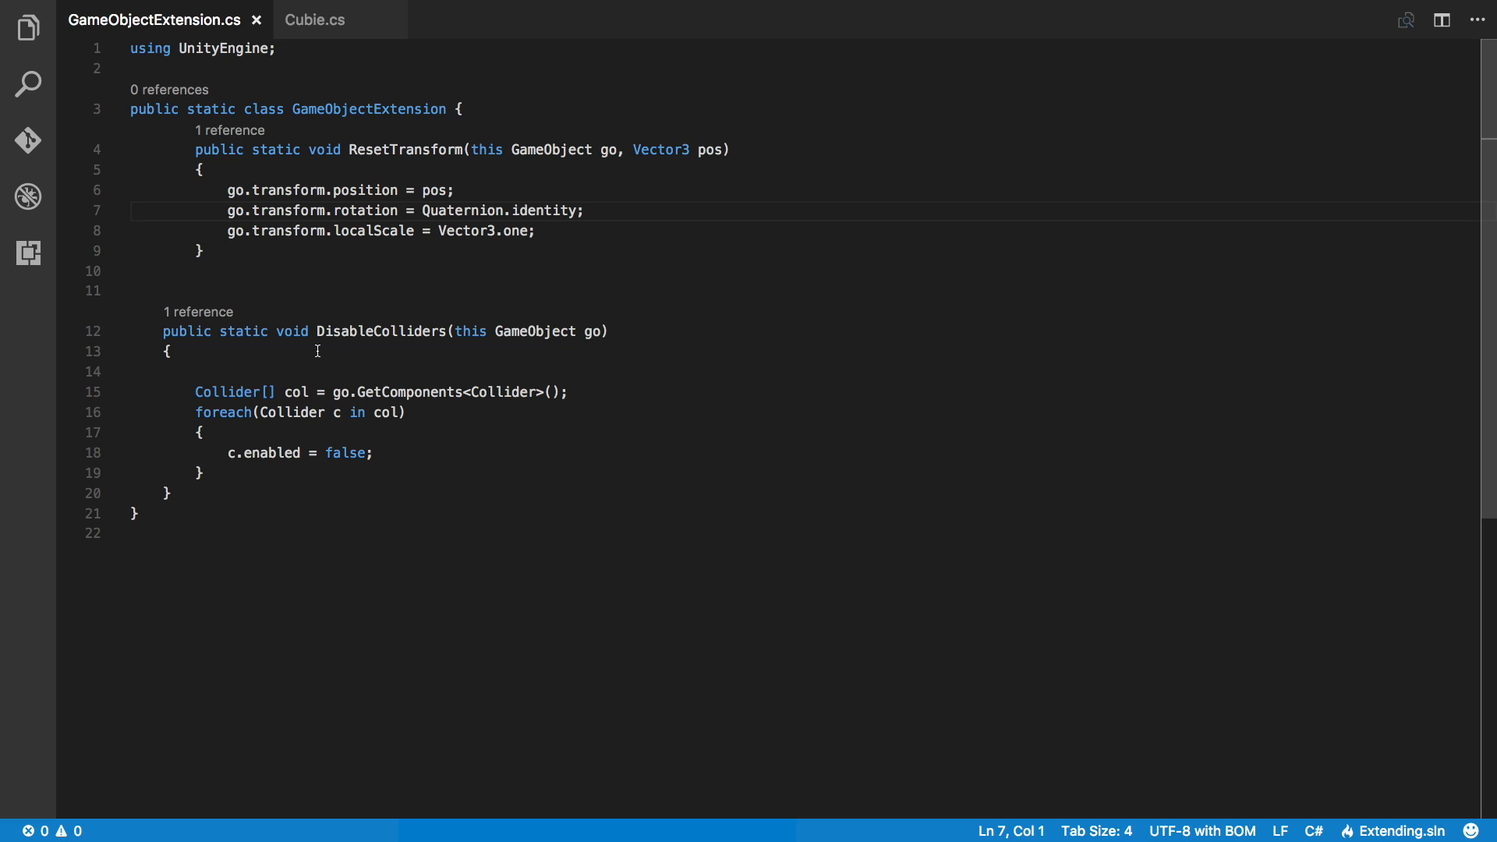
mouse_move(328, 394)
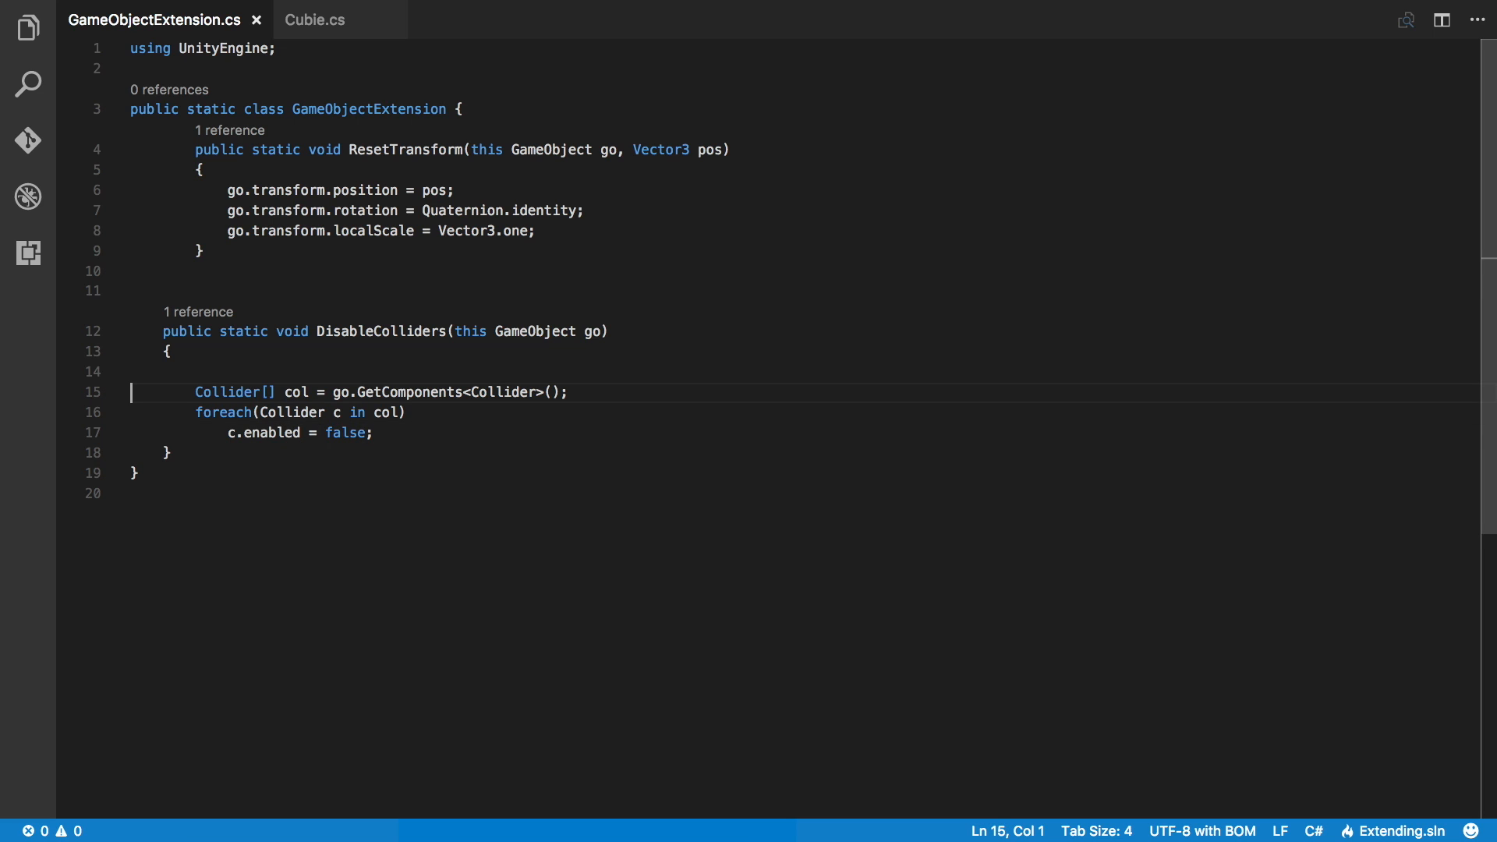
key(Backspace)
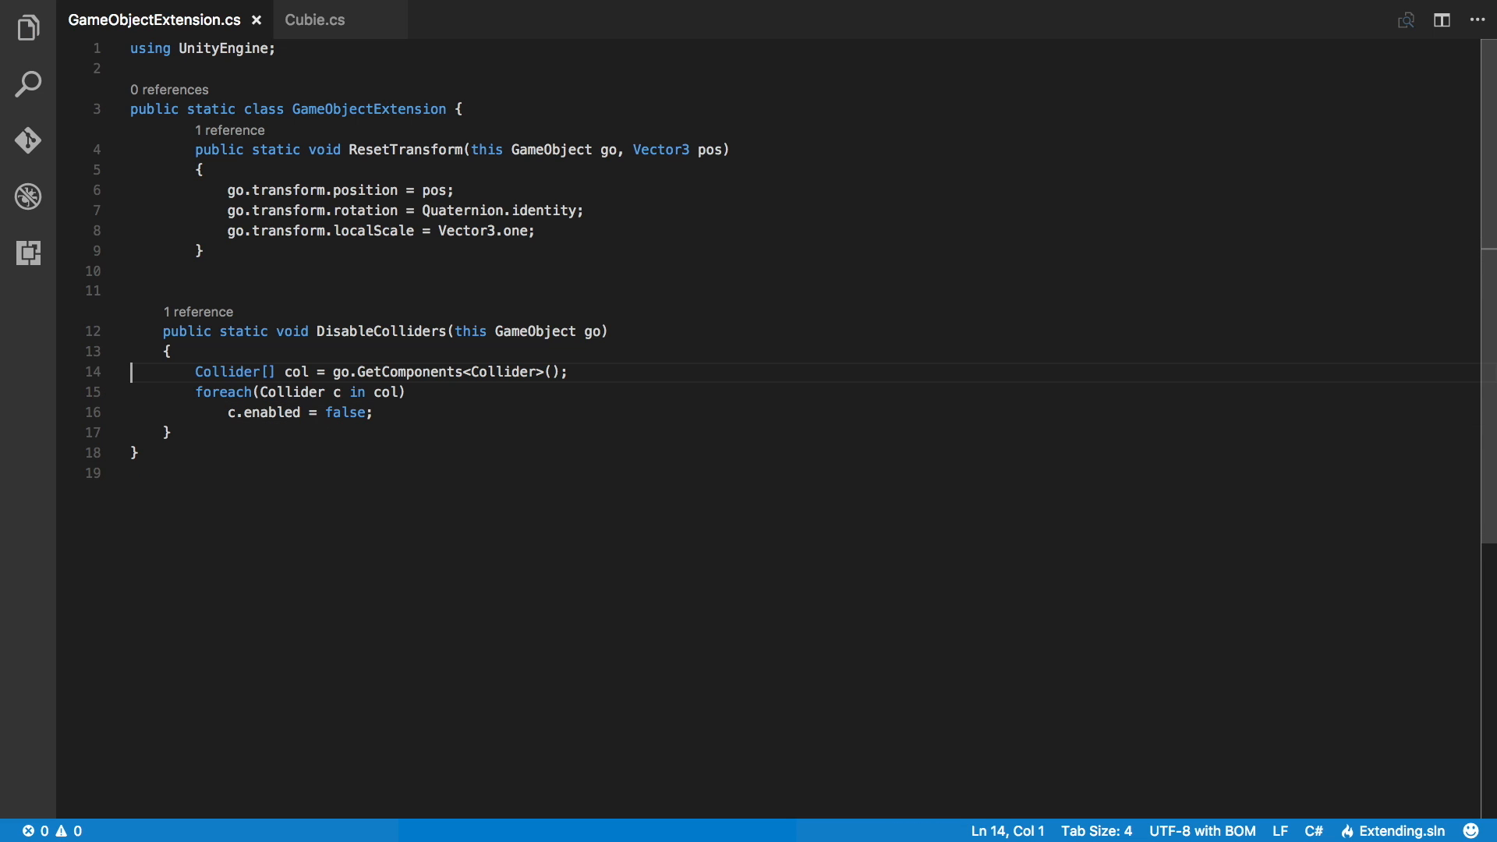